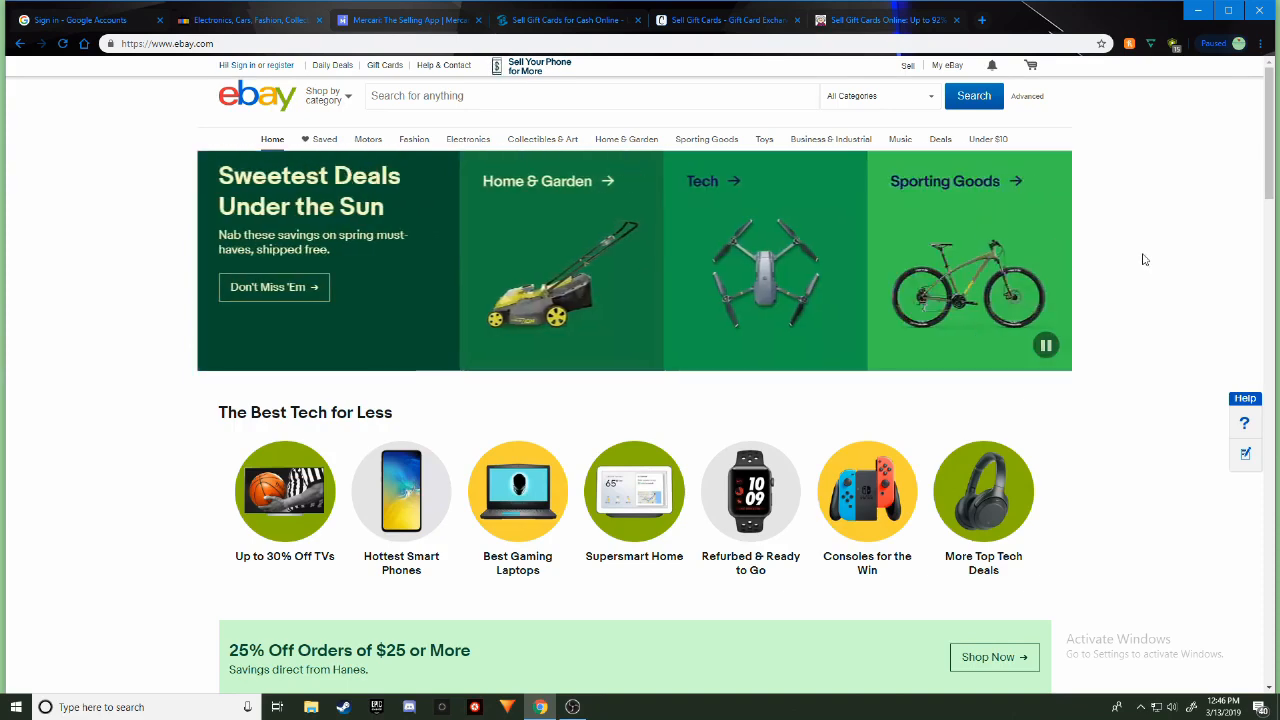
{"action": "mouse_move", "coordinate": [1150, 260]}
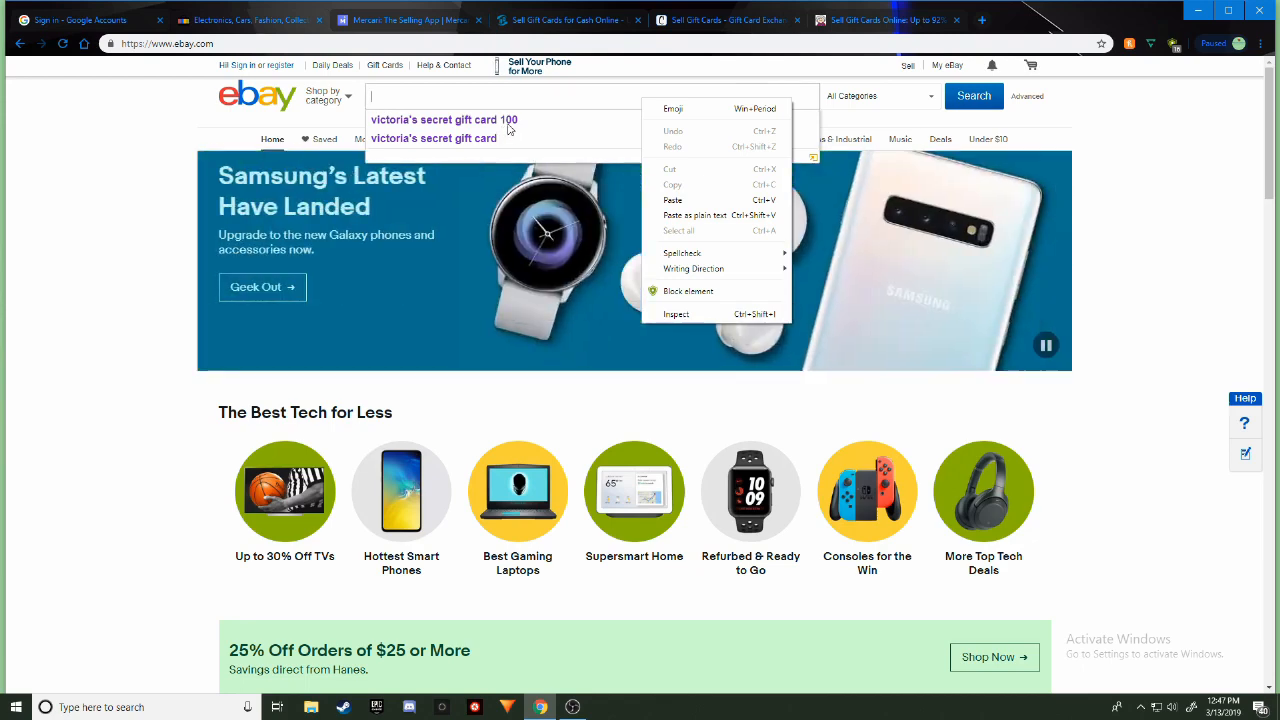
Search eBay Gift Cards for 'victoria's secret gift card 100' and review the 12 listings
{"action": "left_click", "coordinate": [444, 120]}
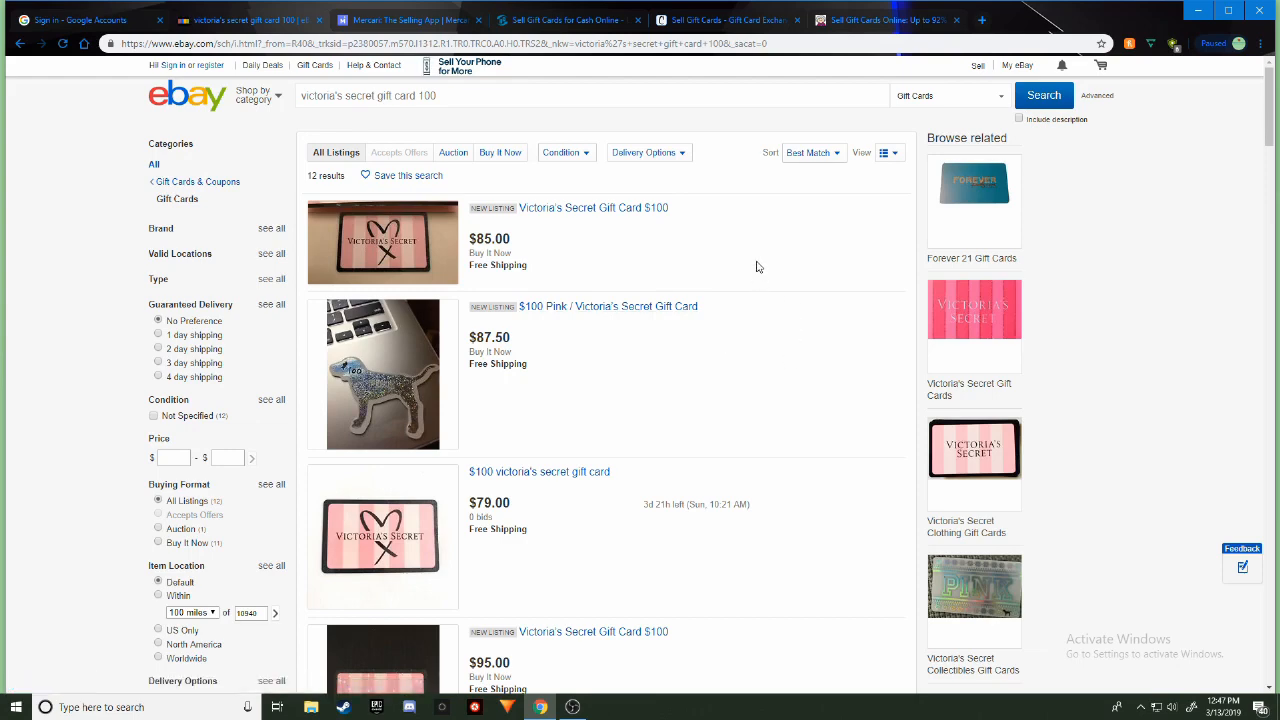
{"action": "mouse_move", "coordinate": [344, 192]}
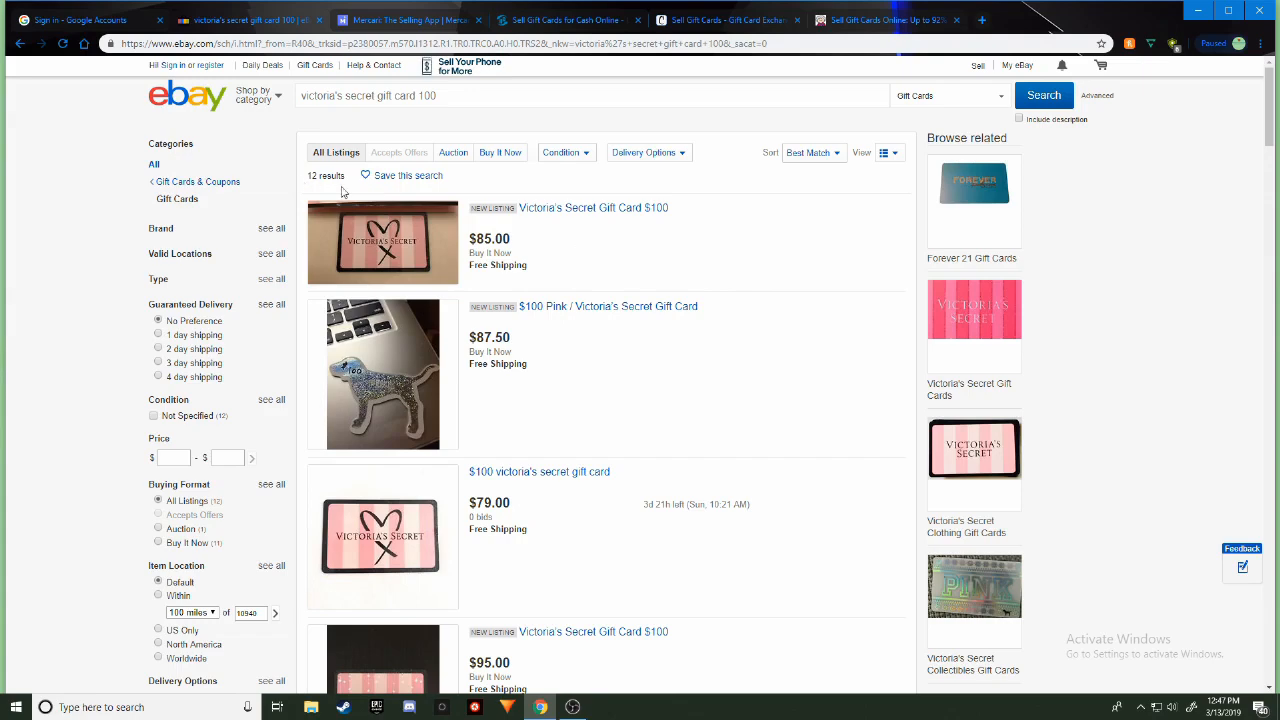
{"action": "mouse_move", "coordinate": [640, 232]}
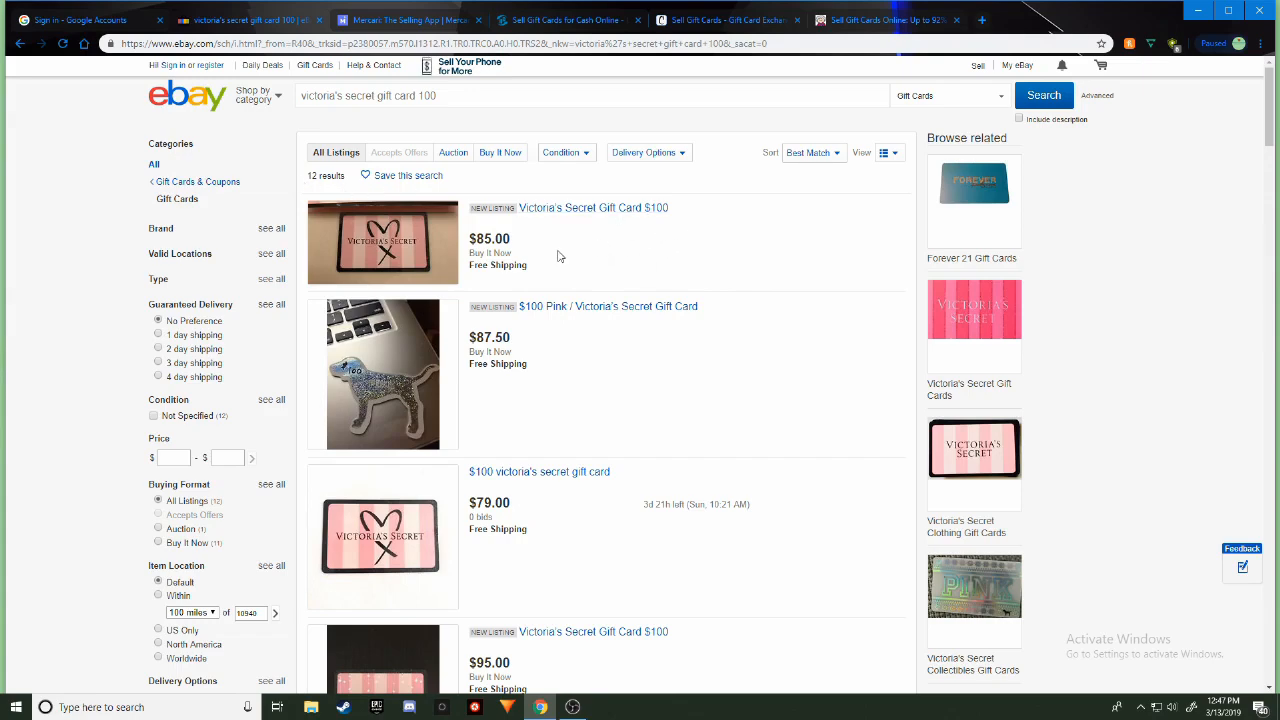
{"action": "scroll", "scroll_direction": "down", "scroll_amount": 3}
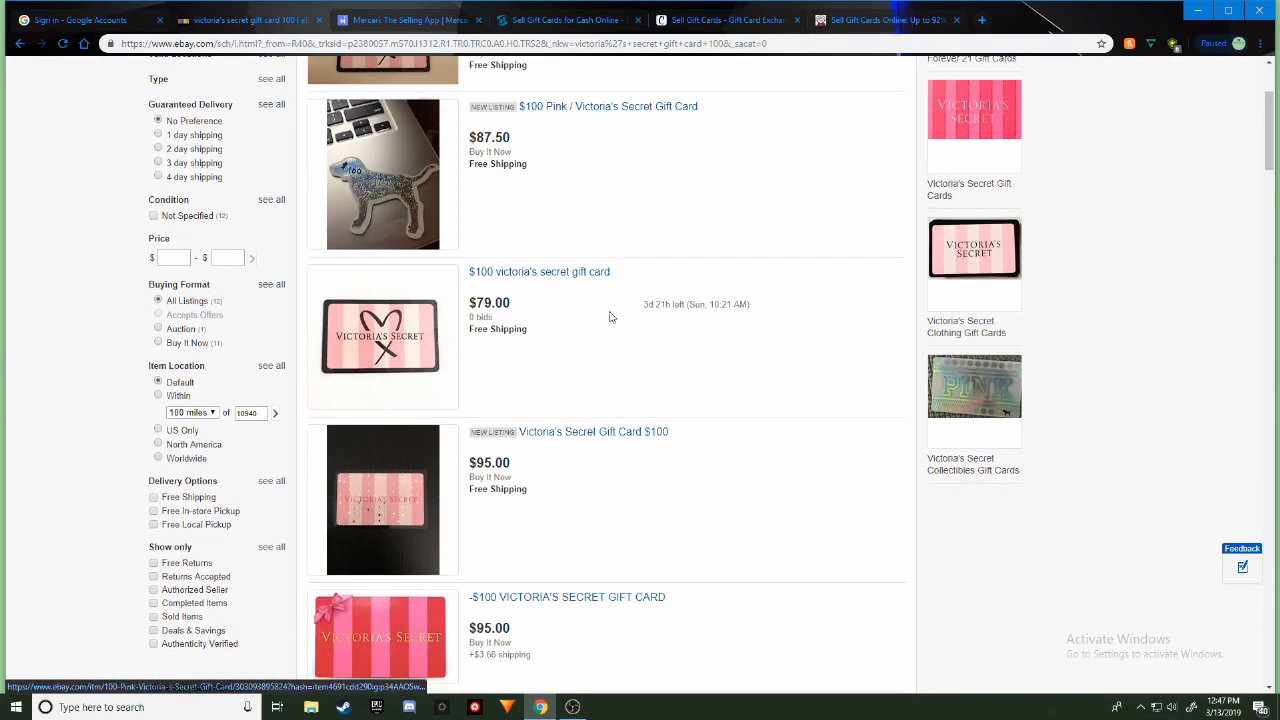
{"action": "scroll", "scroll_direction": "down", "scroll_amount": 3}
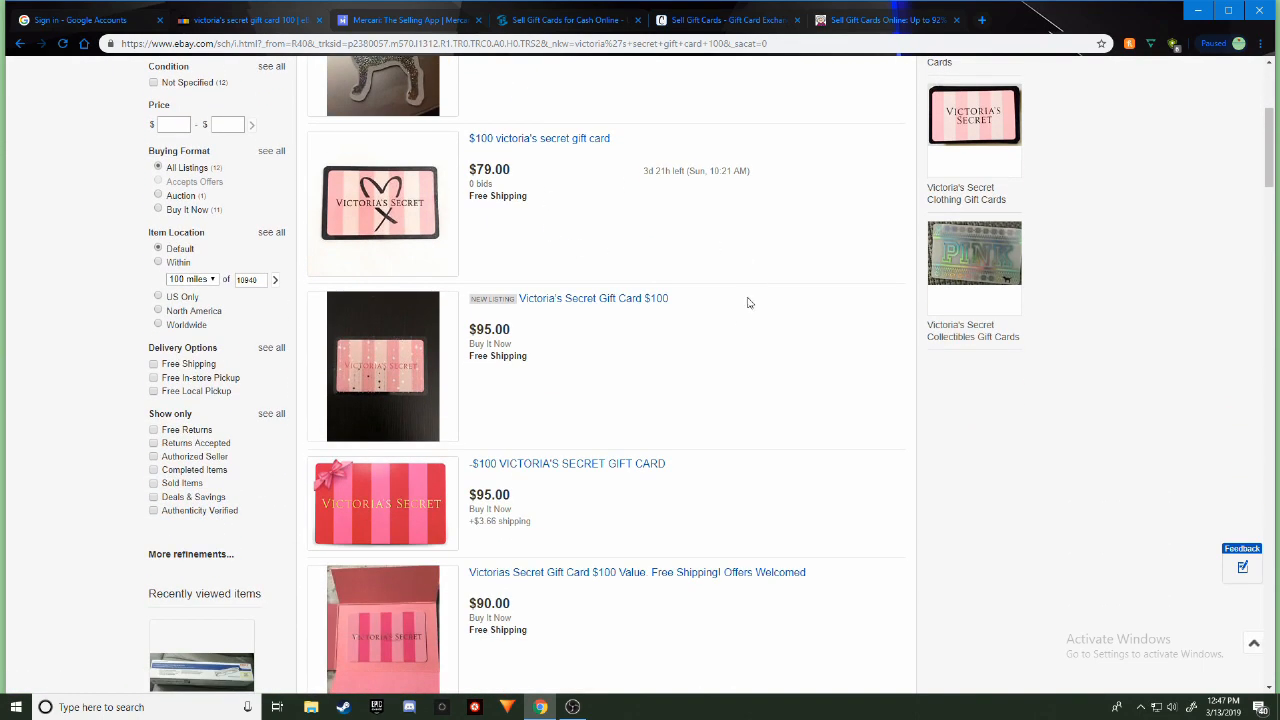
{"action": "scroll", "scroll_direction": "down", "scroll_amount": 3}
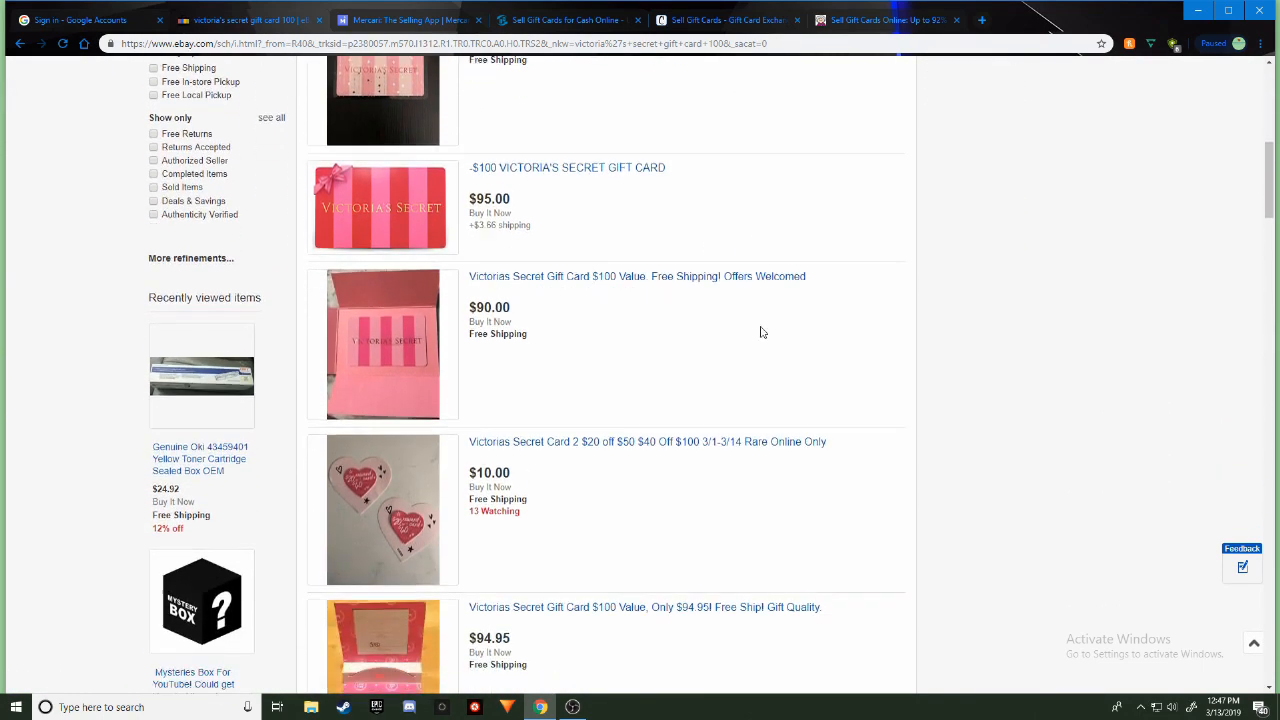
{"action": "scroll", "scroll_direction": "down", "scroll_amount": 3}
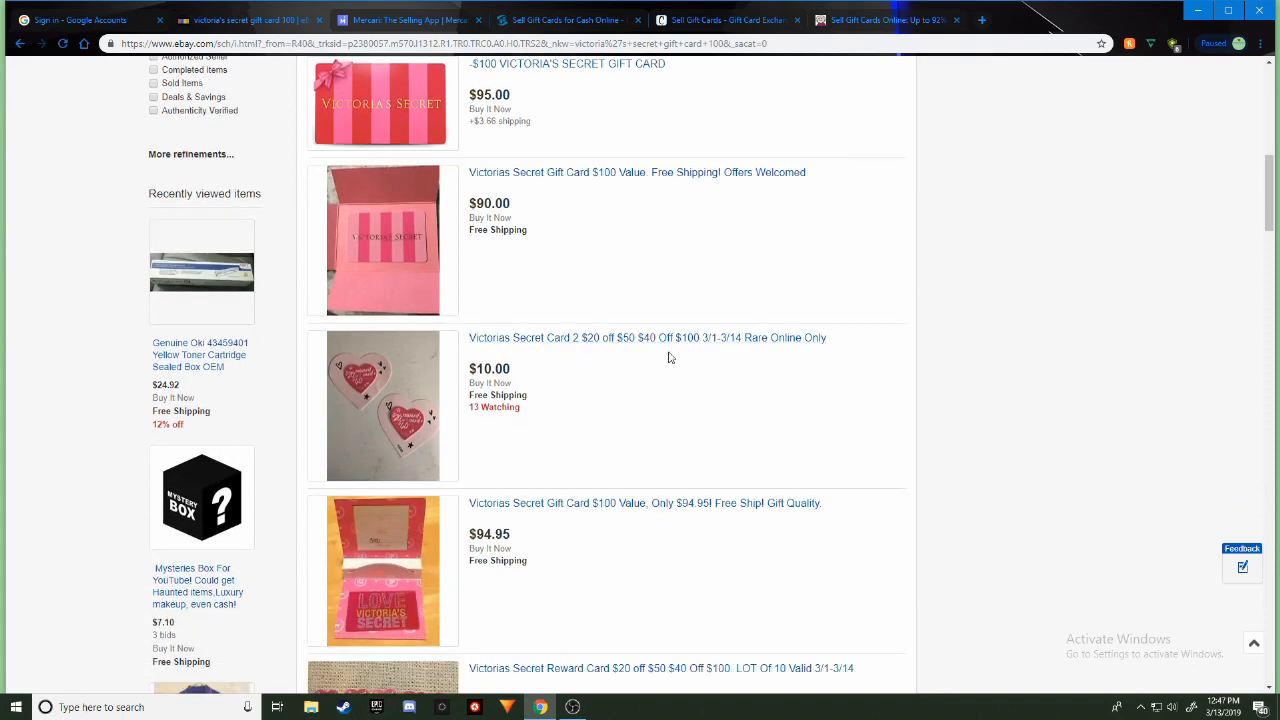
{"action": "scroll", "scroll_direction": "down", "scroll_amount": 3}
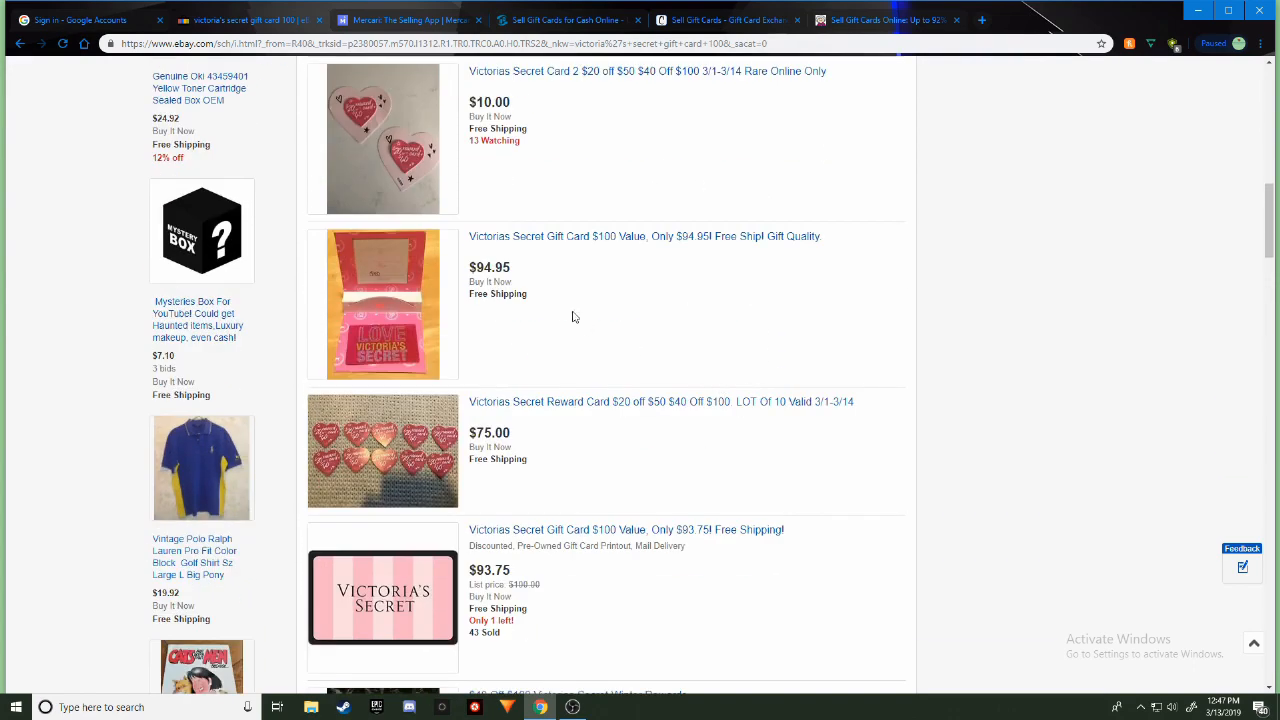
{"action": "mouse_move", "coordinate": [620, 308]}
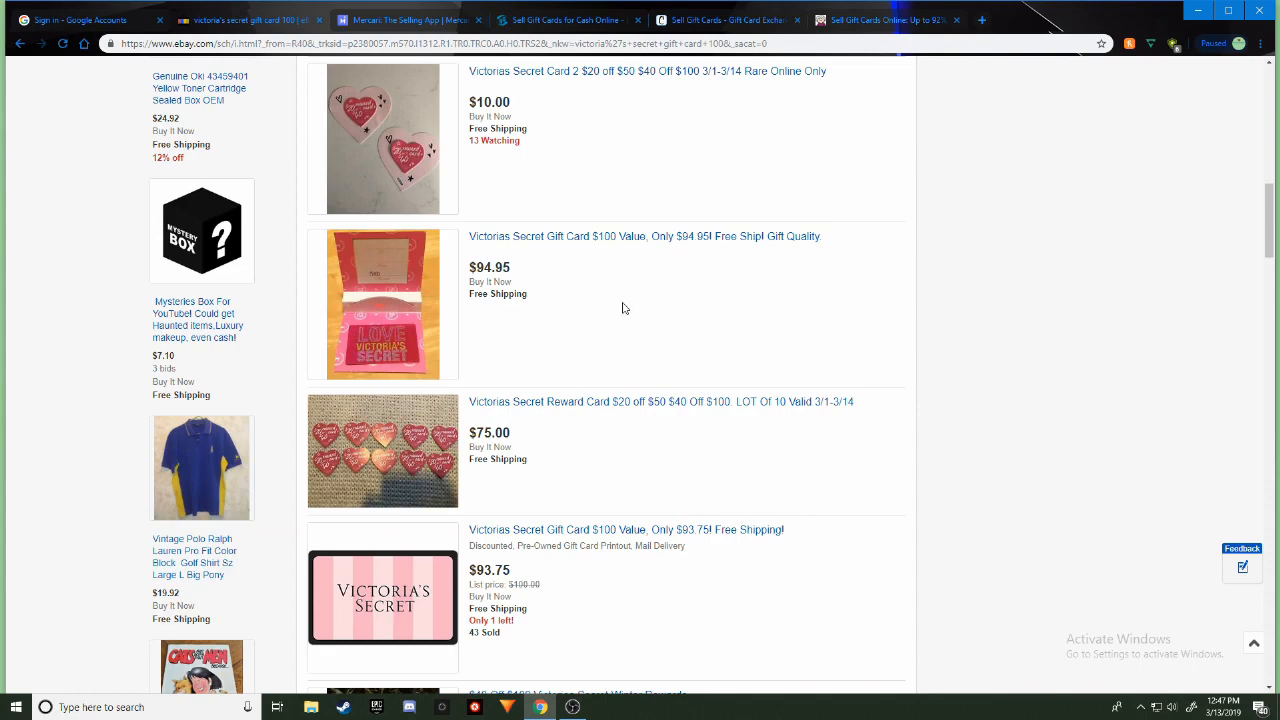
{"action": "scroll", "scroll_direction": "down", "scroll_amount": 3}
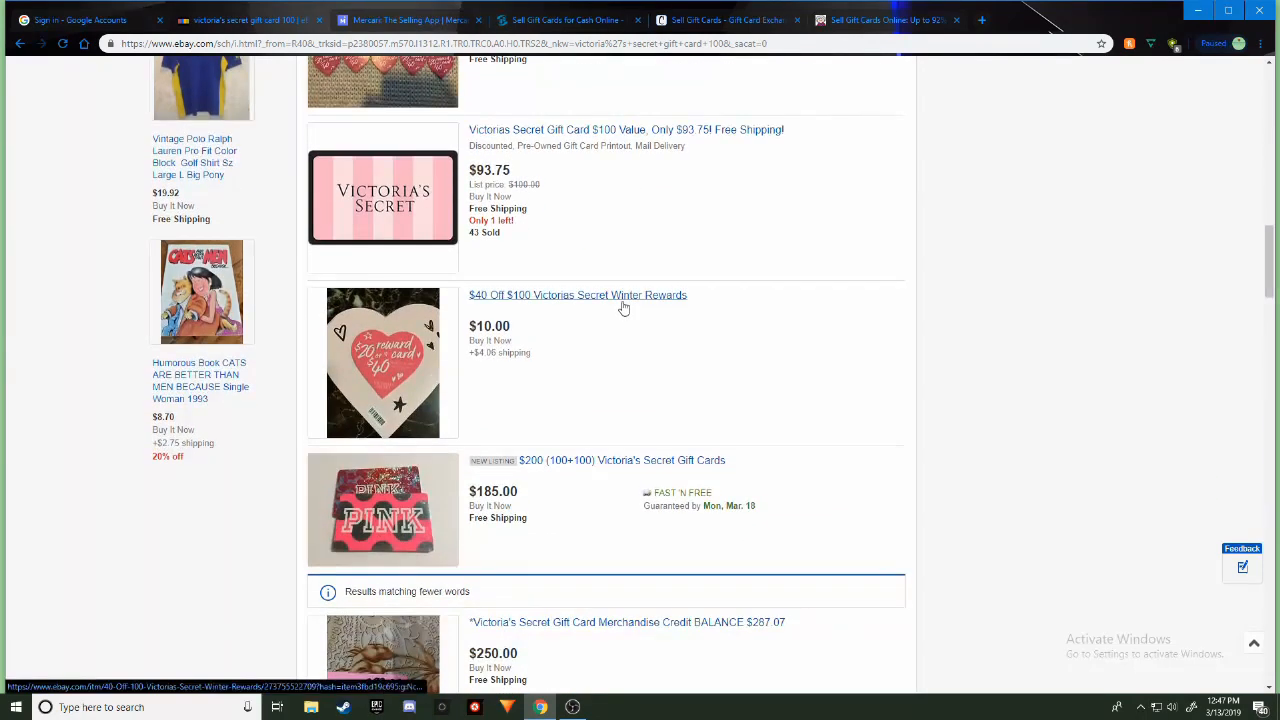
{"action": "scroll", "scroll_direction": "down", "scroll_amount": 3}
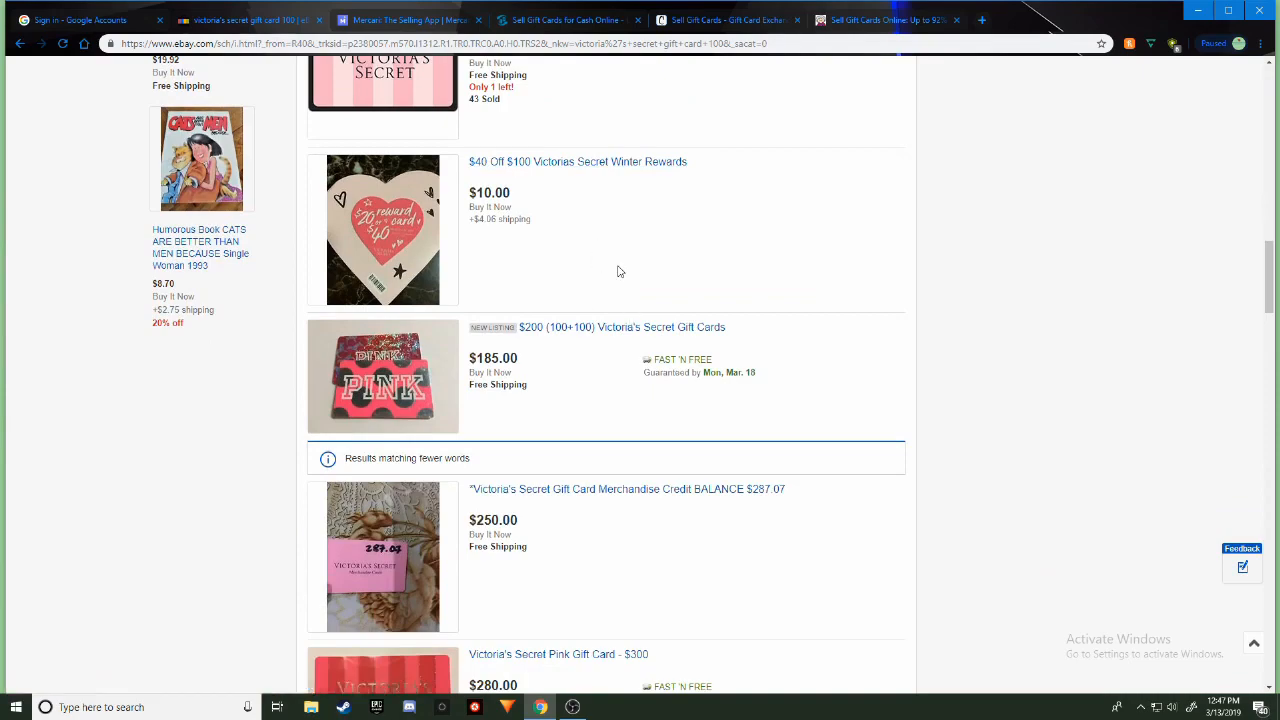
{"action": "scroll", "scroll_direction": "up", "scroll_amount": 3}
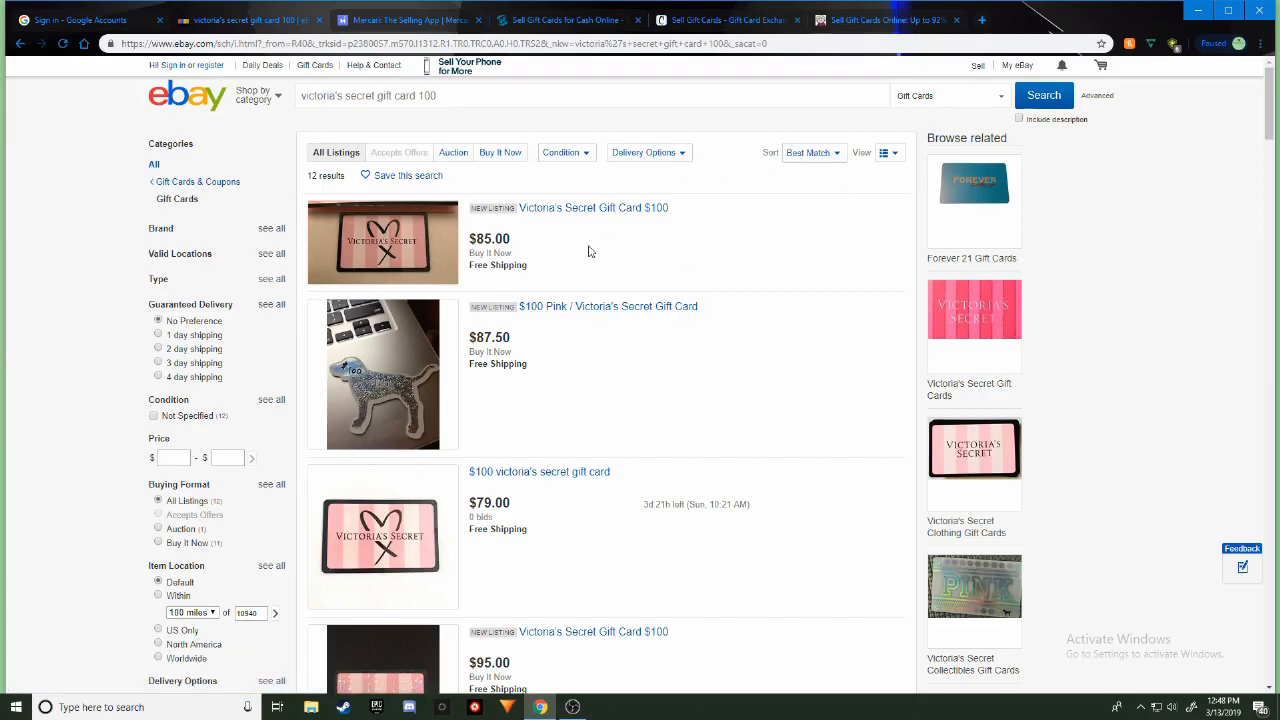
{"action": "mouse_move", "coordinate": [616, 260]}
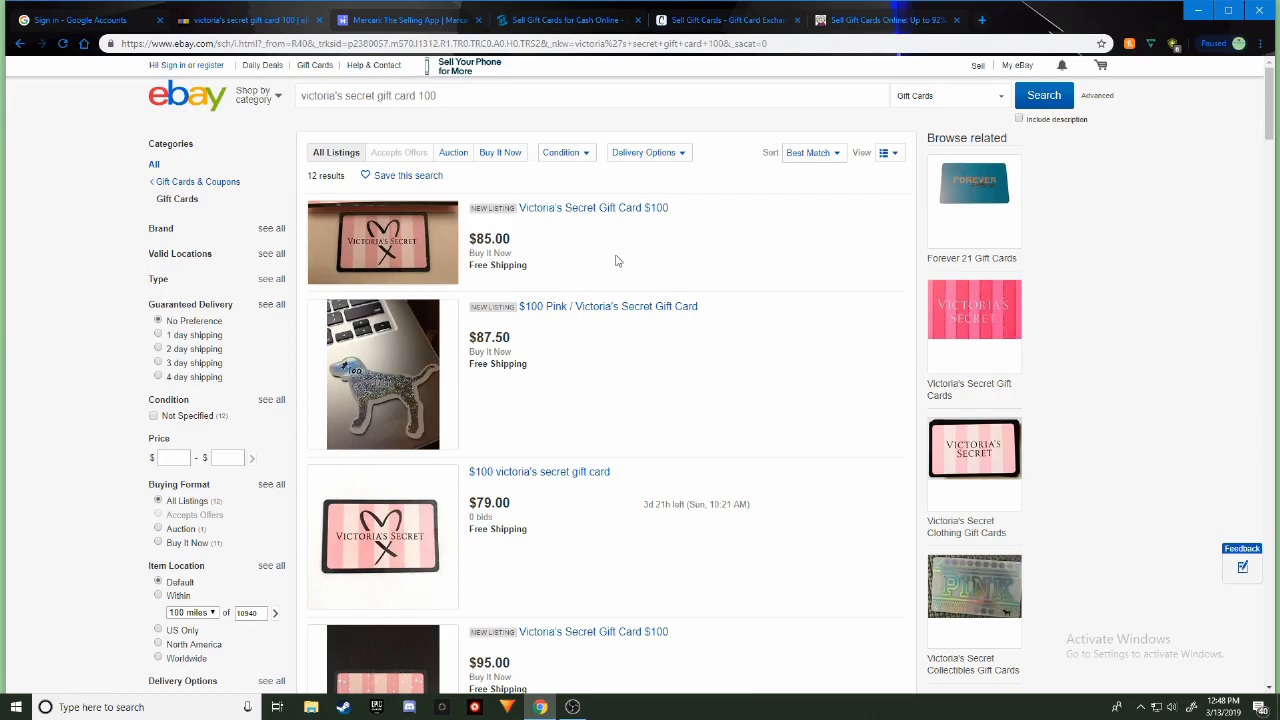
Limit the results to Sold items via the Show only sidebar filter
{"action": "scroll", "scroll_direction": "down", "scroll_amount": 3}
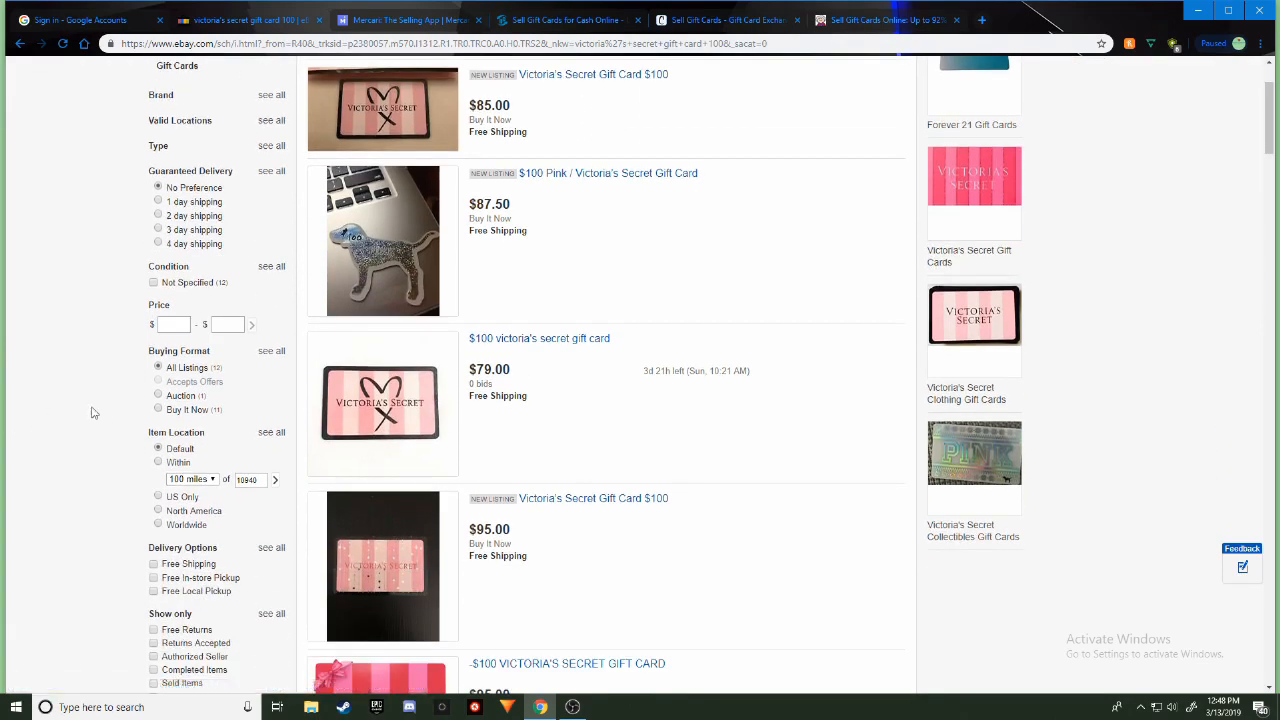
{"action": "scroll", "scroll_direction": "down", "scroll_amount": 3}
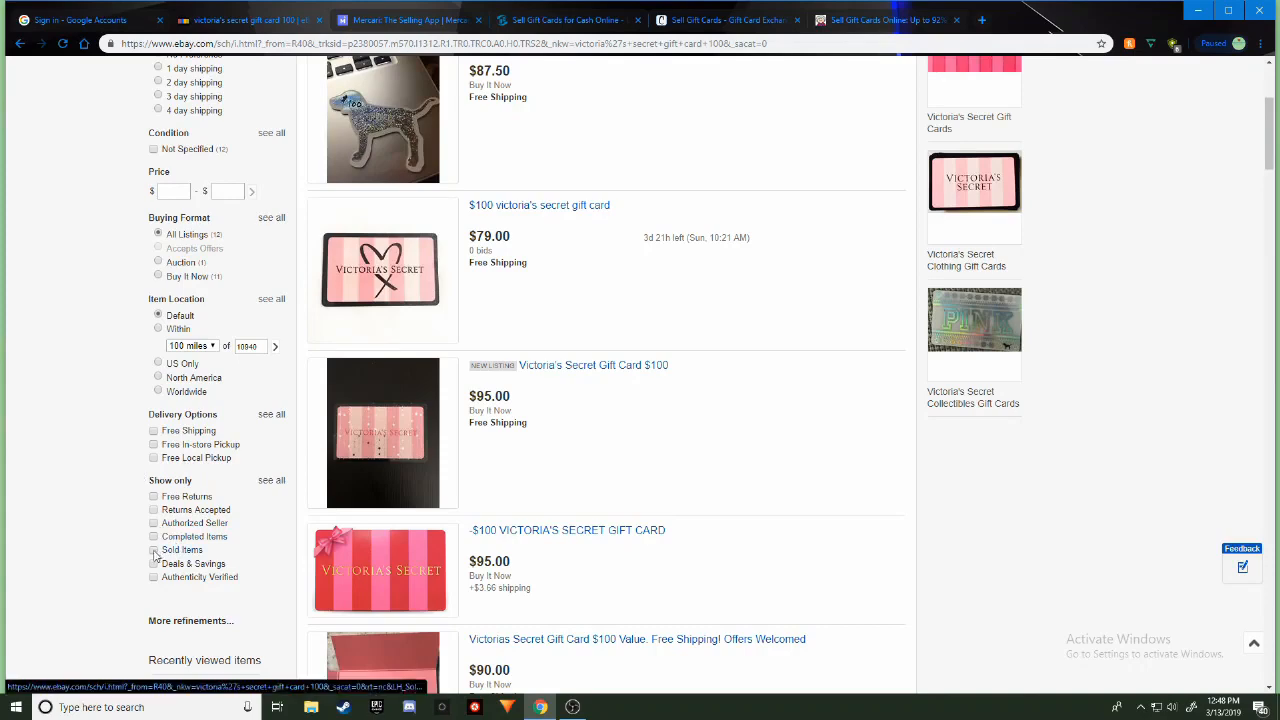
{"action": "left_click", "coordinate": [152, 550]}
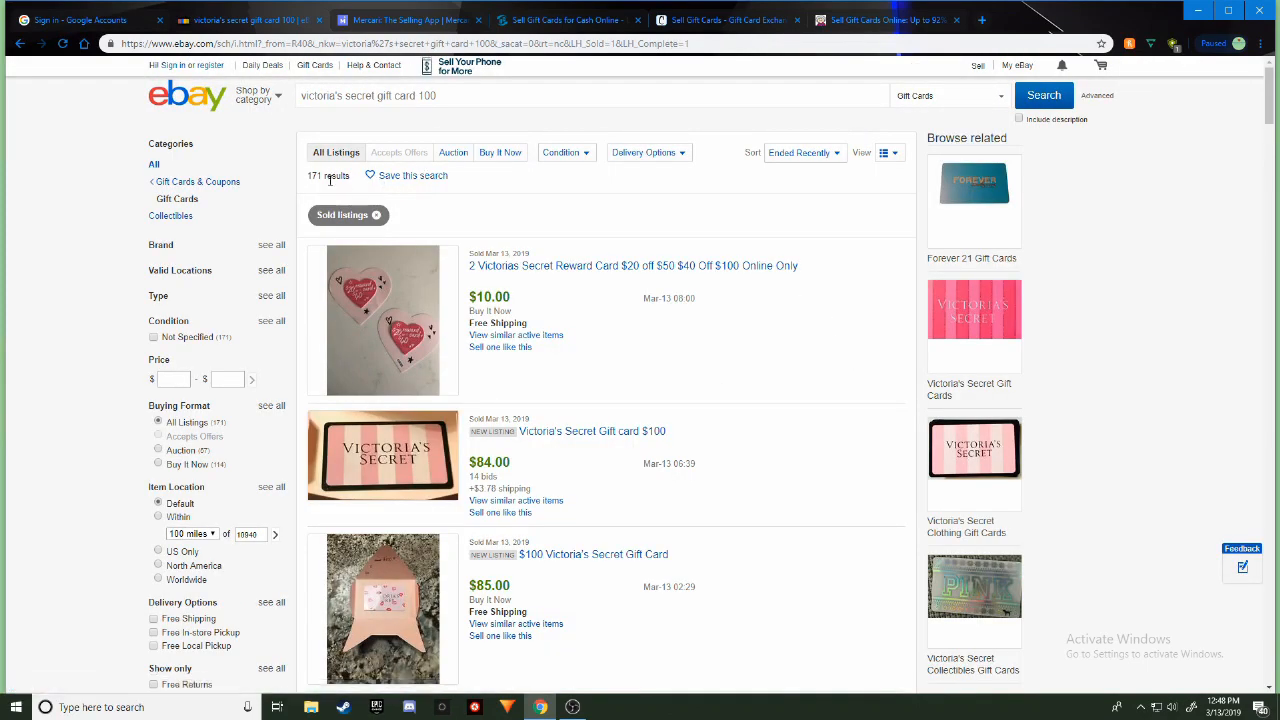
{"action": "mouse_move", "coordinate": [352, 190]}
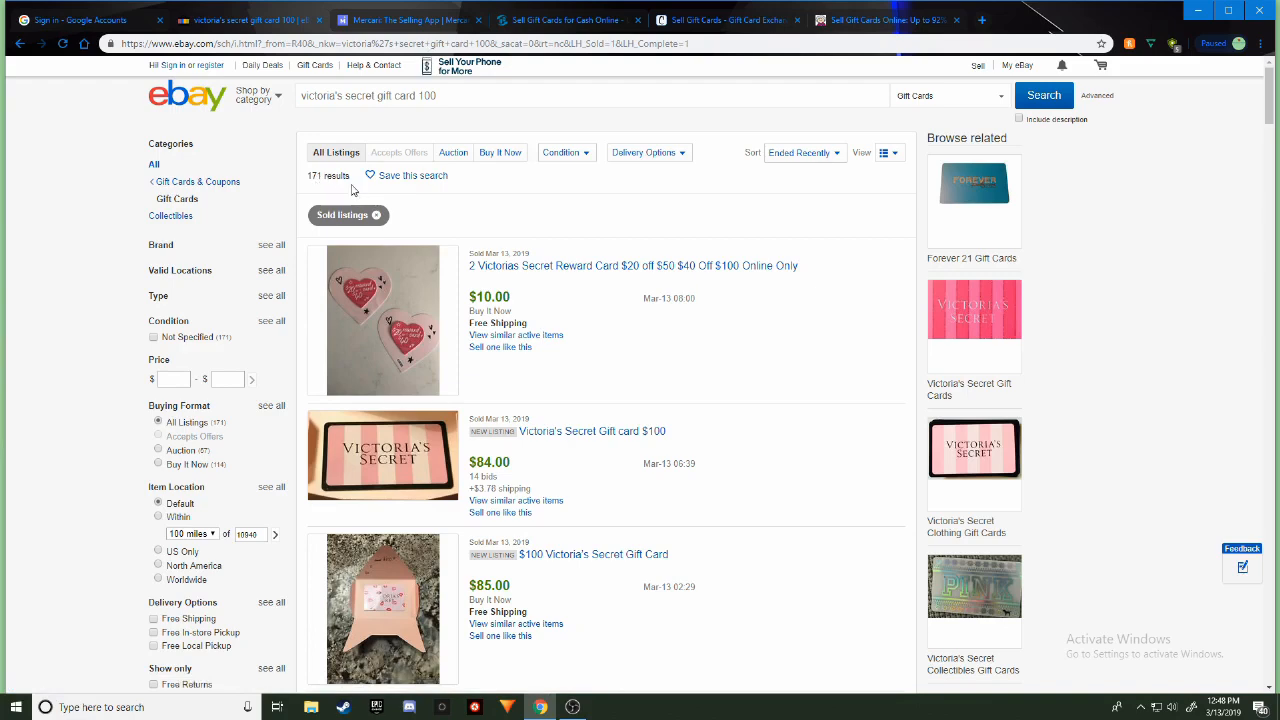
{"action": "left_click", "coordinate": [802, 152]}
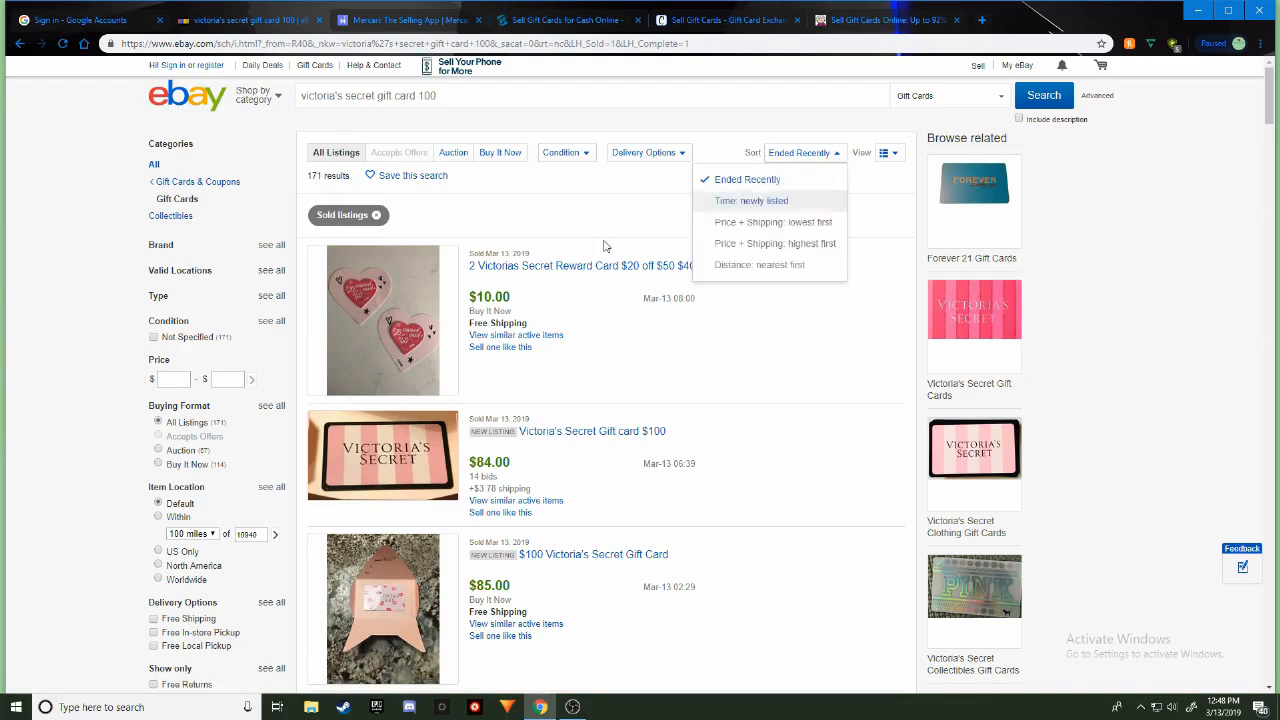
{"action": "left_click", "coordinate": [600, 206]}
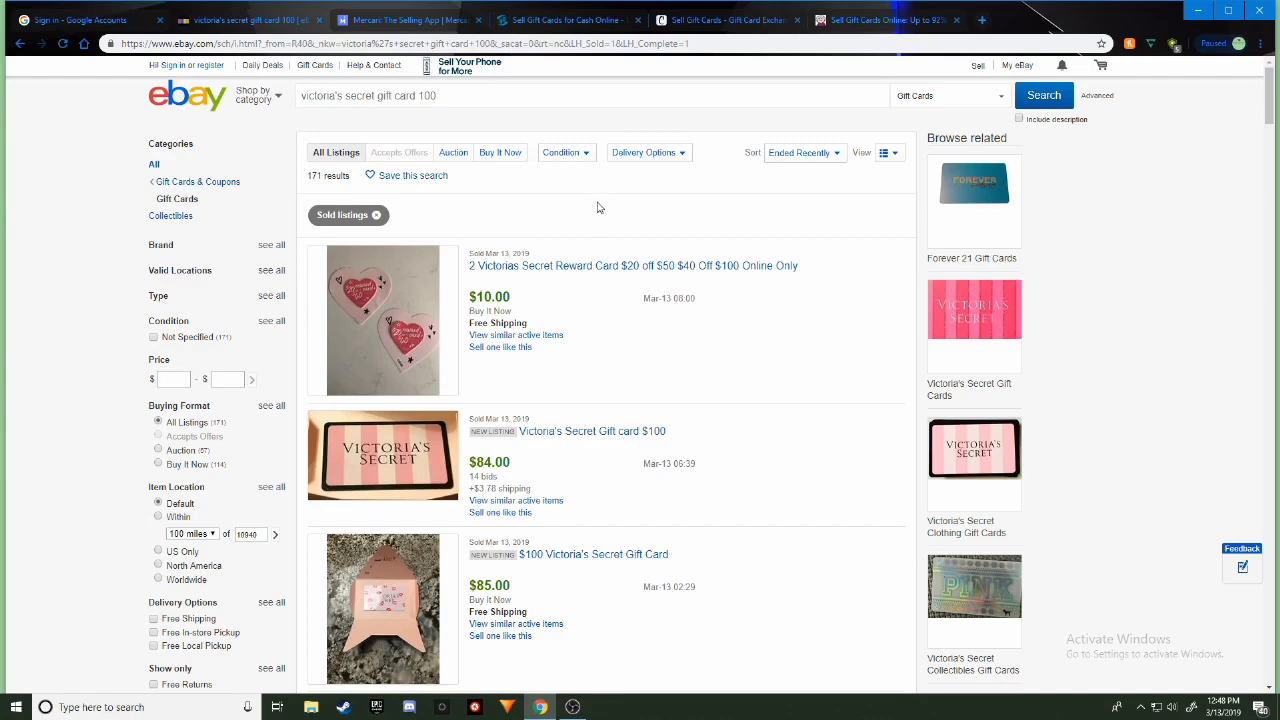
{"action": "scroll", "scroll_direction": "down", "scroll_amount": 3}
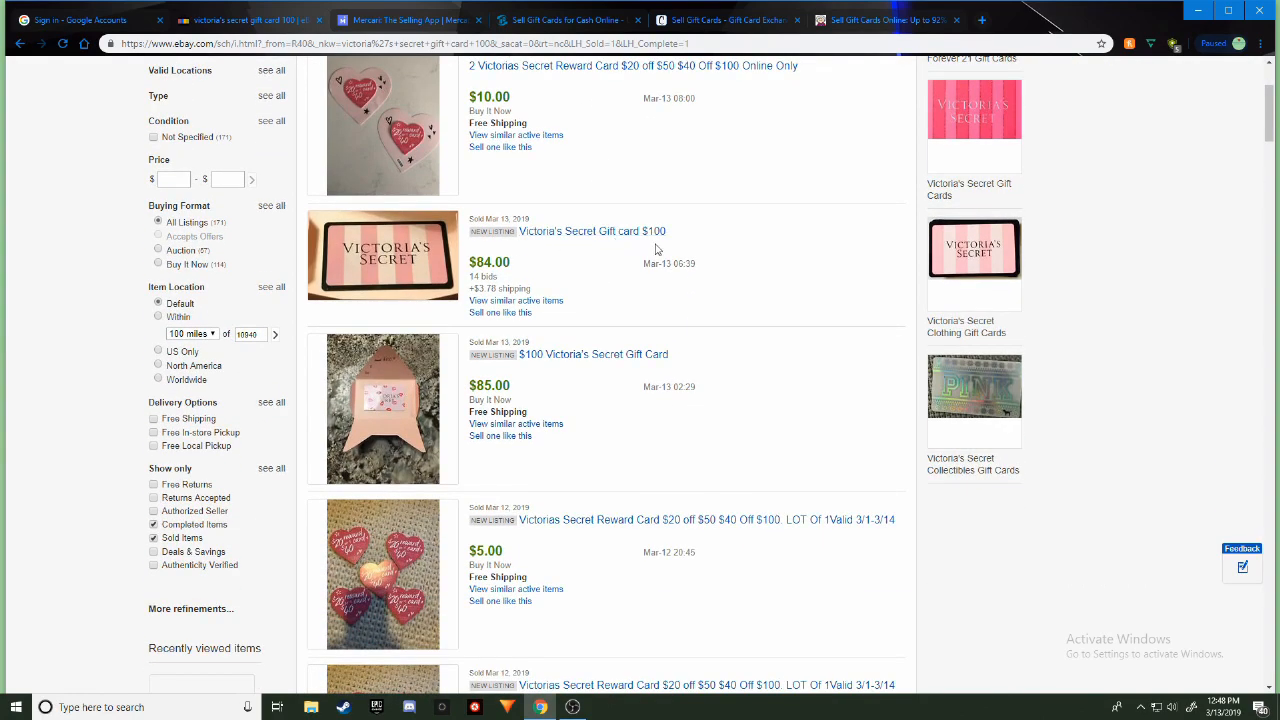
{"action": "mouse_move", "coordinate": [518, 270]}
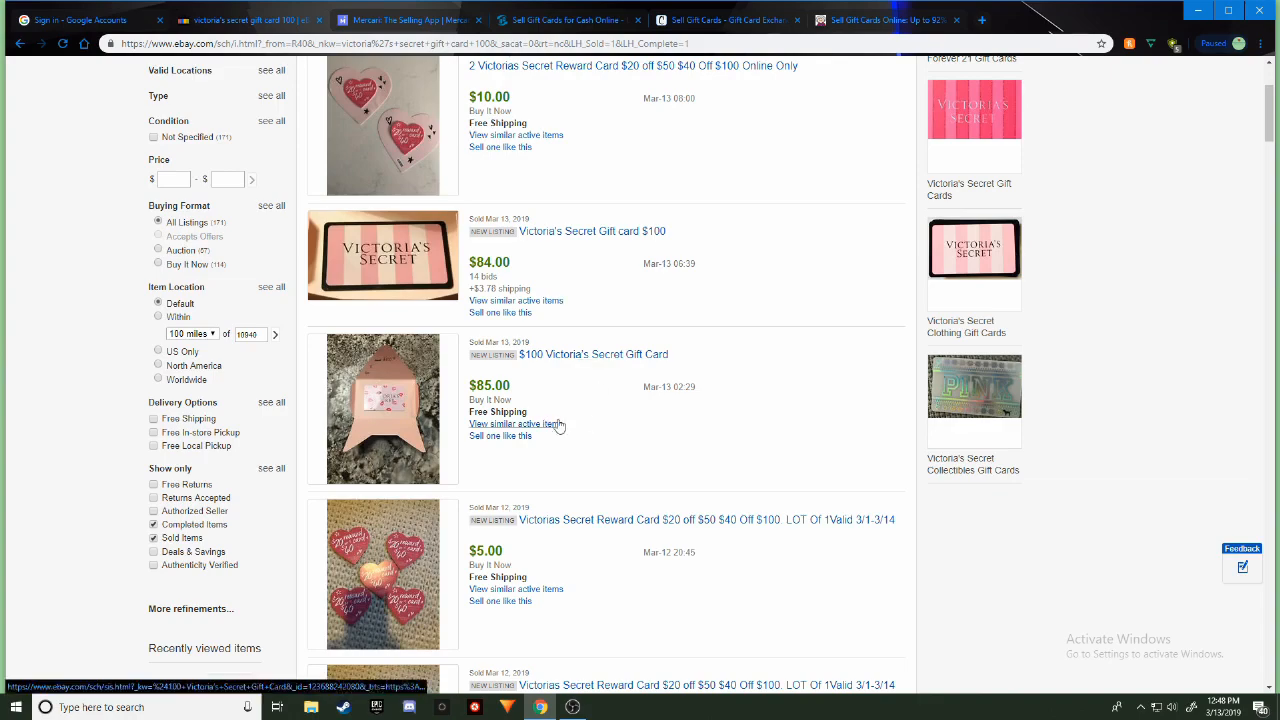
{"action": "scroll", "scroll_direction": "down", "scroll_amount": 3}
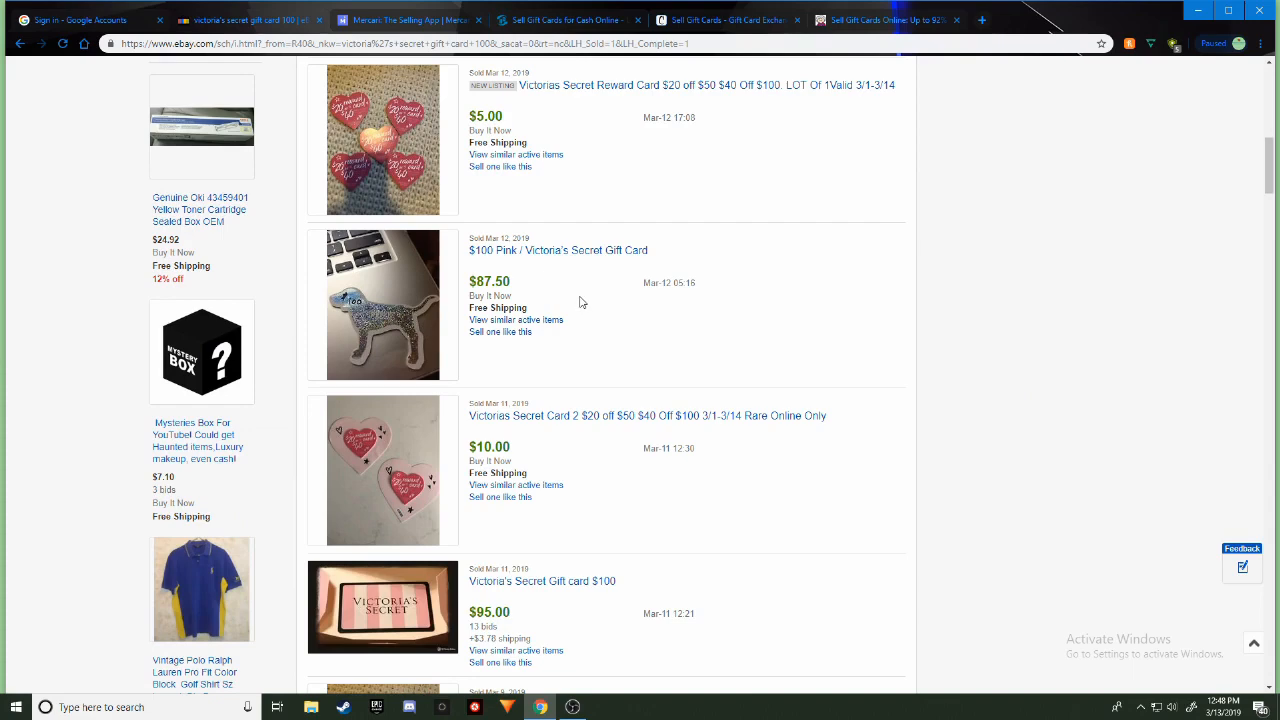
{"action": "scroll", "scroll_direction": "down", "scroll_amount": 3}
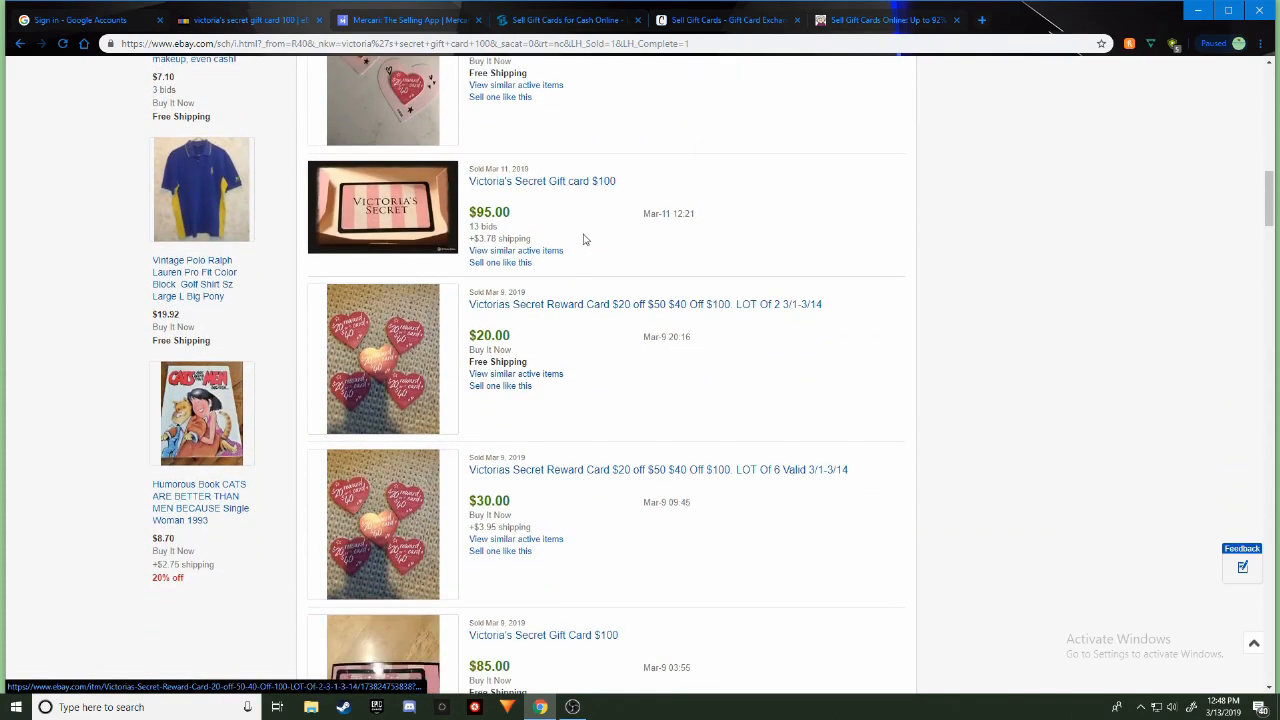
{"action": "mouse_move", "coordinate": [598, 256]}
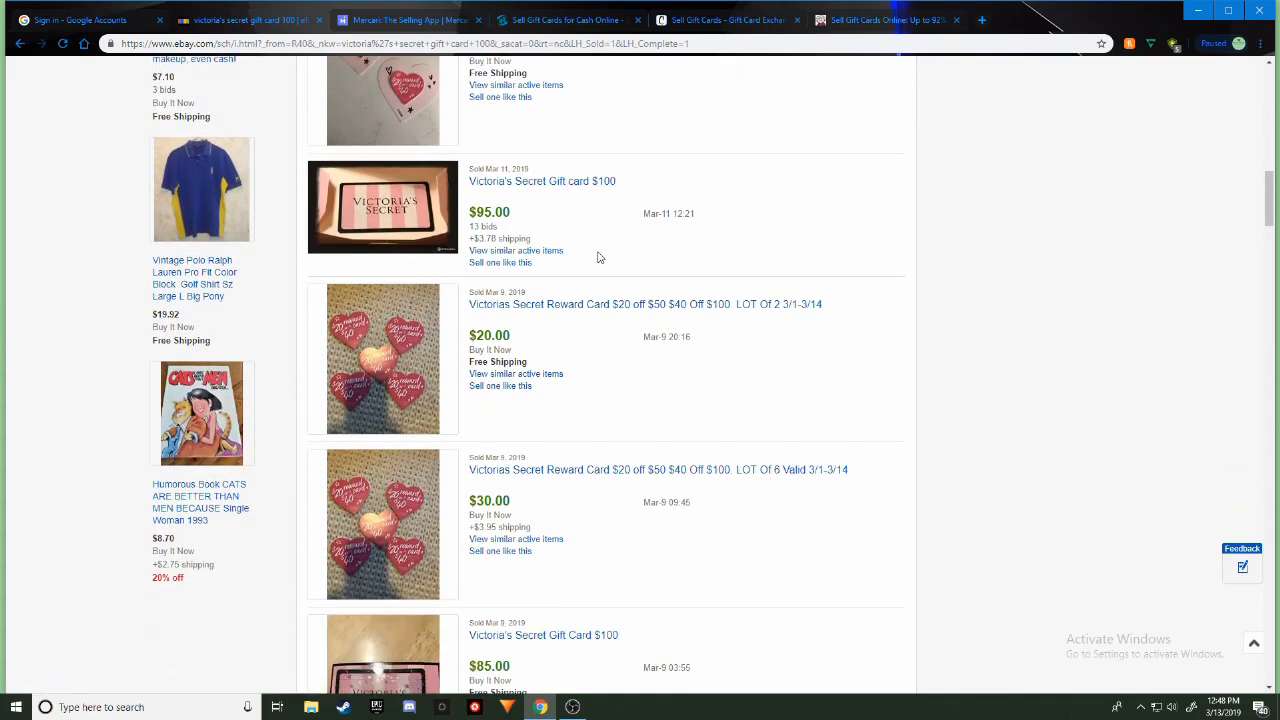
{"action": "mouse_move", "coordinate": [608, 252]}
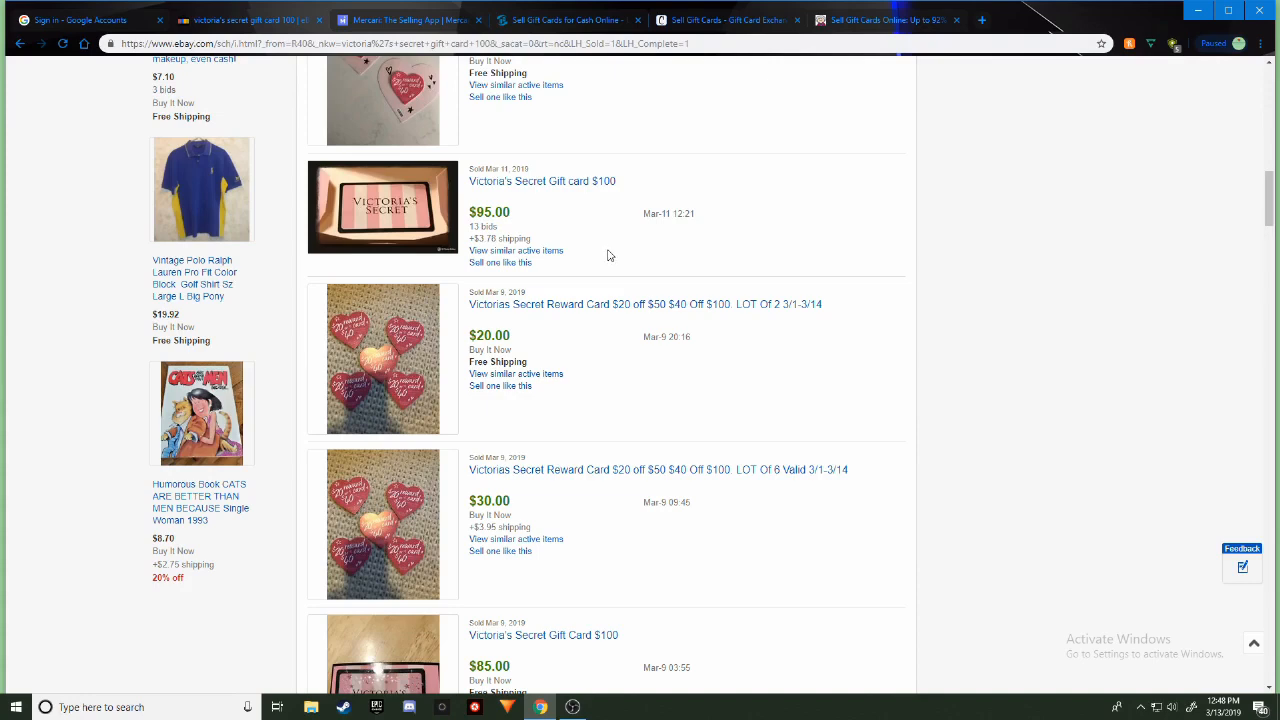
{"action": "scroll", "scroll_direction": "down", "scroll_amount": 3}
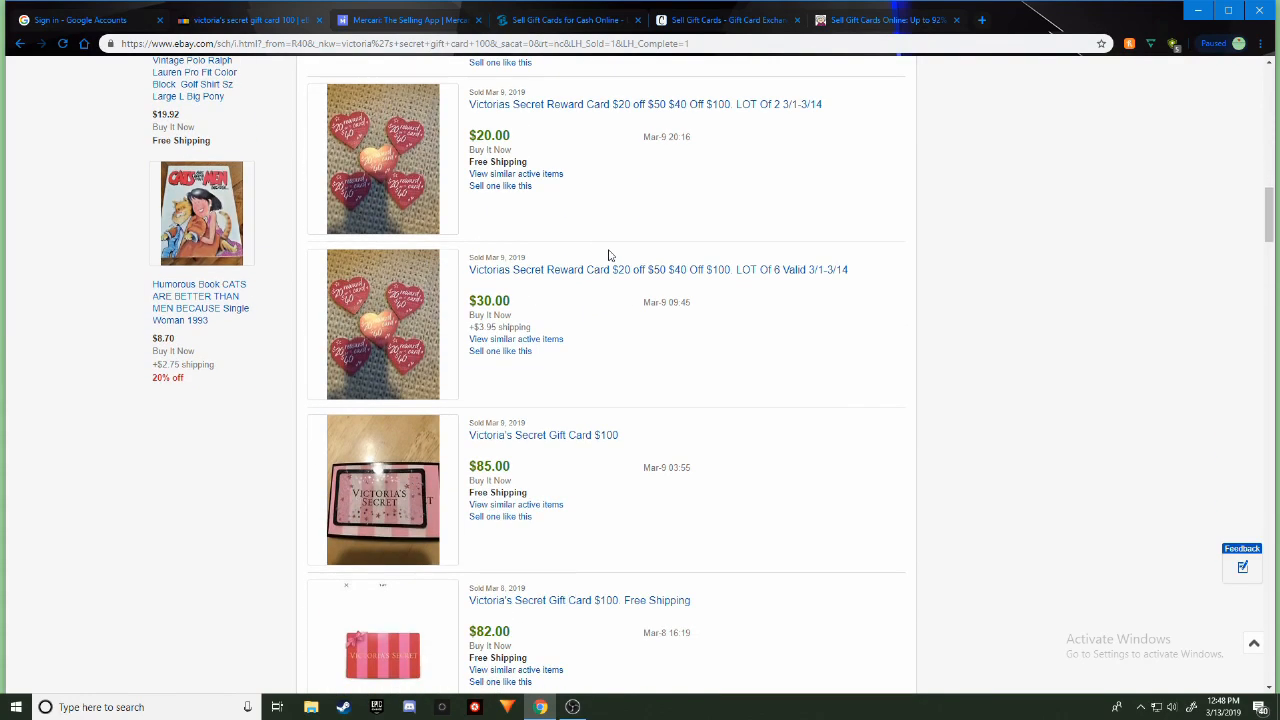
{"action": "scroll", "scroll_direction": "down", "scroll_amount": 3}
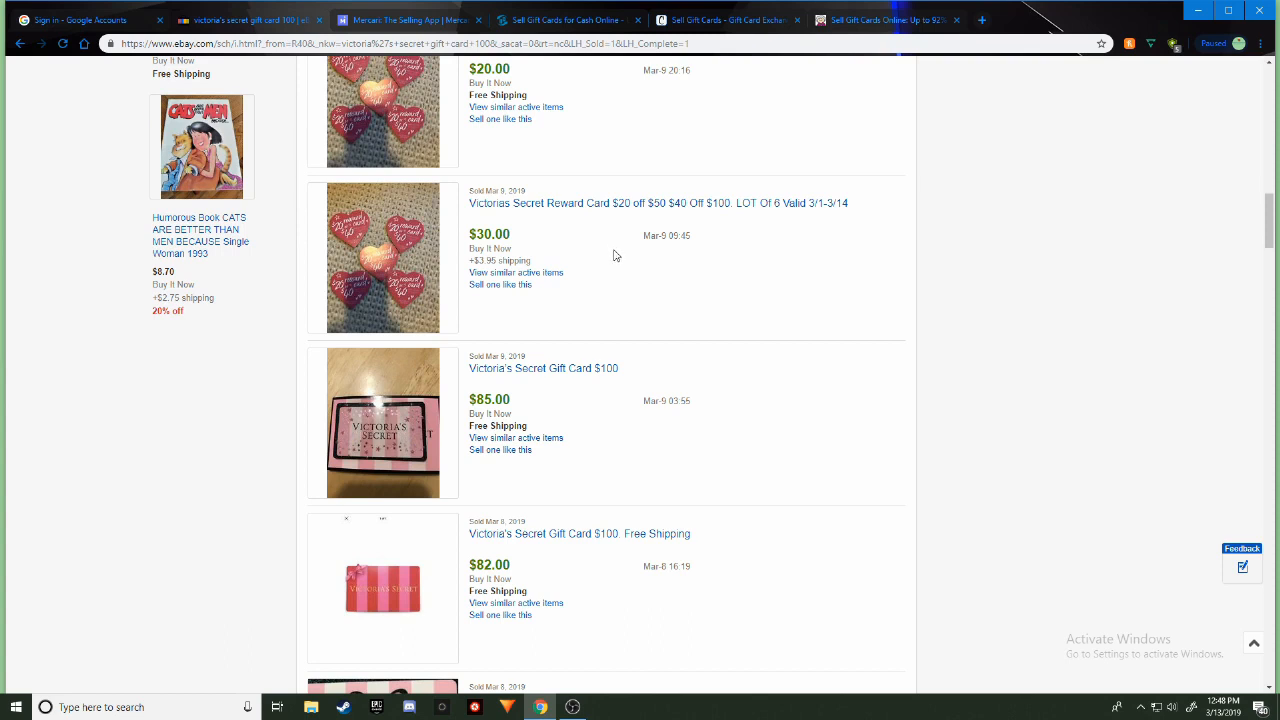
{"action": "mouse_move", "coordinate": [600, 268]}
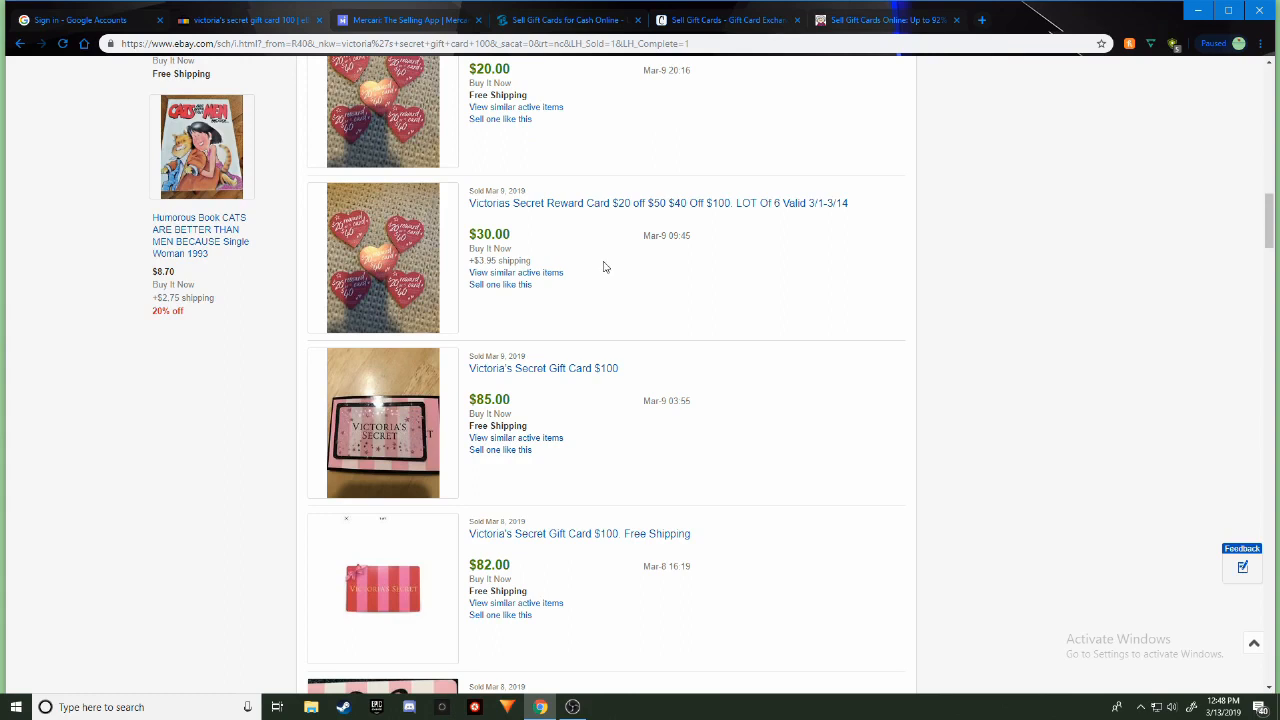
{"action": "mouse_move", "coordinate": [612, 270]}
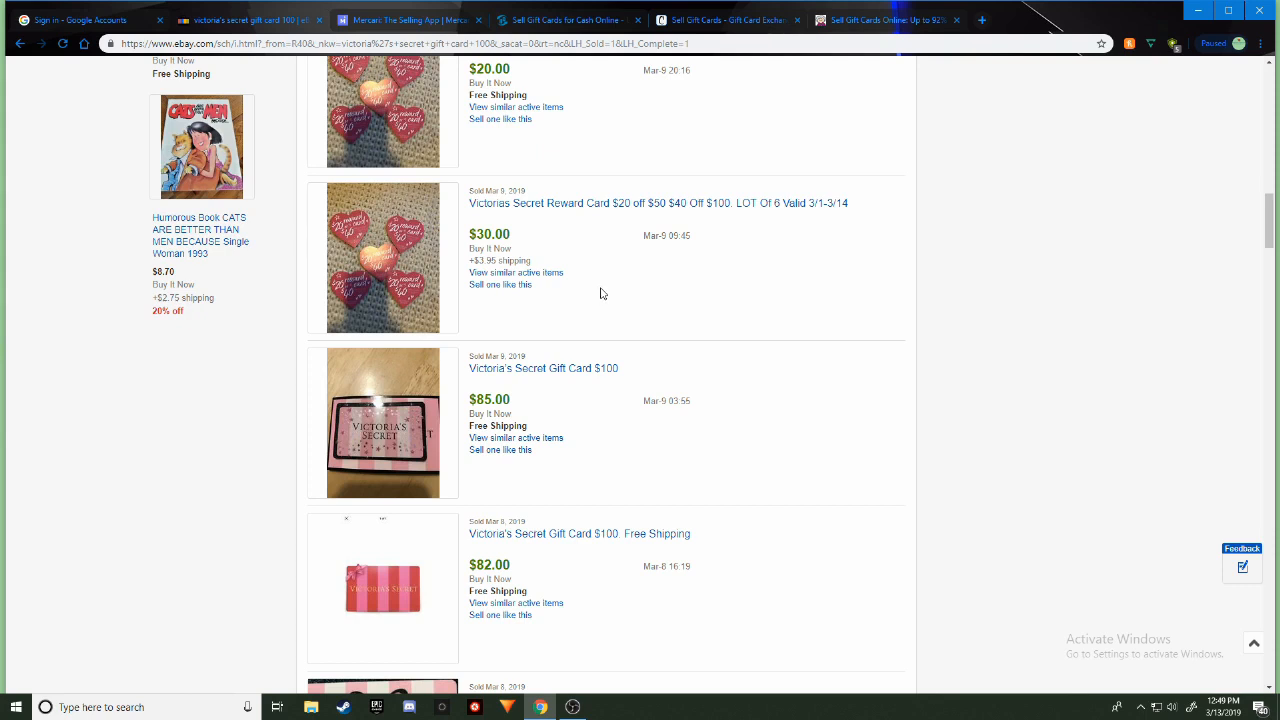
{"action": "scroll", "scroll_direction": "up", "scroll_amount": 3}
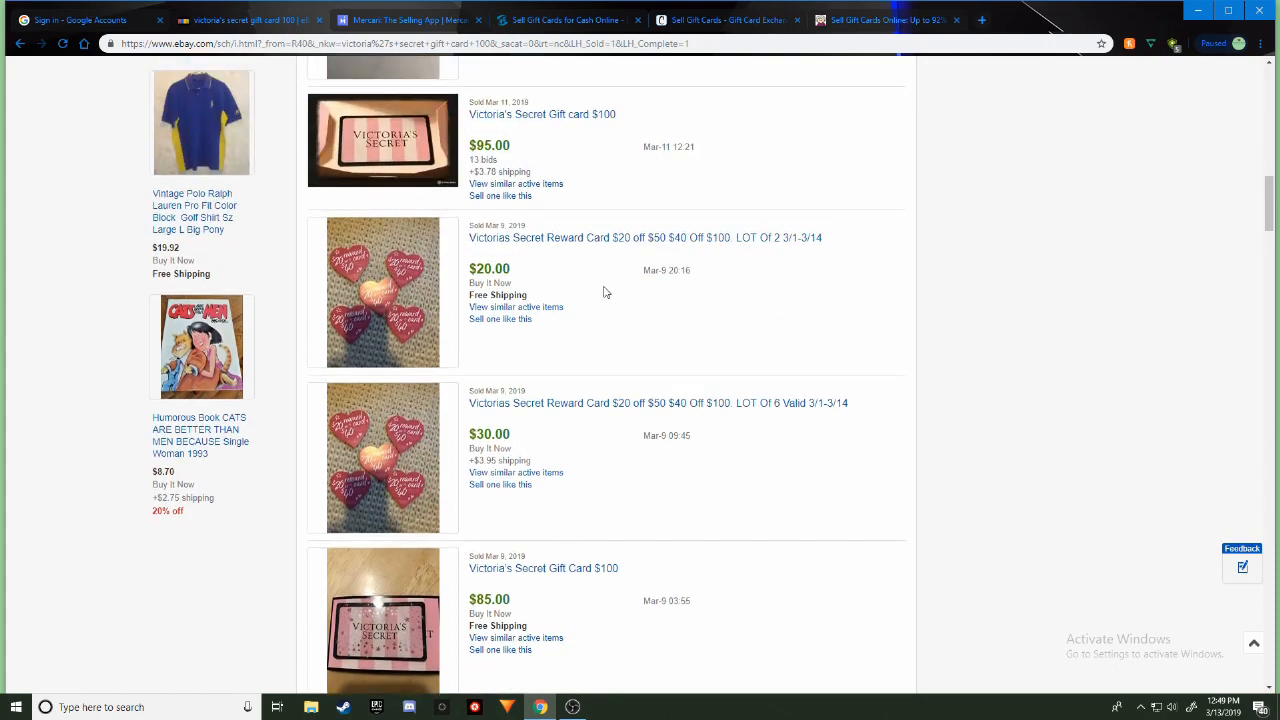
{"action": "scroll", "scroll_direction": "up", "scroll_amount": 3}
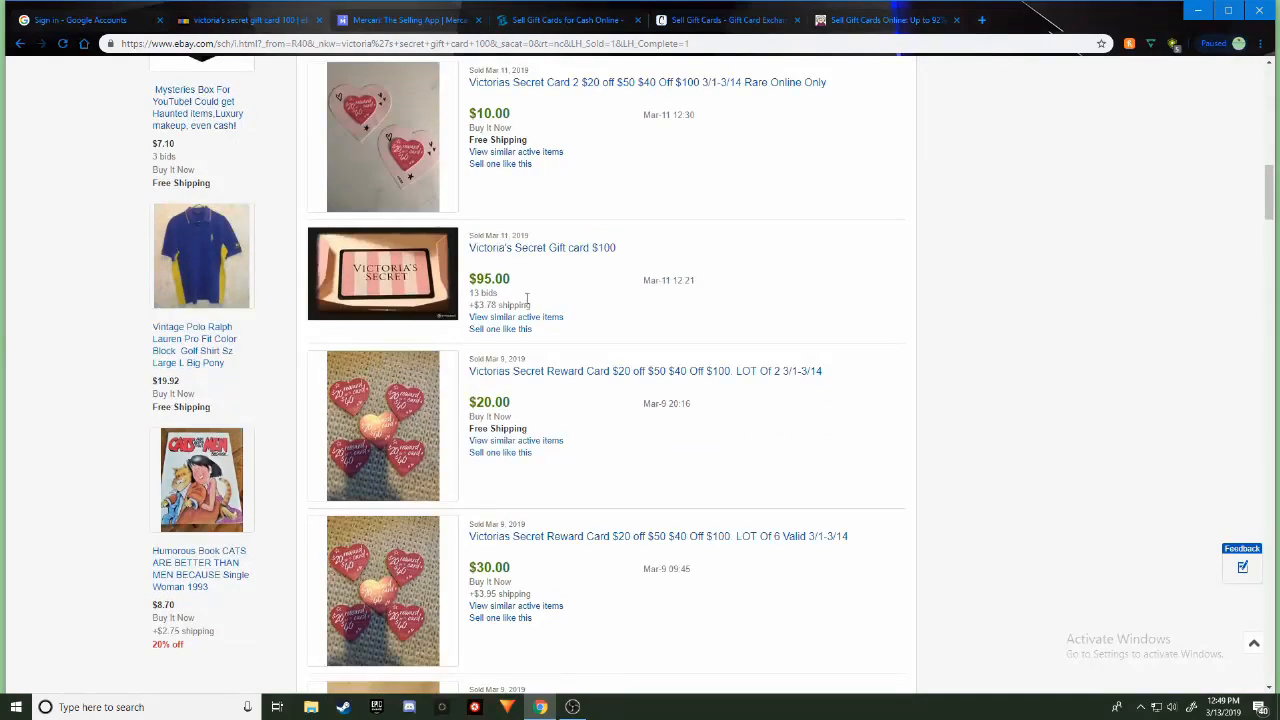
{"action": "mouse_move", "coordinate": [560, 296]}
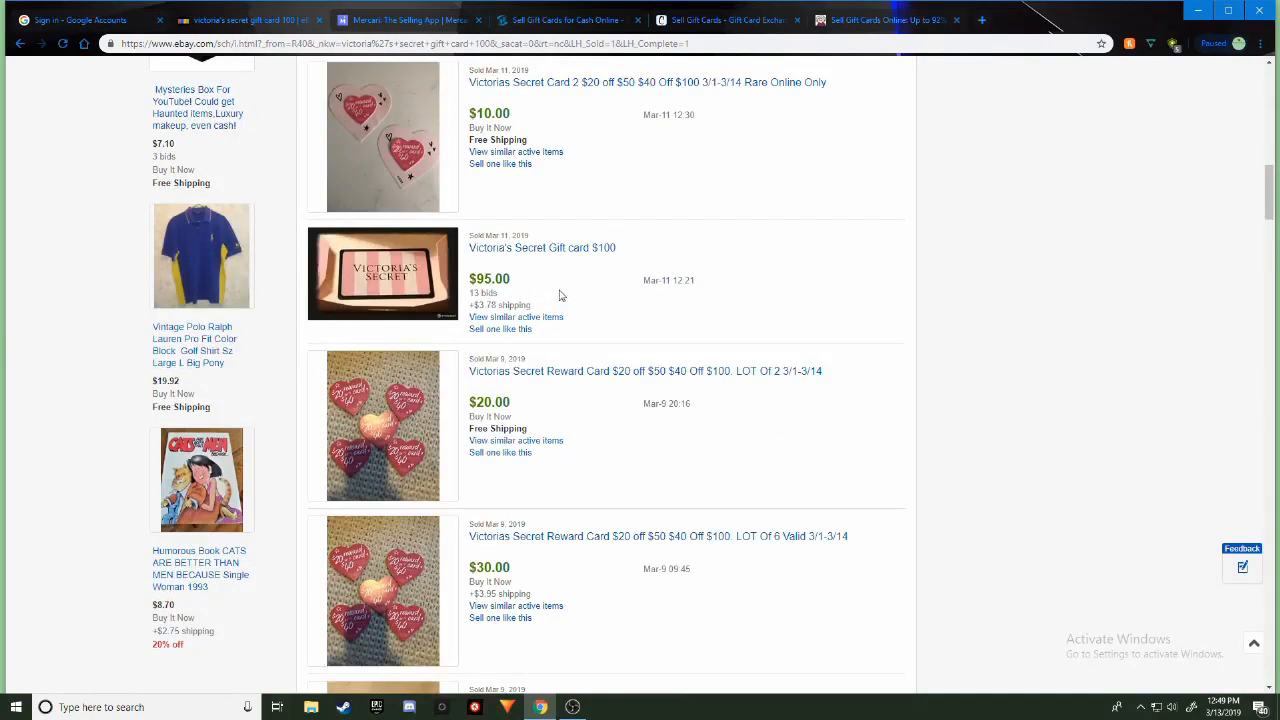
{"action": "mouse_move", "coordinate": [550, 276]}
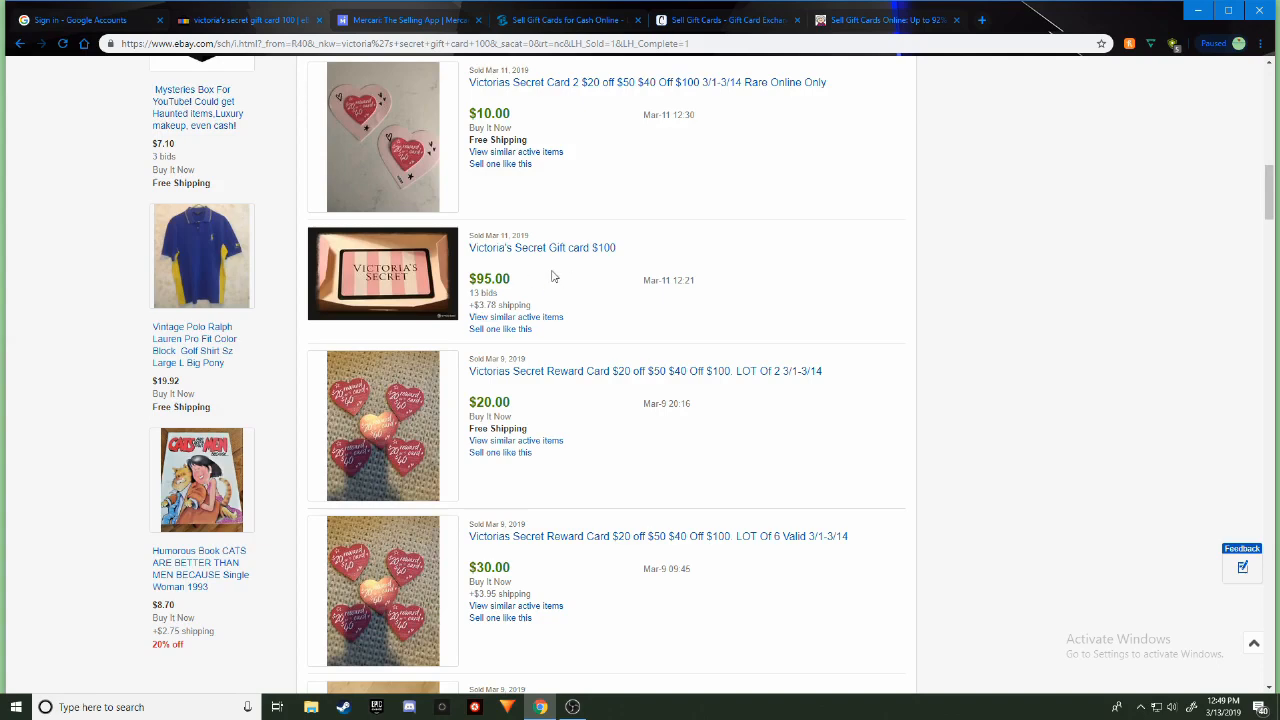
{"action": "scroll", "scroll_direction": "down", "scroll_amount": 3}
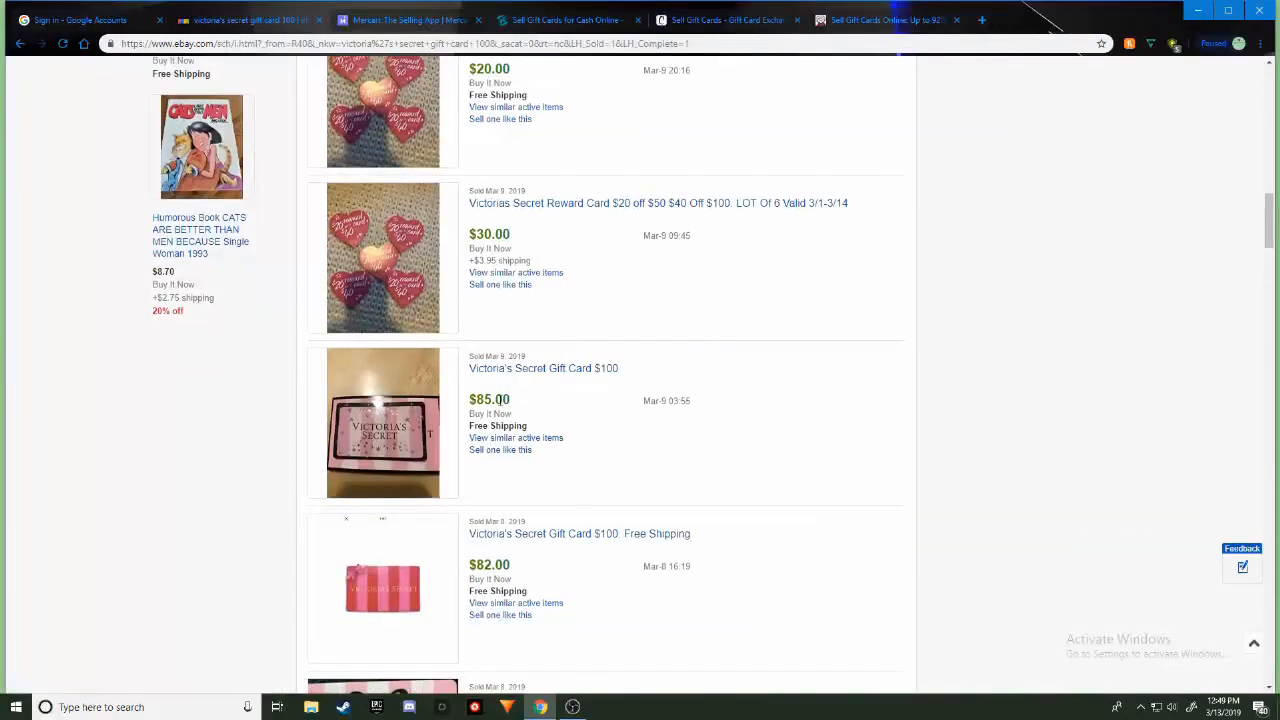
{"action": "scroll", "scroll_direction": "down", "scroll_amount": 3}
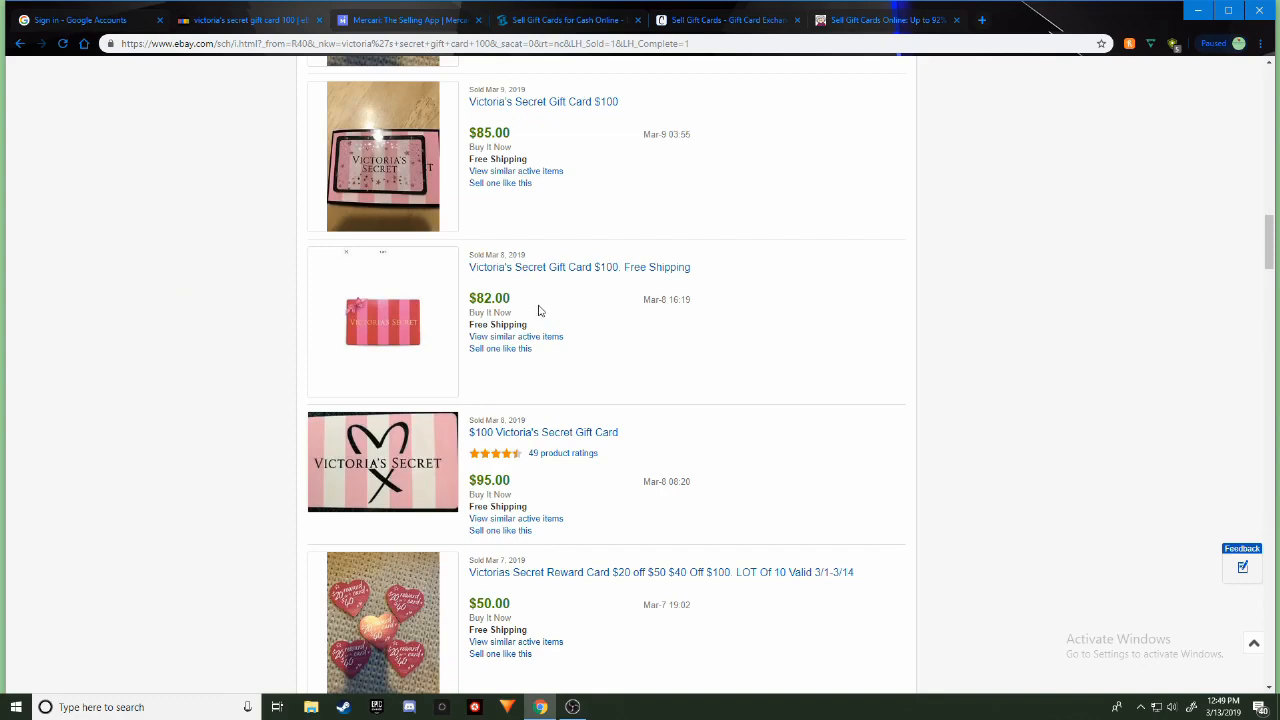
{"action": "scroll", "scroll_direction": "down", "scroll_amount": 3}
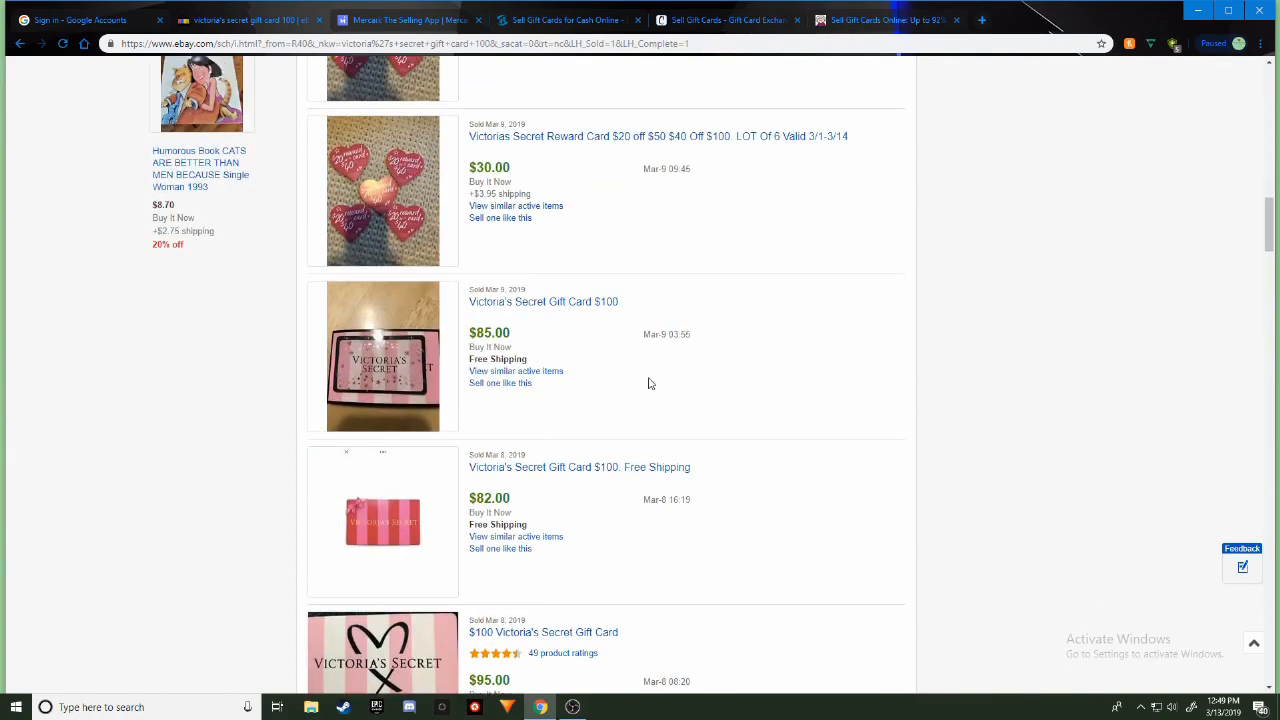
{"action": "mouse_move", "coordinate": [548, 352]}
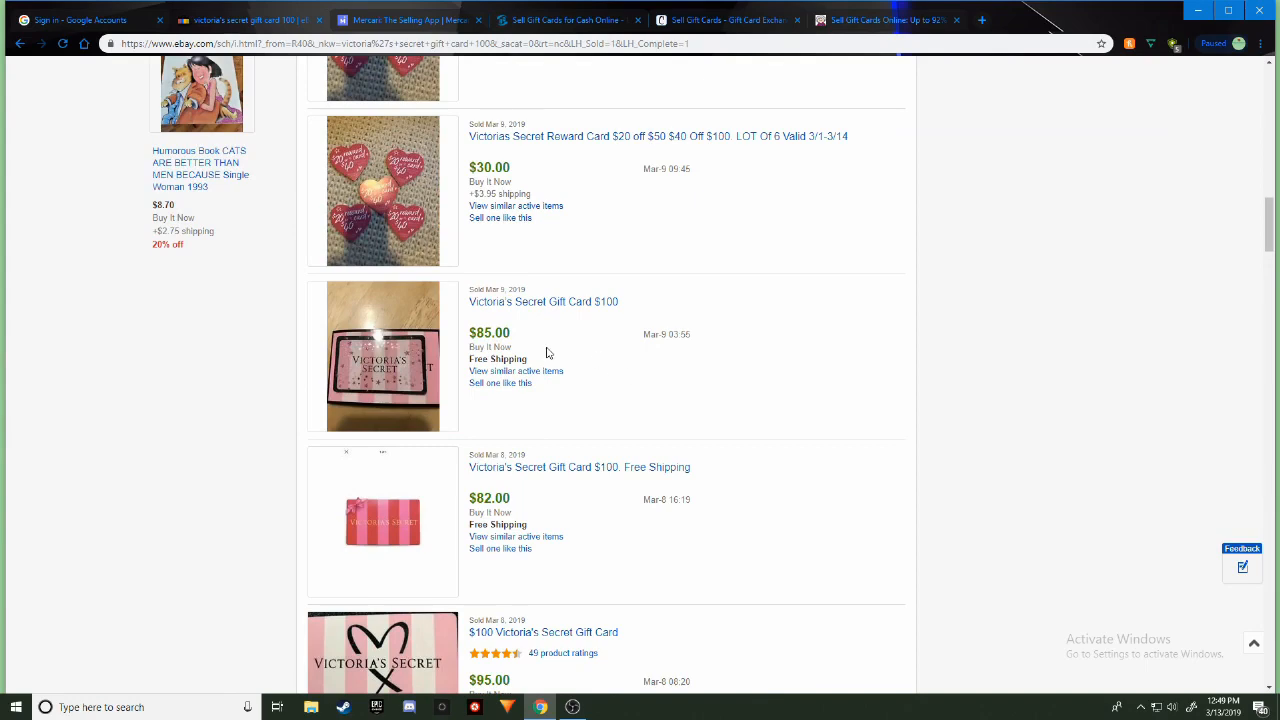
{"action": "mouse_move", "coordinate": [530, 320]}
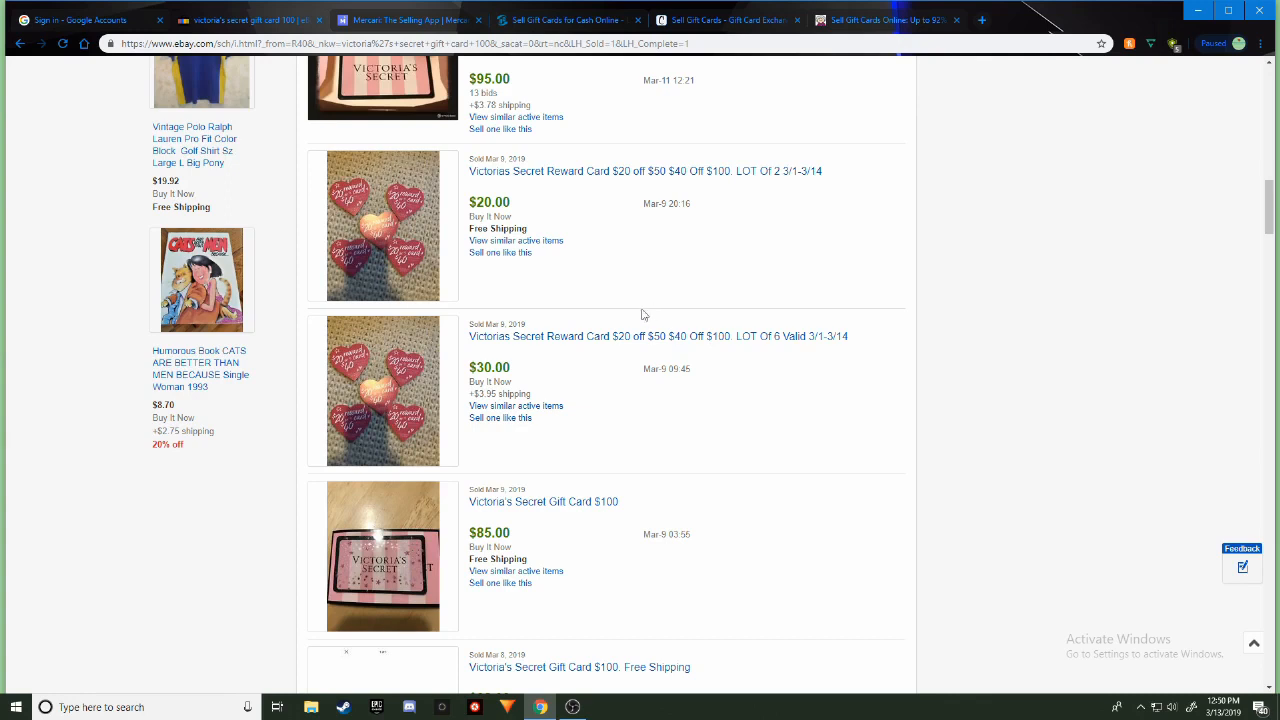
{"action": "mouse_move", "coordinate": [440, 552]}
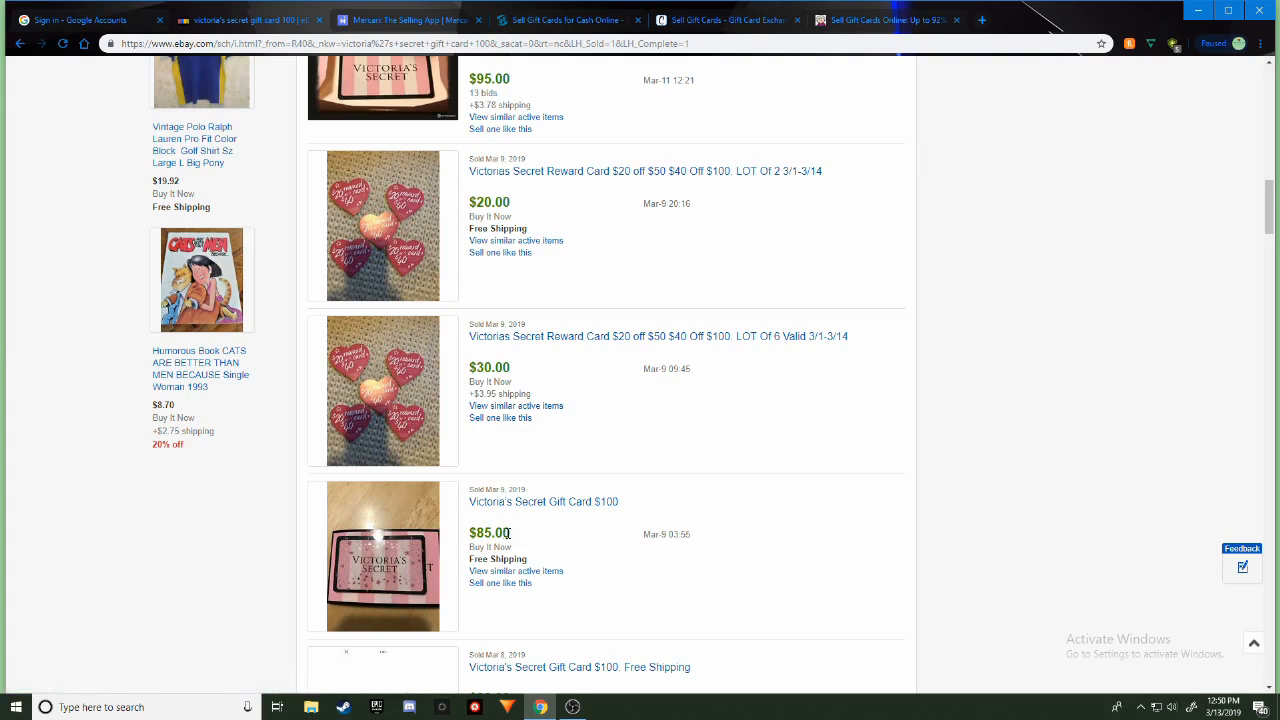
{"action": "mouse_move", "coordinate": [536, 532]}
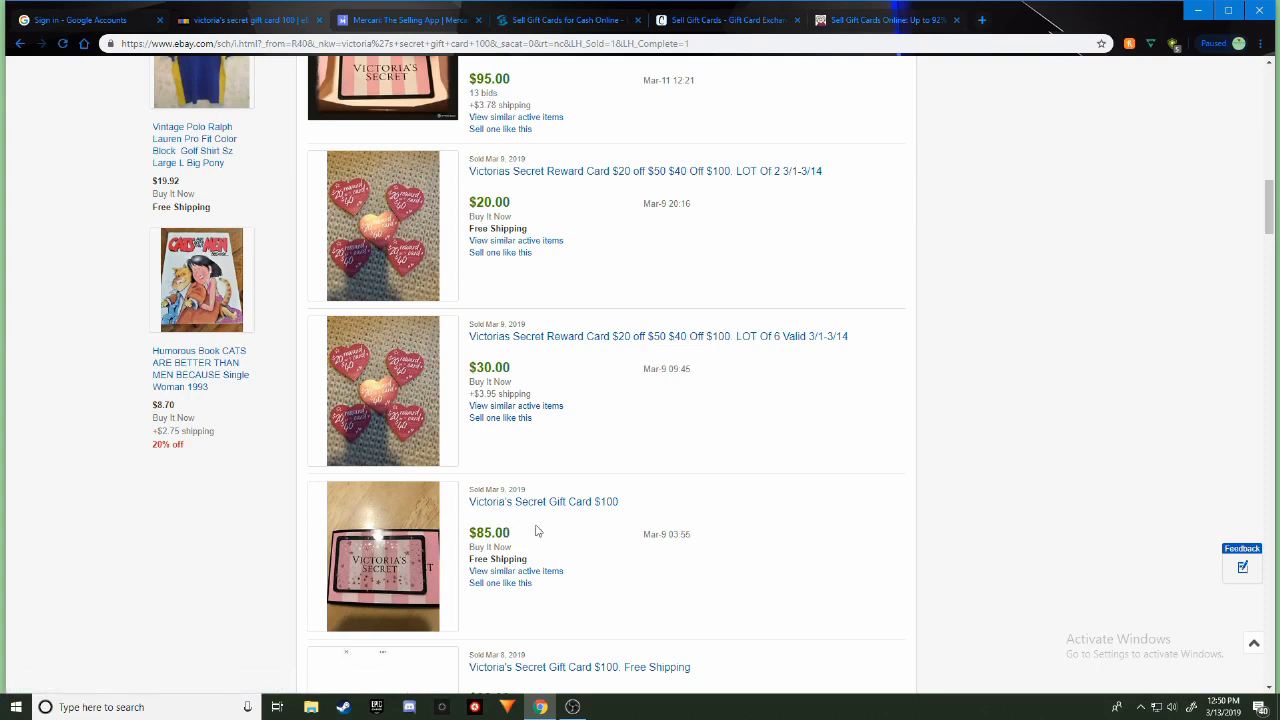
{"action": "mouse_move", "coordinate": [544, 532]}
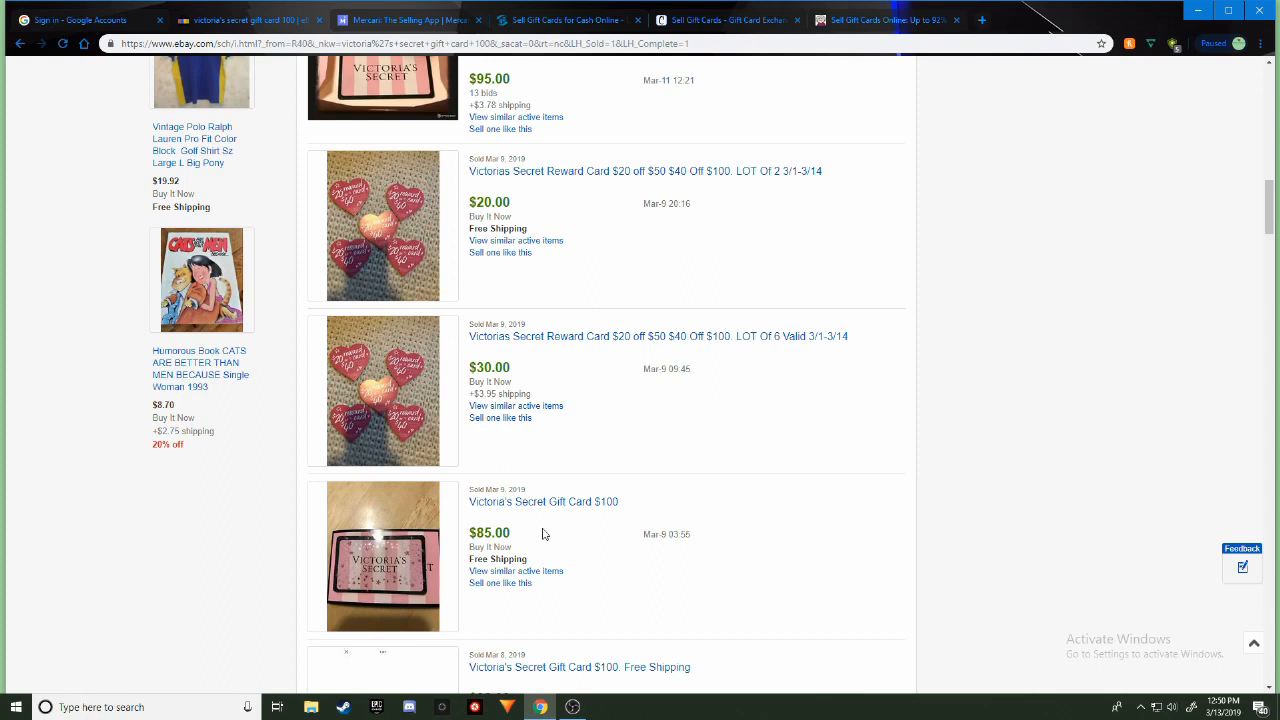
{"action": "mouse_move", "coordinate": [546, 544]}
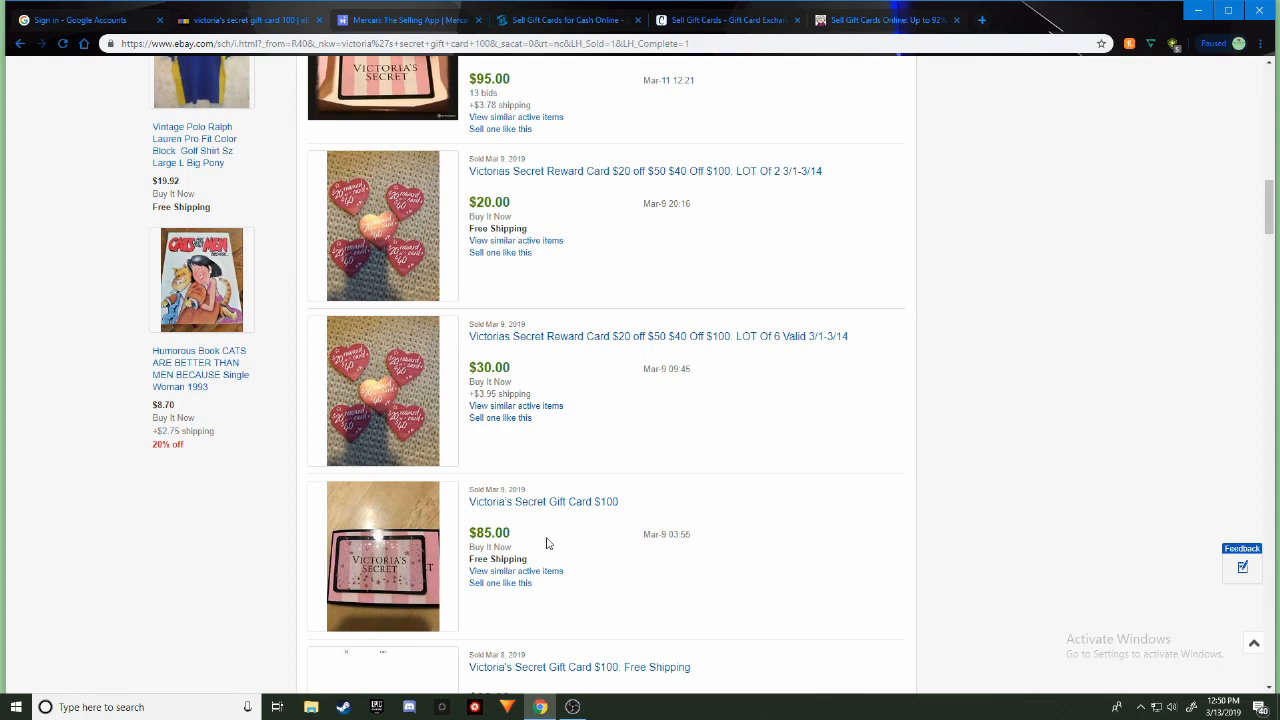
{"action": "mouse_move", "coordinate": [536, 500]}
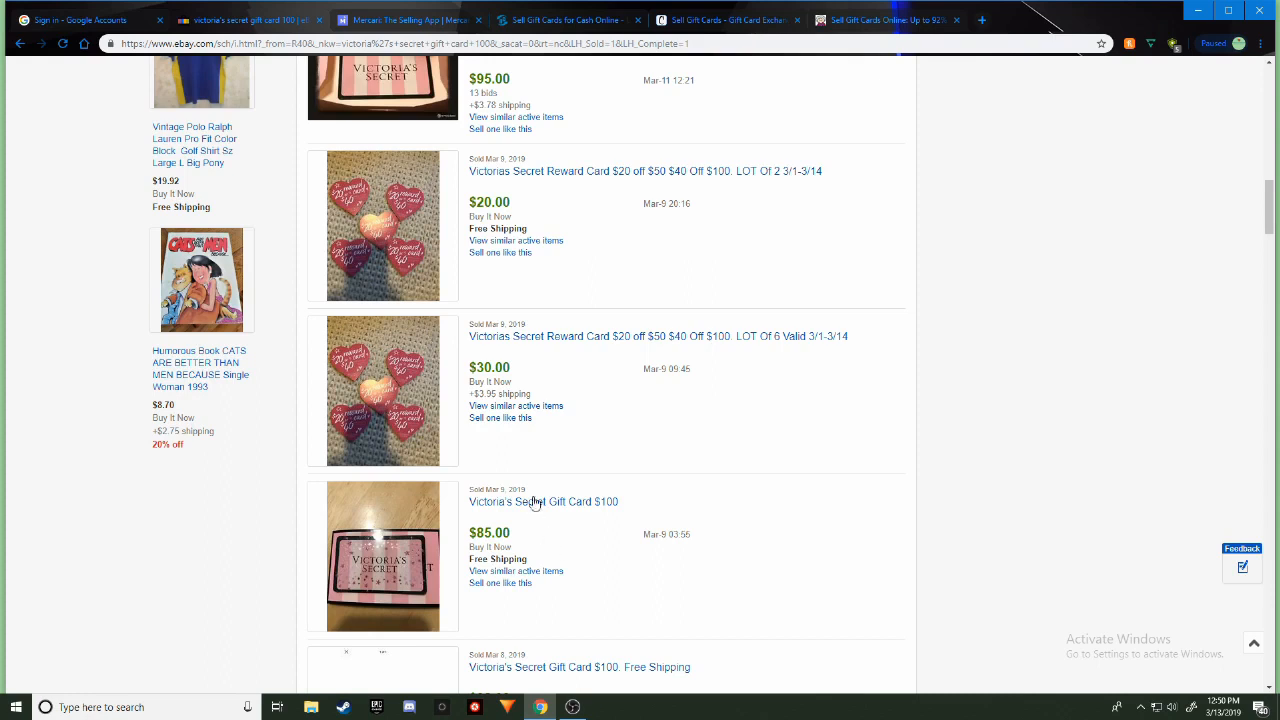
{"action": "mouse_move", "coordinate": [624, 502]}
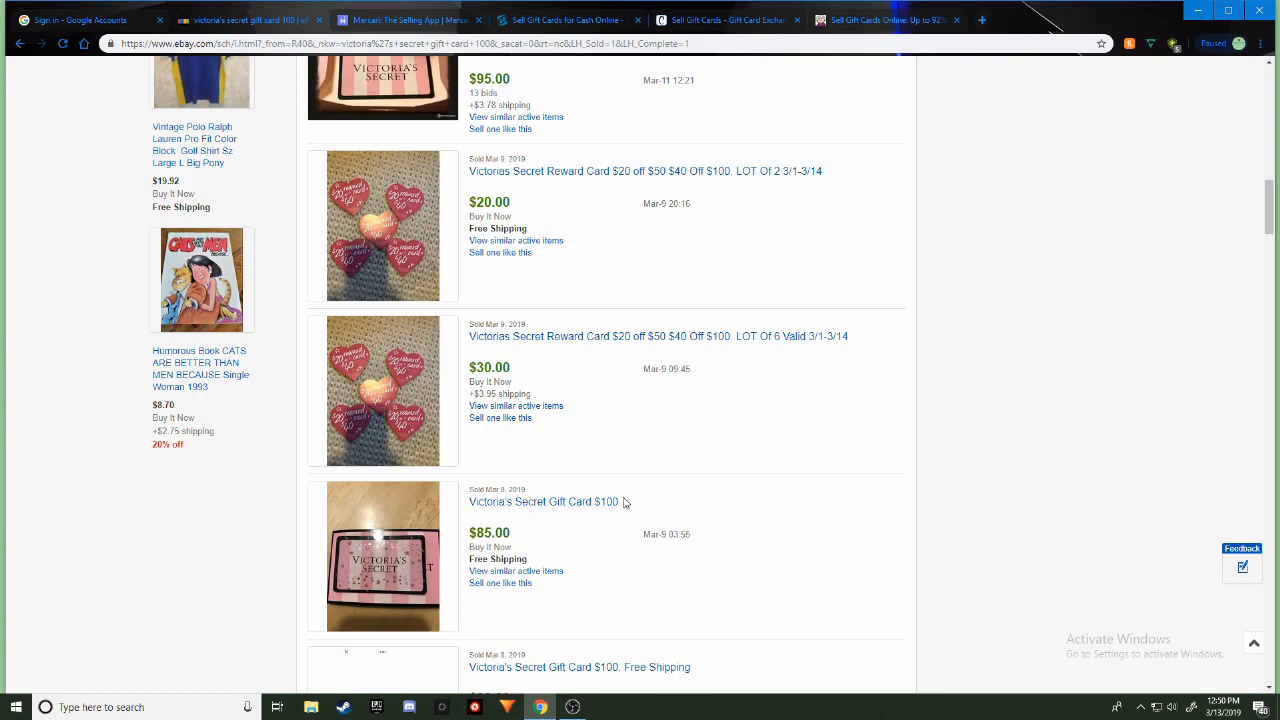
{"action": "mouse_move", "coordinate": [572, 396]}
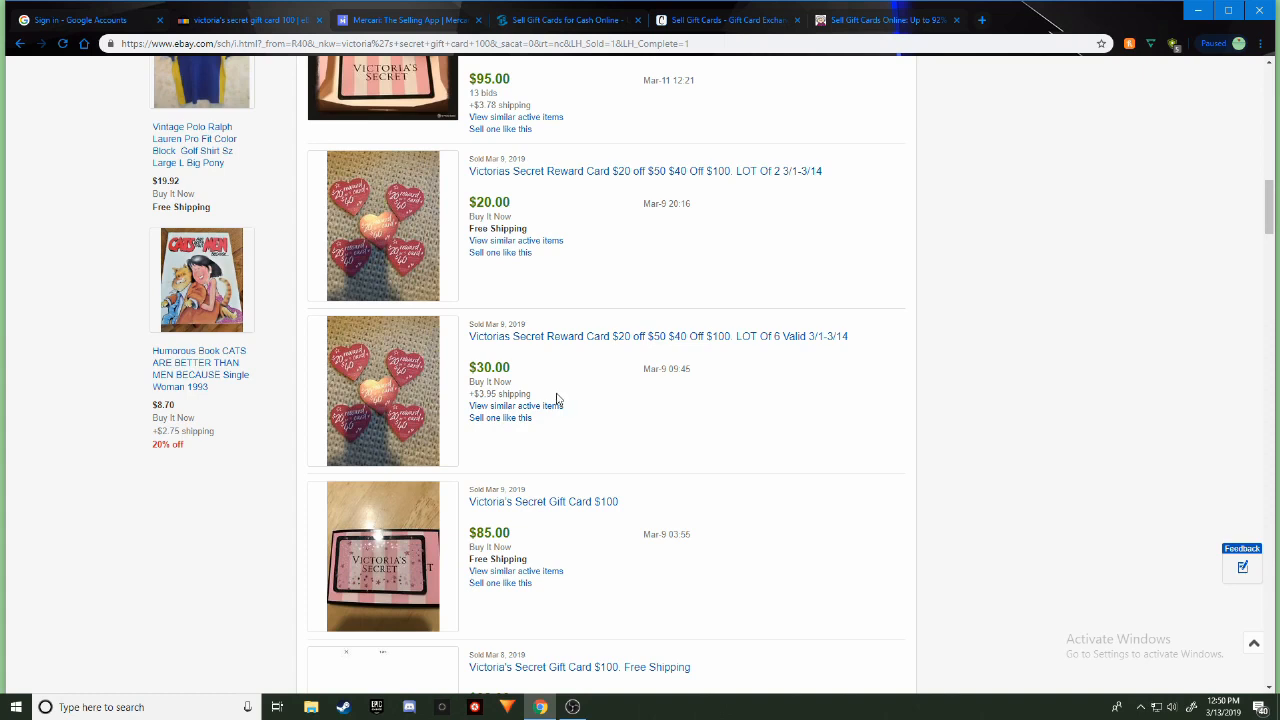
{"action": "mouse_move", "coordinate": [568, 404]}
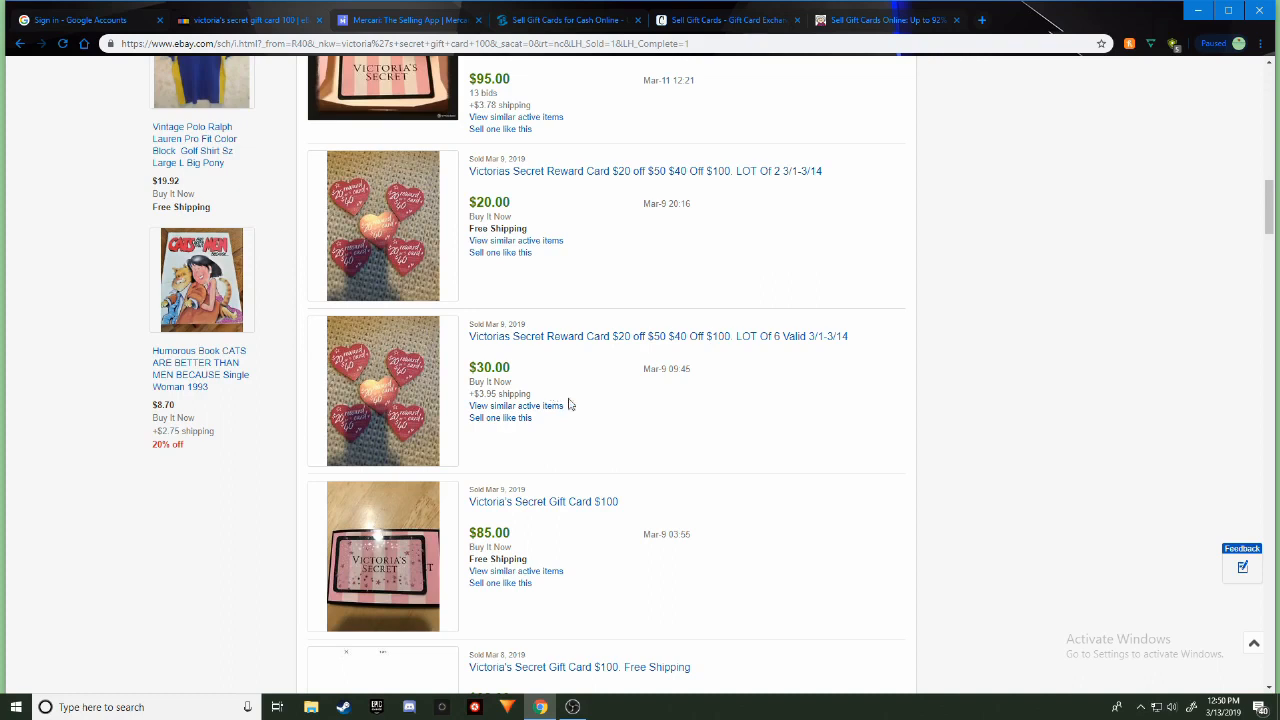
{"action": "mouse_move", "coordinate": [600, 438]}
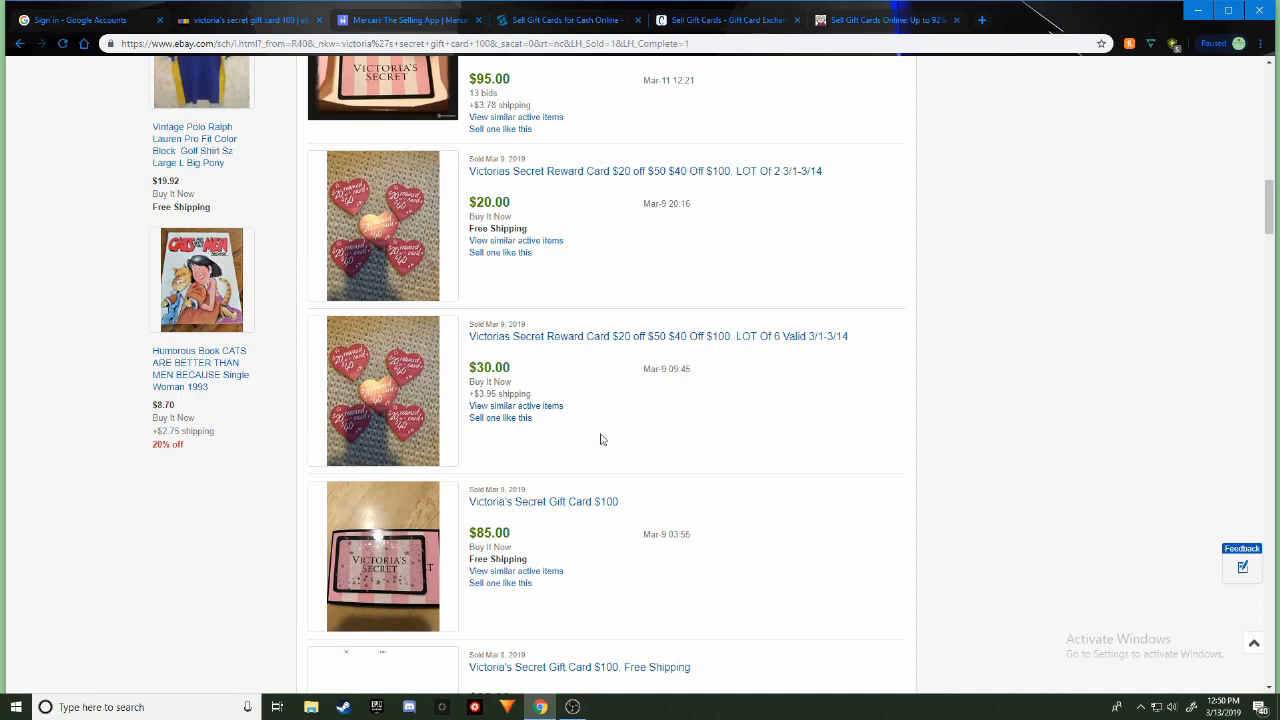
{"action": "mouse_move", "coordinate": [524, 520]}
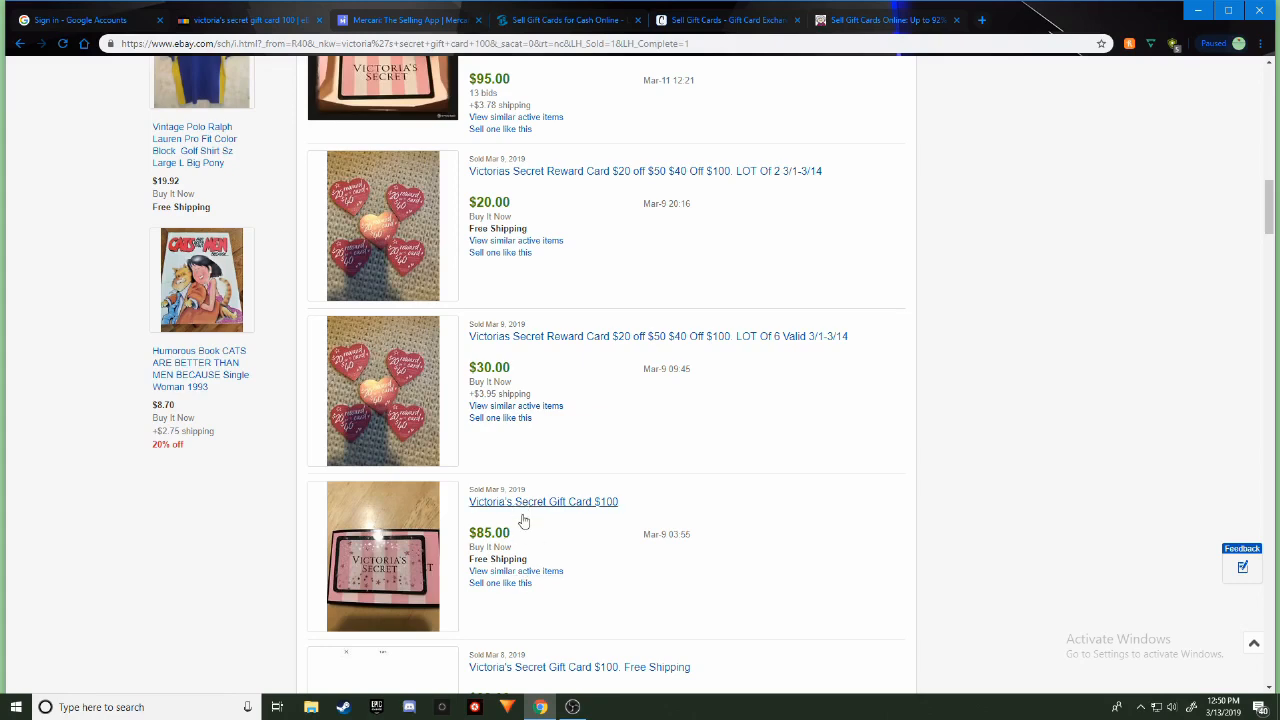
{"action": "mouse_move", "coordinate": [616, 564]}
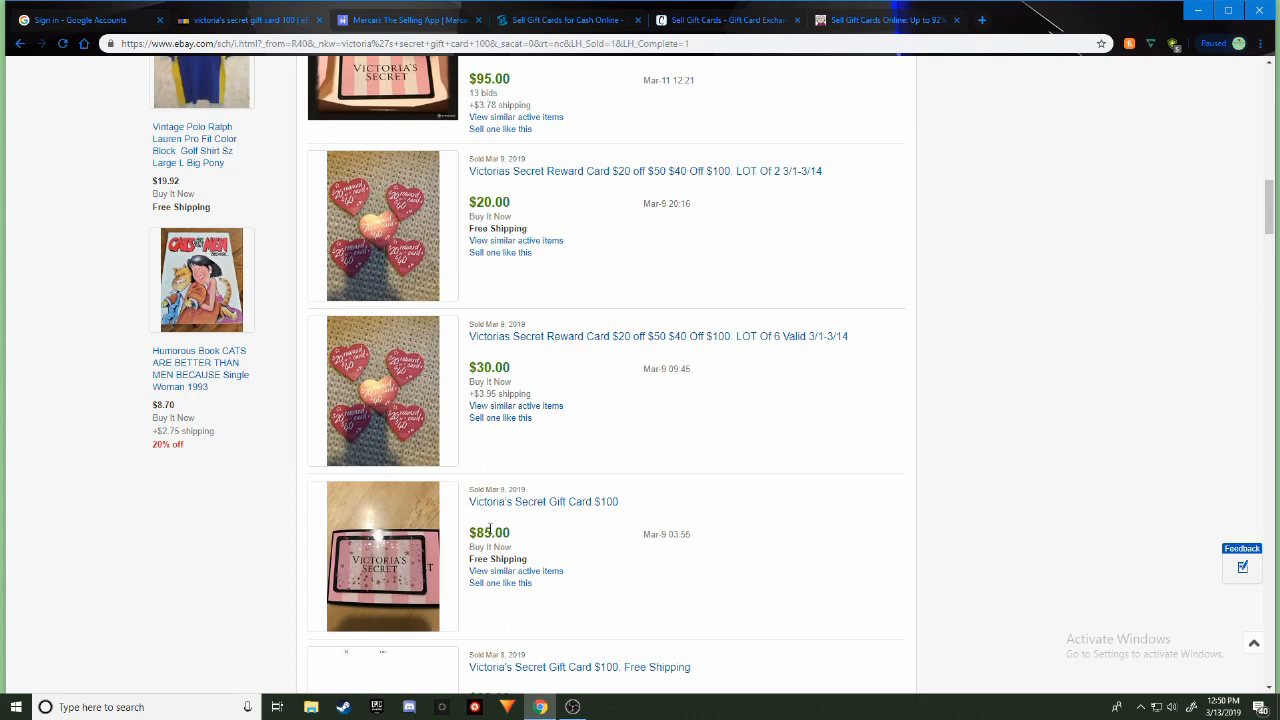
{"action": "mouse_move", "coordinate": [516, 532]}
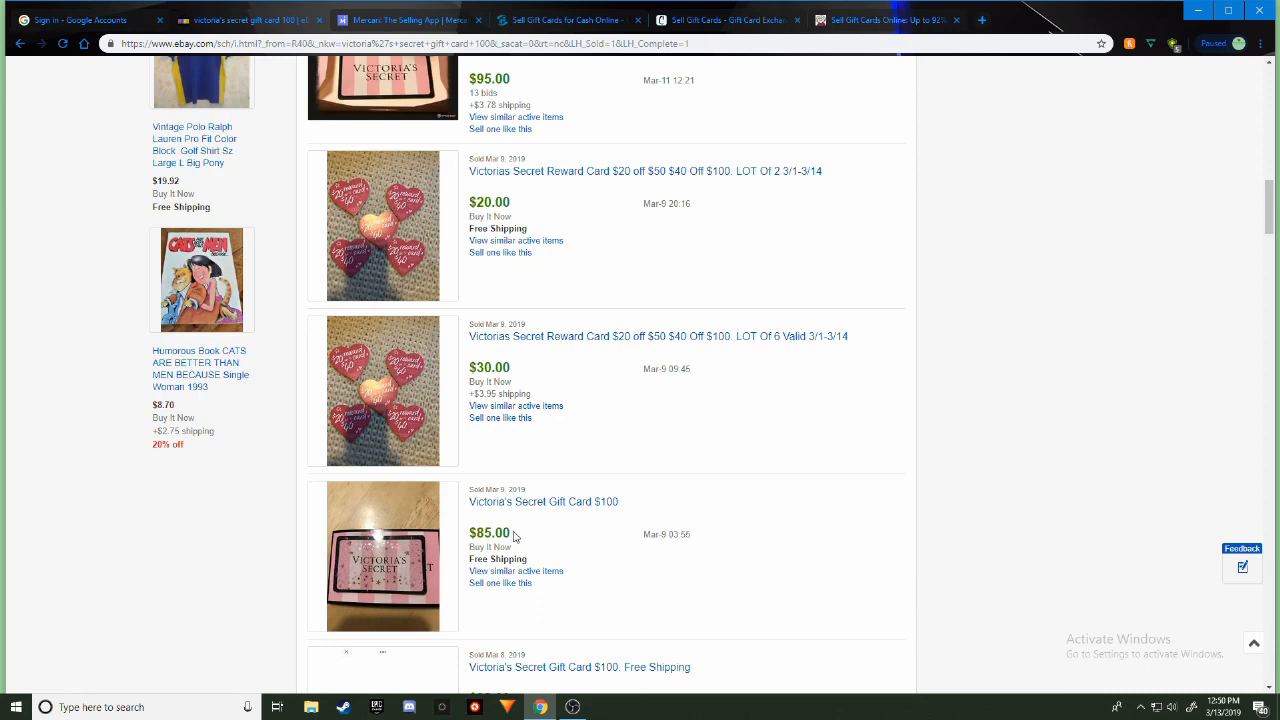
{"action": "mouse_move", "coordinate": [532, 536]}
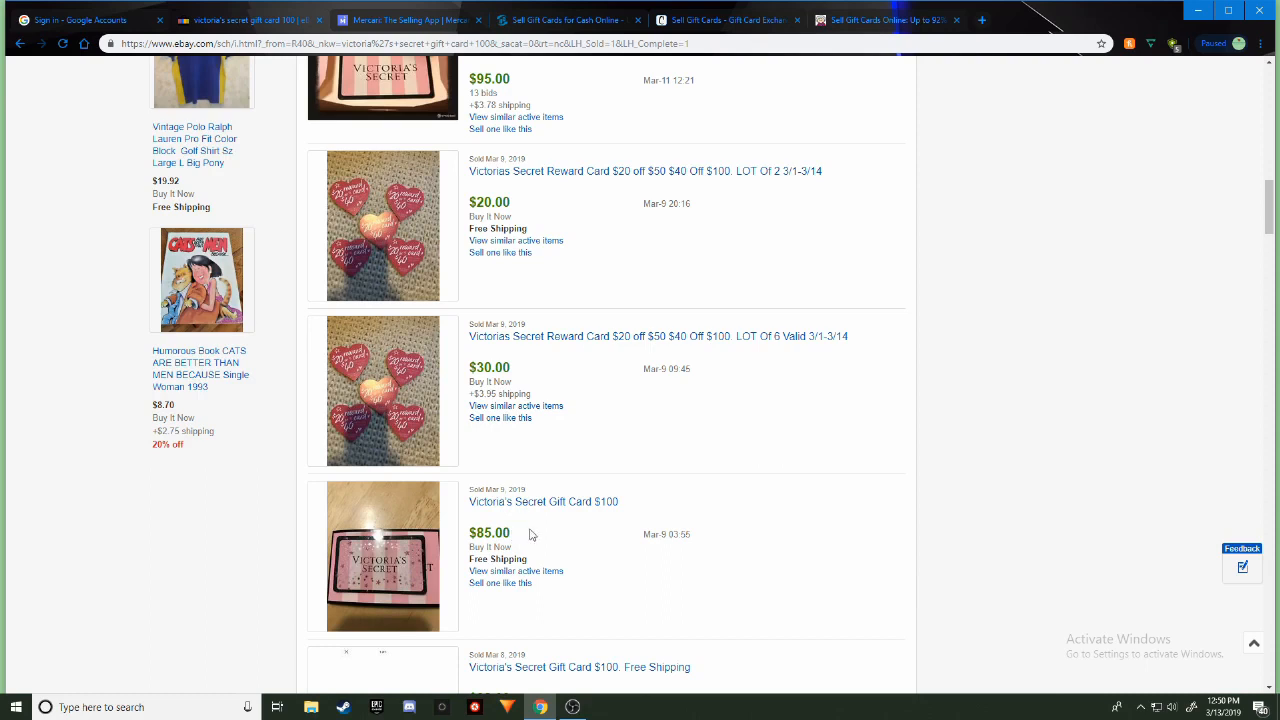
{"action": "mouse_move", "coordinate": [556, 548]}
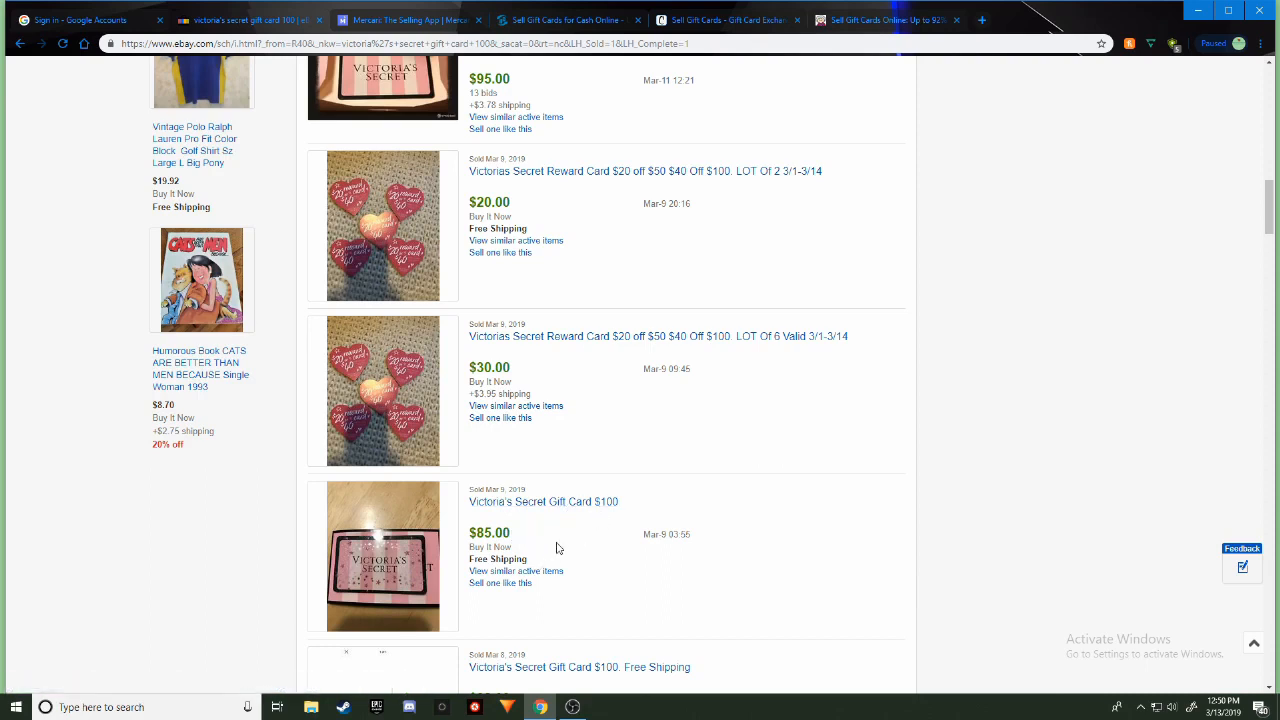
{"action": "mouse_move", "coordinate": [476, 588]}
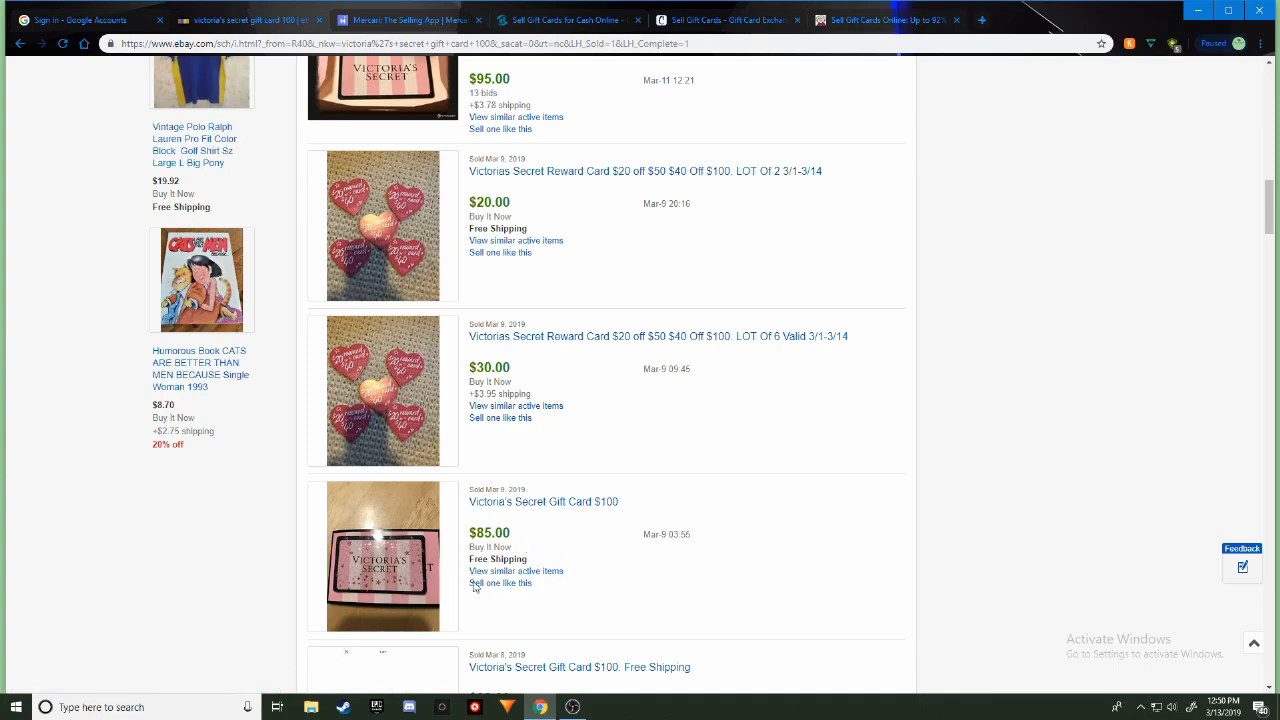
{"action": "mouse_move", "coordinate": [624, 358]}
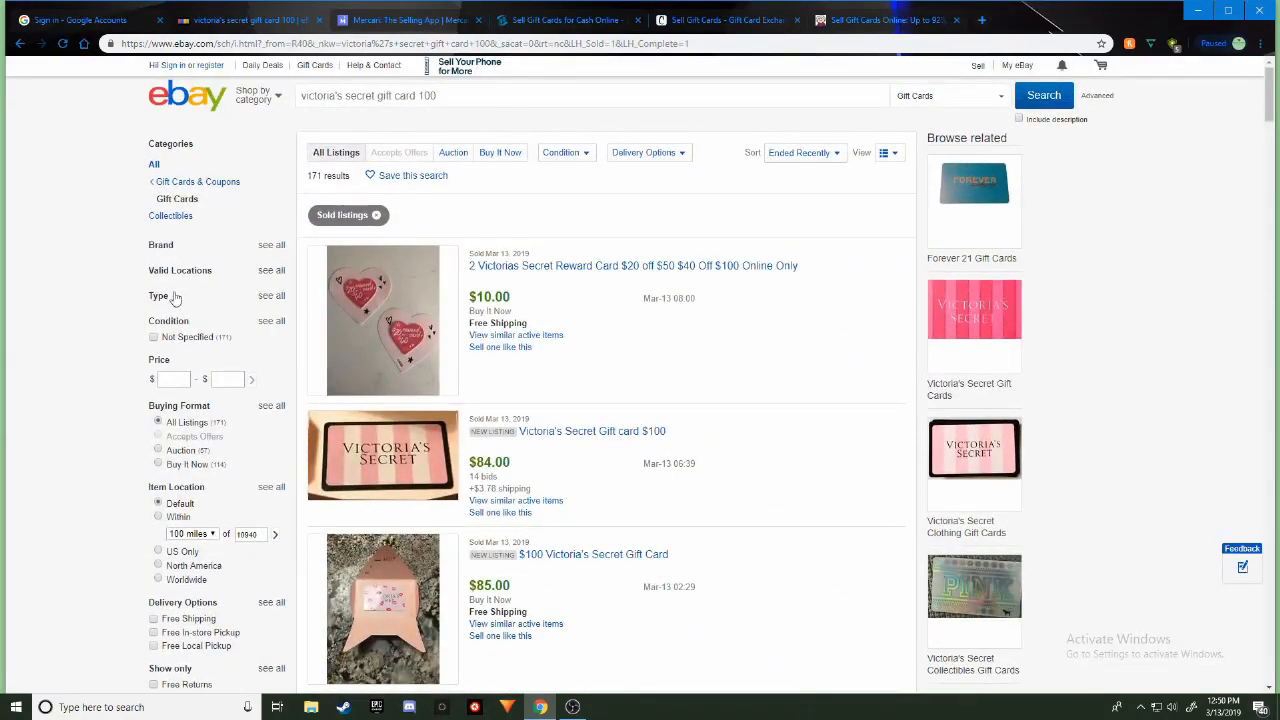
{"action": "left_click", "coordinate": [564, 152]}
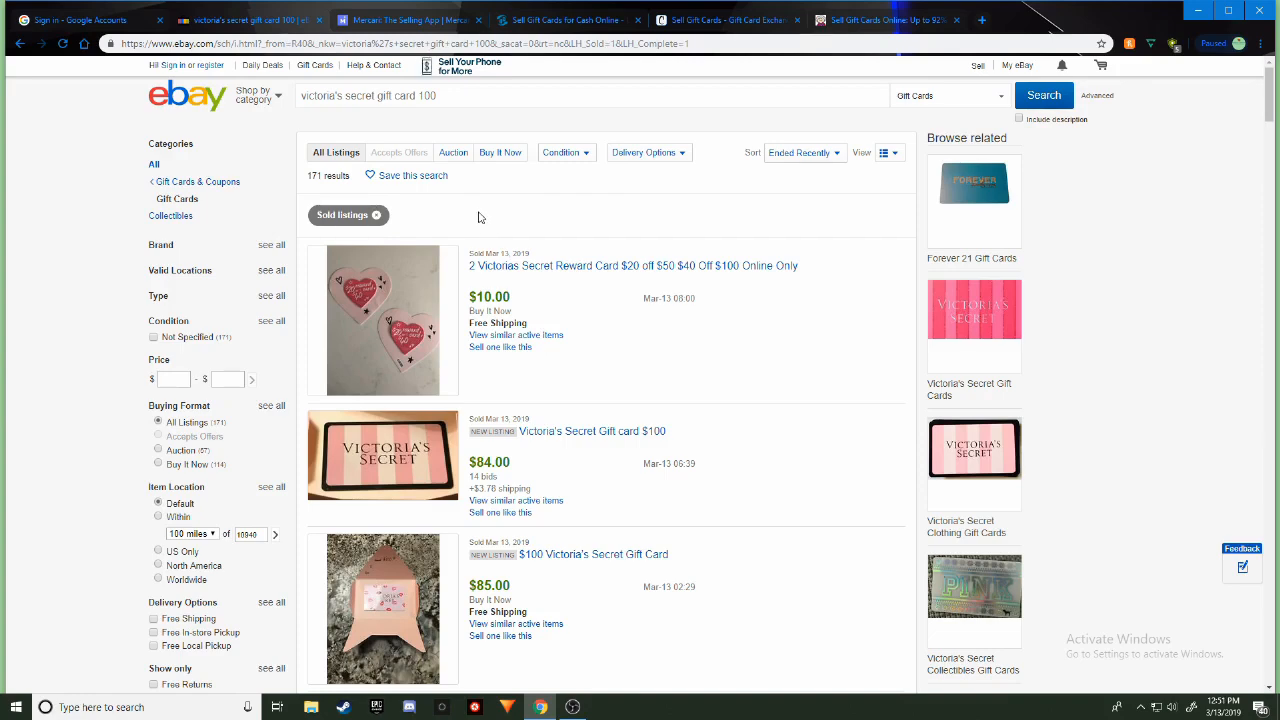
{"action": "mouse_move", "coordinate": [464, 218]}
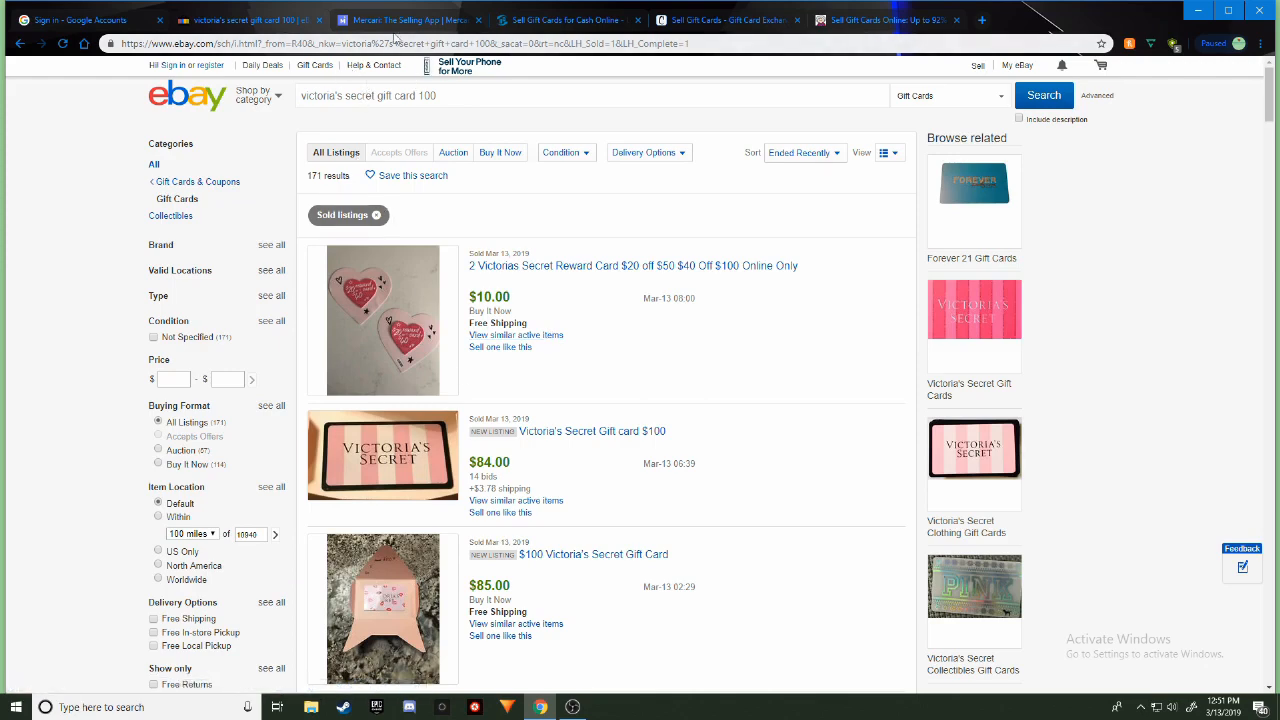
Switch to the Mercari home page and browse its recently sold items
{"action": "left_click", "coordinate": [400, 20]}
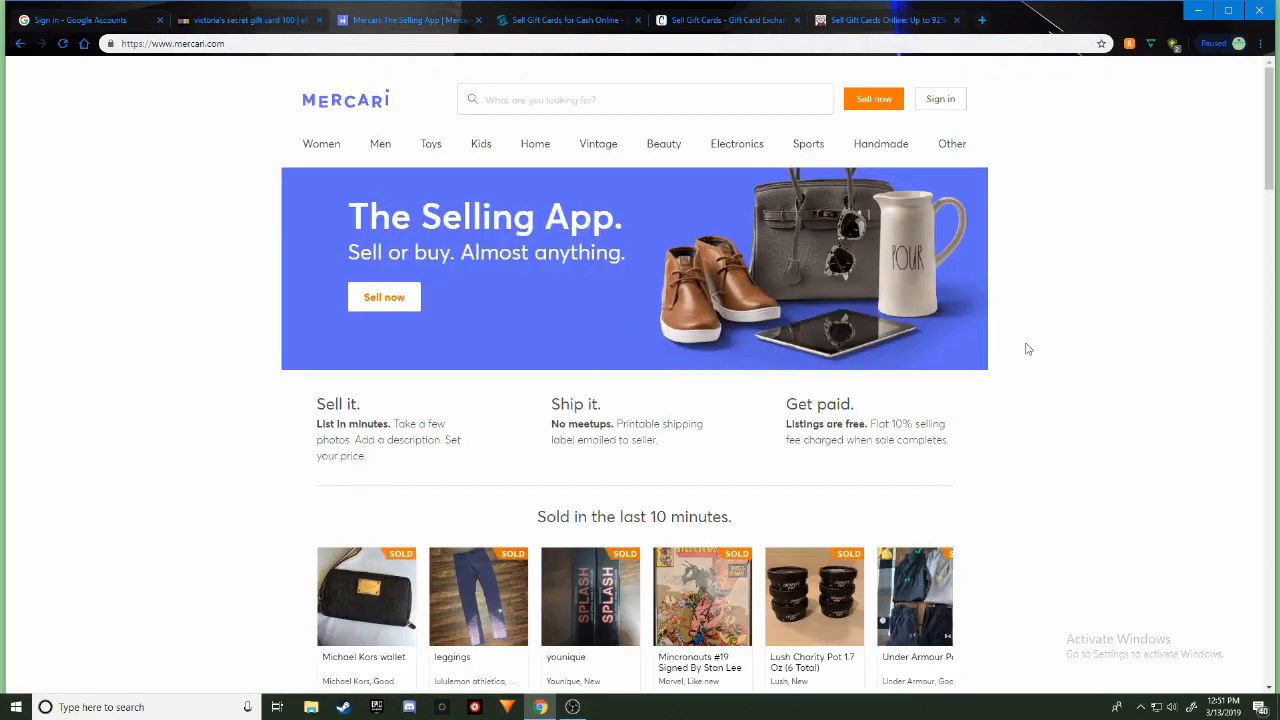
{"action": "mouse_move", "coordinate": [1088, 380]}
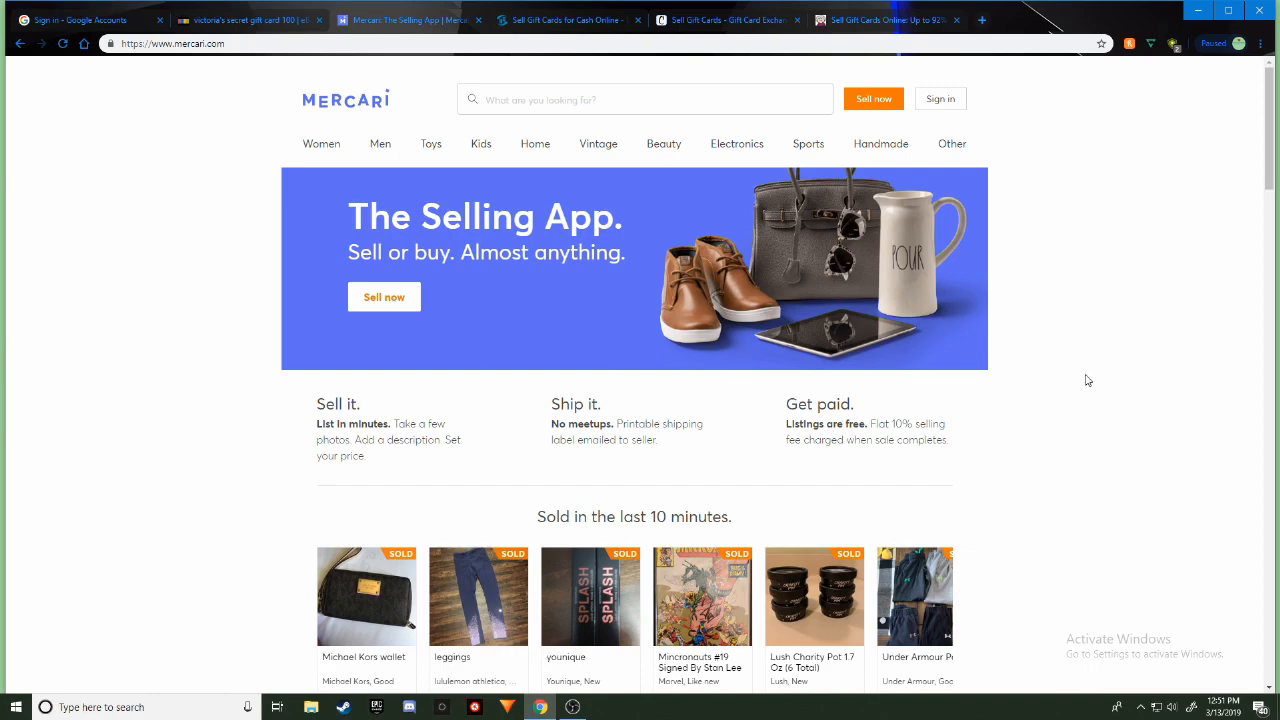
{"action": "mouse_move", "coordinate": [1092, 406]}
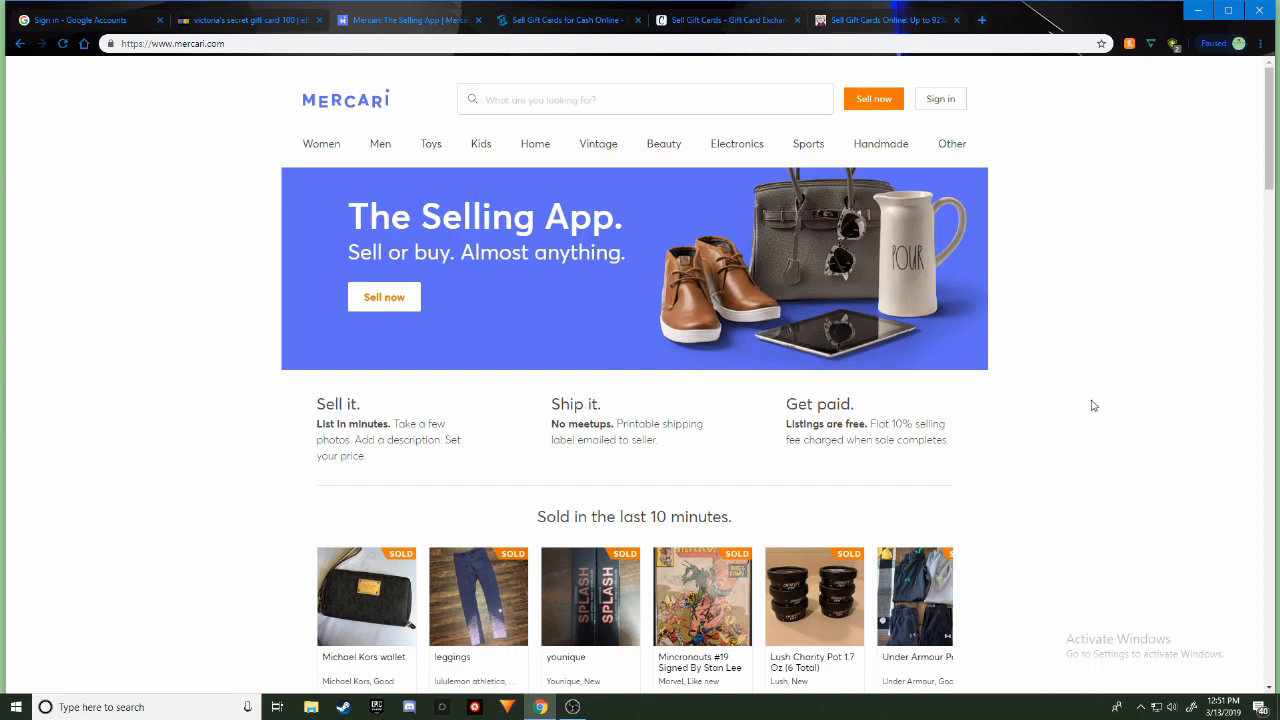
{"action": "mouse_move", "coordinate": [1108, 396]}
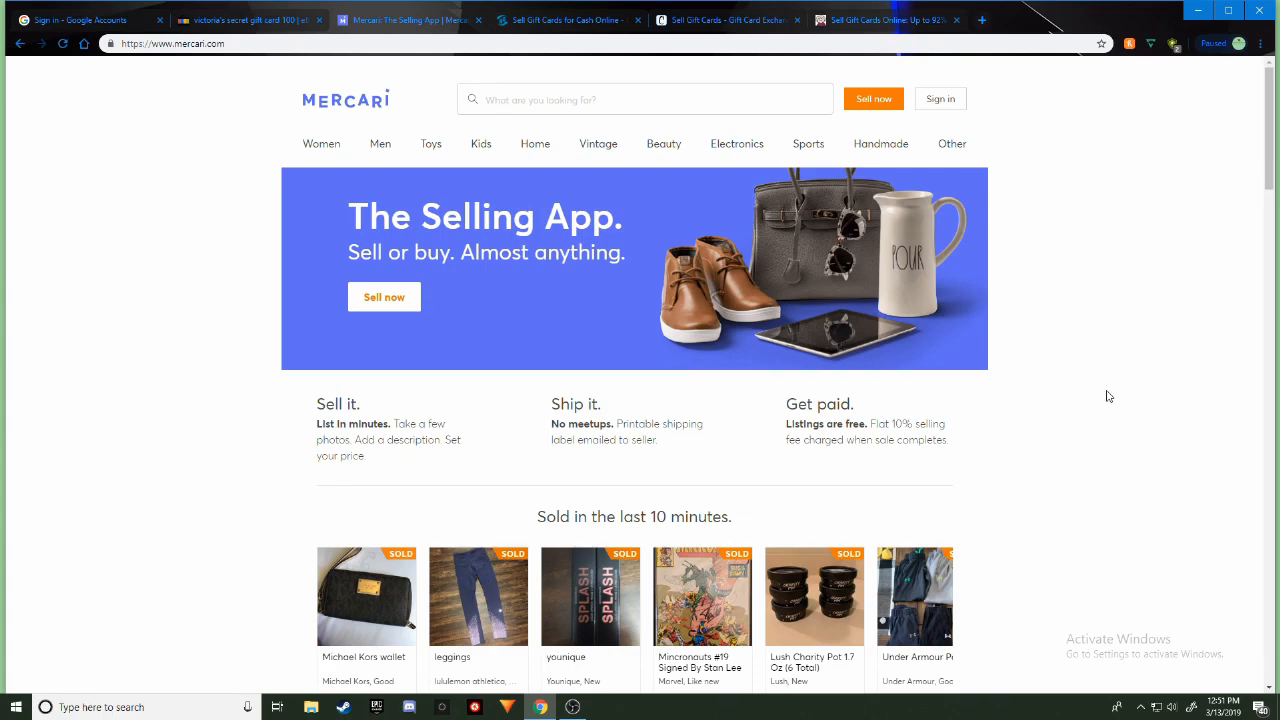
{"action": "mouse_move", "coordinate": [1094, 384]}
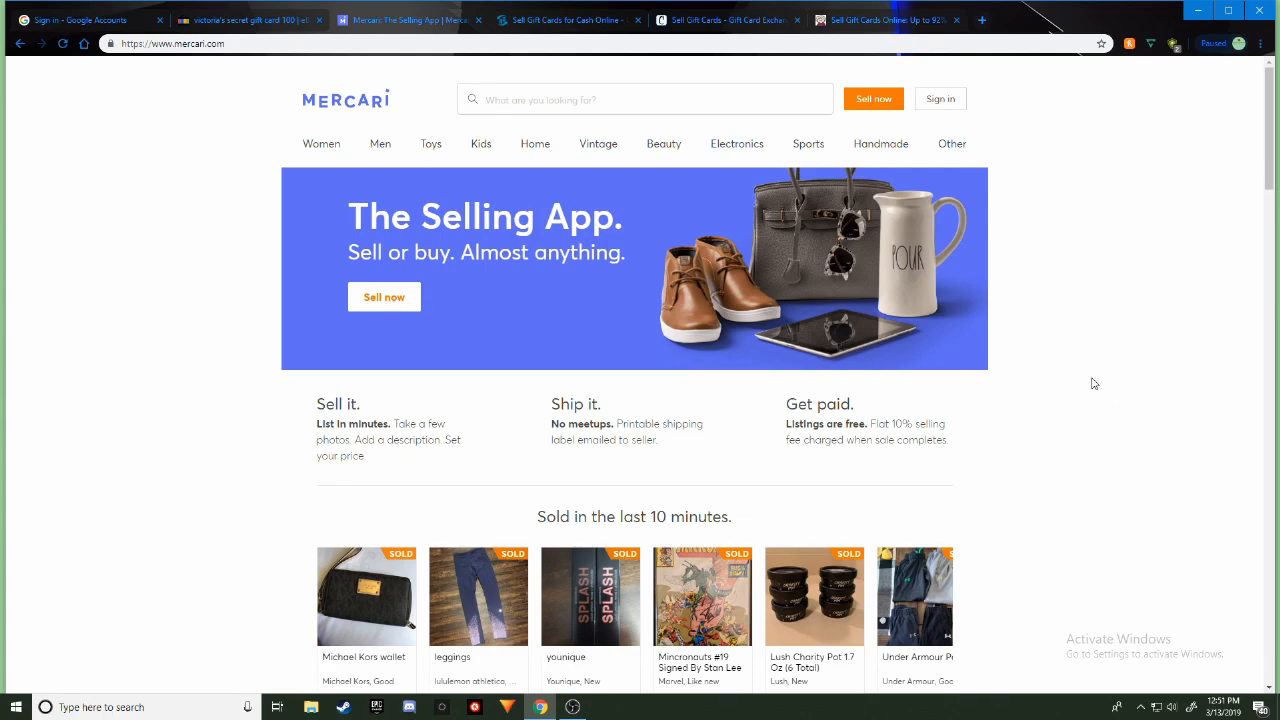
{"action": "mouse_move", "coordinate": [816, 260]}
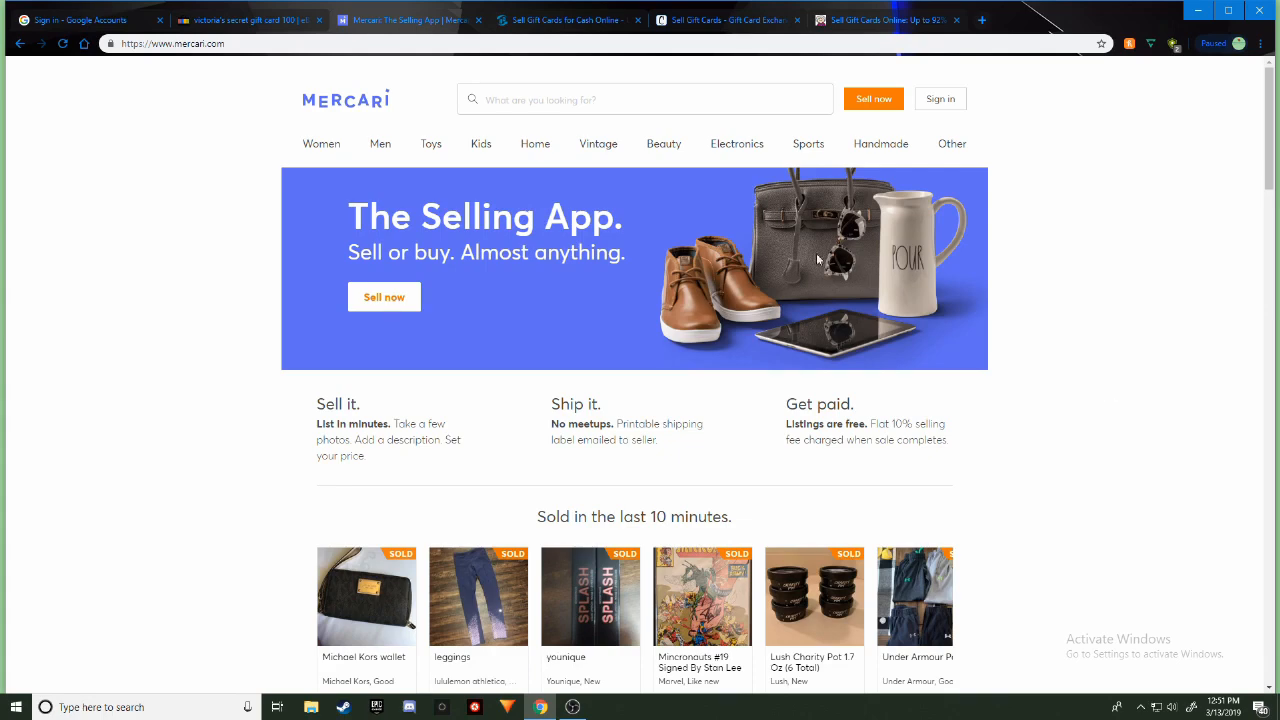
{"action": "mouse_move", "coordinate": [1006, 128]}
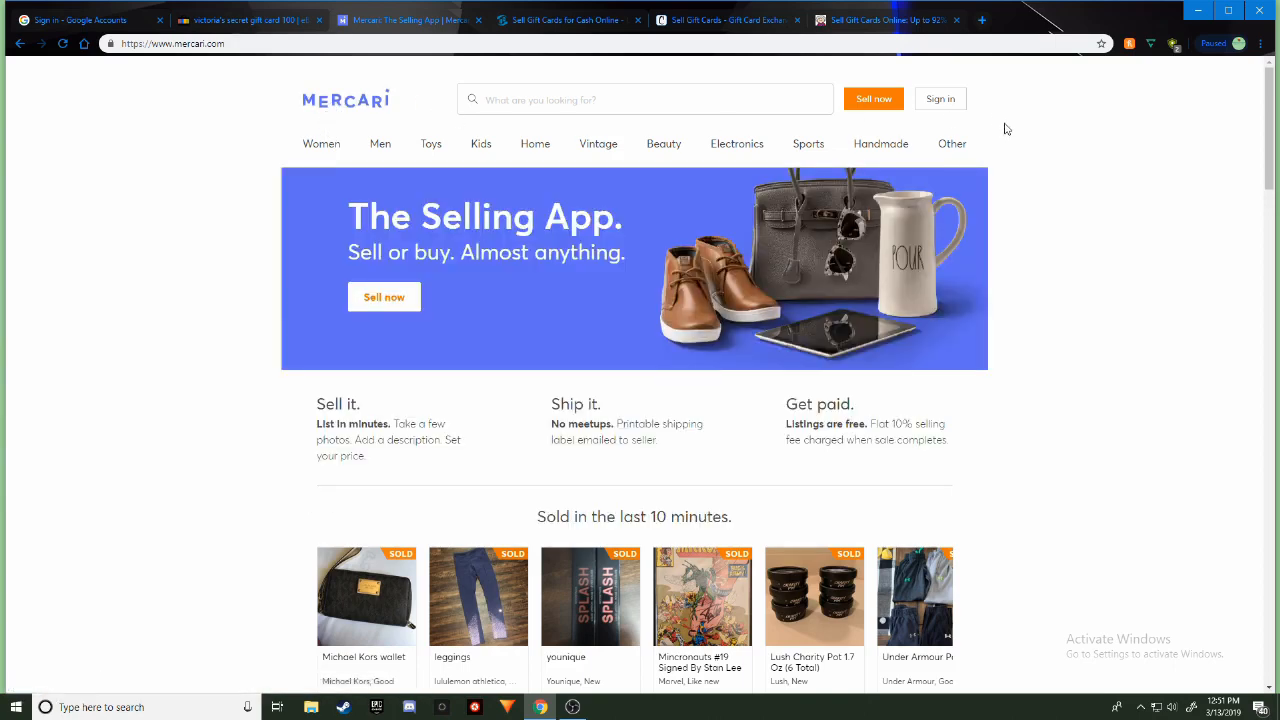
{"action": "mouse_move", "coordinate": [476, 304]}
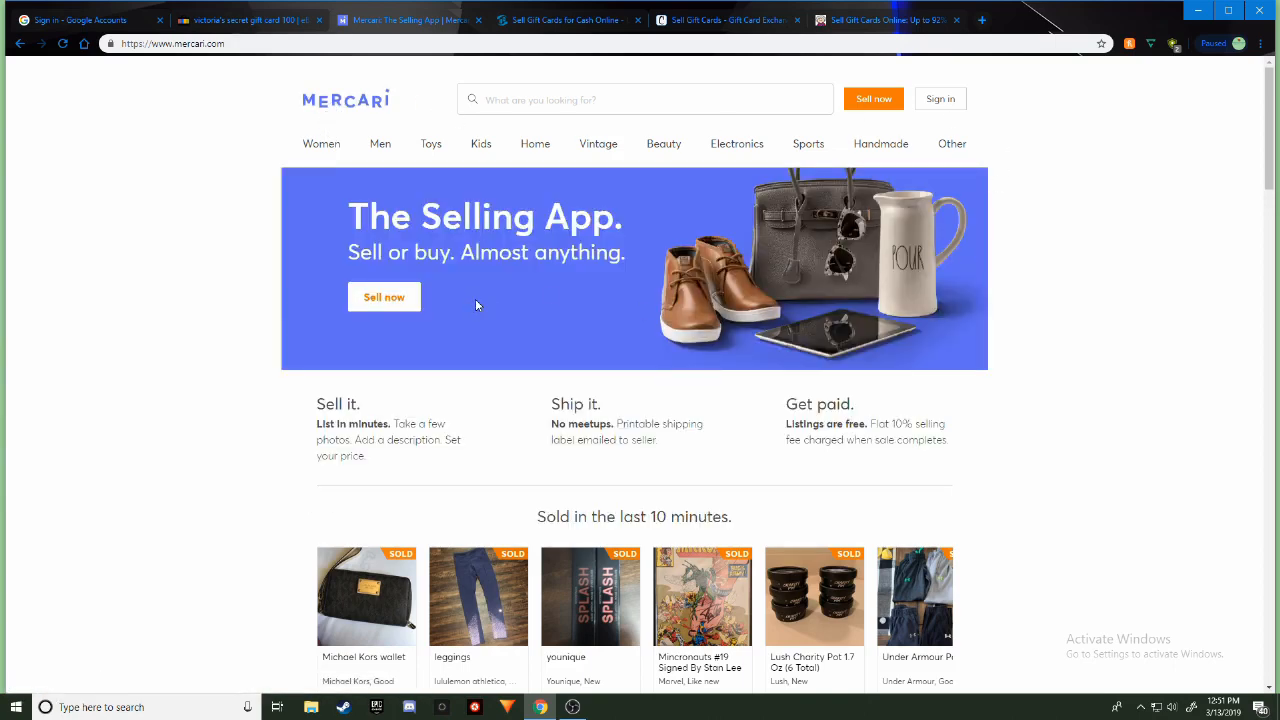
{"action": "mouse_move", "coordinate": [486, 316]}
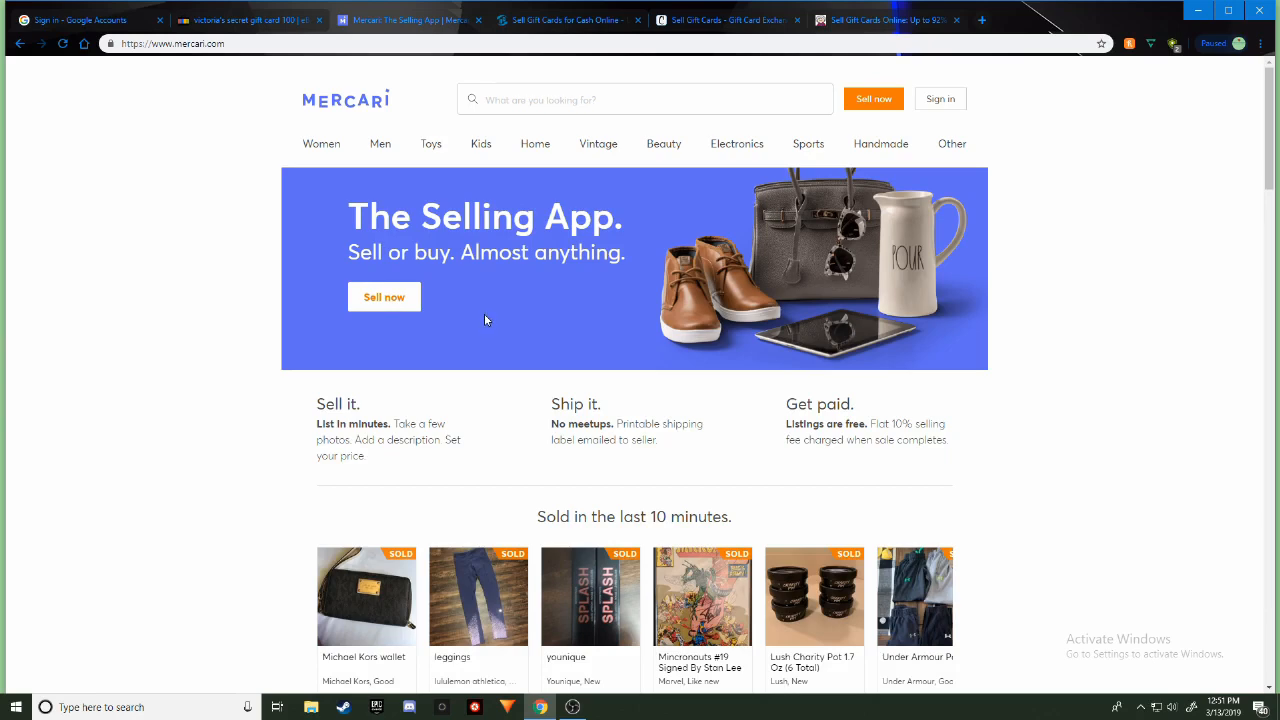
{"action": "mouse_move", "coordinate": [484, 296]}
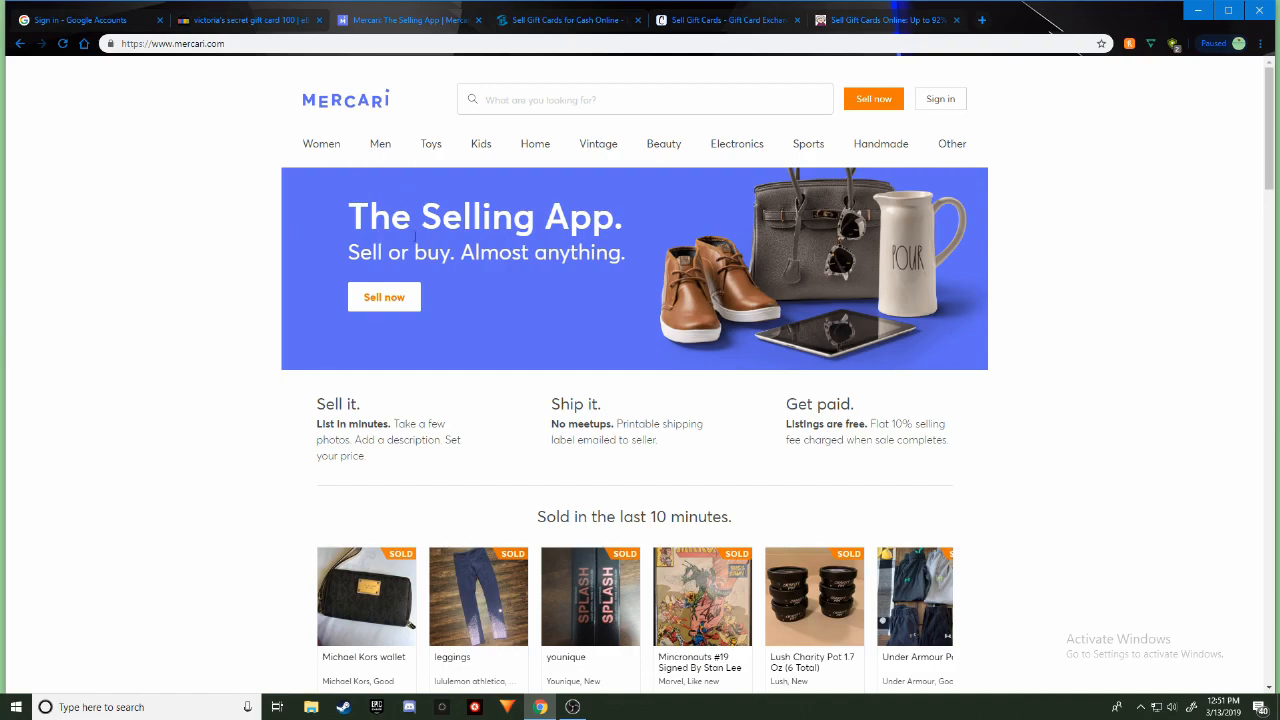
{"action": "scroll", "scroll_direction": "down", "scroll_amount": 3}
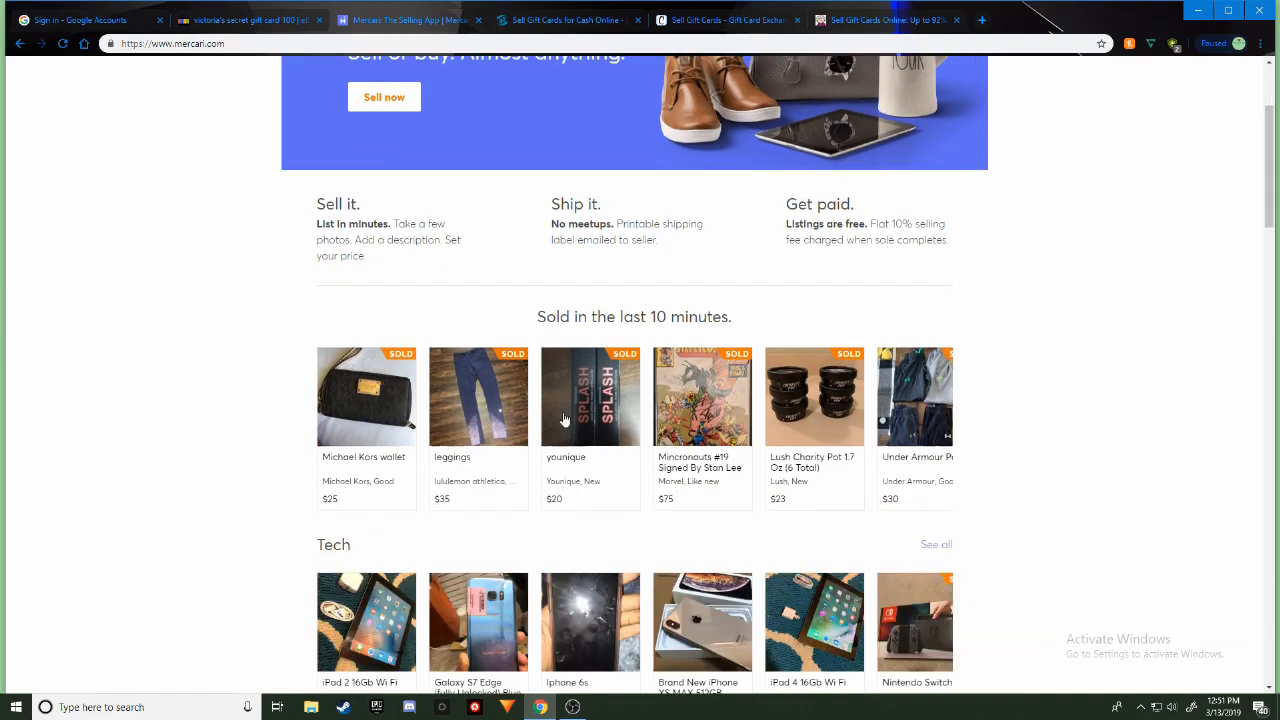
{"action": "scroll", "scroll_direction": "down", "scroll_amount": 3}
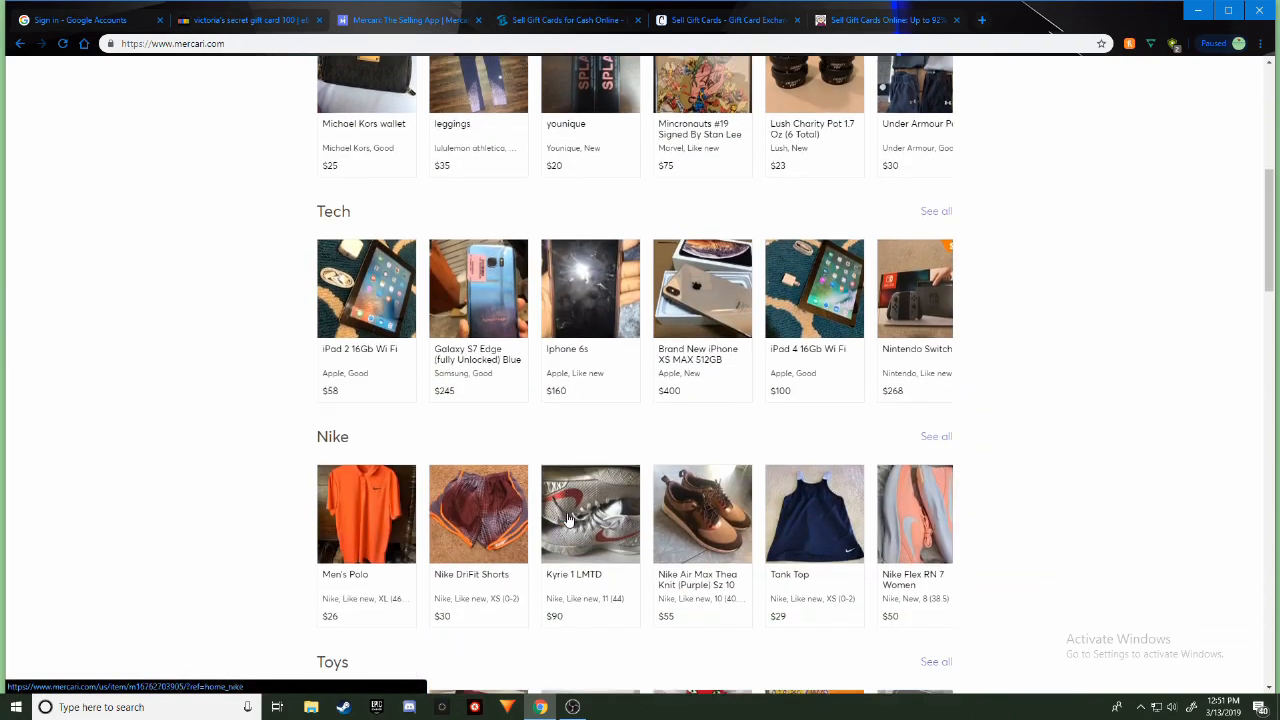
{"action": "scroll", "scroll_direction": "up", "scroll_amount": 3}
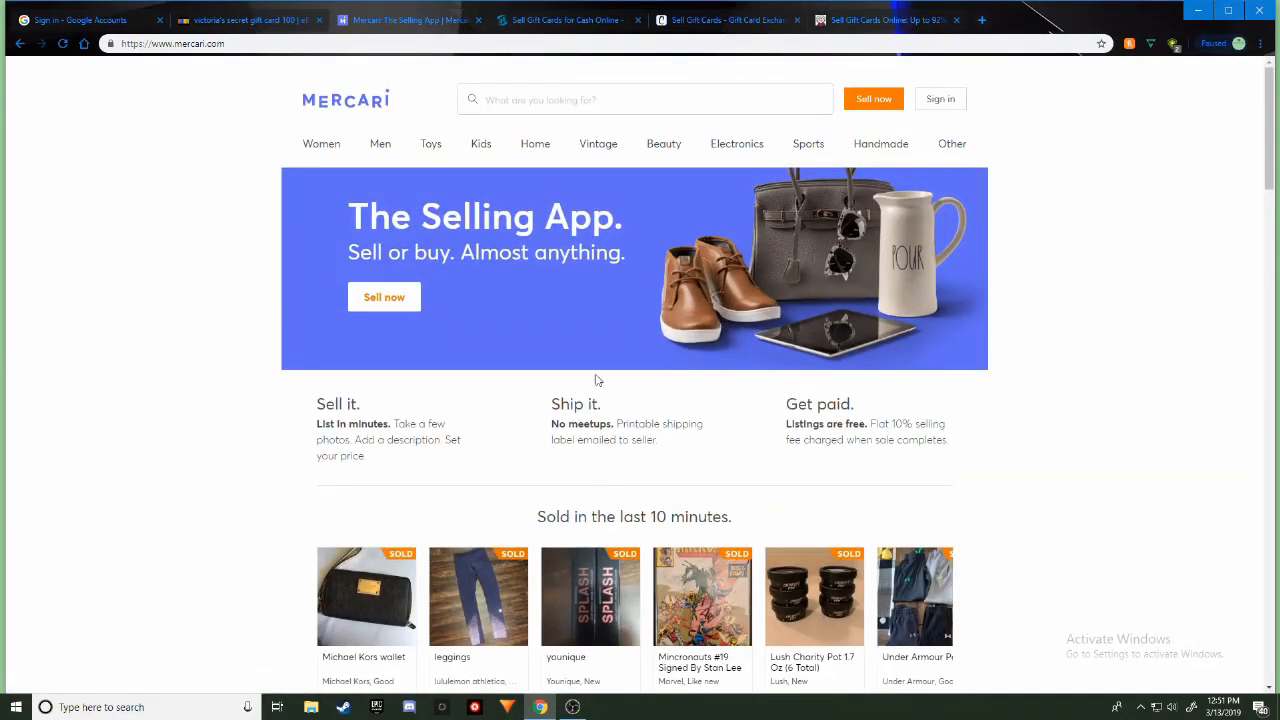
{"action": "mouse_move", "coordinate": [562, 100]}
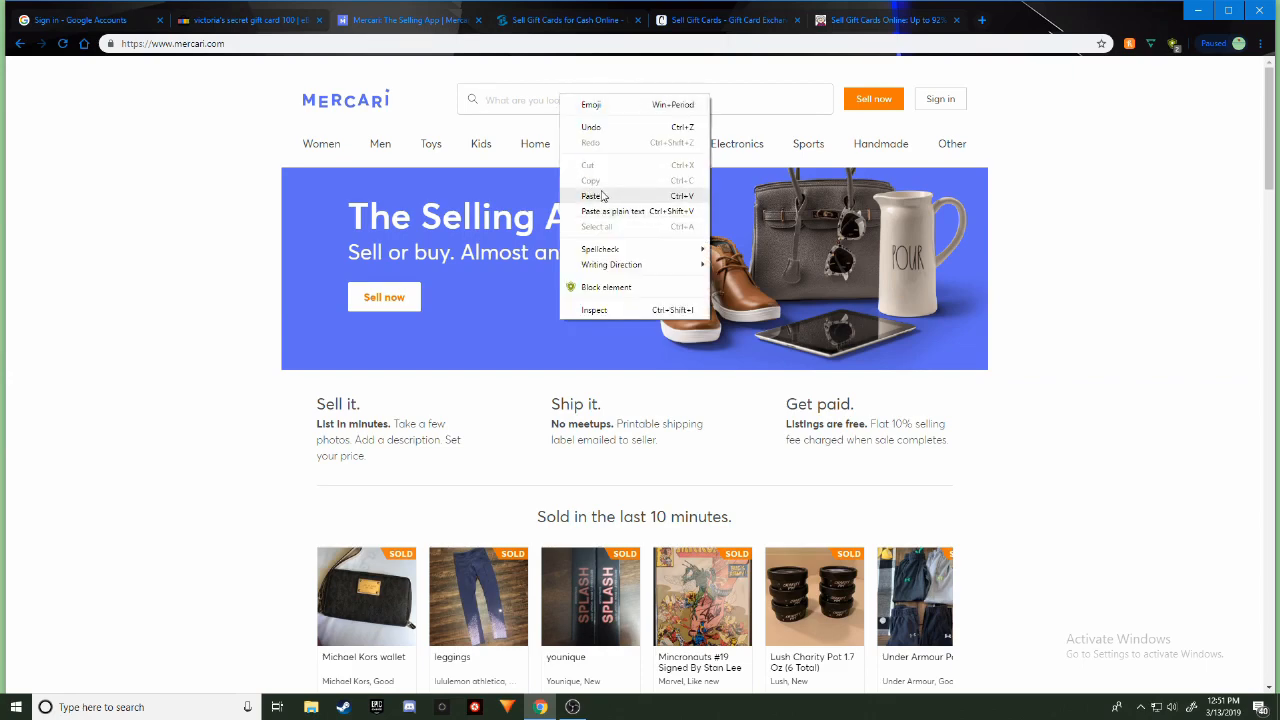
Paste 'victoria's secret gift card 100' into the Mercari search box
{"action": "left_click", "coordinate": [592, 196]}
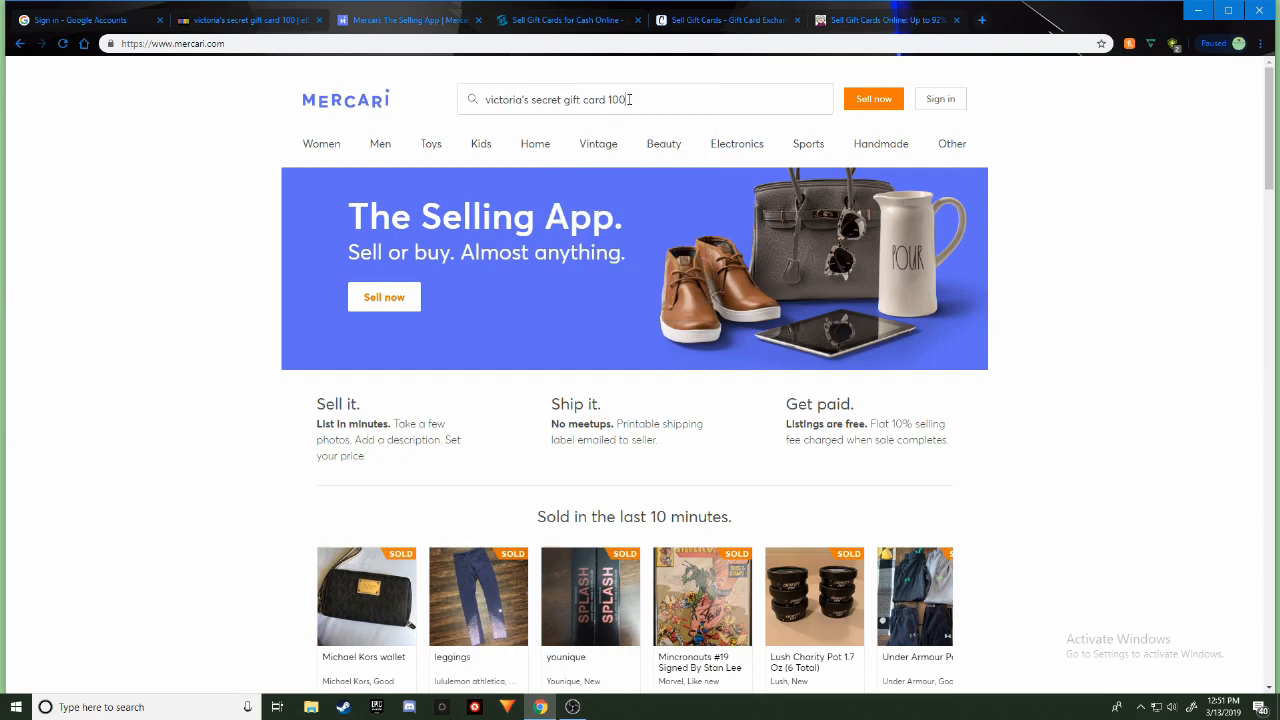
{"action": "mouse_move", "coordinate": [810, 148]}
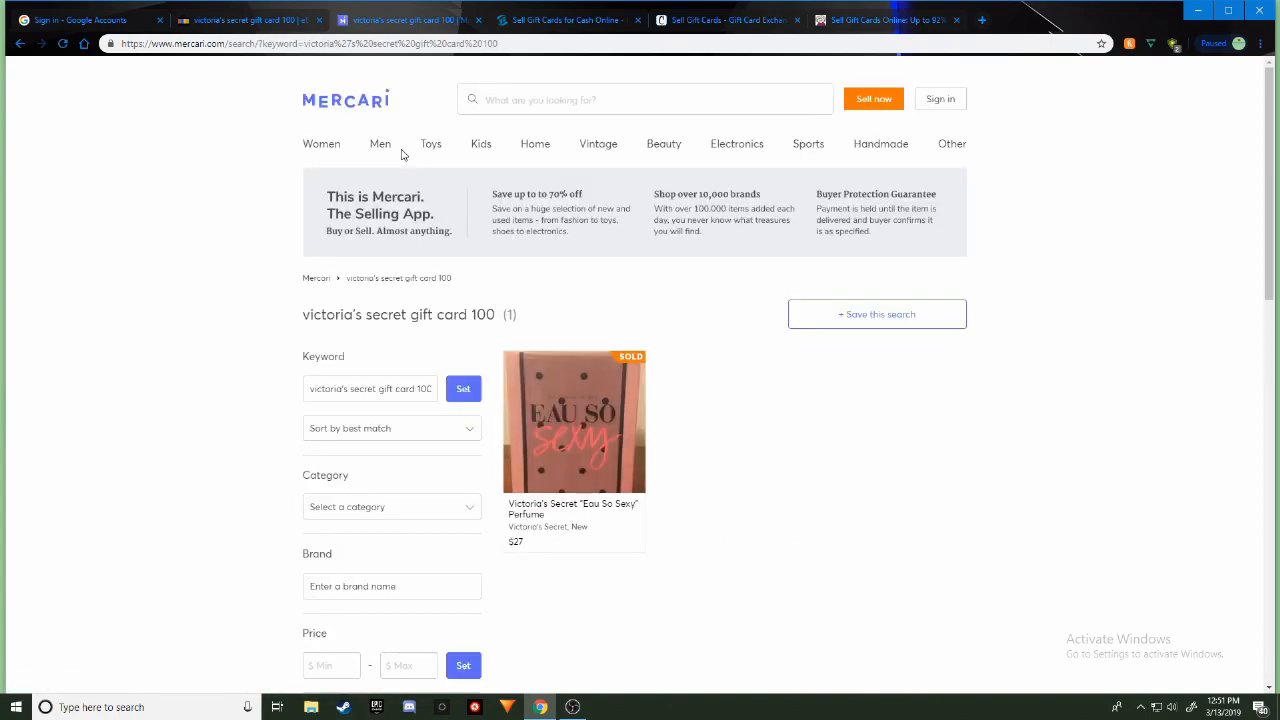
{"action": "mouse_move", "coordinate": [880, 456]}
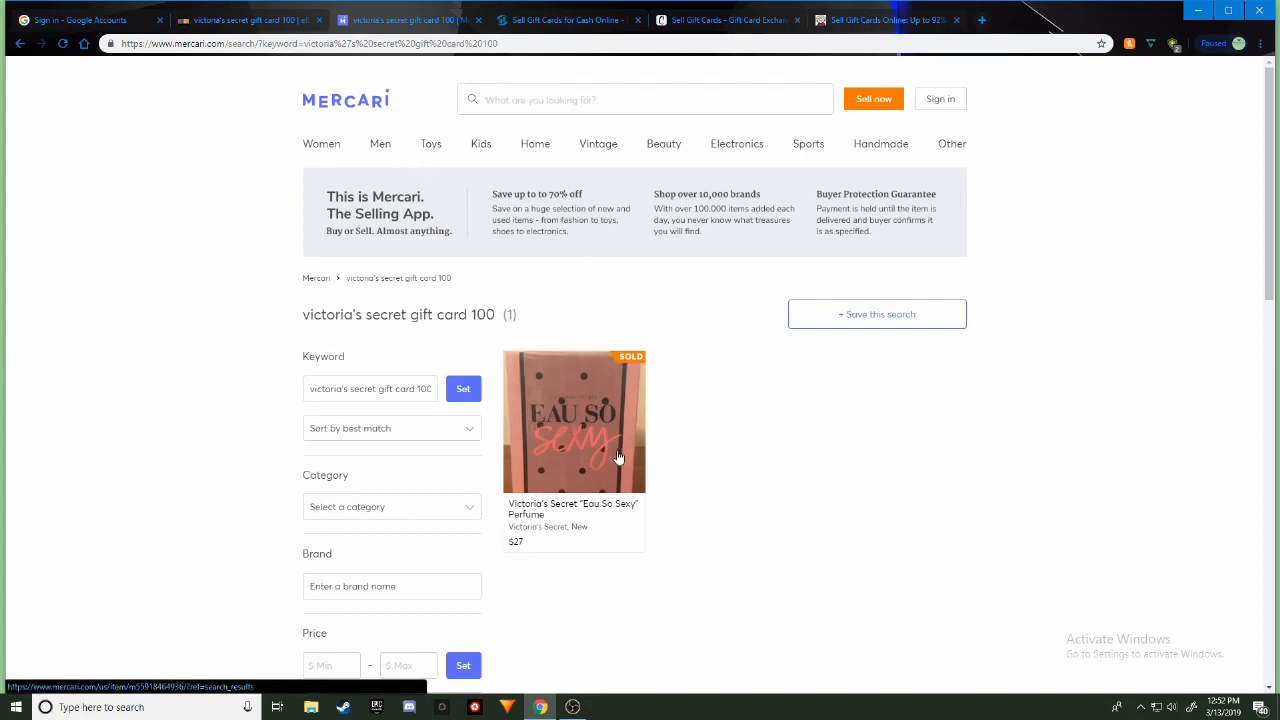
{"action": "mouse_move", "coordinate": [552, 528]}
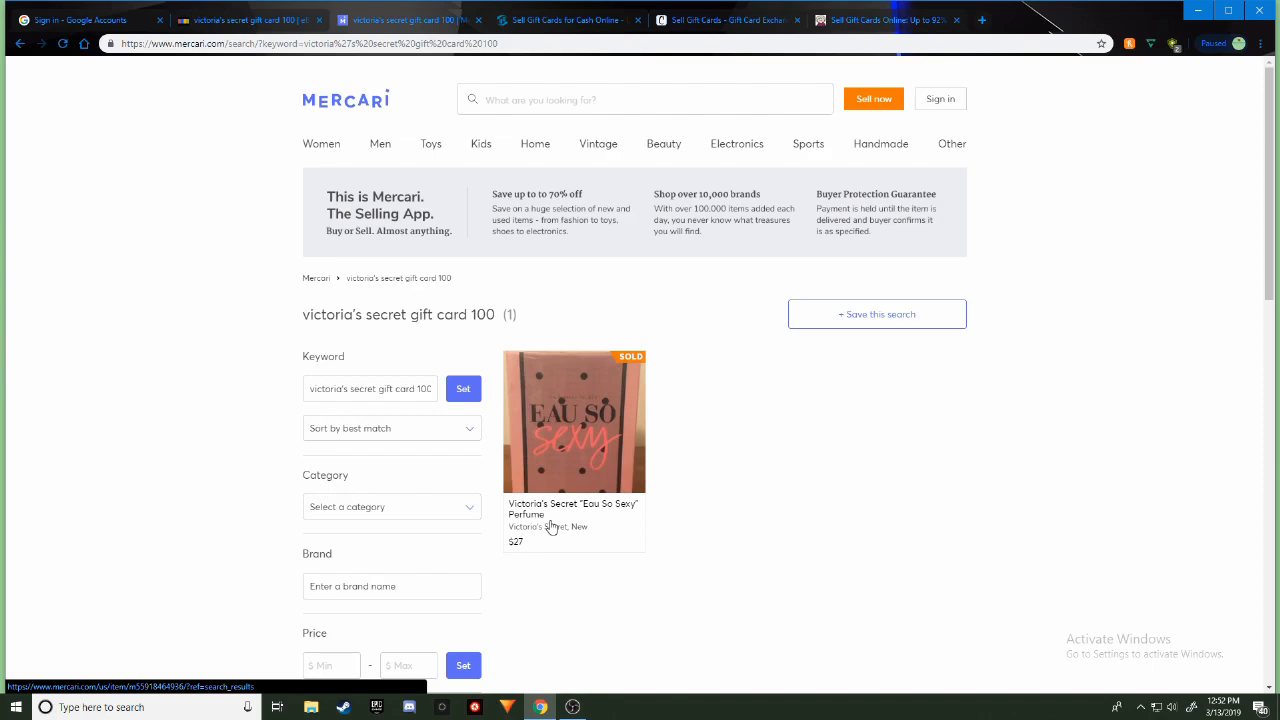
{"action": "mouse_move", "coordinate": [684, 530]}
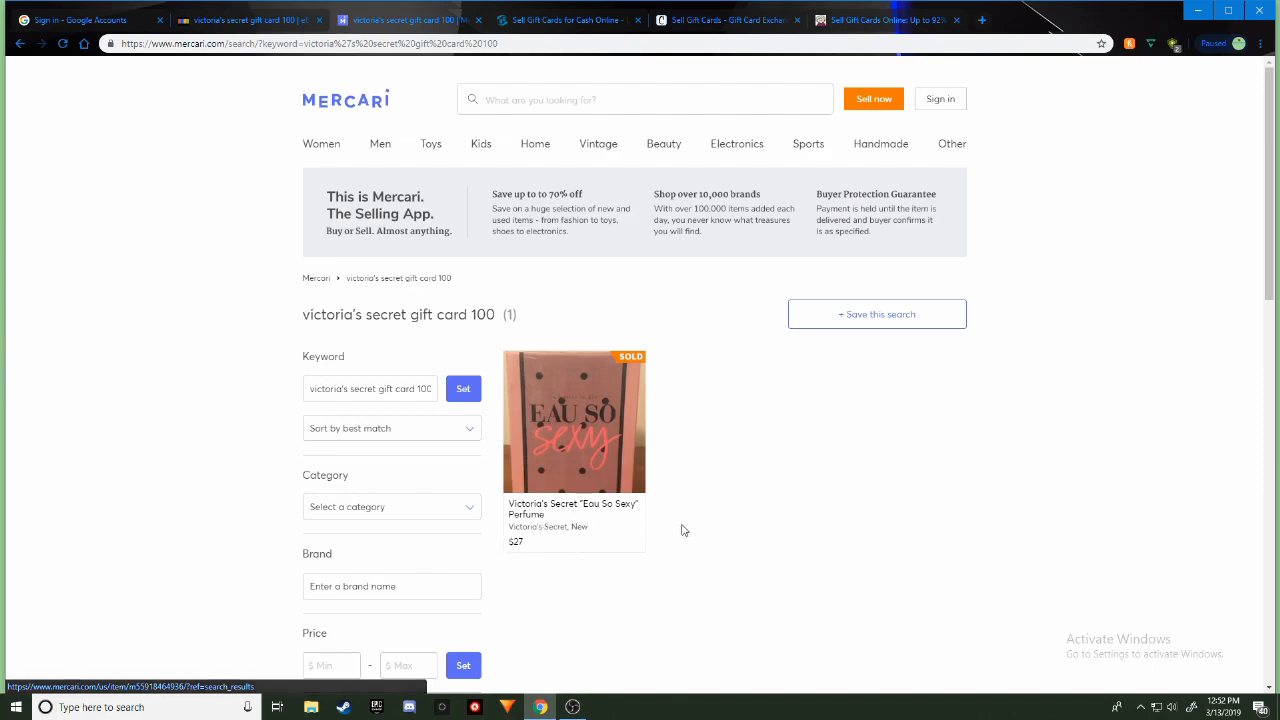
{"action": "mouse_move", "coordinate": [476, 410]}
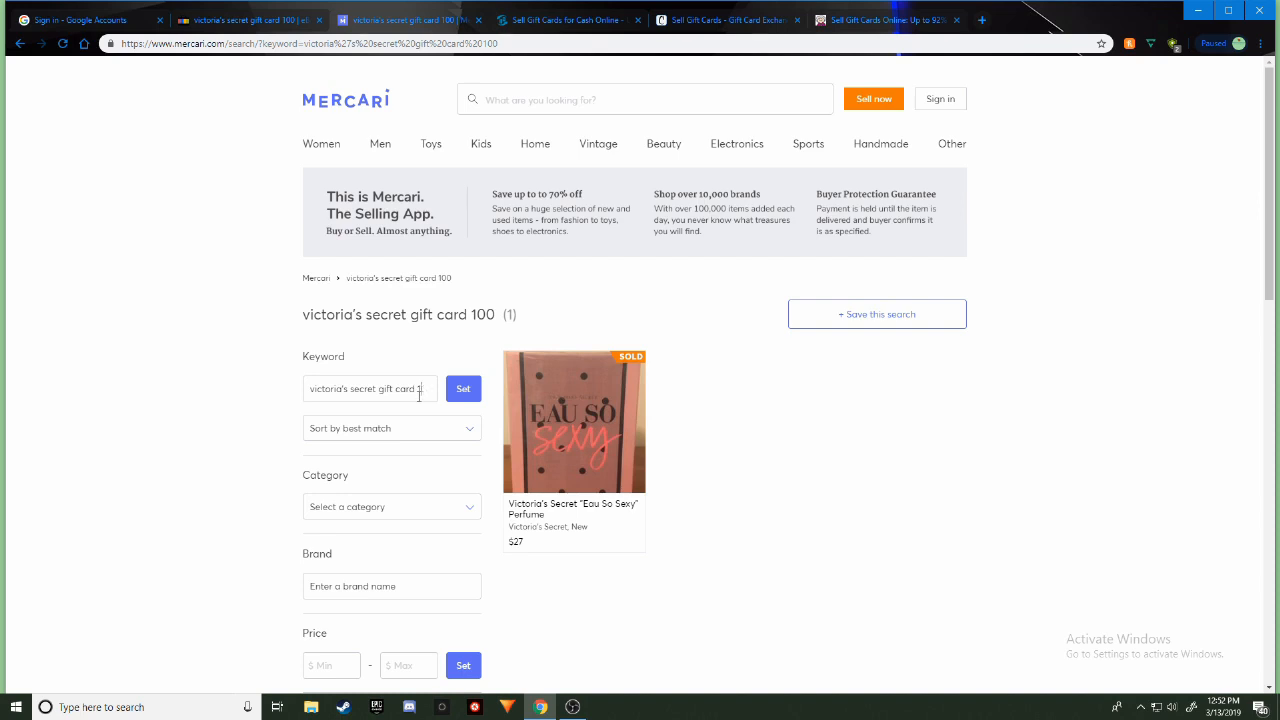
Shorten the Keyword filter to 'victoria's secret gift card' and rerun the search
{"action": "key", "text": "Backspace"}
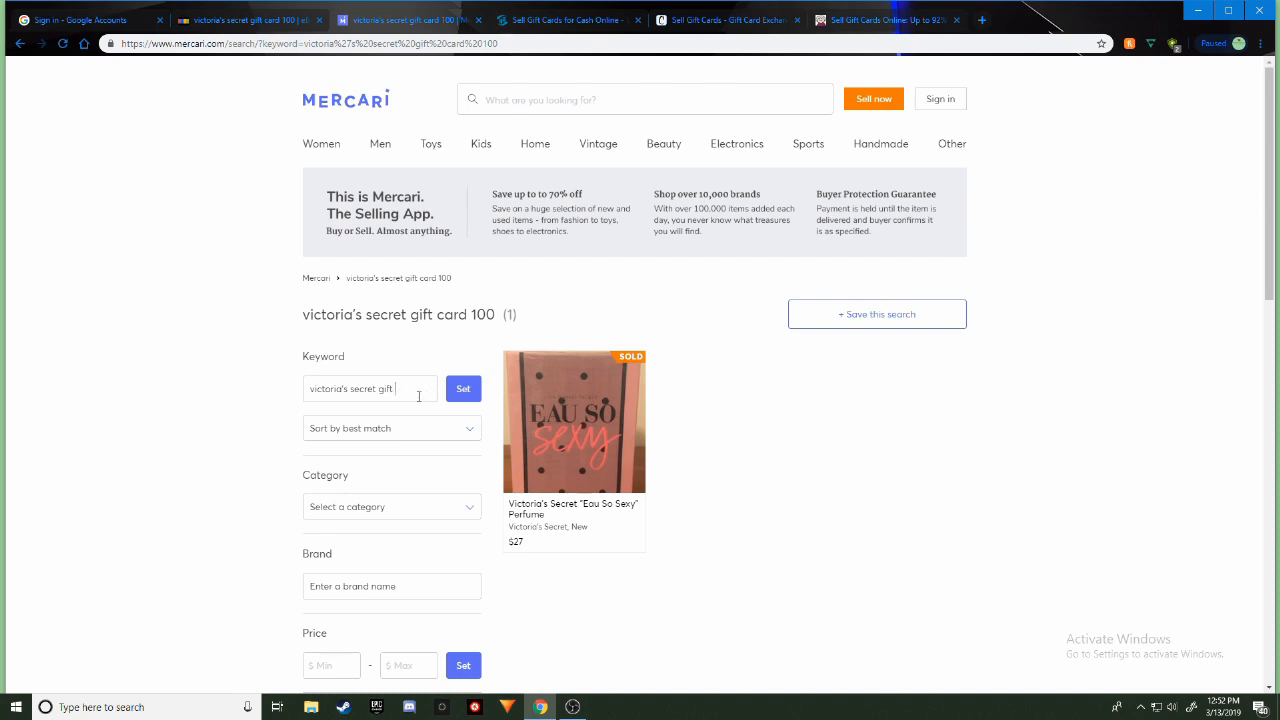
{"action": "type", "text": "card"}
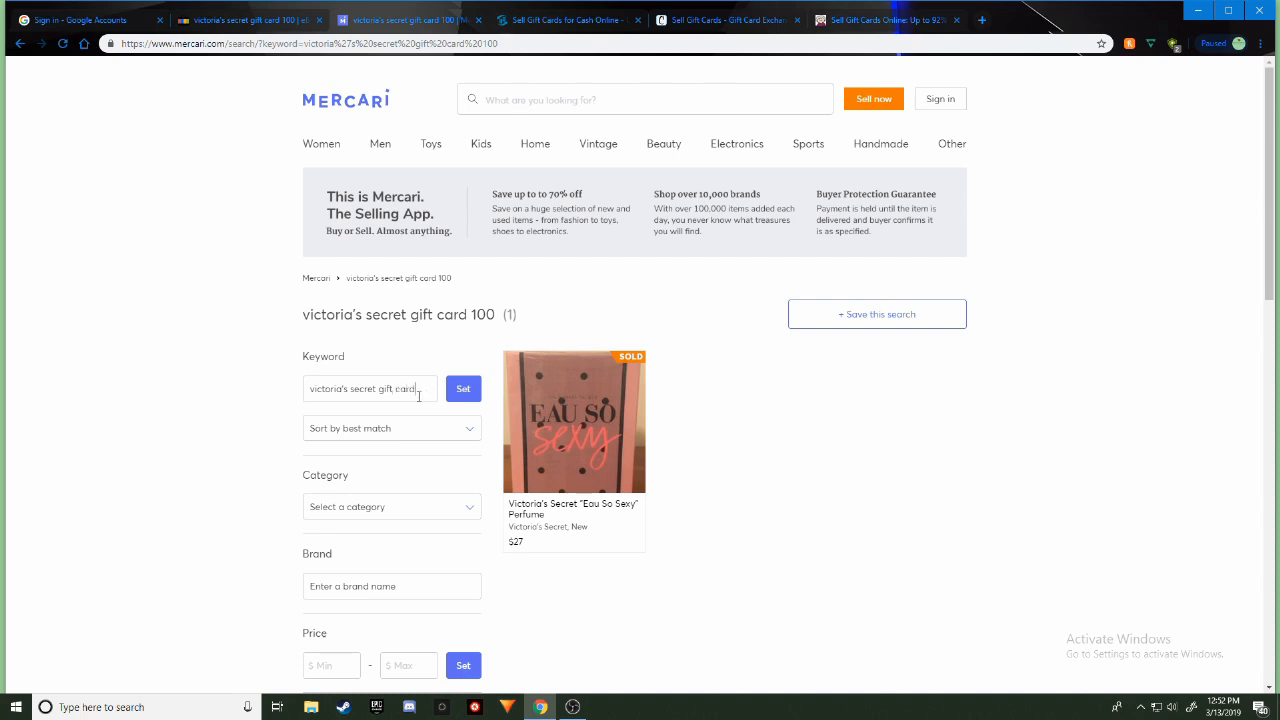
{"action": "left_click", "coordinate": [464, 388]}
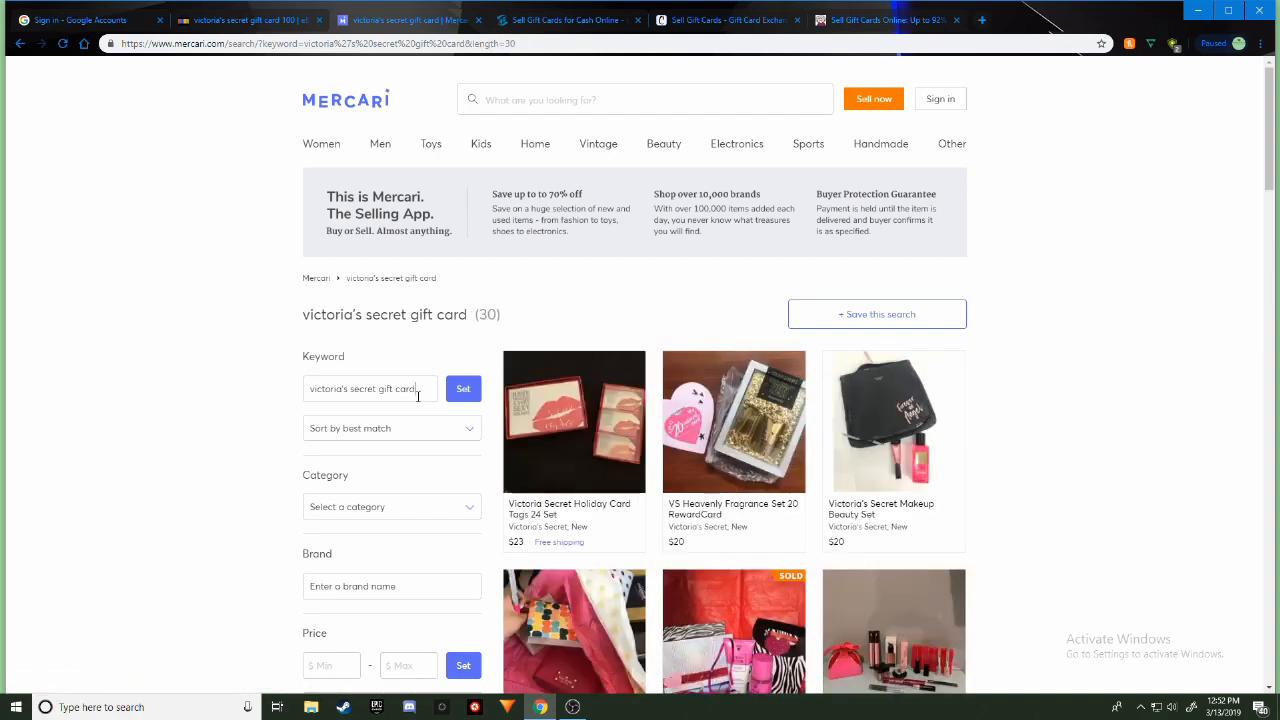
{"action": "mouse_move", "coordinate": [714, 420]}
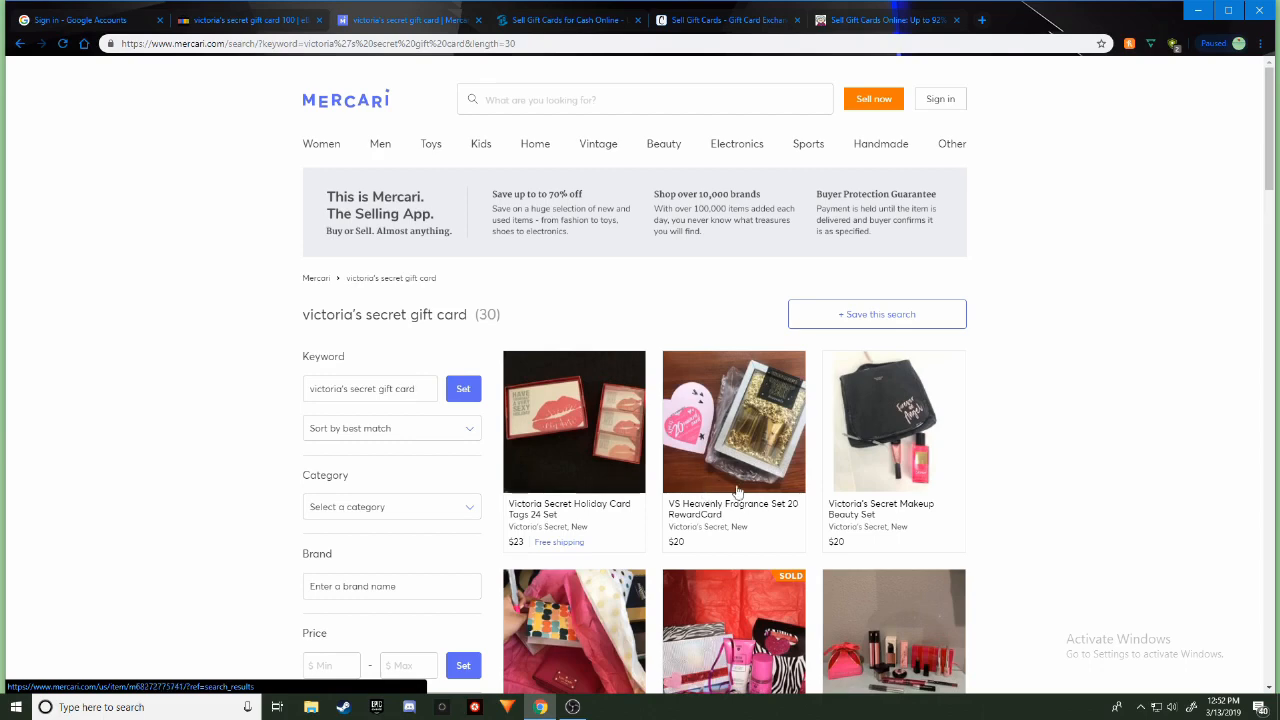
Scroll through the 30 gift set and holiday basket listings priced $7–$125
{"action": "scroll", "scroll_direction": "down", "scroll_amount": 3}
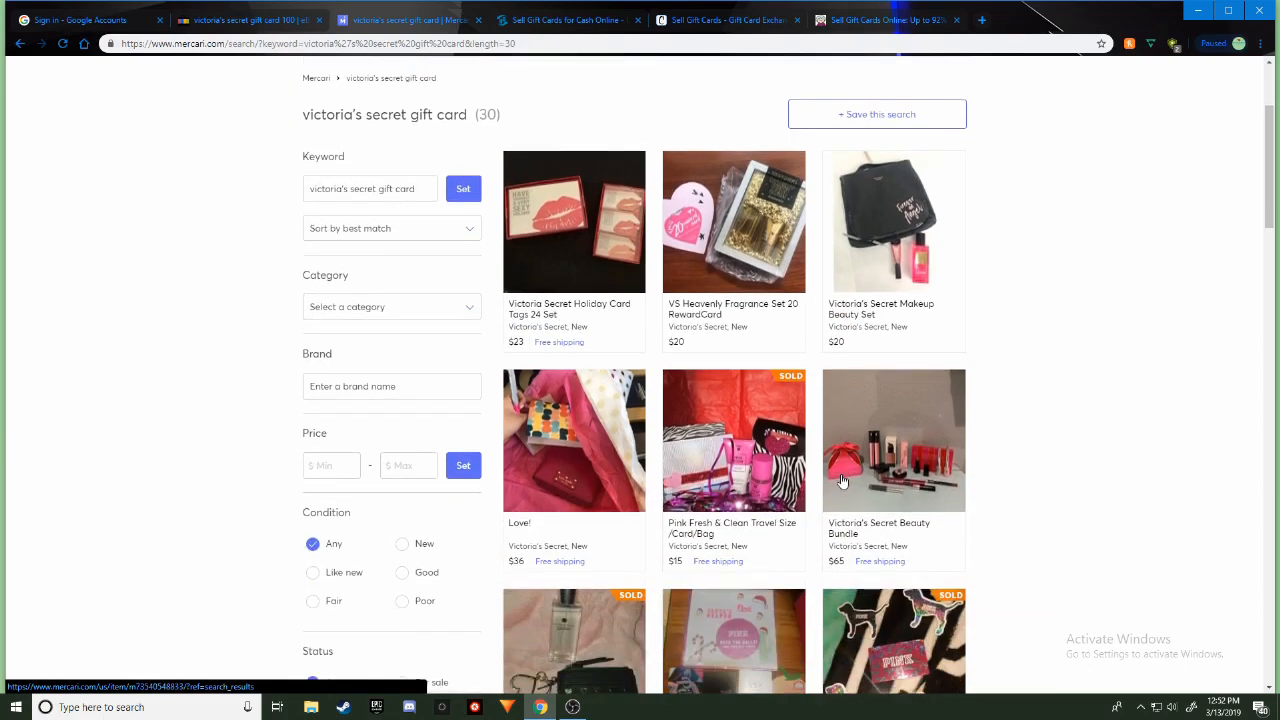
{"action": "scroll", "scroll_direction": "down", "scroll_amount": 3}
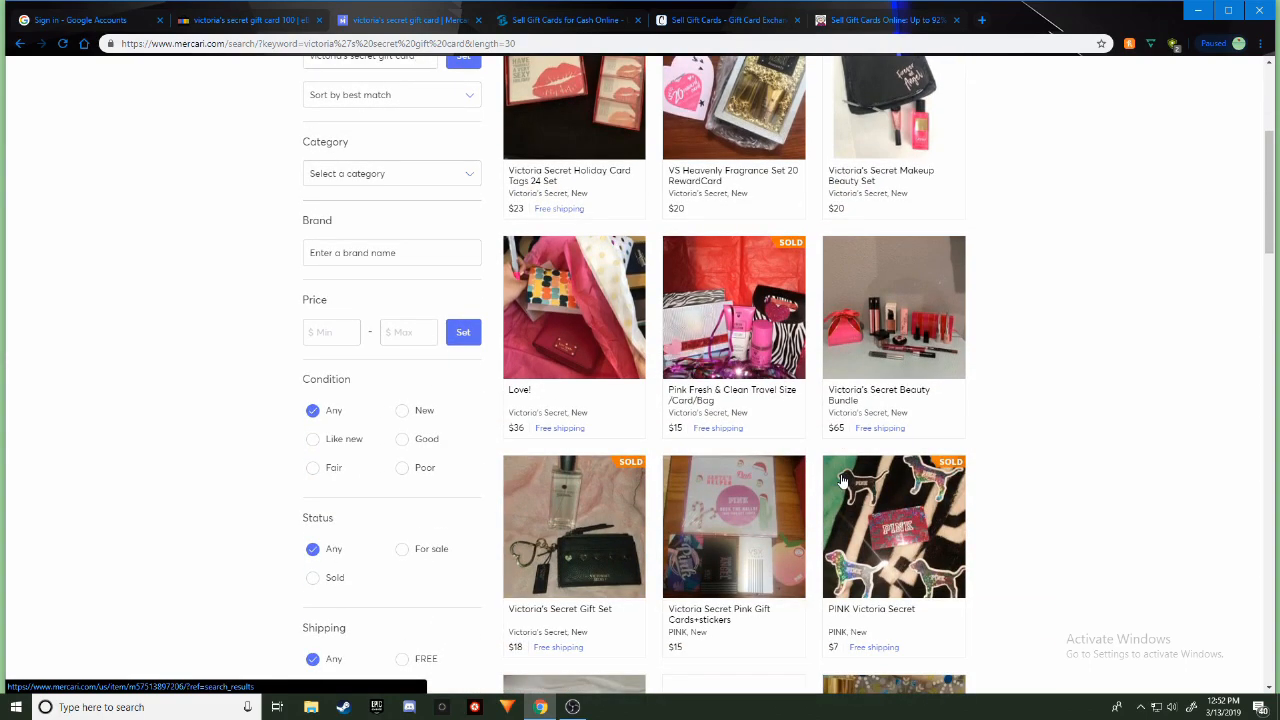
{"action": "scroll", "scroll_direction": "down", "scroll_amount": 3}
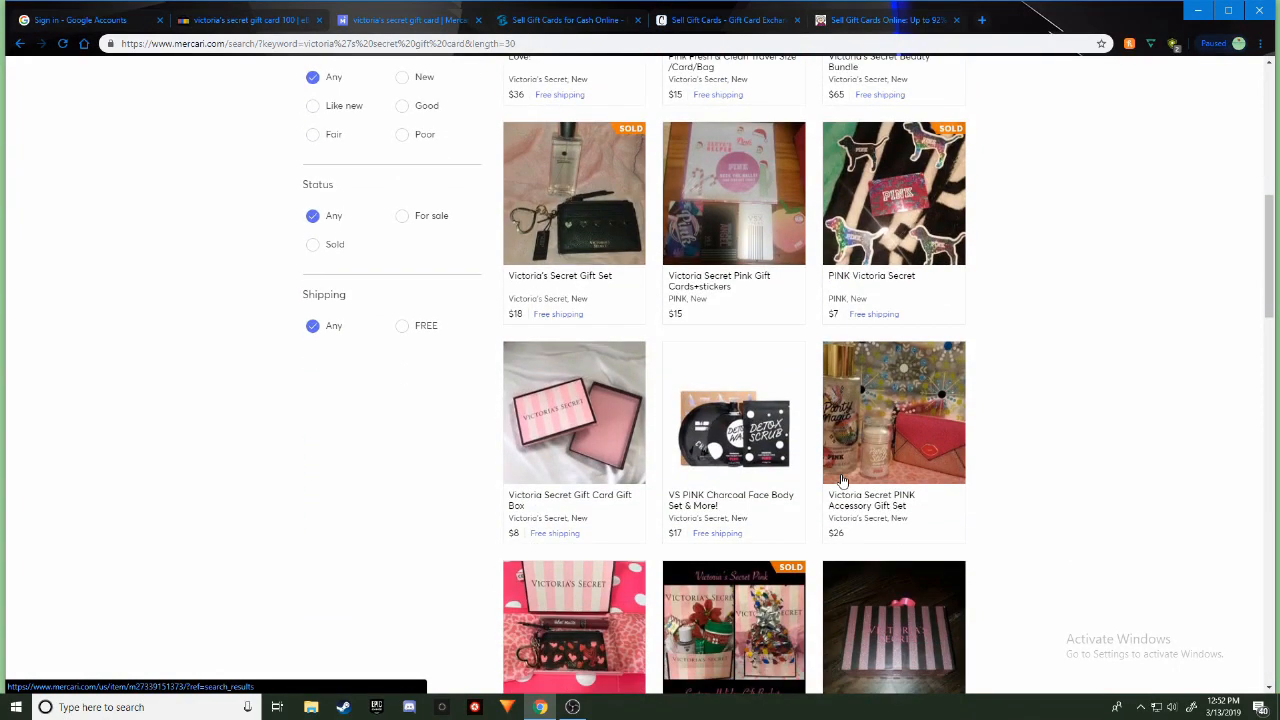
{"action": "scroll", "scroll_direction": "down", "scroll_amount": 3}
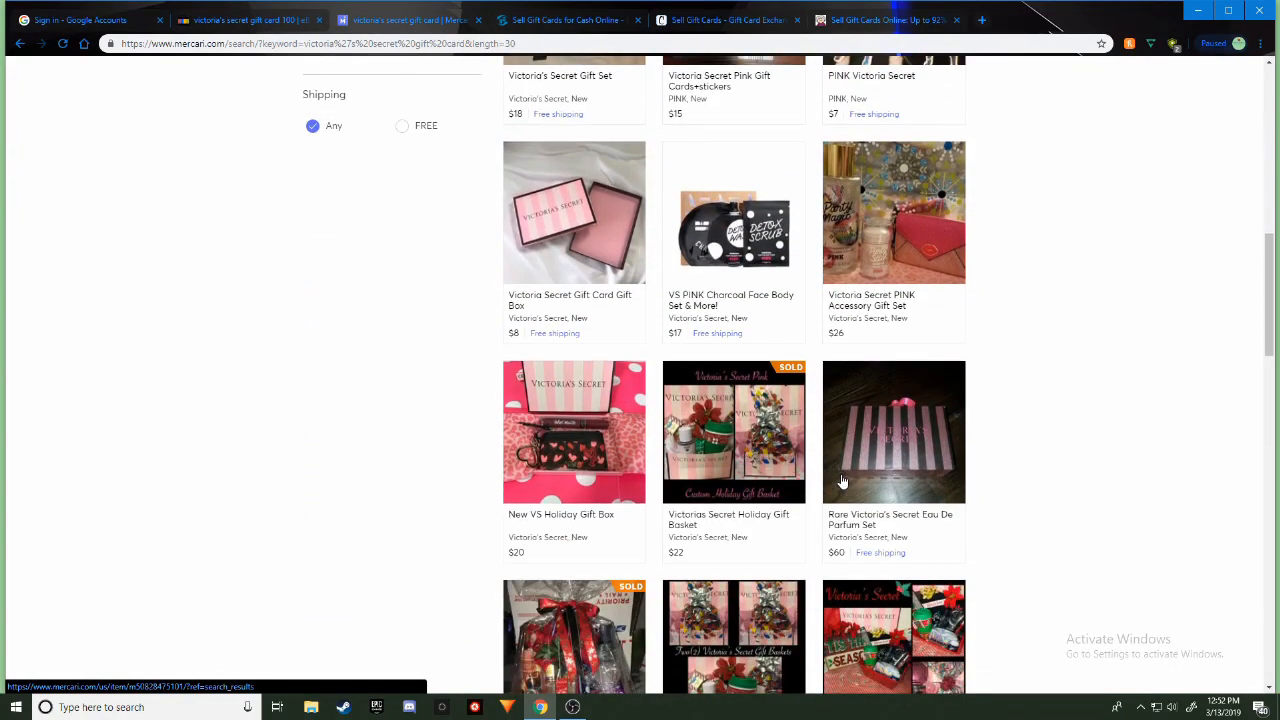
{"action": "mouse_move", "coordinate": [928, 482]}
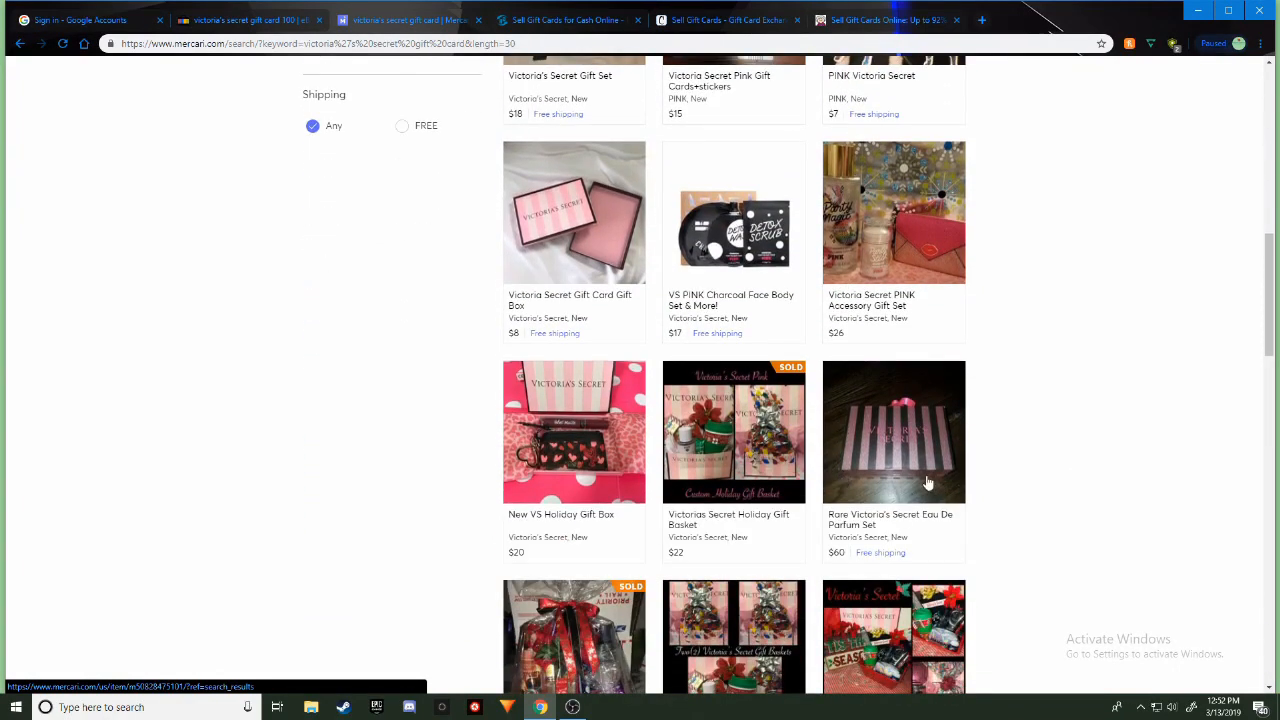
{"action": "scroll", "scroll_direction": "down", "scroll_amount": 3}
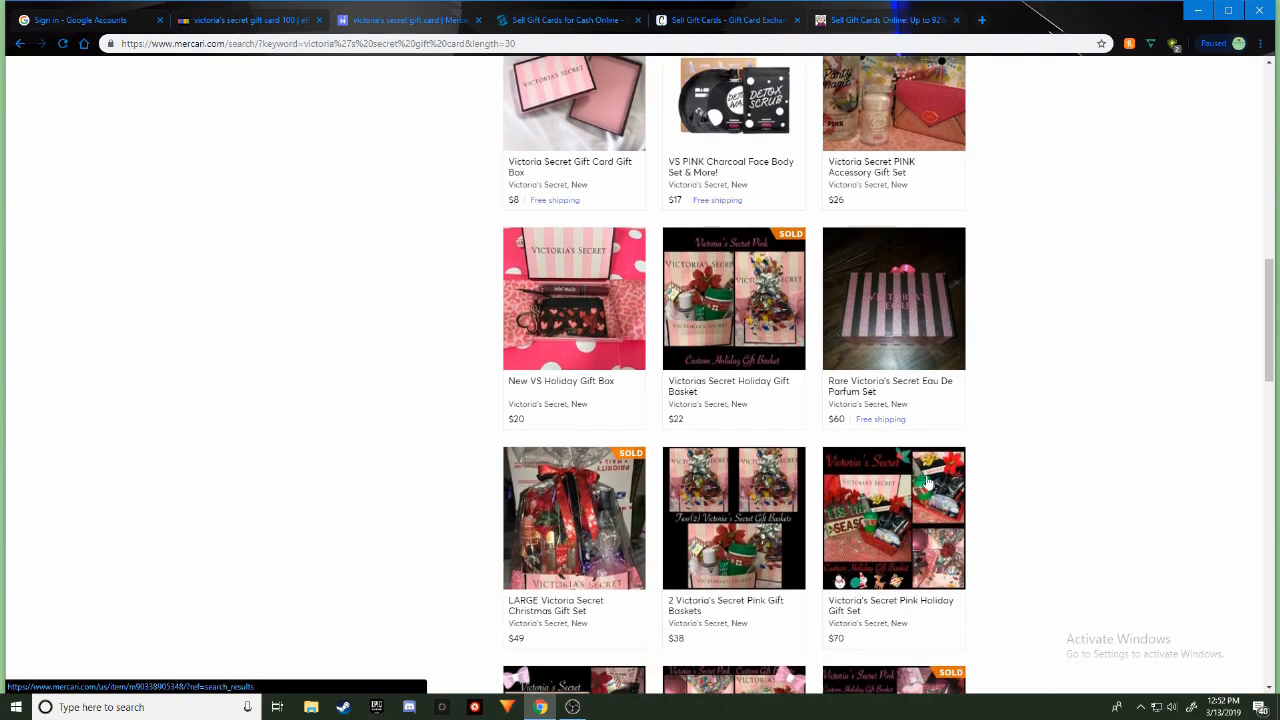
{"action": "mouse_move", "coordinate": [604, 164]}
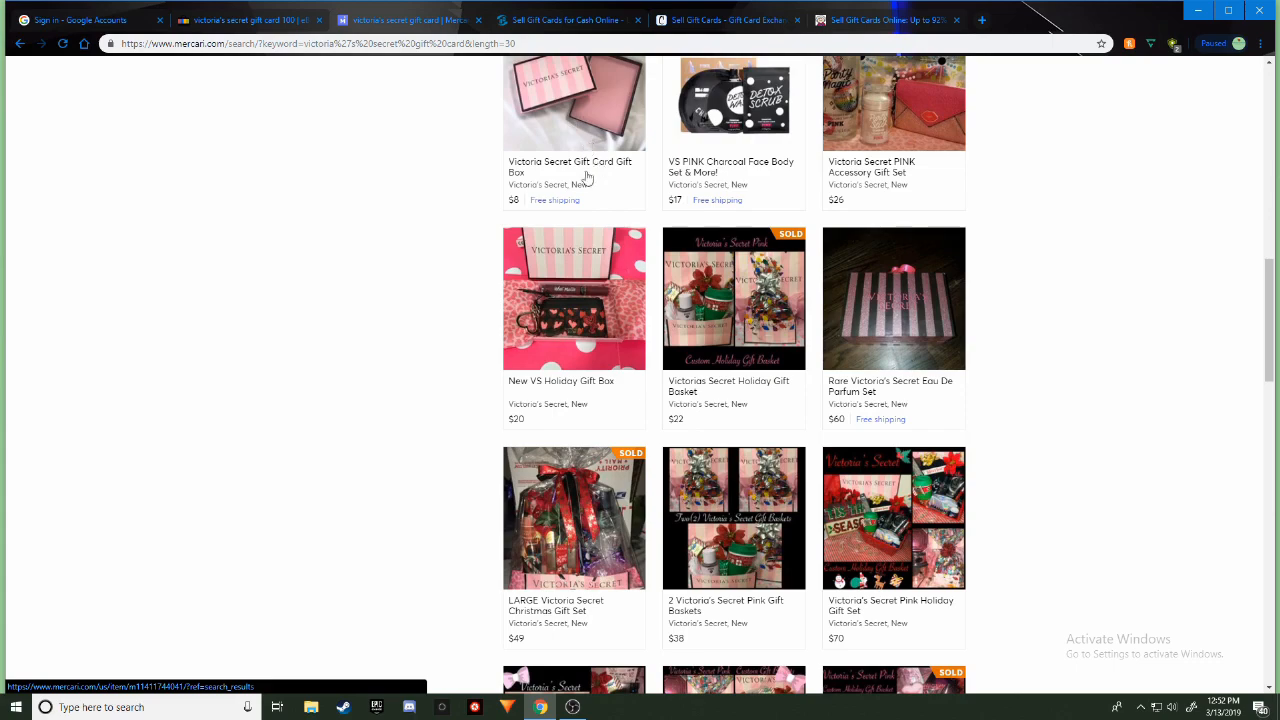
{"action": "scroll", "scroll_direction": "down", "scroll_amount": 3}
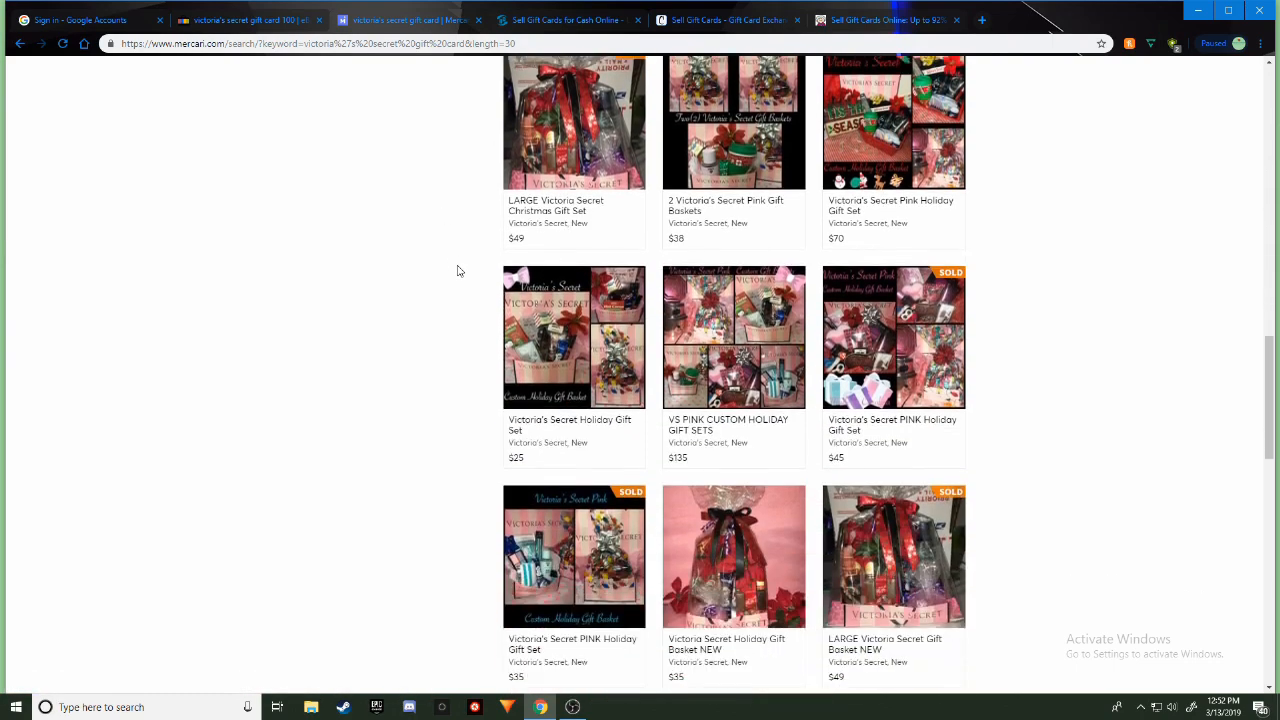
{"action": "scroll", "scroll_direction": "down", "scroll_amount": 3}
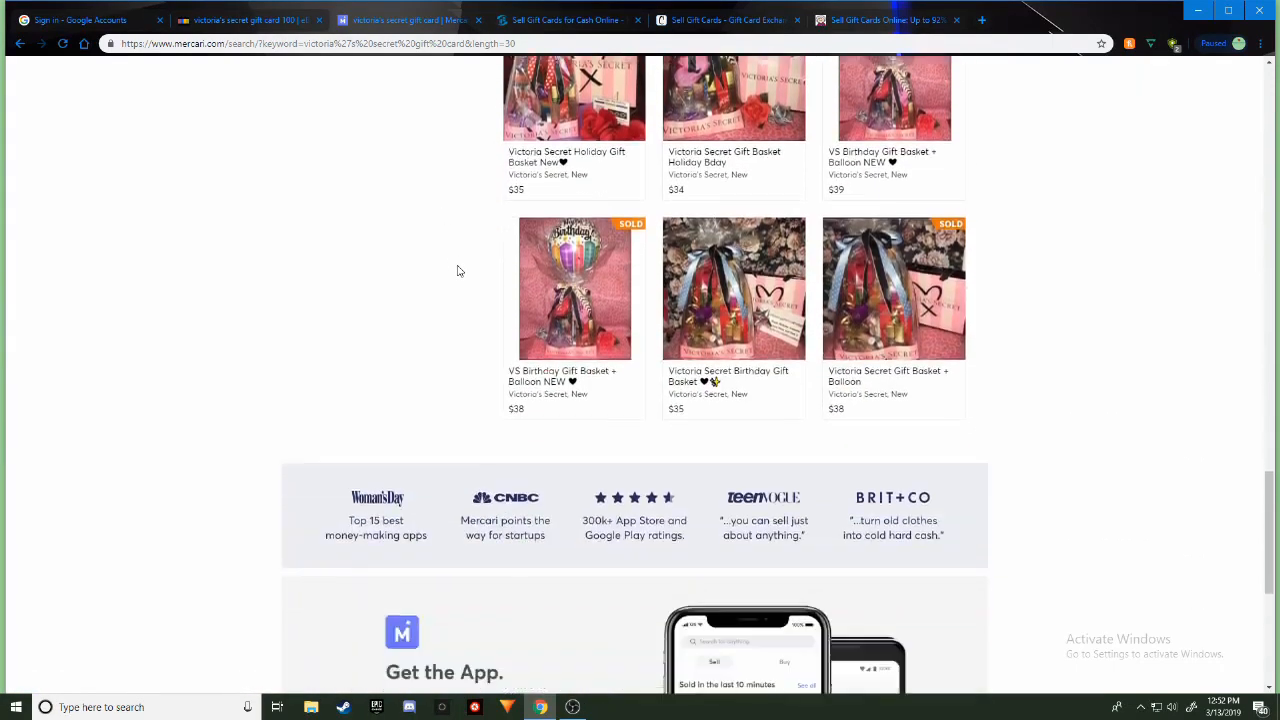
{"action": "scroll", "scroll_direction": "up", "scroll_amount": 3}
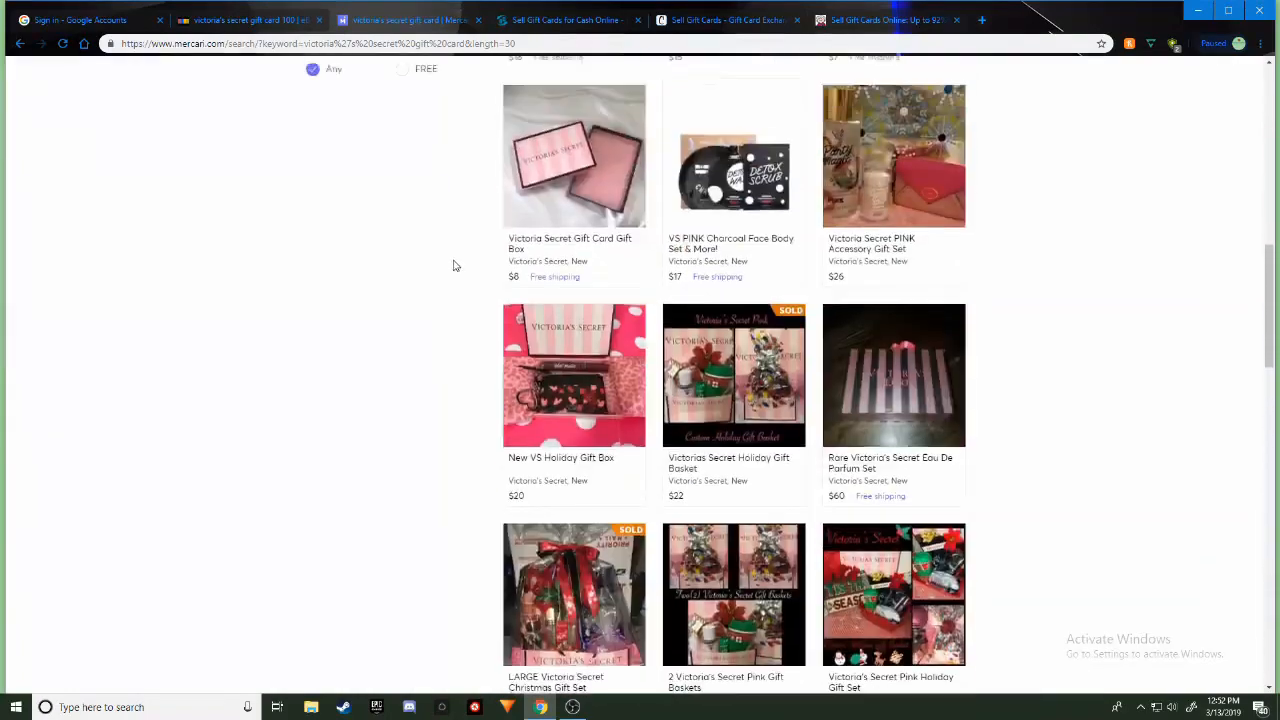
{"action": "scroll", "scroll_direction": "up", "scroll_amount": 3}
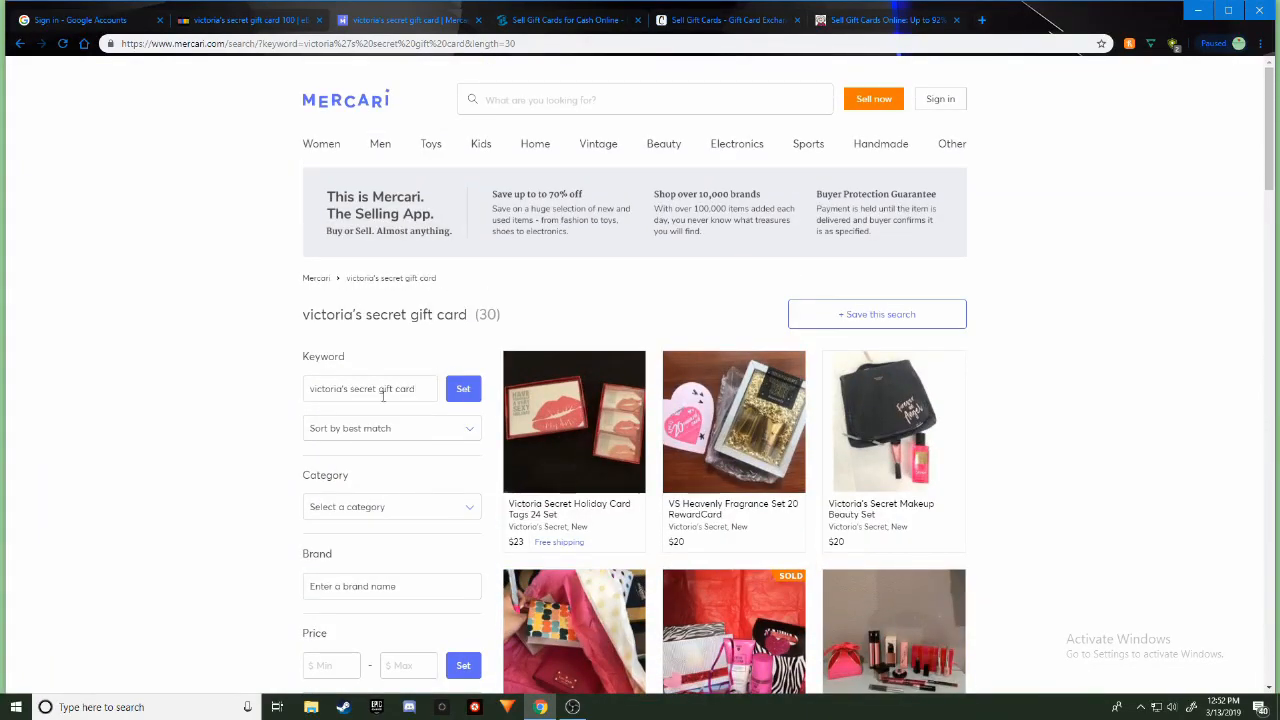
Change the Keyword filter to just 'gift card' and browse the 999+ results
{"action": "double_click", "coordinate": [330, 388]}
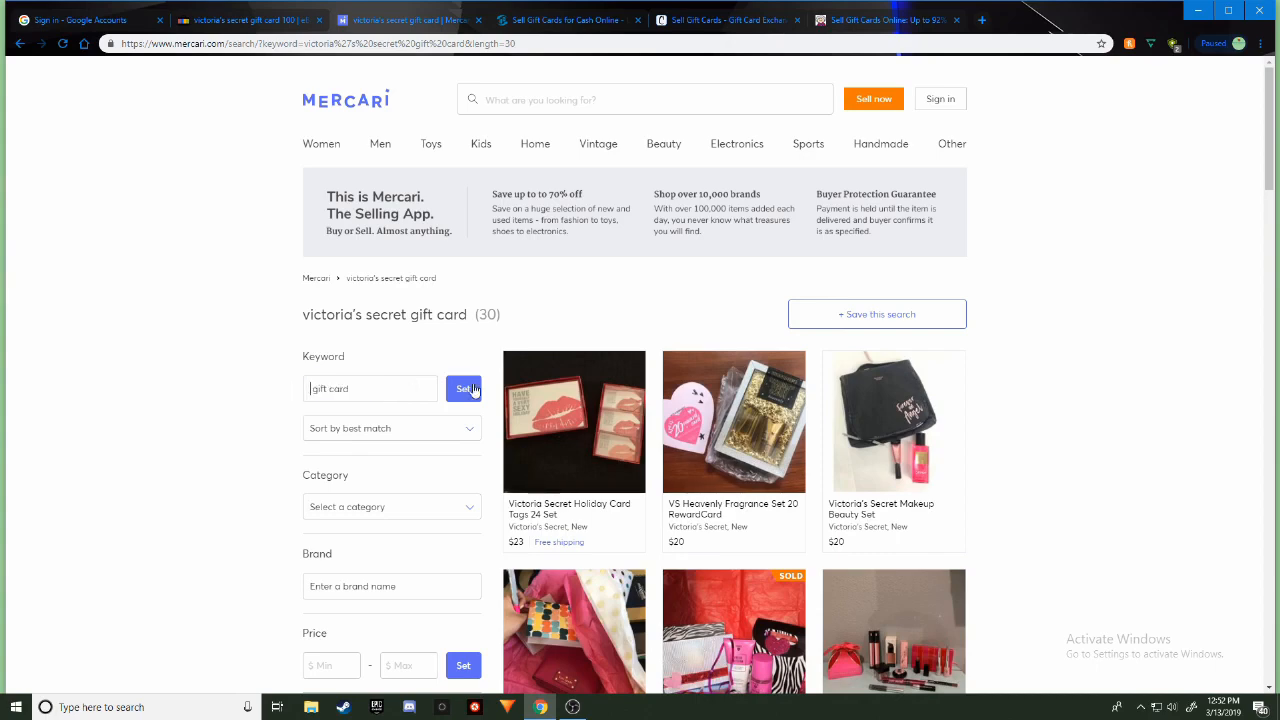
{"action": "left_click", "coordinate": [464, 388]}
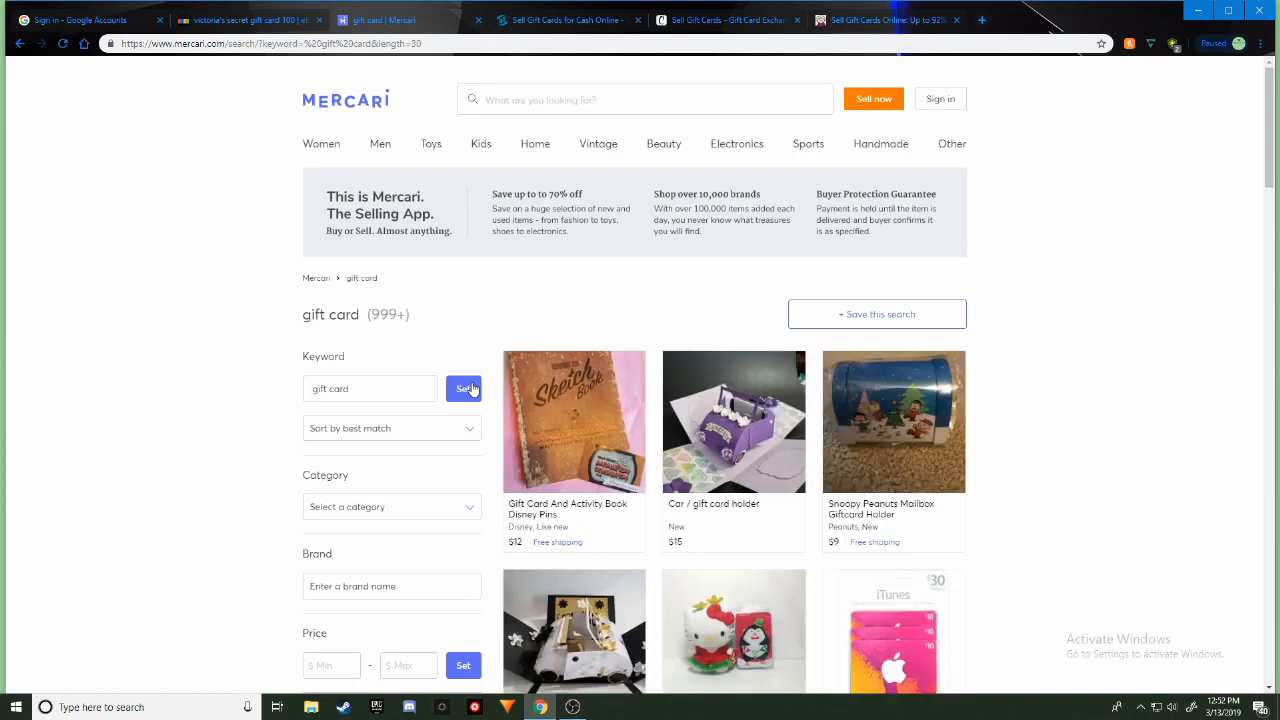
{"action": "scroll", "scroll_direction": "down", "scroll_amount": 3}
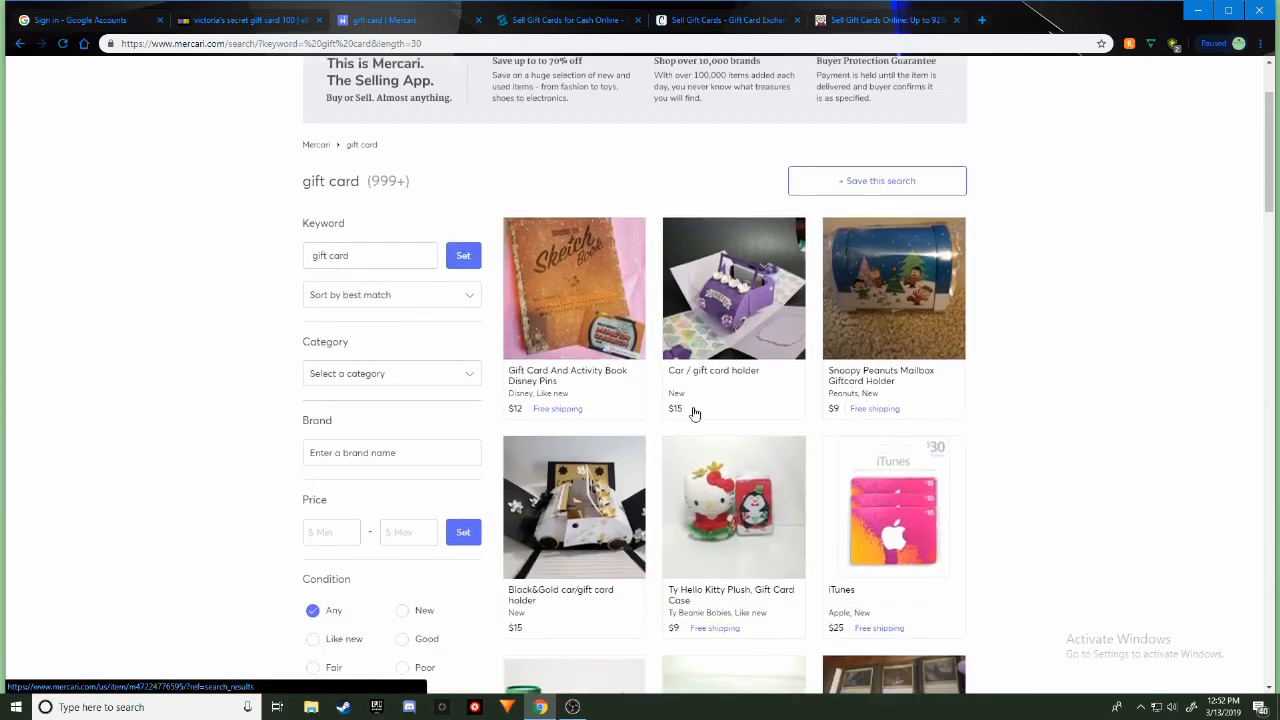
{"action": "scroll", "scroll_direction": "down", "scroll_amount": 3}
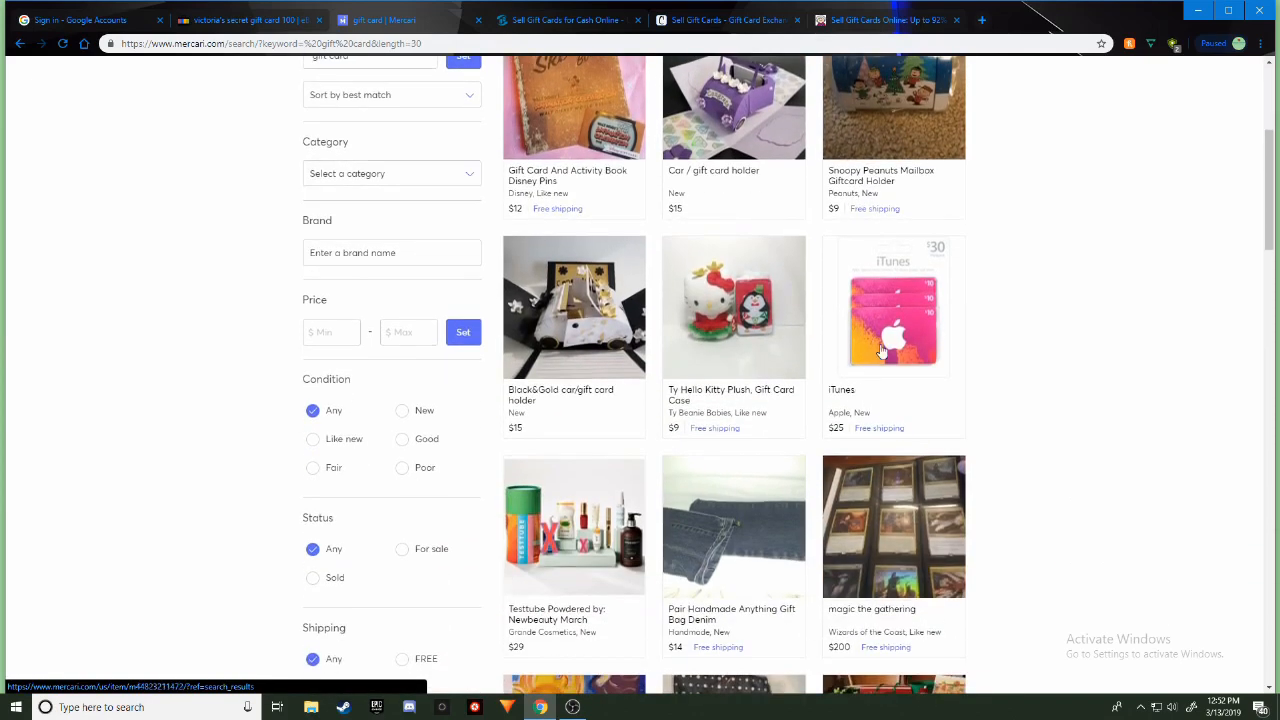
{"action": "scroll", "scroll_direction": "up", "scroll_amount": 3}
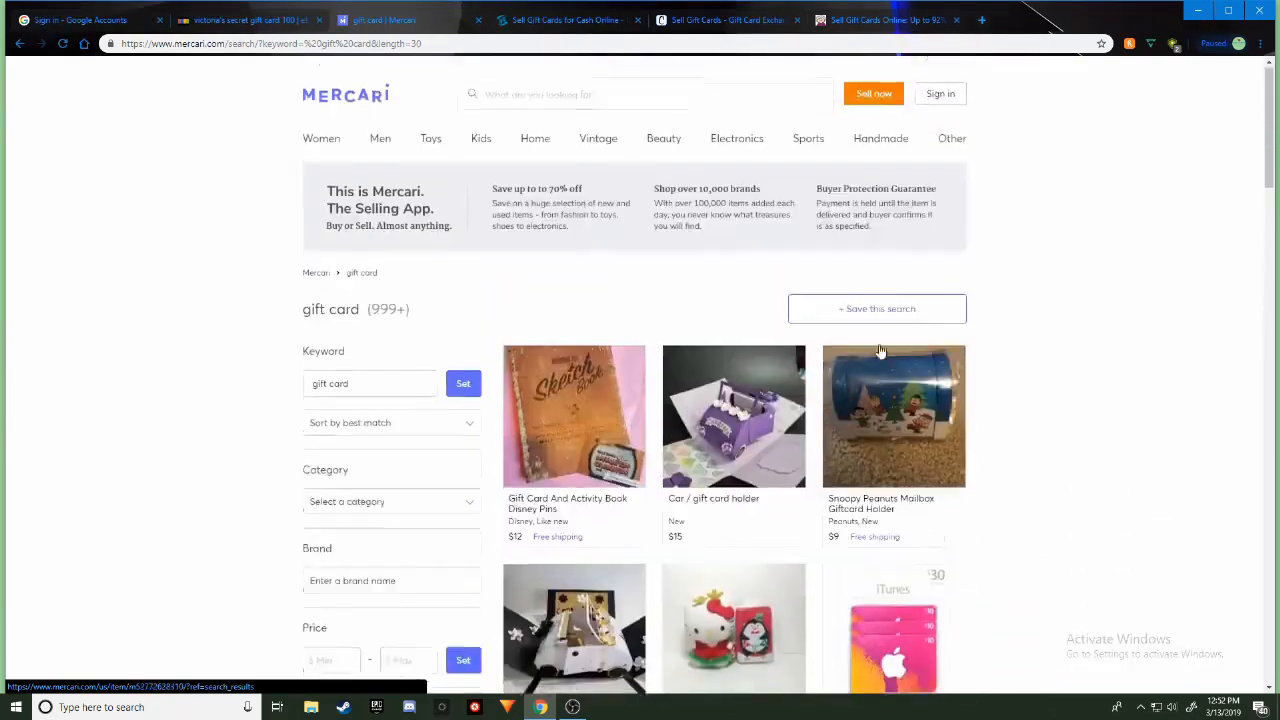
{"action": "scroll", "scroll_direction": "up", "scroll_amount": 3}
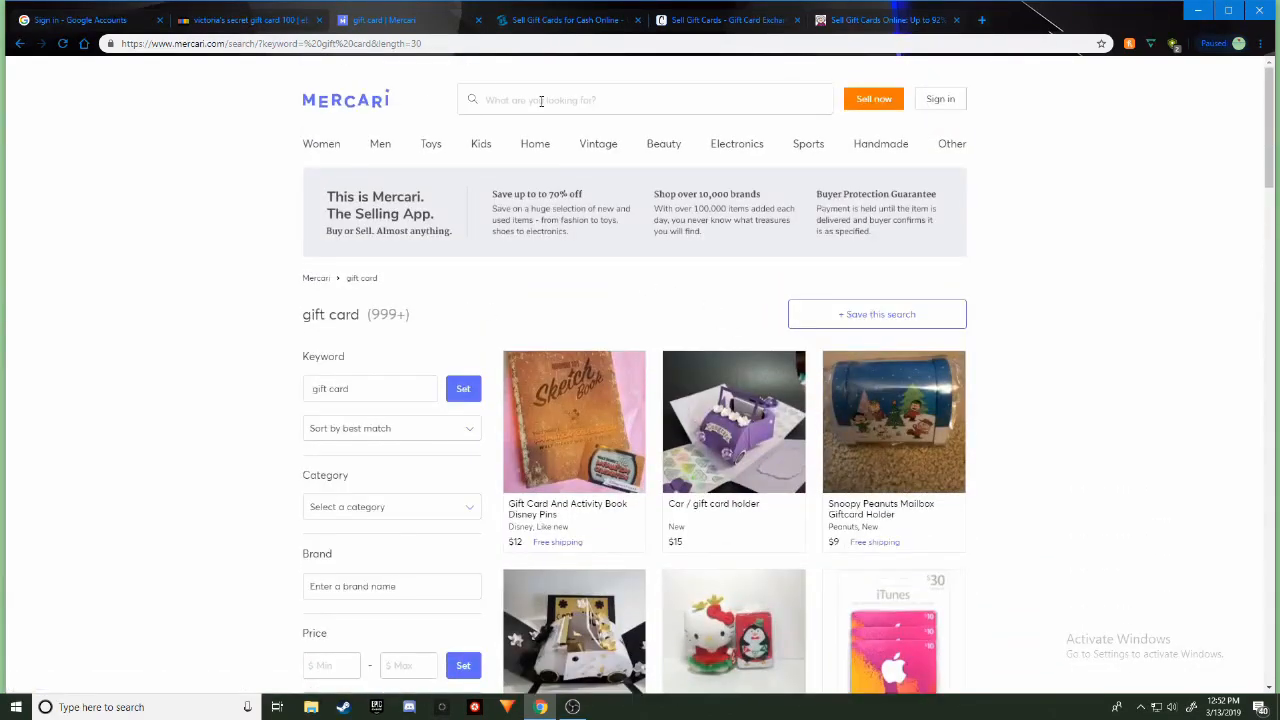
{"action": "scroll", "scroll_direction": "down", "scroll_amount": 3}
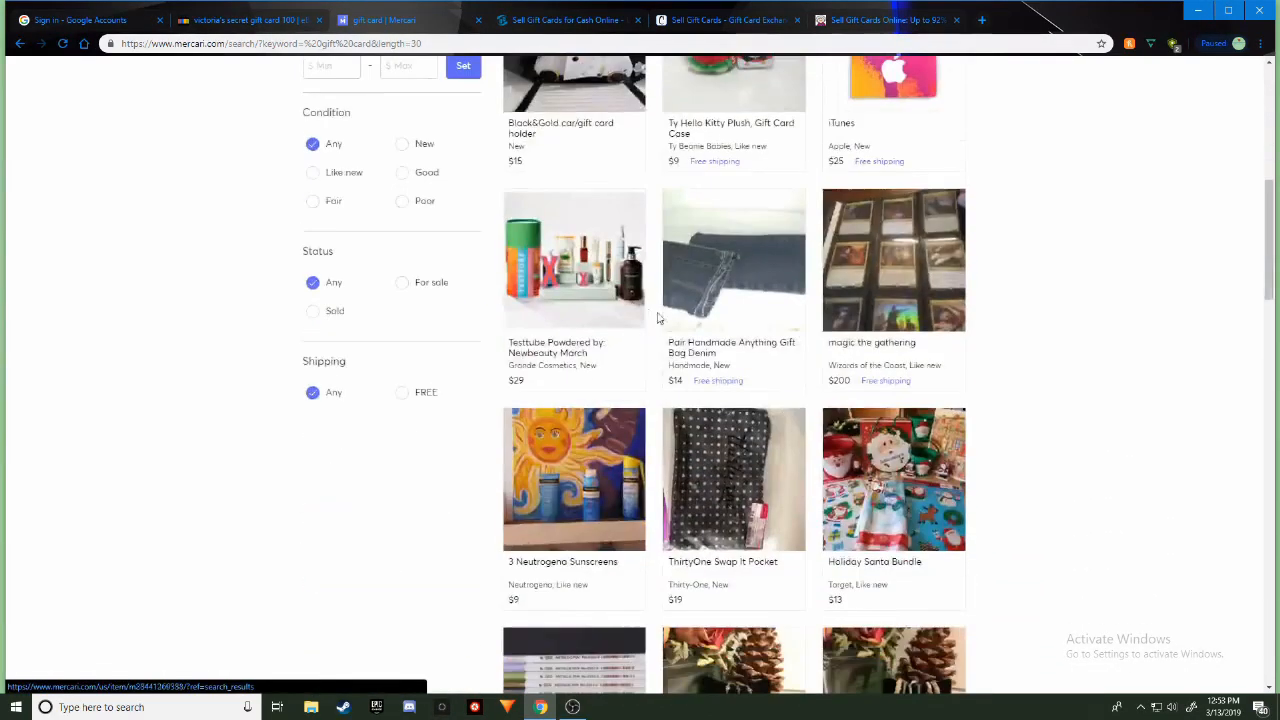
{"action": "scroll", "scroll_direction": "up", "scroll_amount": 3}
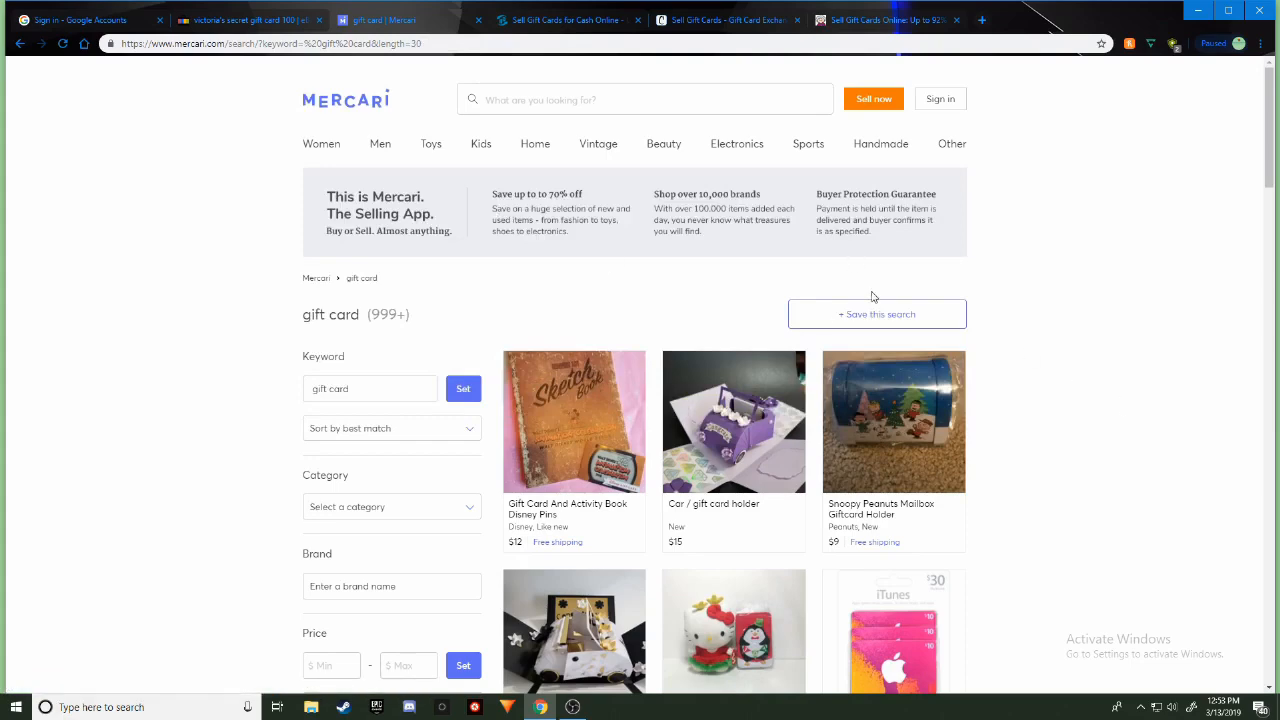
{"action": "mouse_move", "coordinate": [670, 320]}
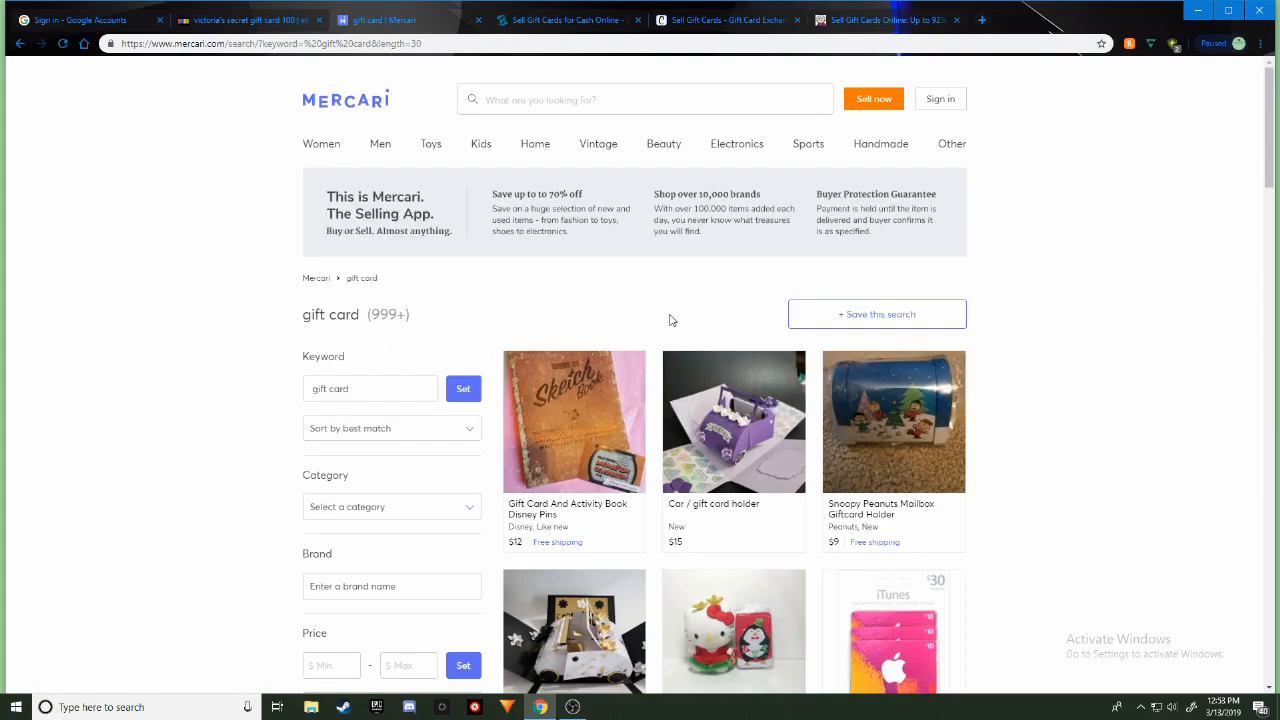
{"action": "mouse_move", "coordinate": [738, 320]}
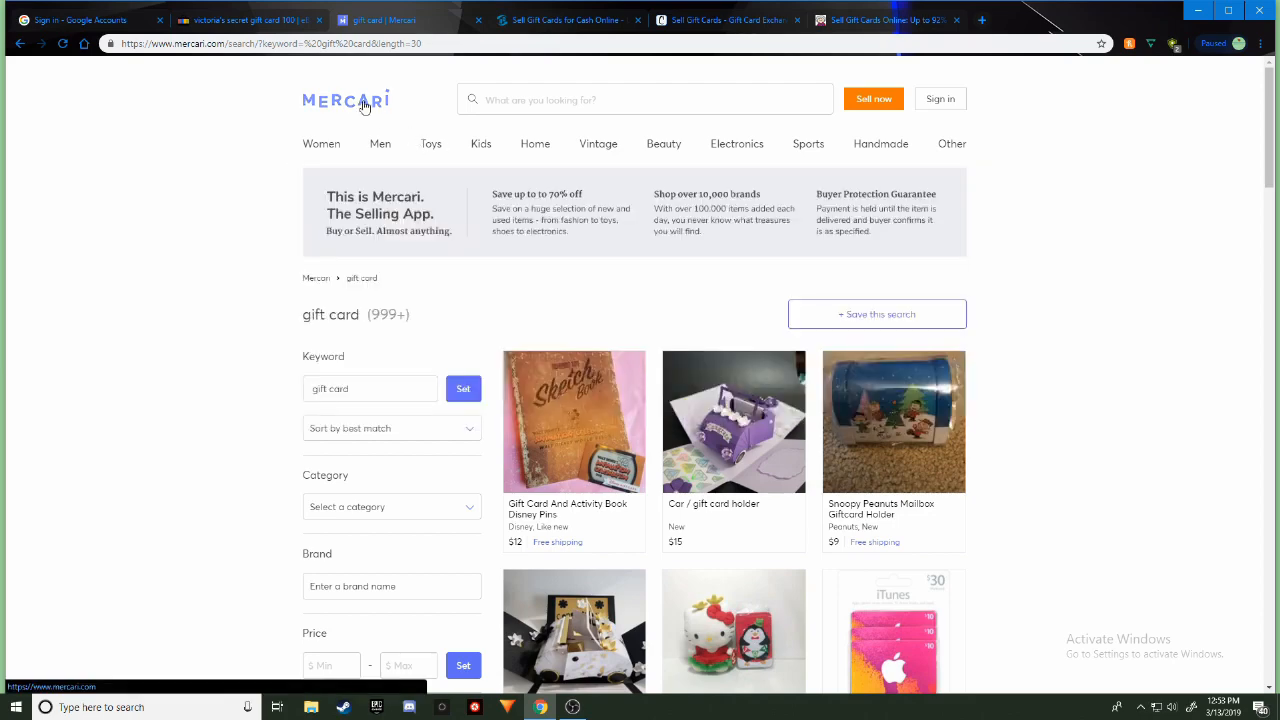
{"action": "mouse_move", "coordinate": [424, 100]}
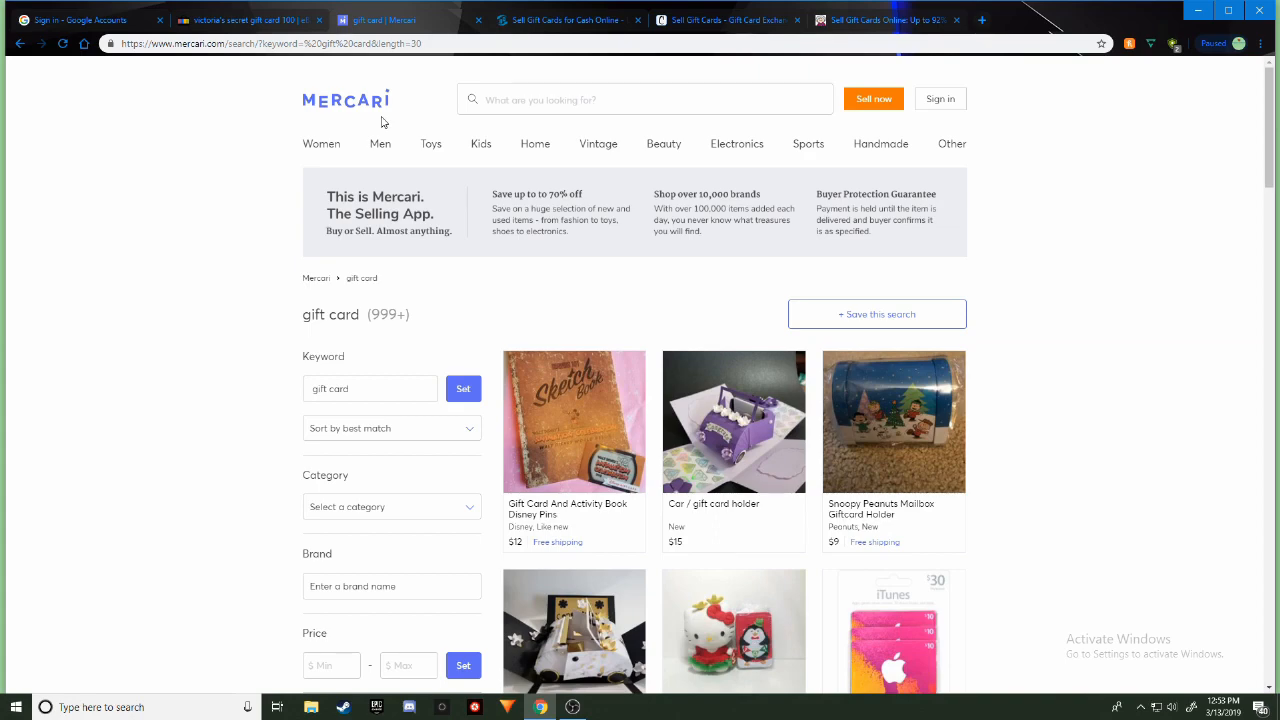
{"action": "mouse_move", "coordinate": [422, 112]}
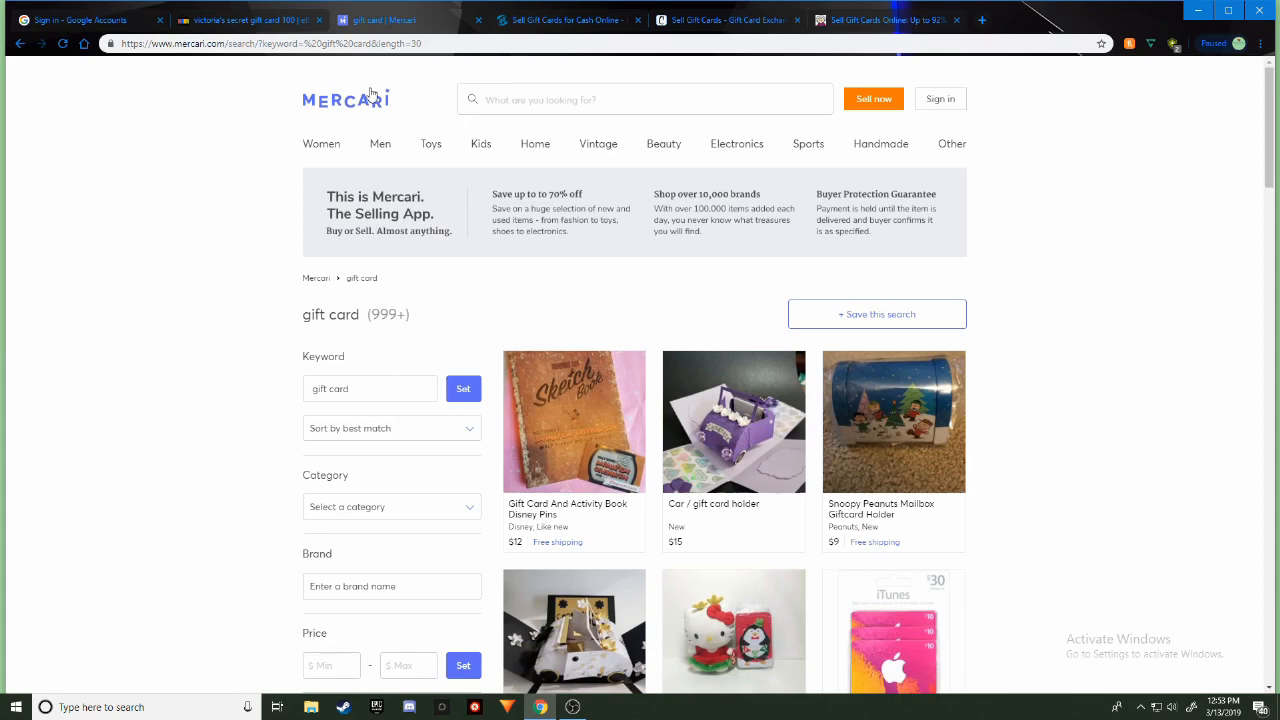
{"action": "mouse_move", "coordinate": [416, 116]}
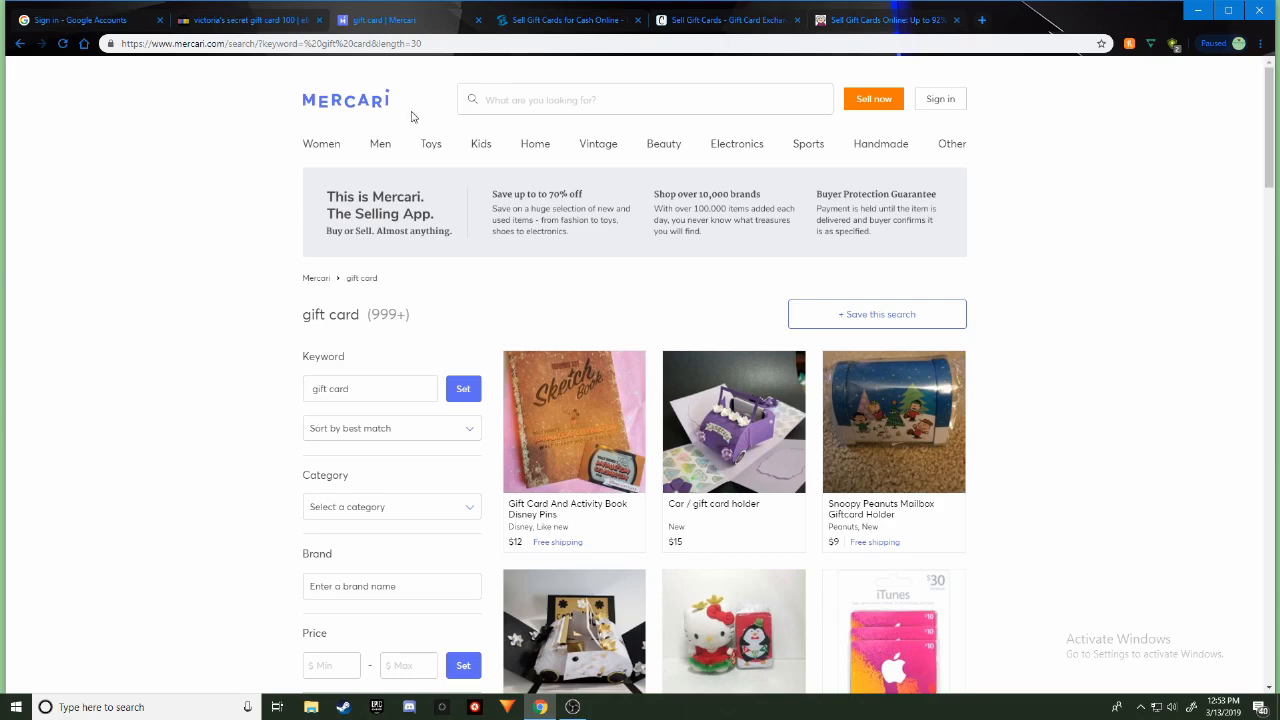
{"action": "mouse_move", "coordinate": [384, 90]}
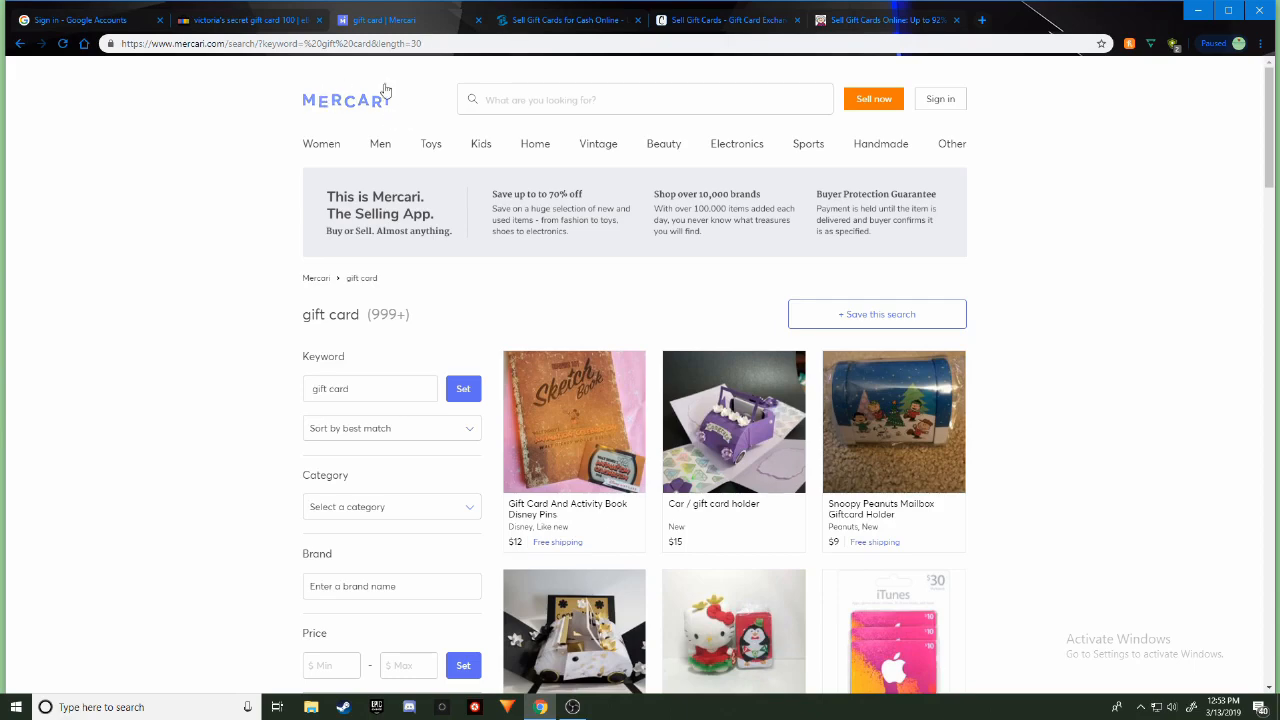
{"action": "mouse_move", "coordinate": [562, 84]}
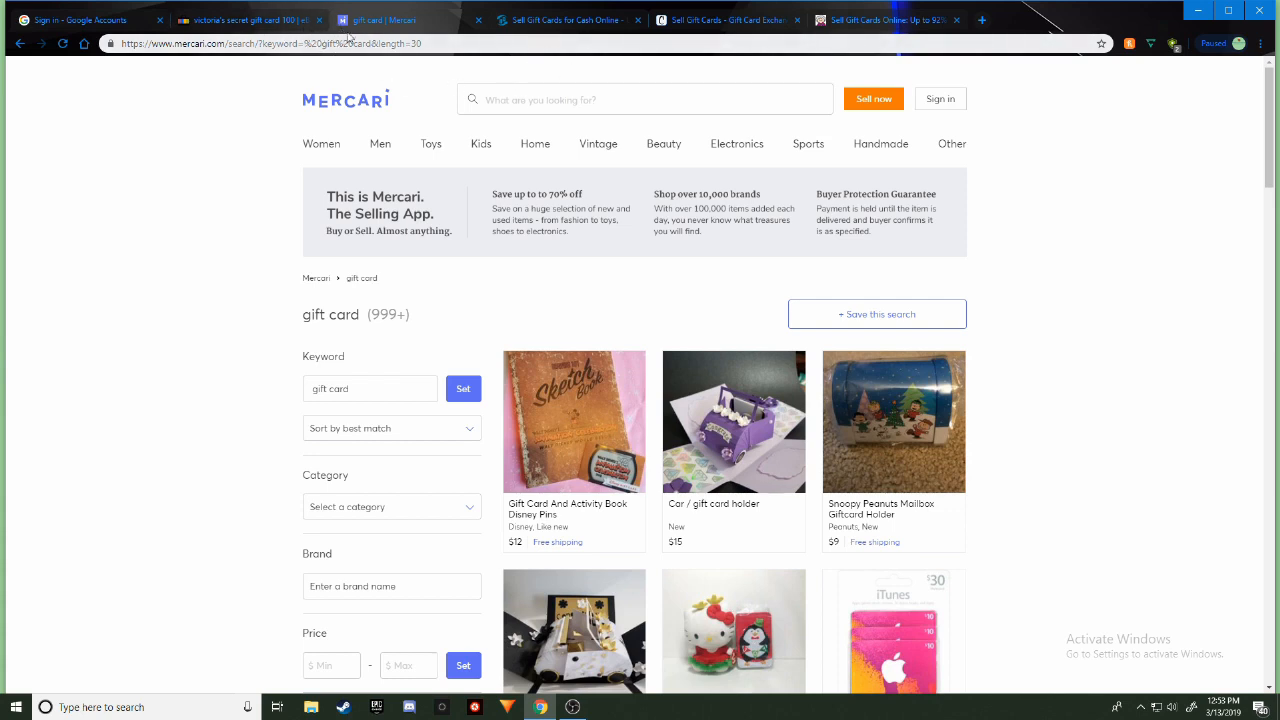
{"action": "mouse_move", "coordinate": [412, 104]}
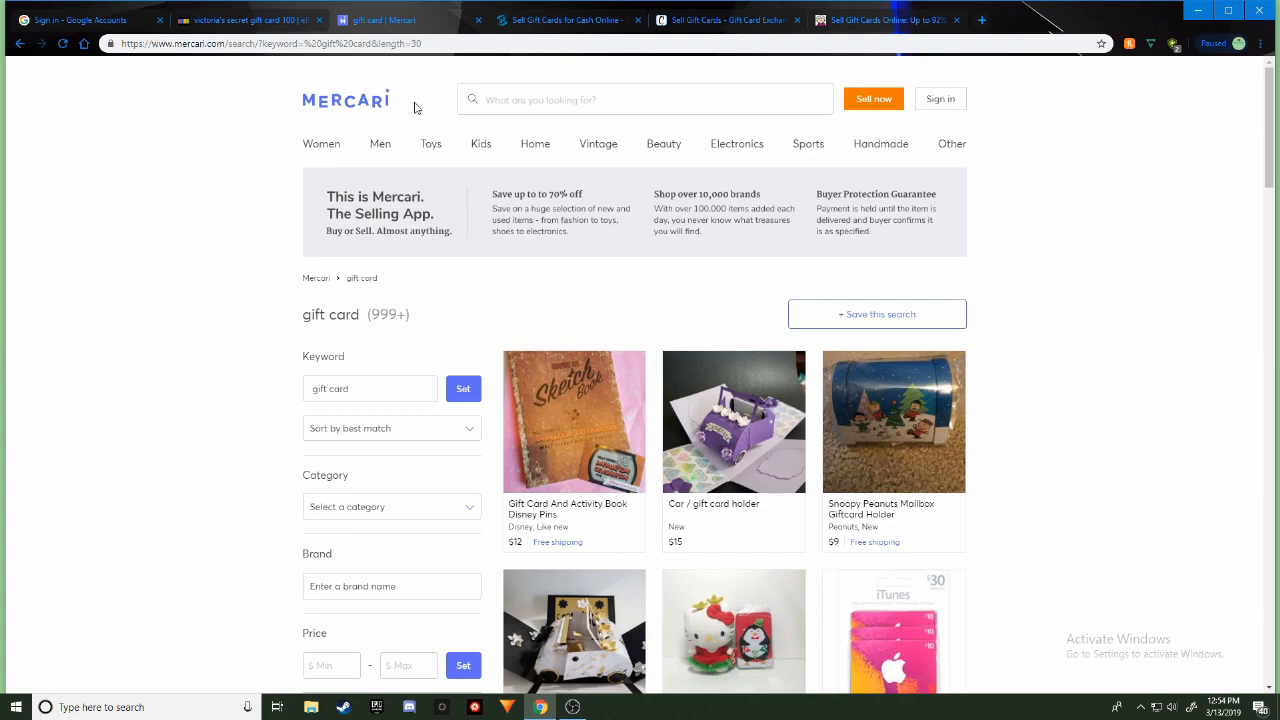
{"action": "mouse_move", "coordinate": [400, 104]}
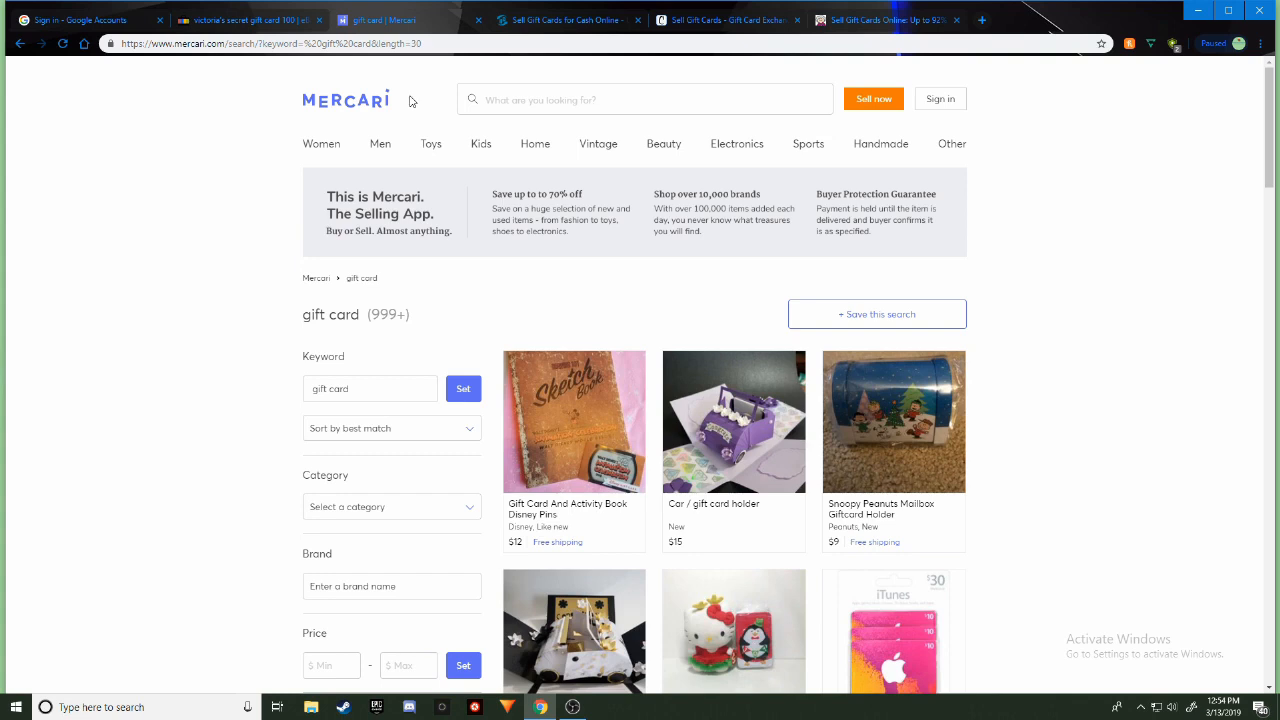
{"action": "mouse_move", "coordinate": [416, 104]}
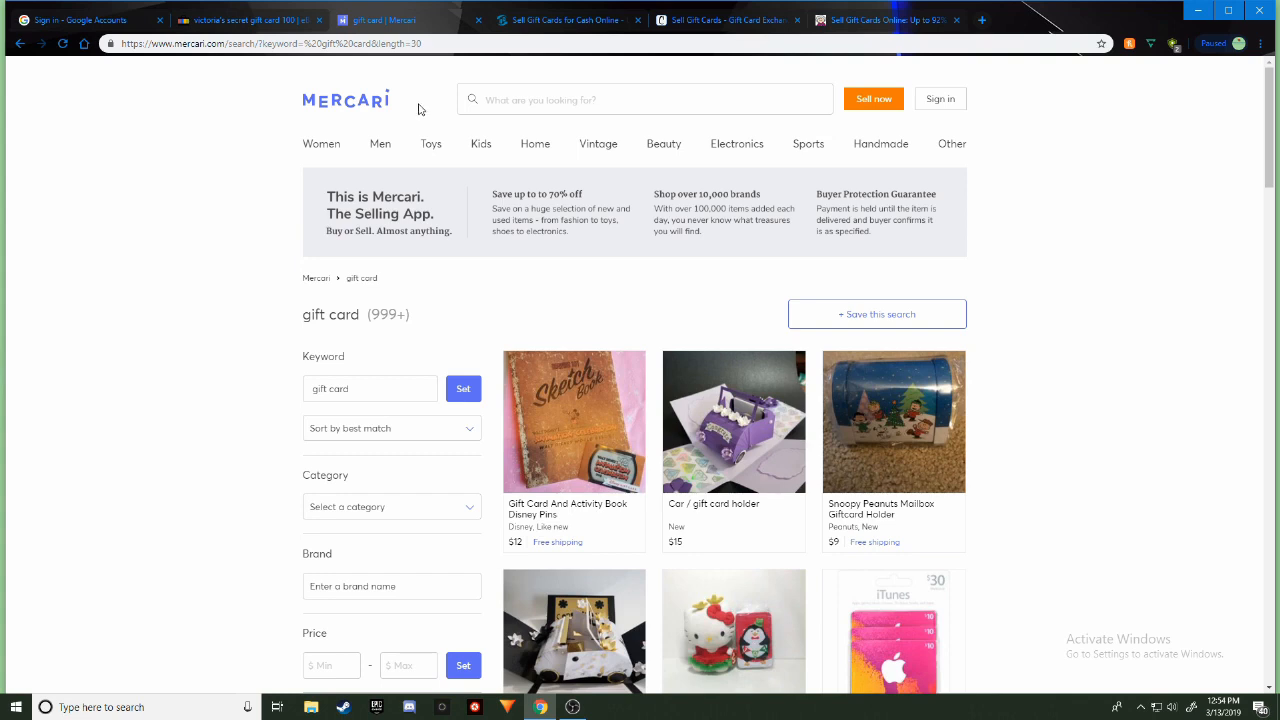
{"action": "mouse_move", "coordinate": [428, 128]}
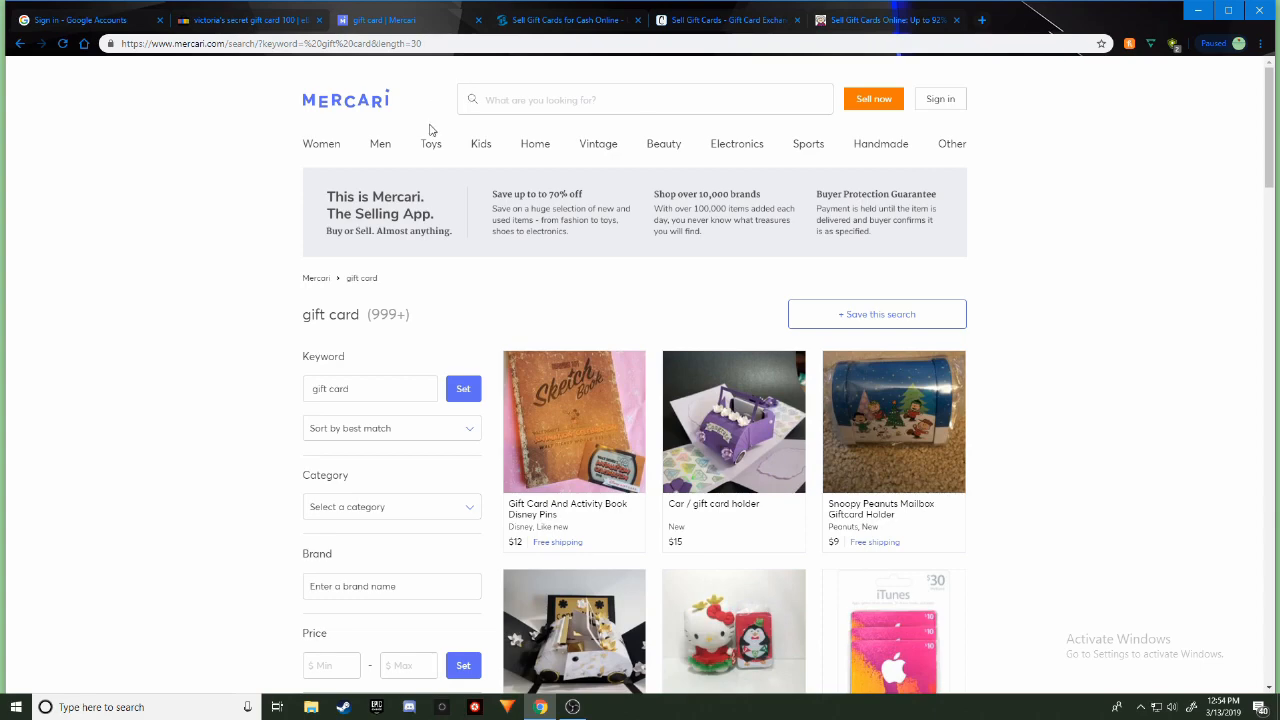
{"action": "mouse_move", "coordinate": [446, 106]}
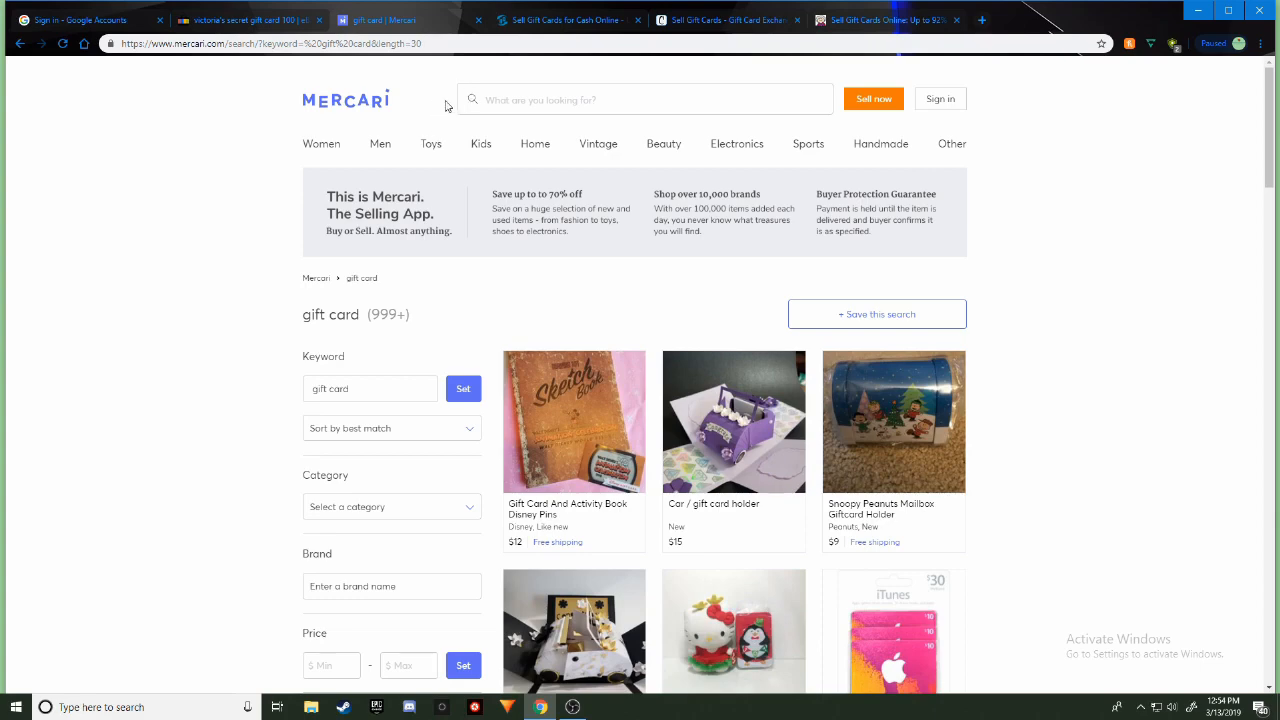
{"action": "mouse_move", "coordinate": [252, 124]}
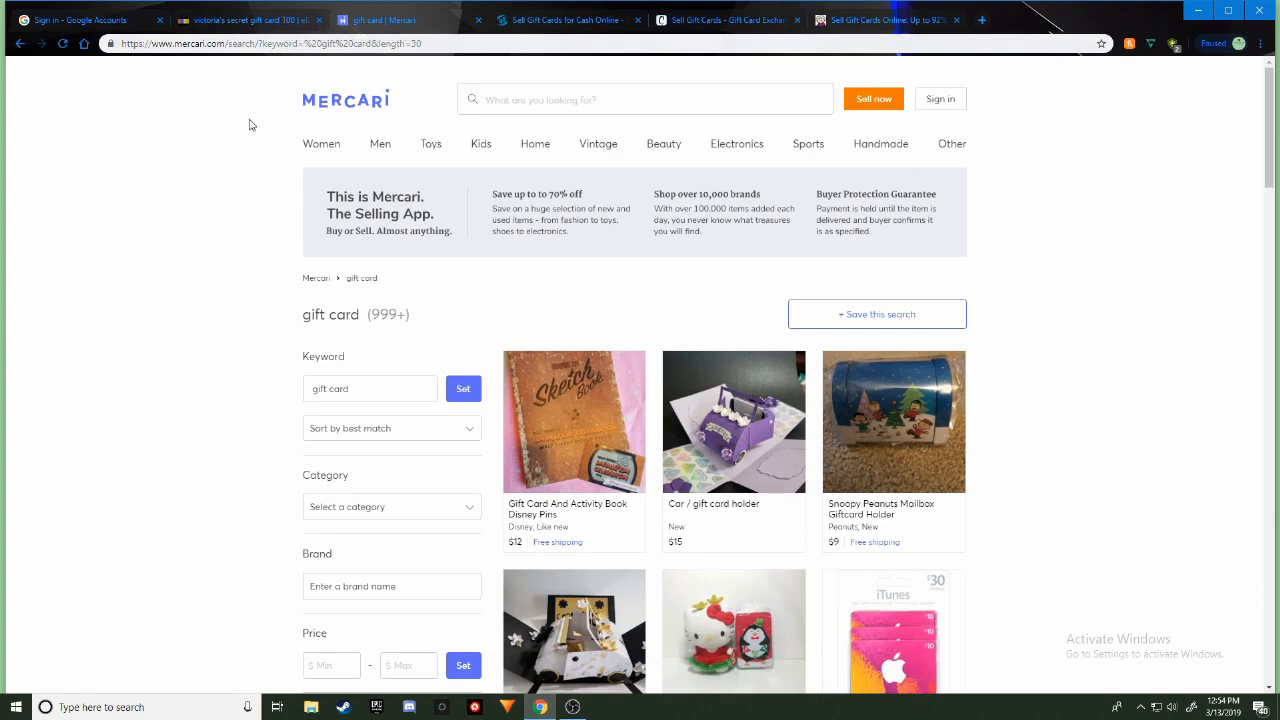
{"action": "mouse_move", "coordinate": [404, 118]}
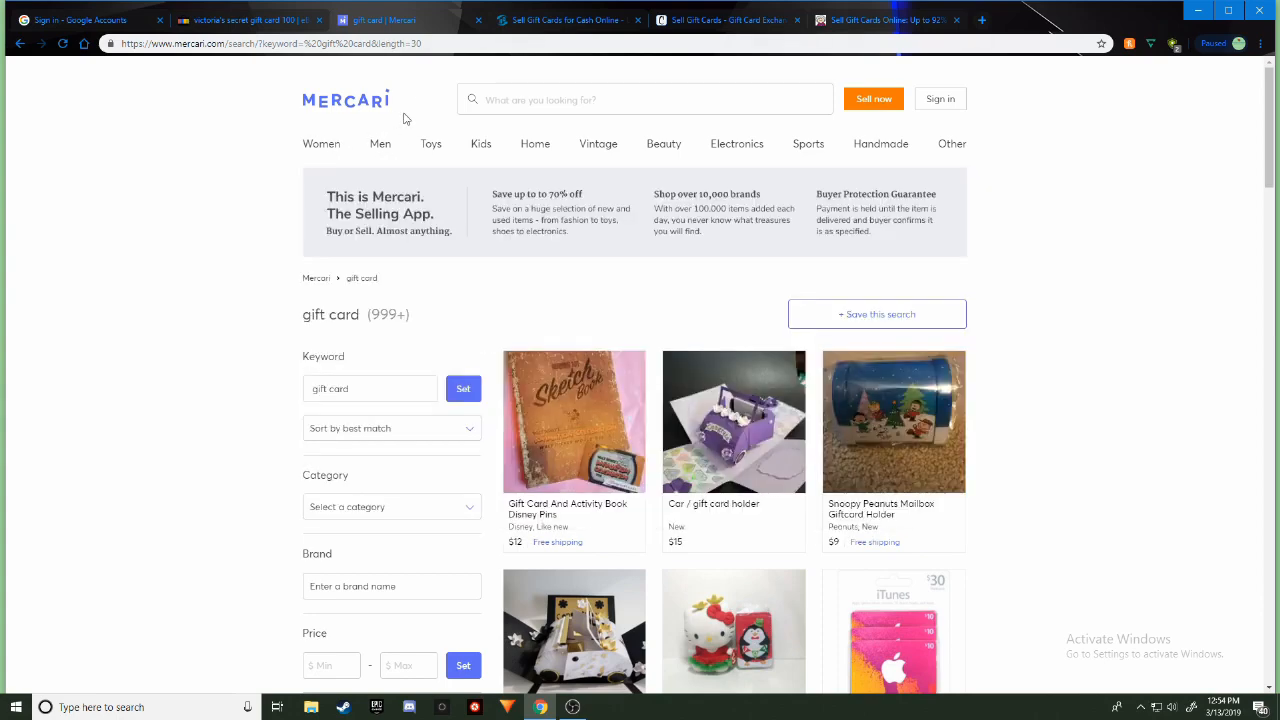
{"action": "mouse_move", "coordinate": [456, 128]}
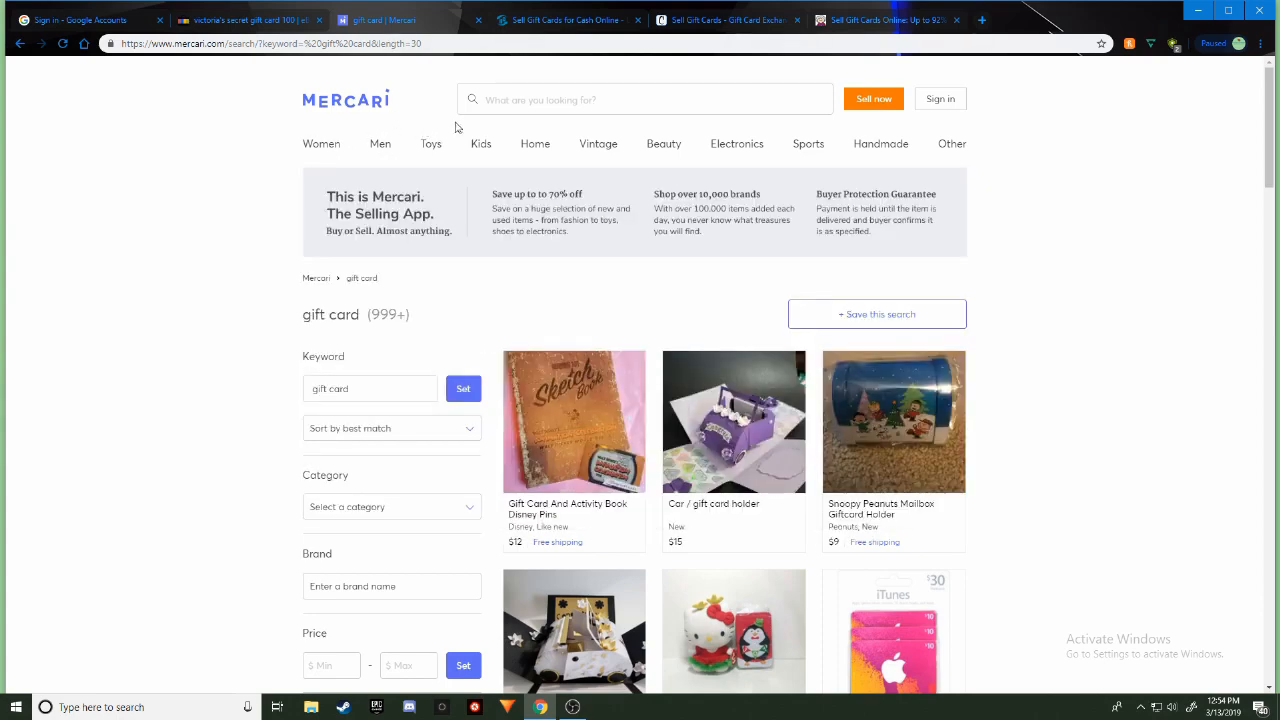
{"action": "mouse_move", "coordinate": [564, 20]}
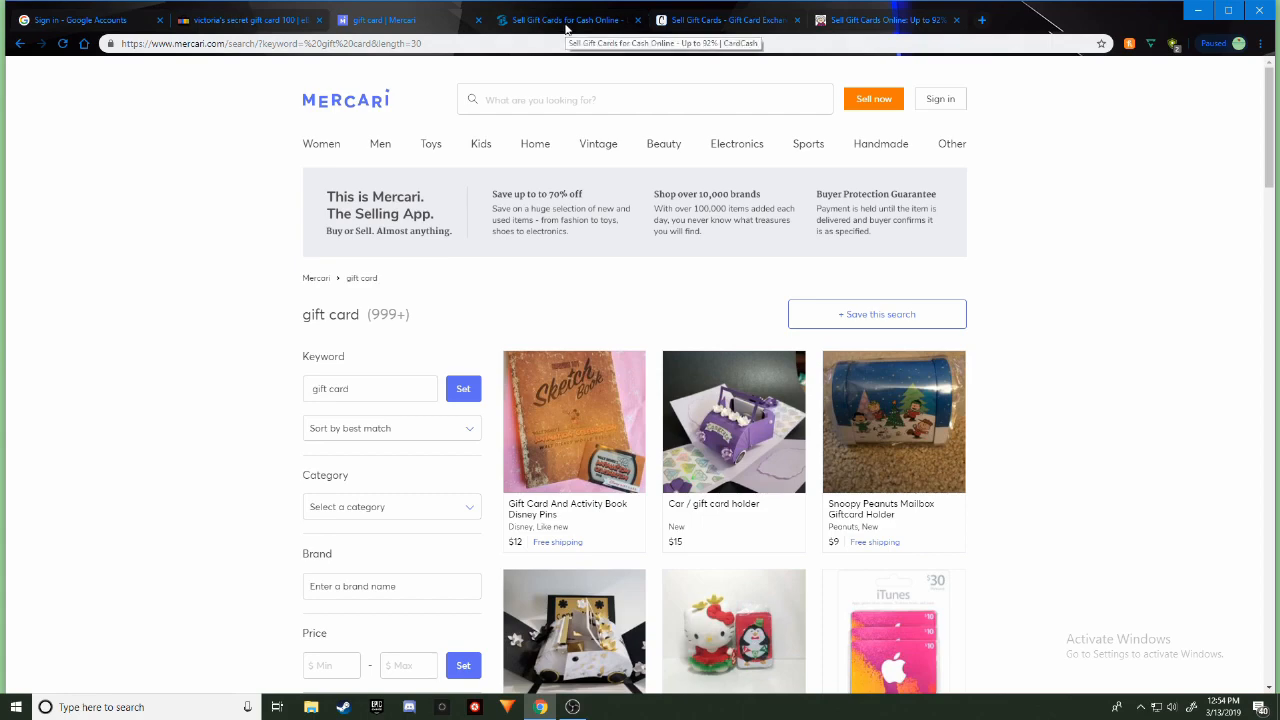
Switch to the CardCash sell page, dismiss the expired-session notice and start typing the merchant name
{"action": "left_click", "coordinate": [564, 20]}
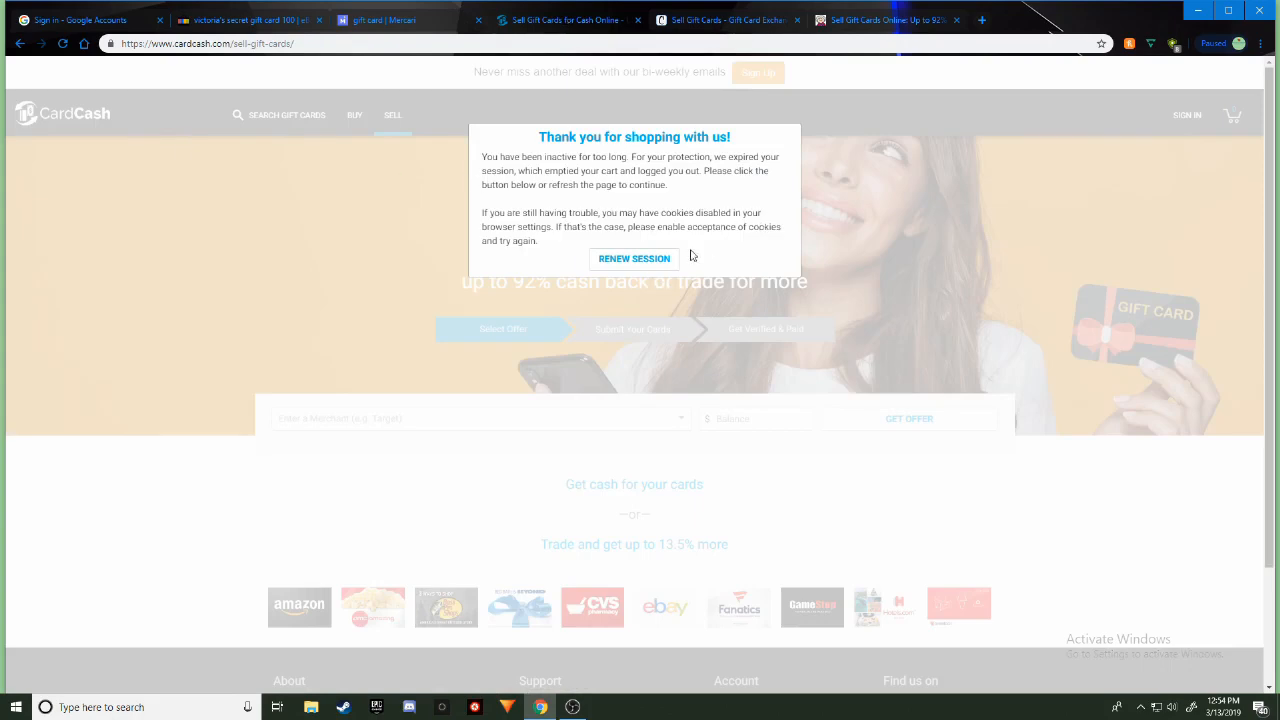
{"action": "left_click", "coordinate": [632, 260]}
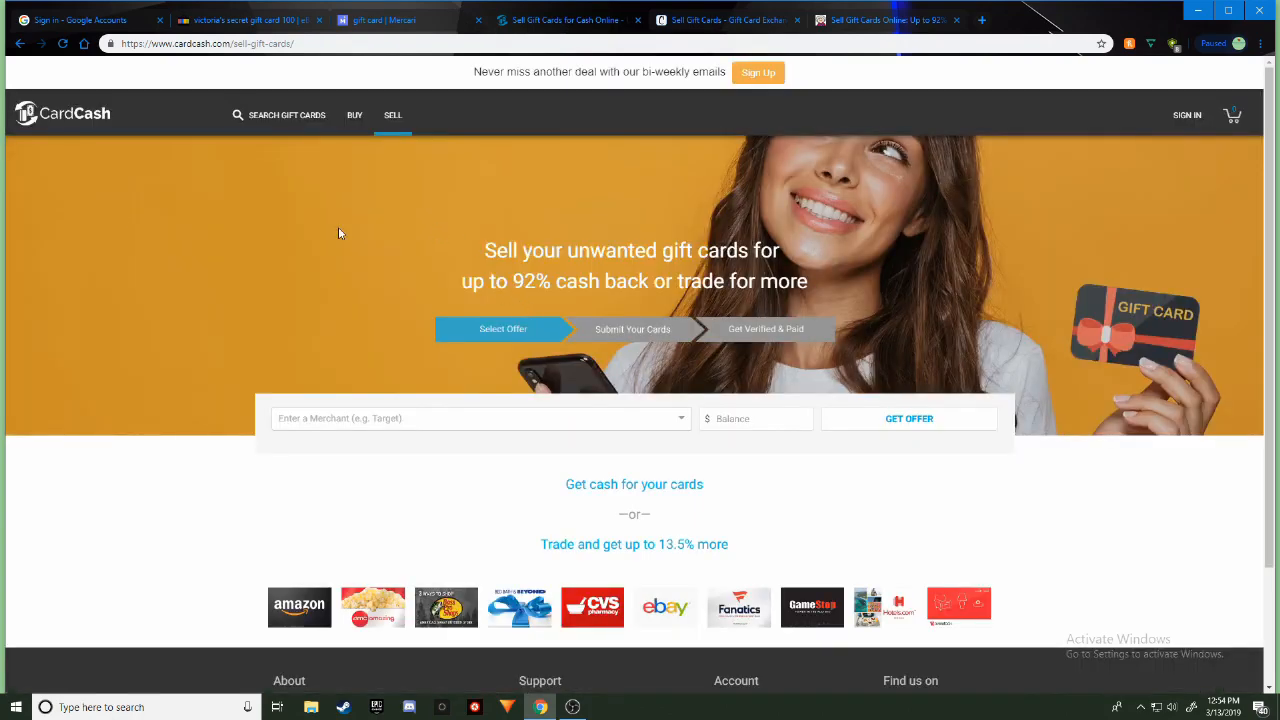
{"action": "mouse_move", "coordinate": [380, 320]}
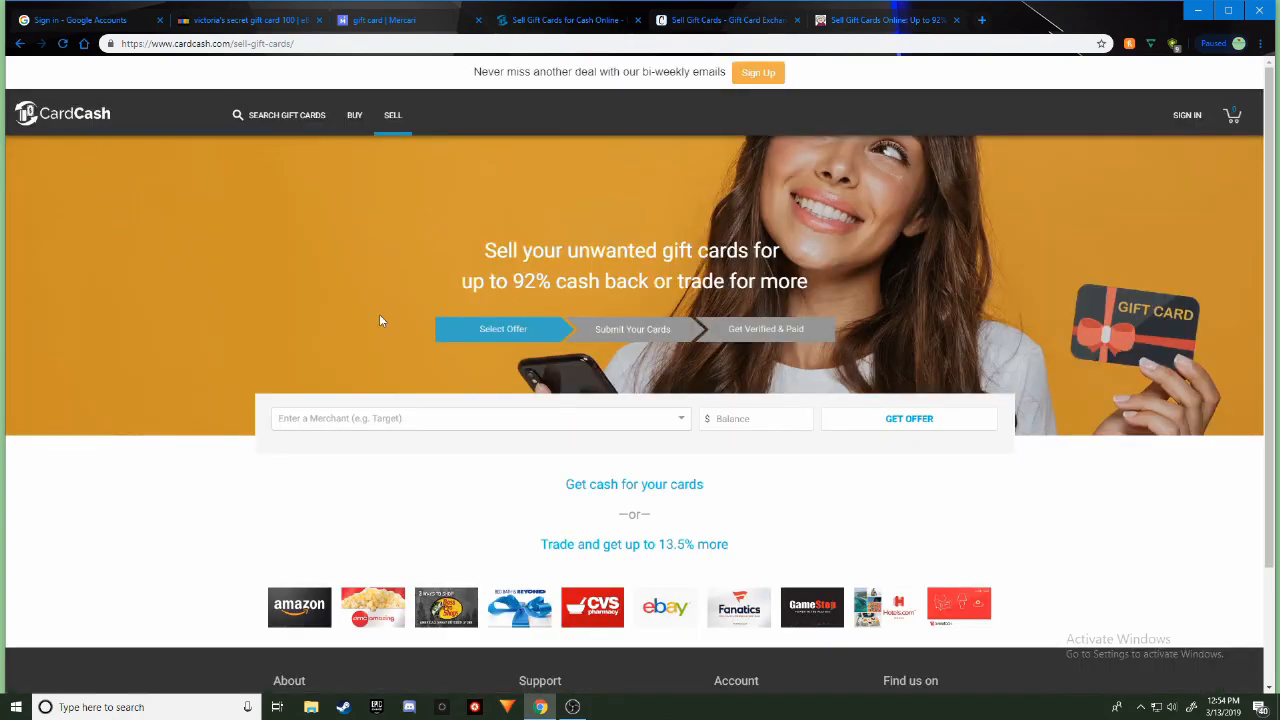
{"action": "mouse_move", "coordinate": [390, 406]}
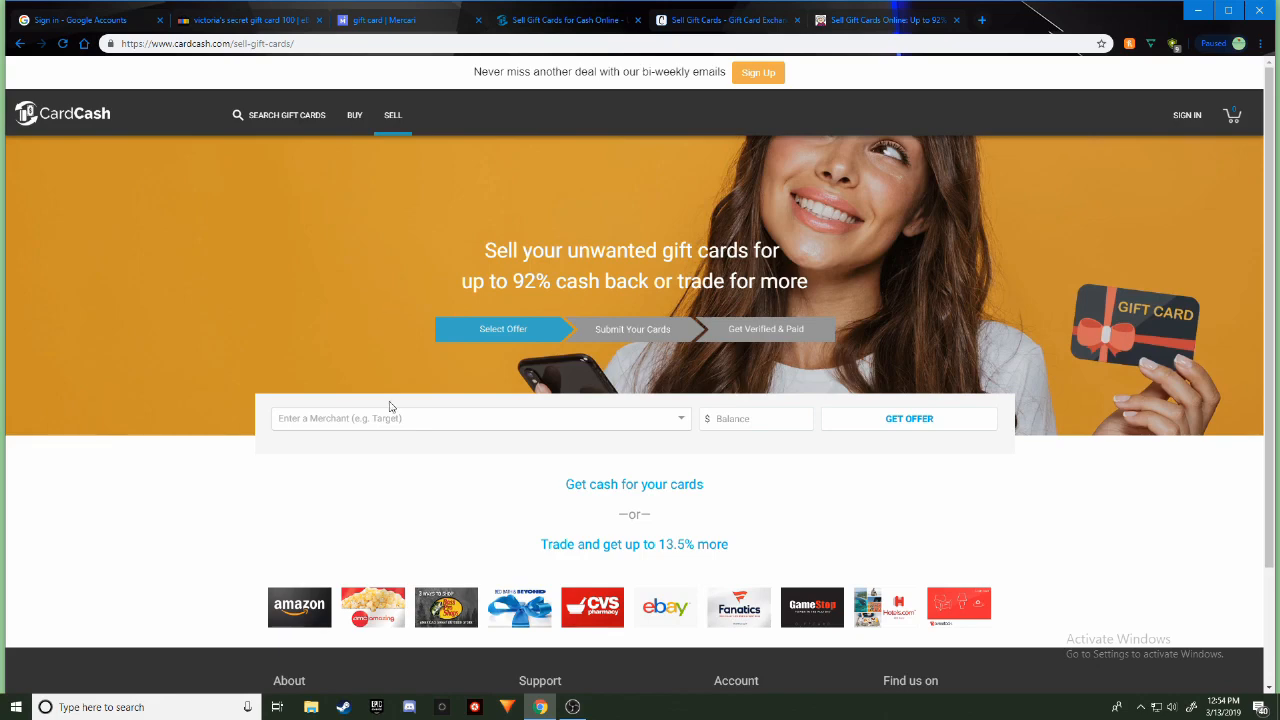
{"action": "mouse_move", "coordinate": [376, 360]}
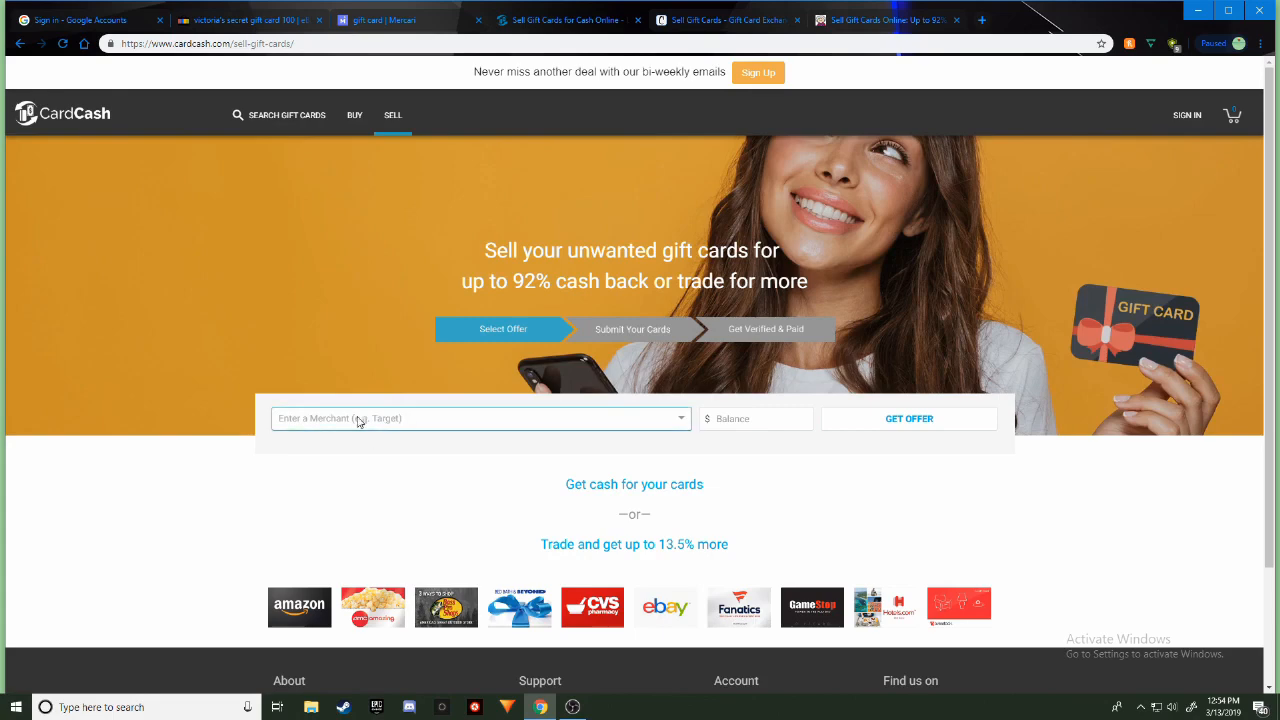
{"action": "right_click", "coordinate": [360, 420]}
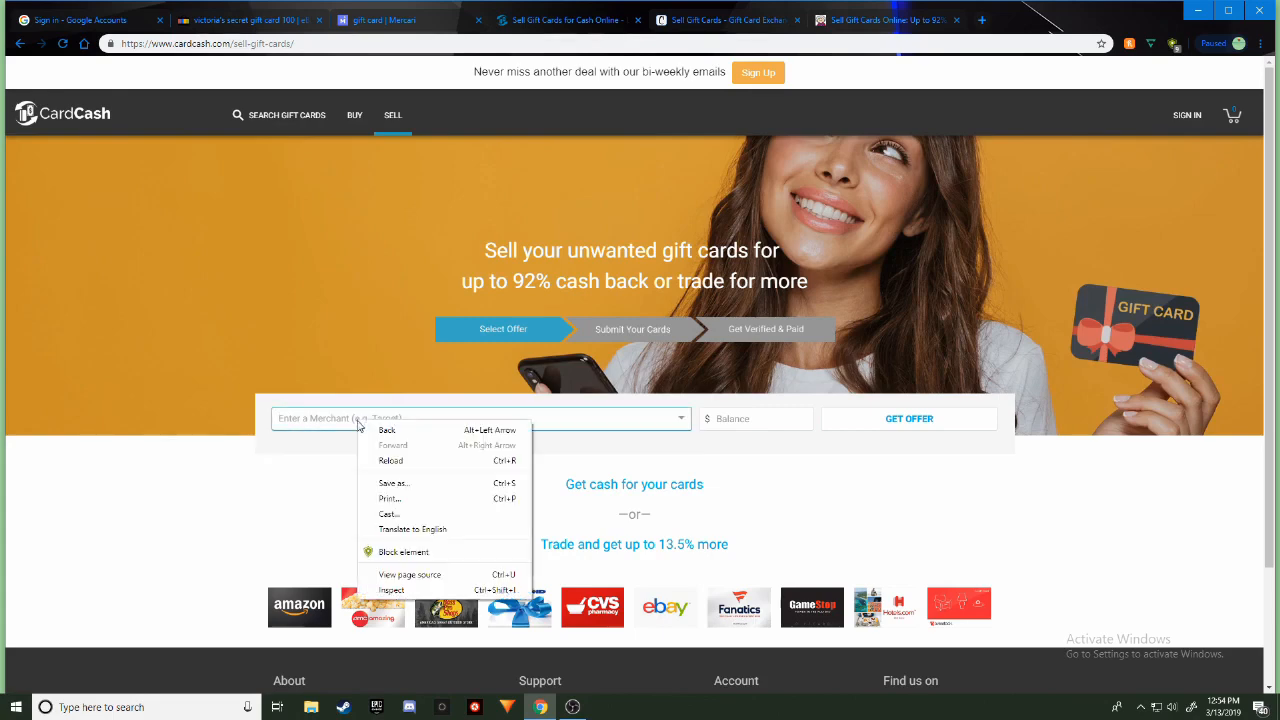
{"action": "mouse_move", "coordinate": [398, 510]}
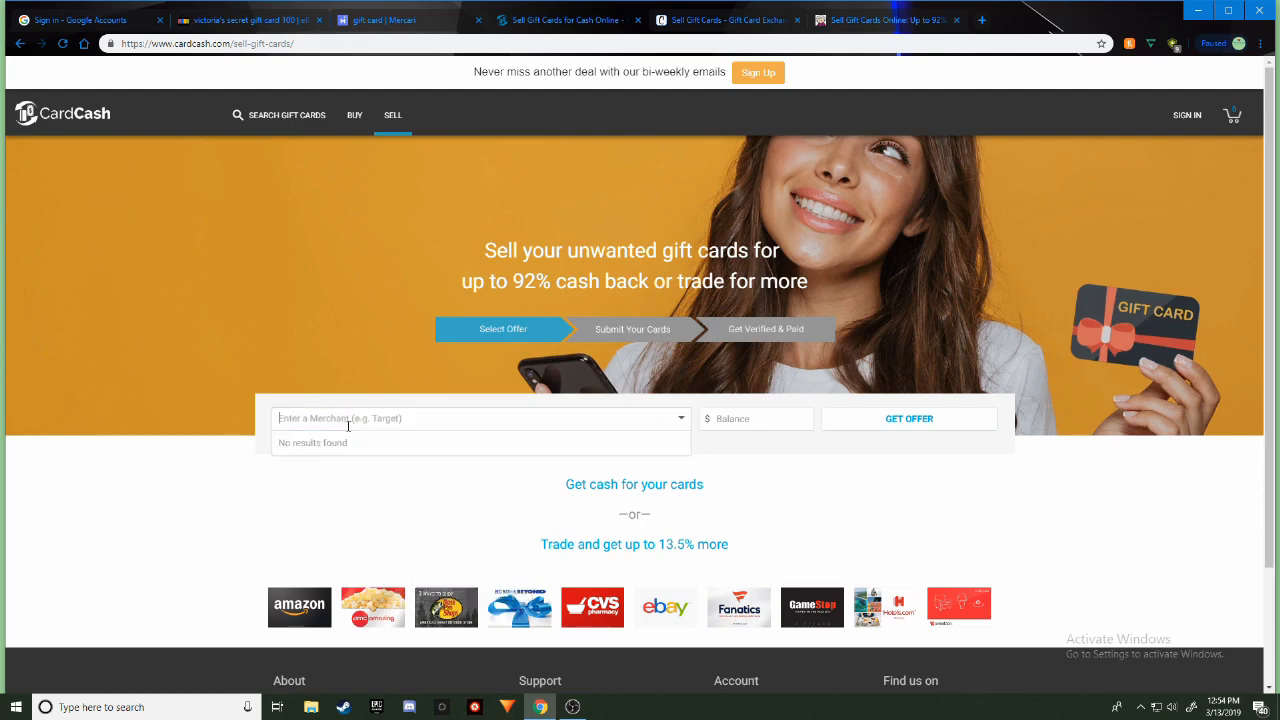
{"action": "right_click", "coordinate": [348, 428]}
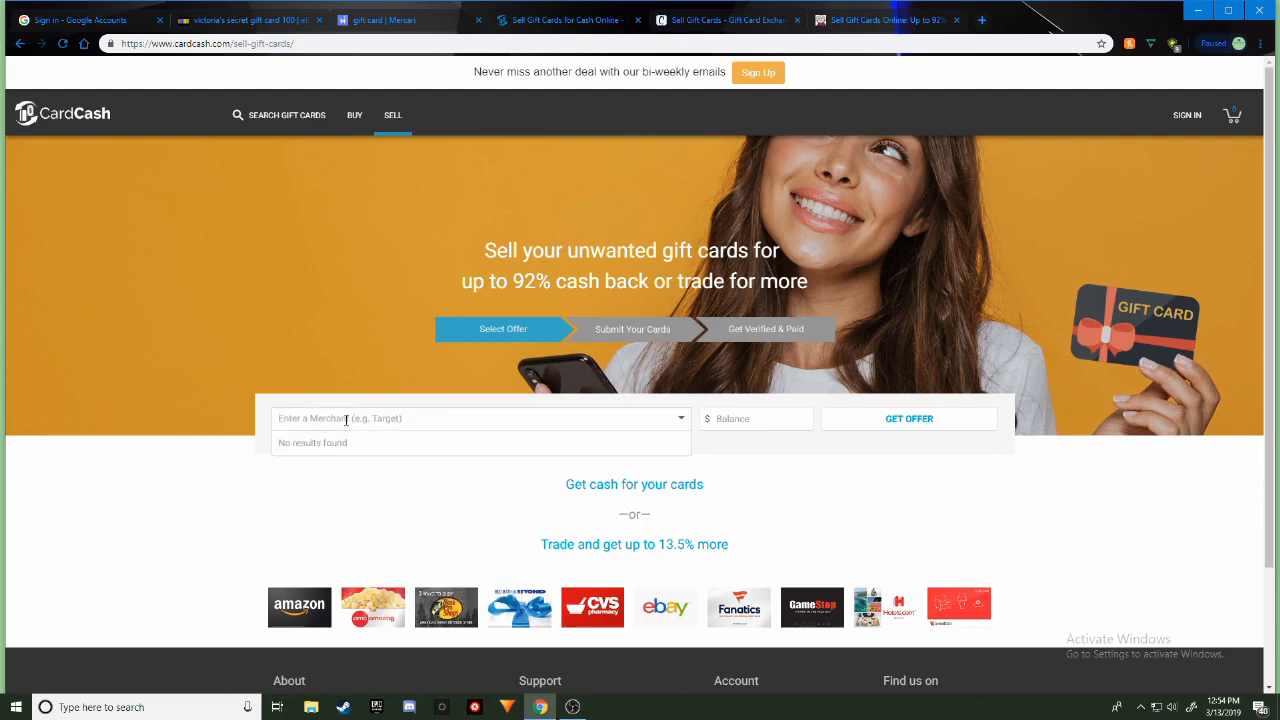
{"action": "type", "text": "vic"}
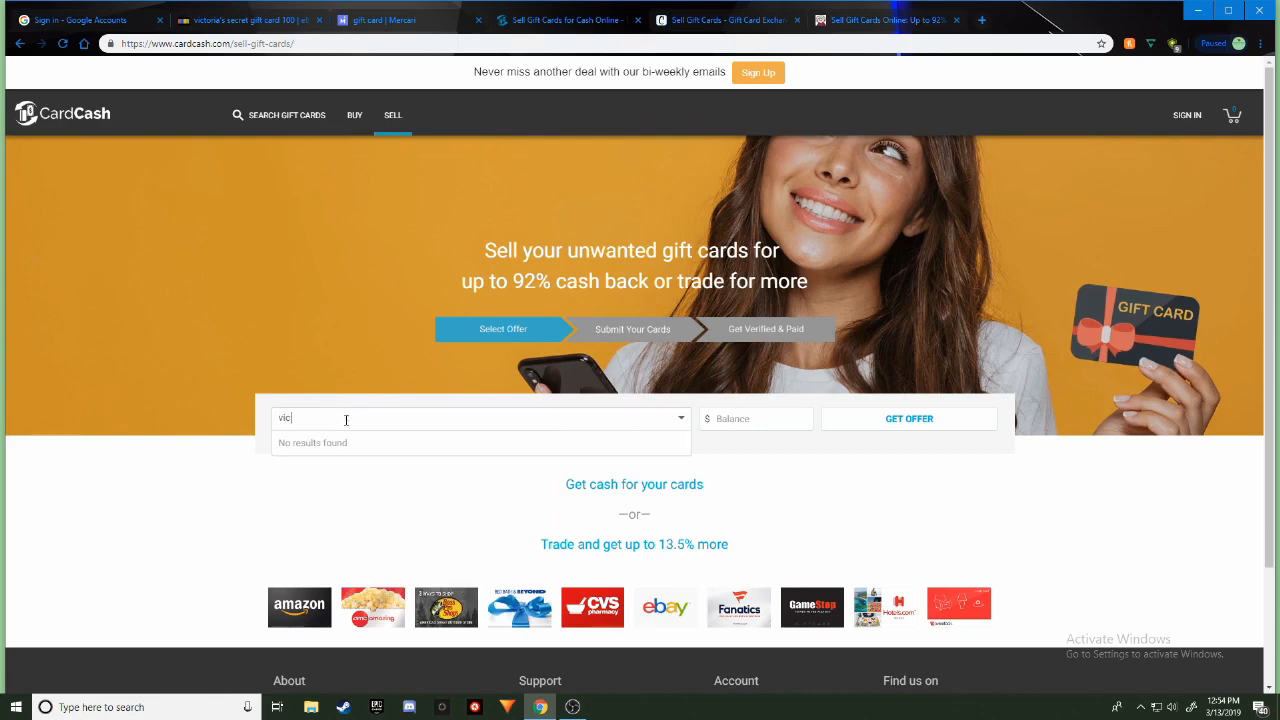
Finish typing 'victorias secret' in the merchant field, find no results, and abandon the search
{"action": "type", "text": "toria"}
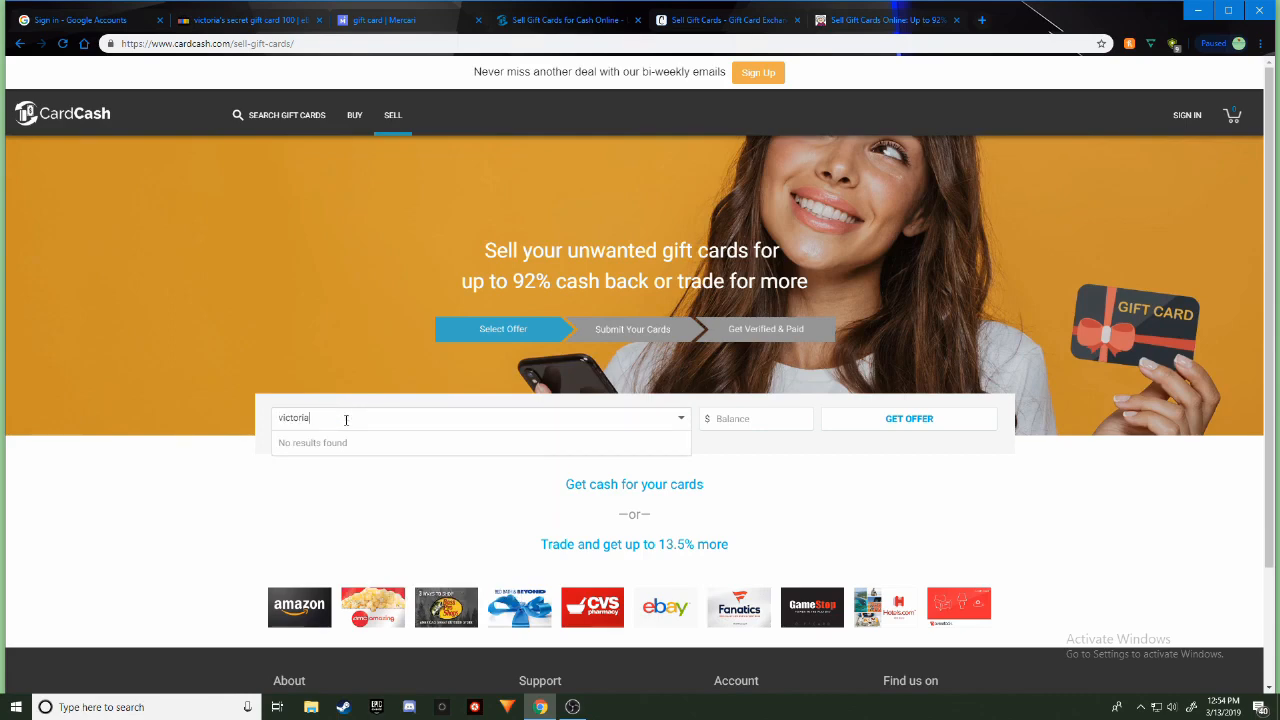
{"action": "type", "text": "s sec"}
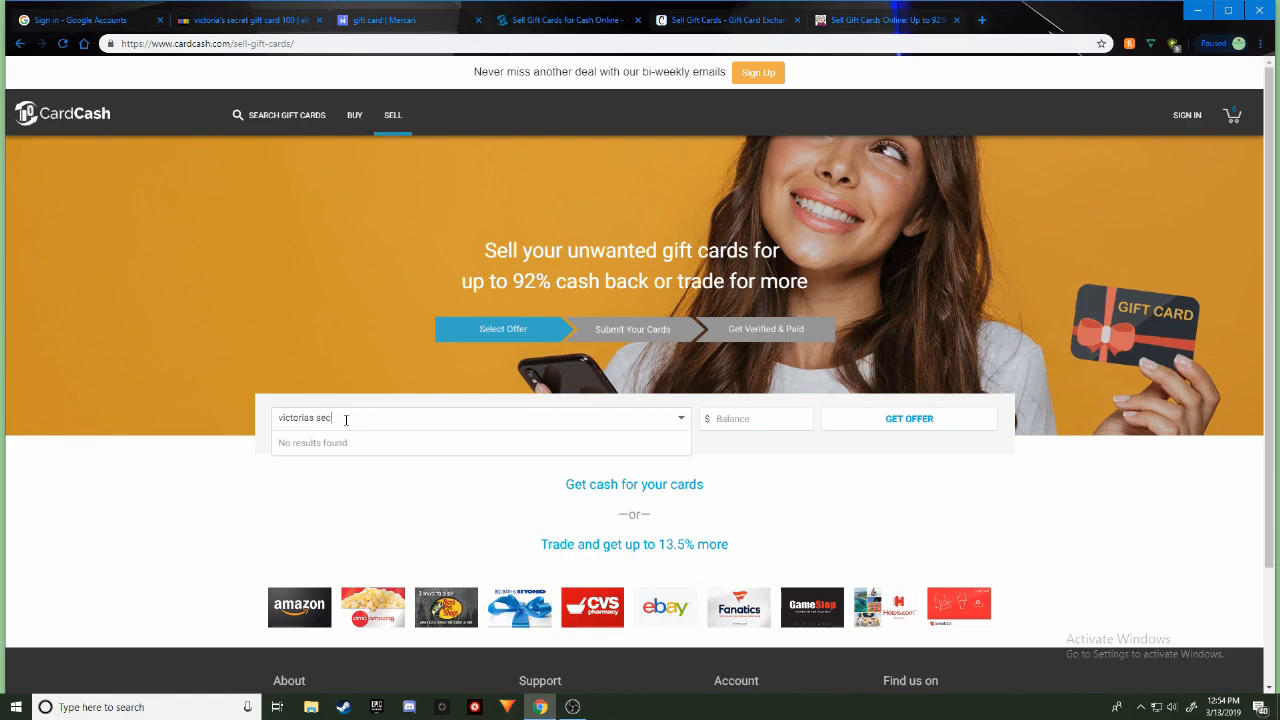
{"action": "type", "text": "ret"}
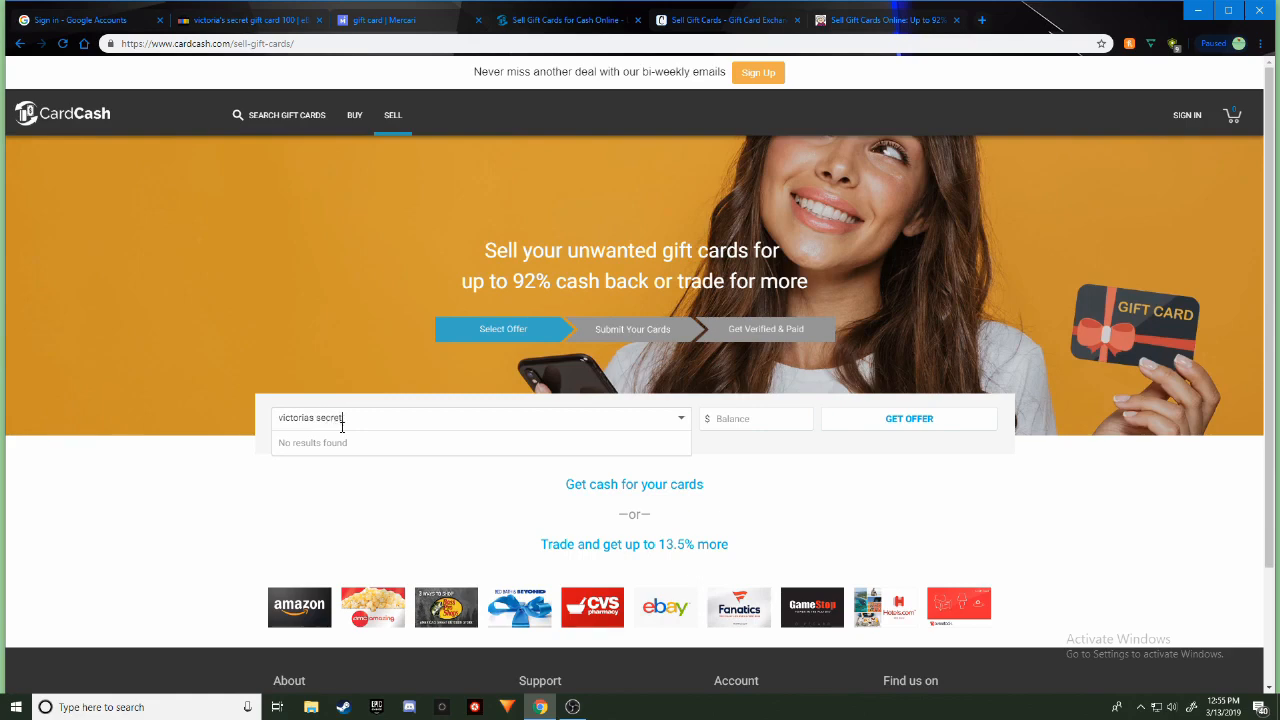
{"action": "left_click", "coordinate": [756, 418]}
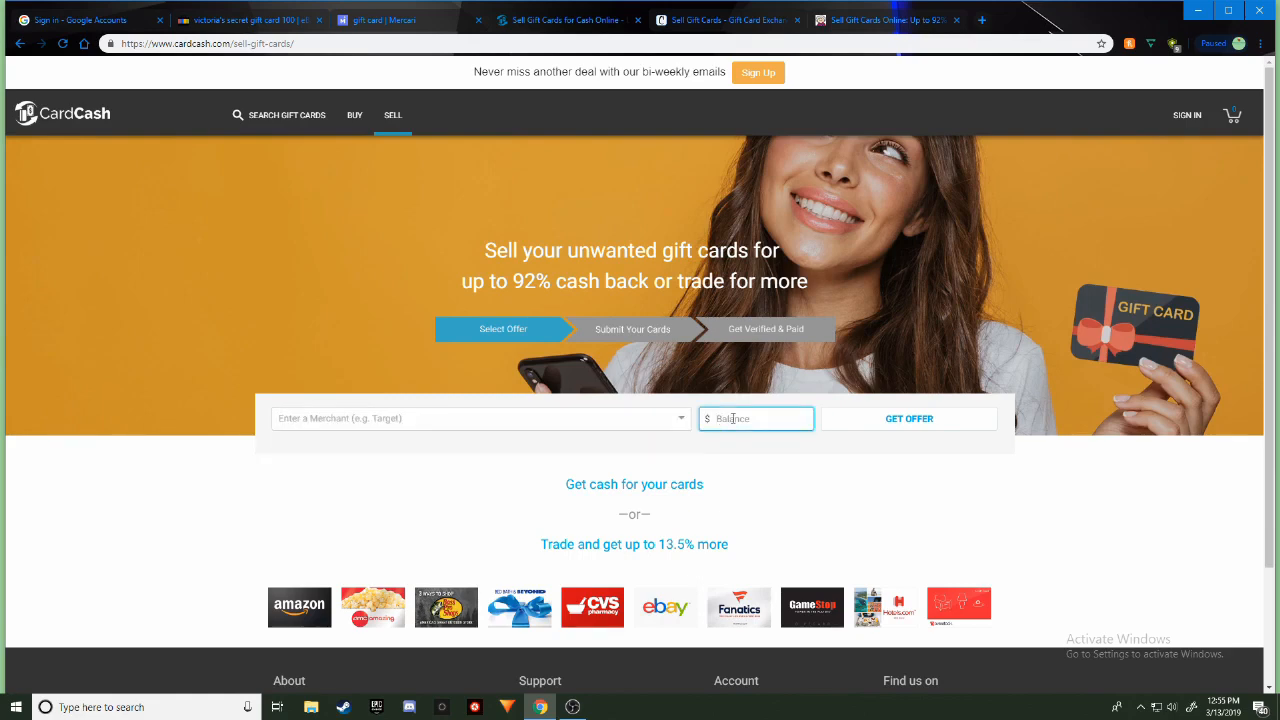
Pick Victorias Secret from the merchant list with a $100 balance and get the $70.00 offer
{"action": "left_click", "coordinate": [480, 418]}
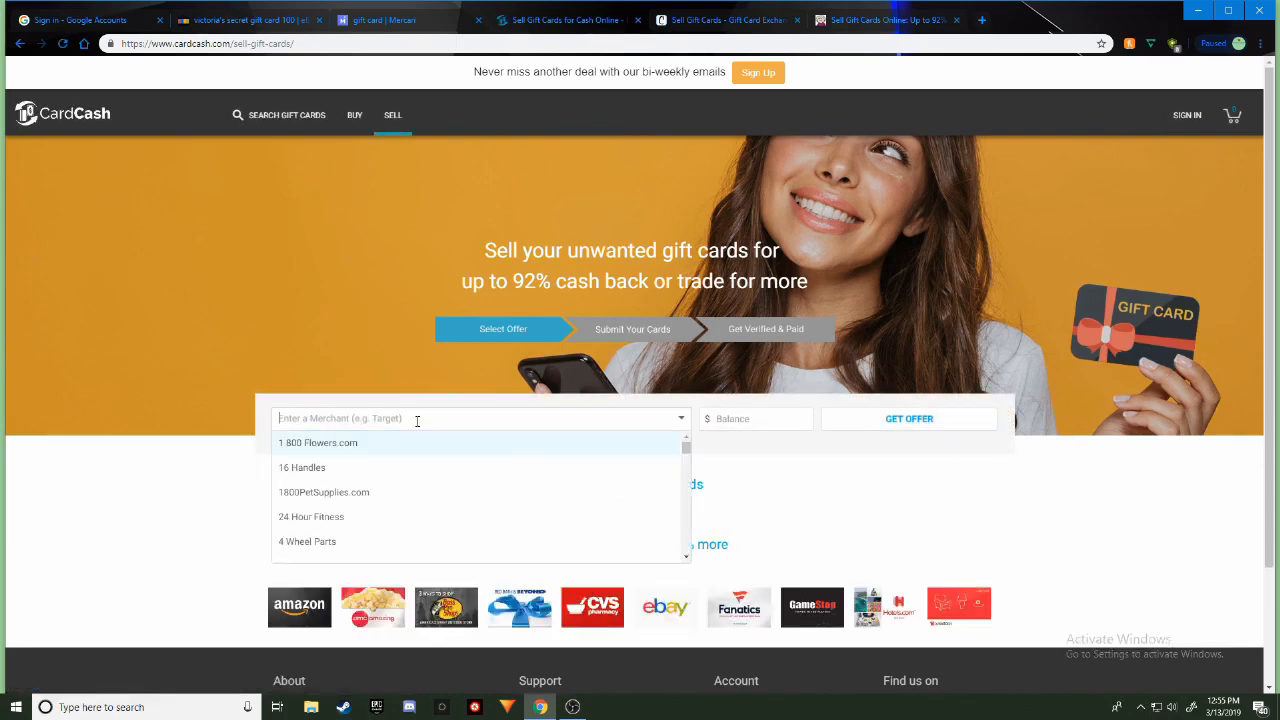
{"action": "scroll", "scroll_direction": "down", "scroll_amount": 3}
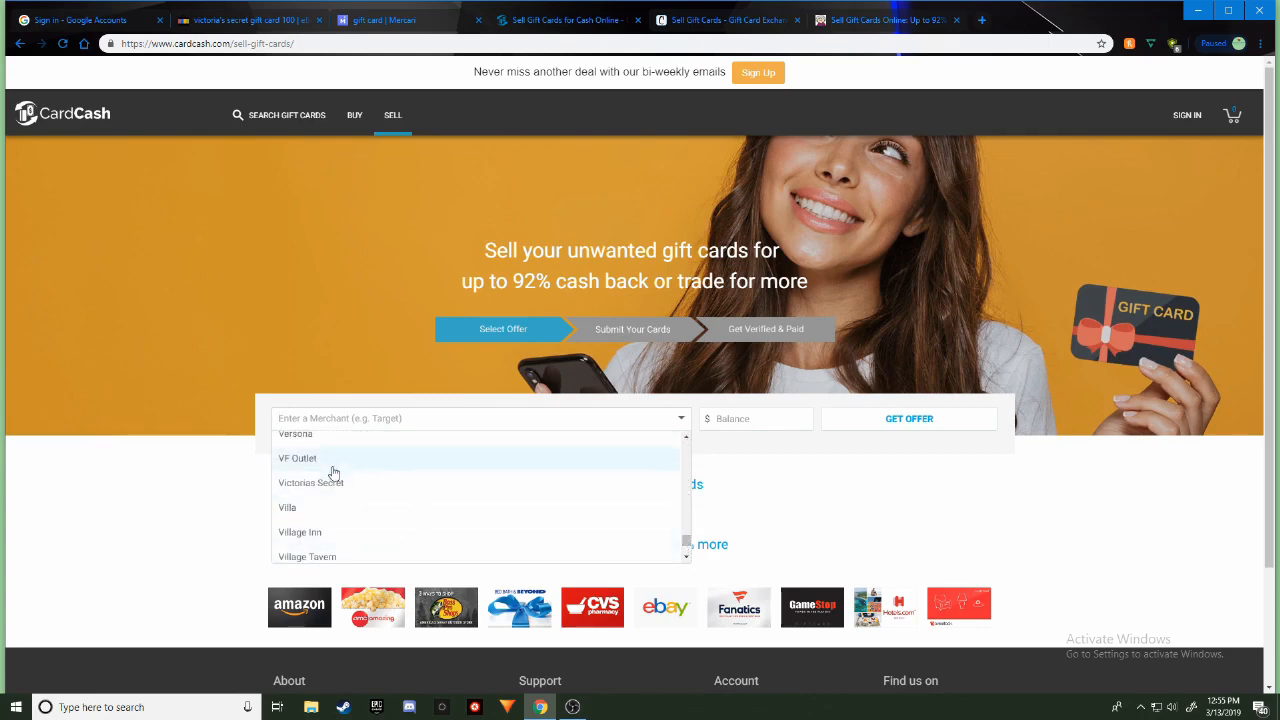
{"action": "left_click", "coordinate": [312, 482]}
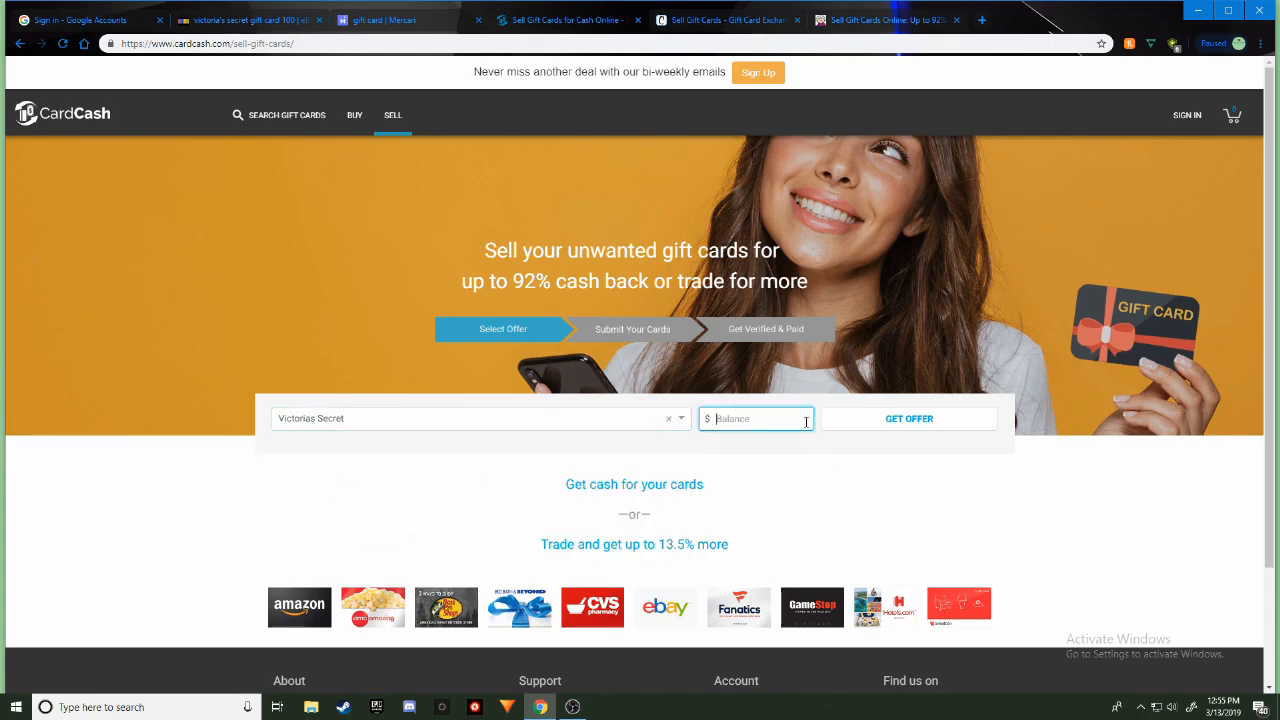
{"action": "type", "text": "100"}
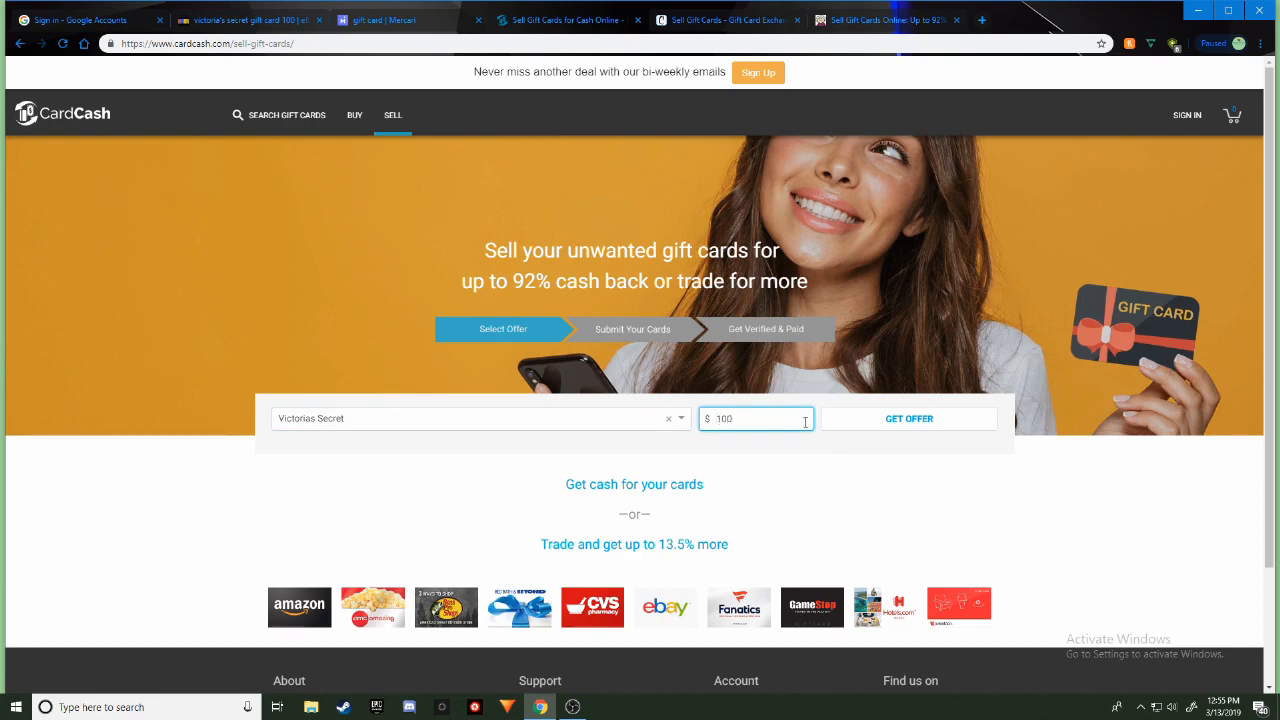
{"action": "left_click", "coordinate": [908, 418]}
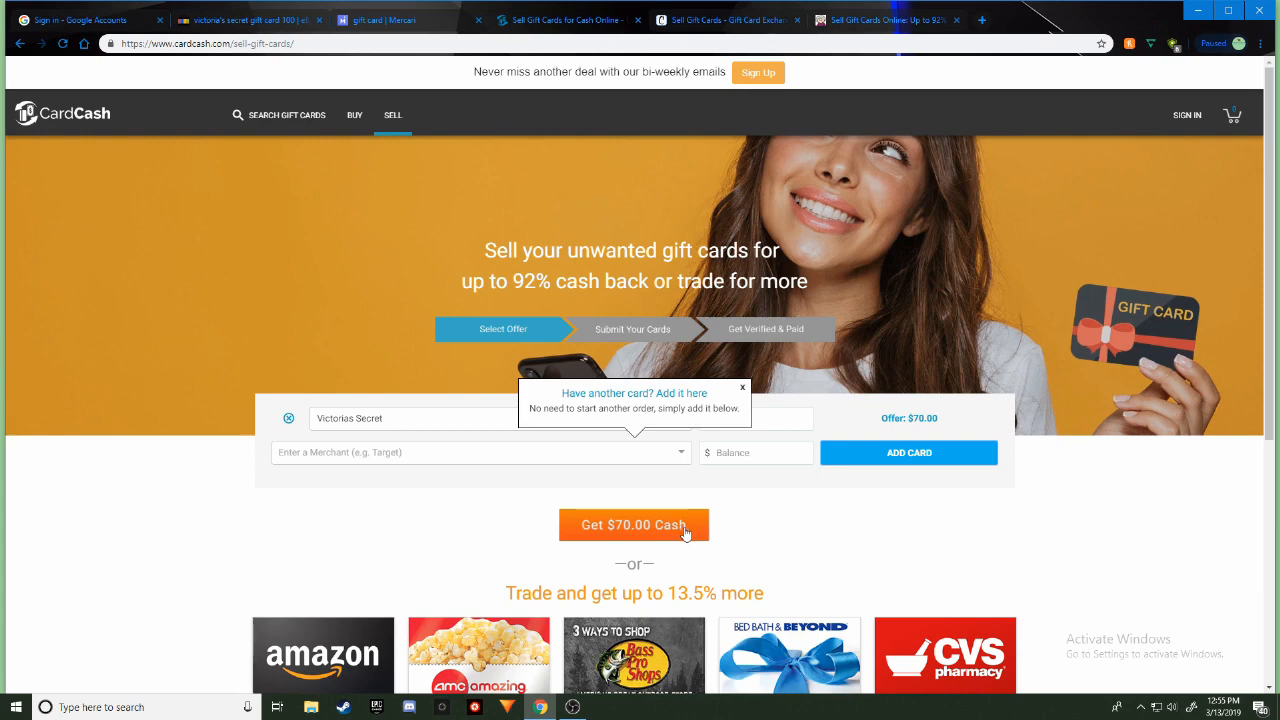
{"action": "scroll", "scroll_direction": "down", "scroll_amount": 3}
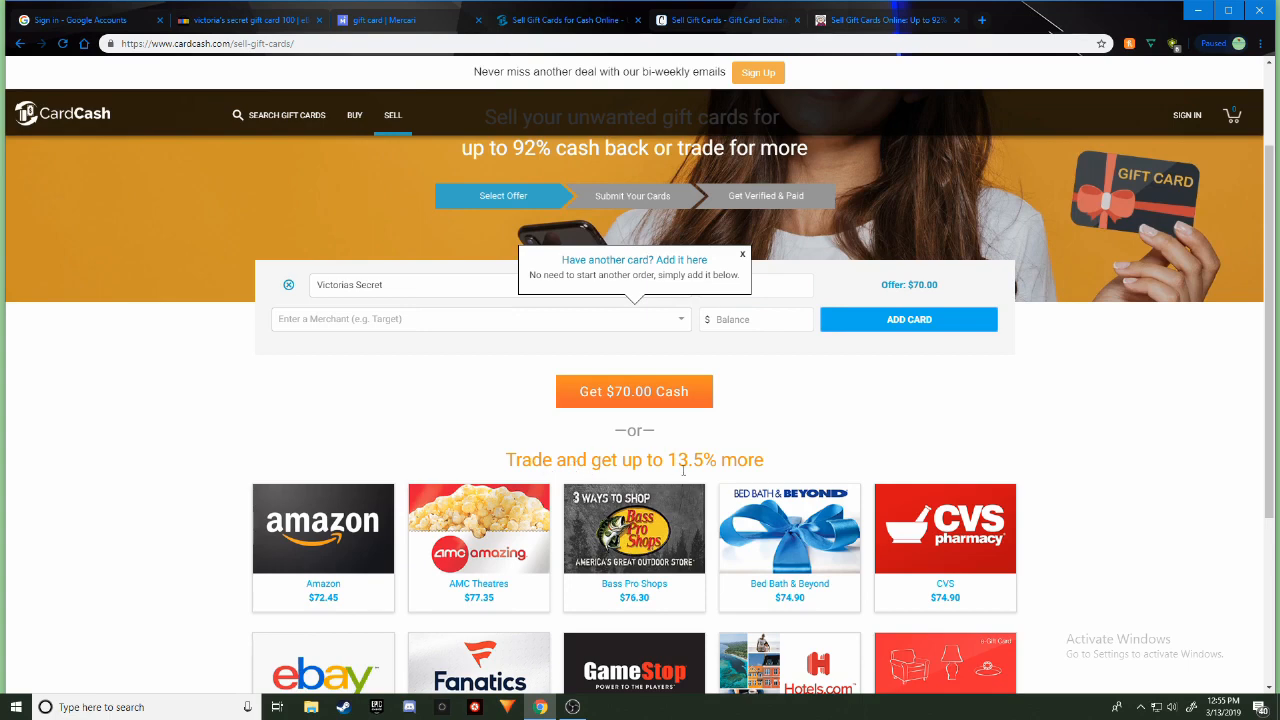
{"action": "scroll", "scroll_direction": "down", "scroll_amount": 3}
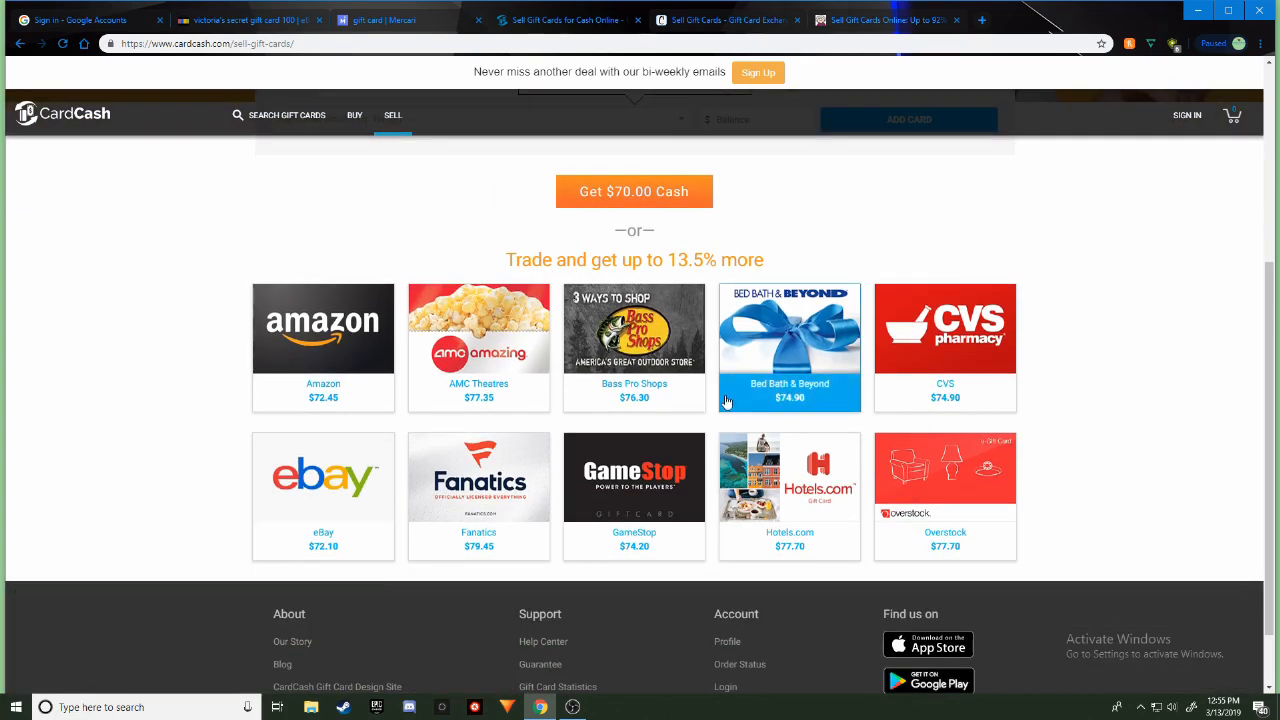
{"action": "mouse_move", "coordinate": [490, 176]}
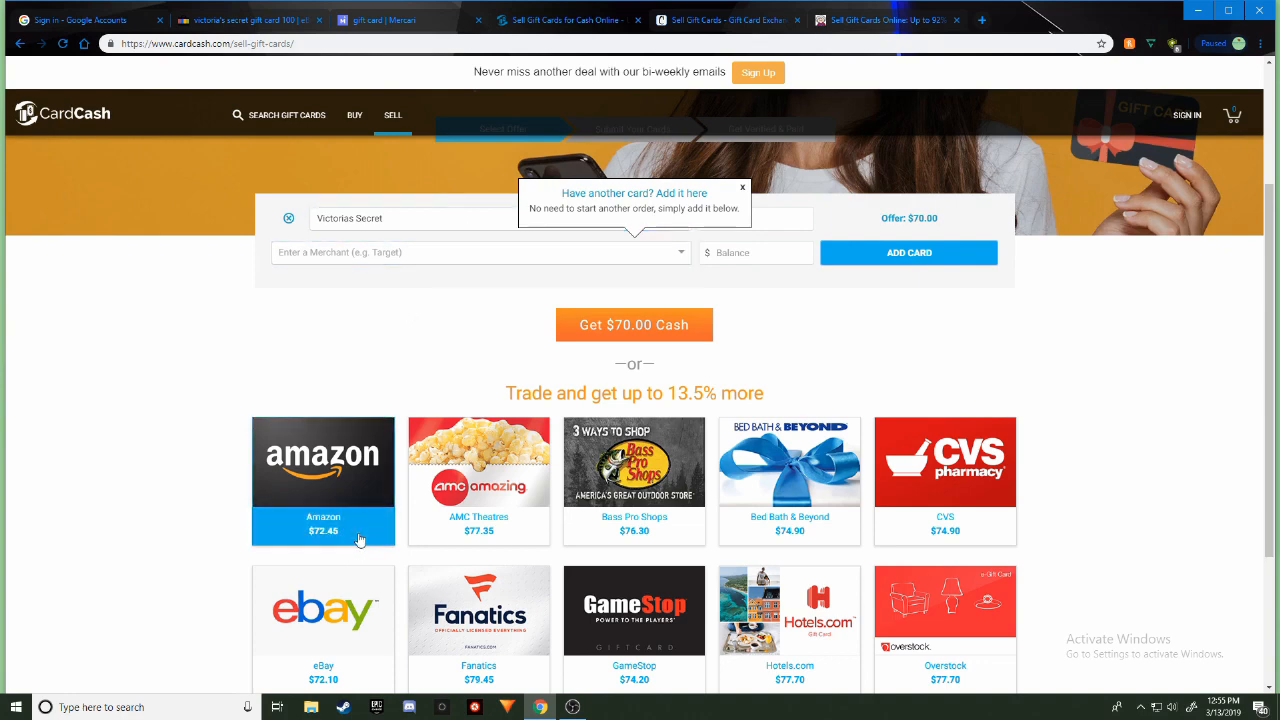
{"action": "mouse_move", "coordinate": [478, 540]}
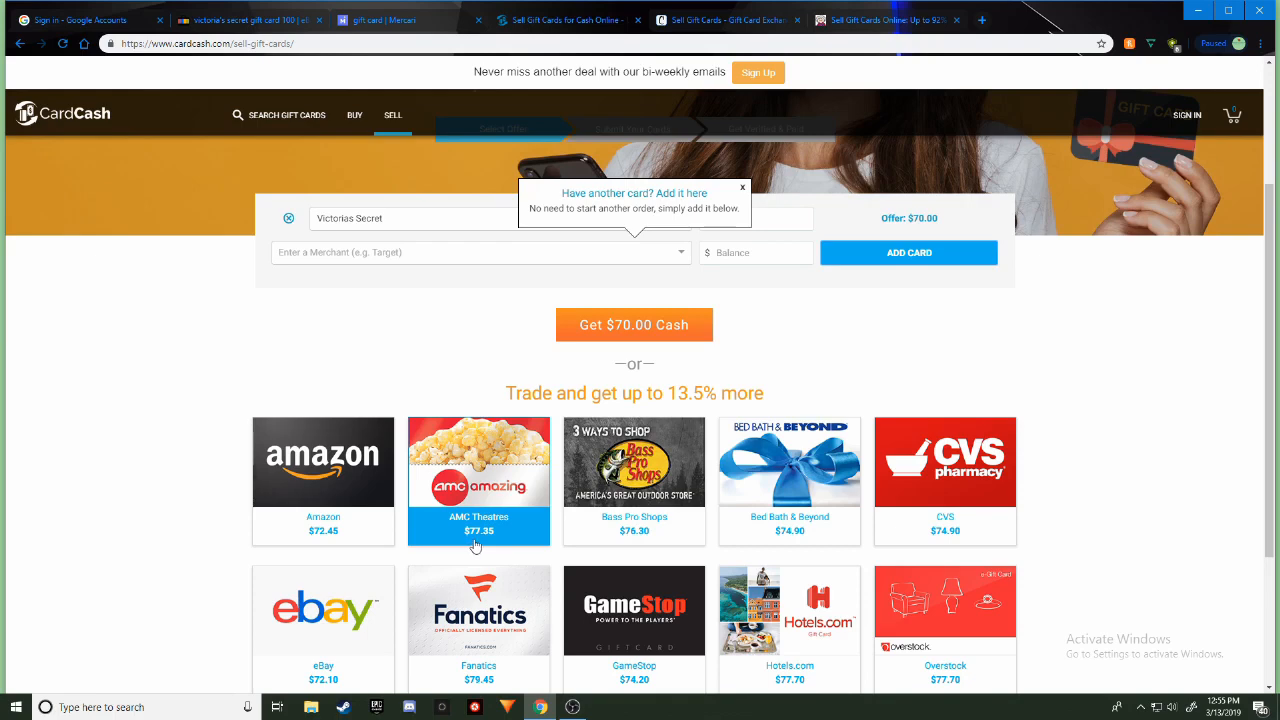
{"action": "mouse_move", "coordinate": [512, 542]}
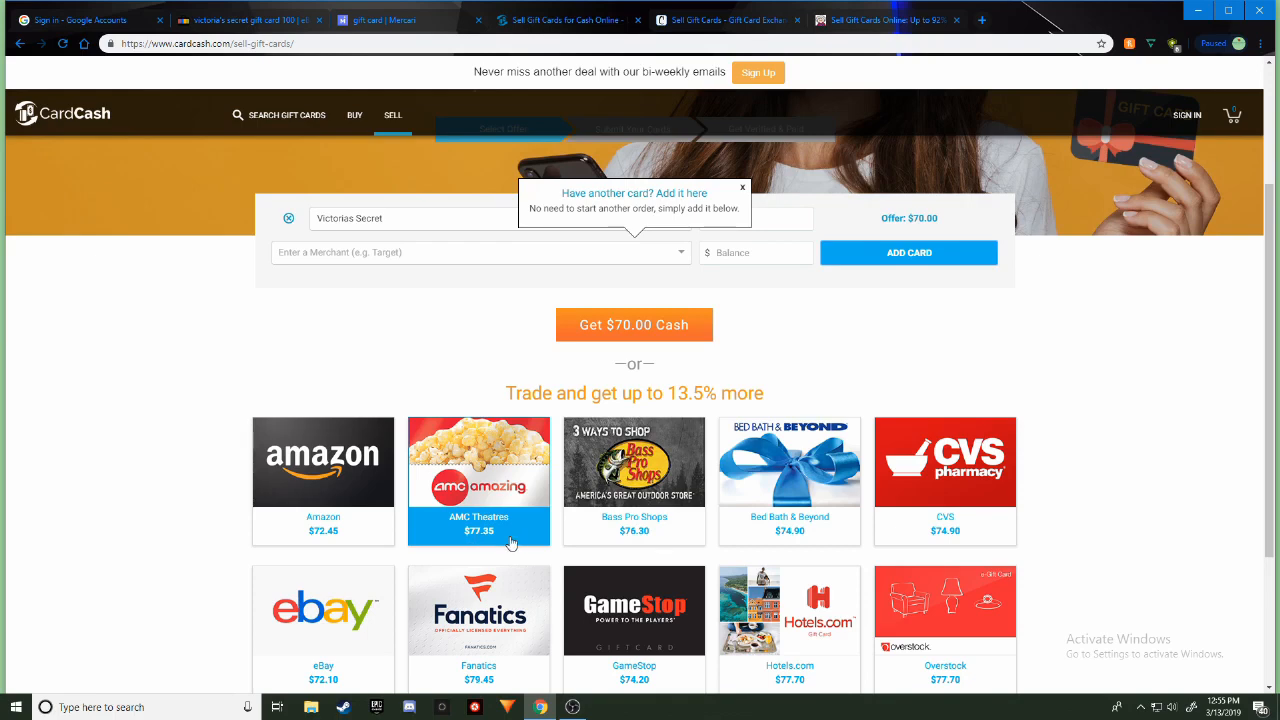
{"action": "mouse_move", "coordinate": [680, 544]}
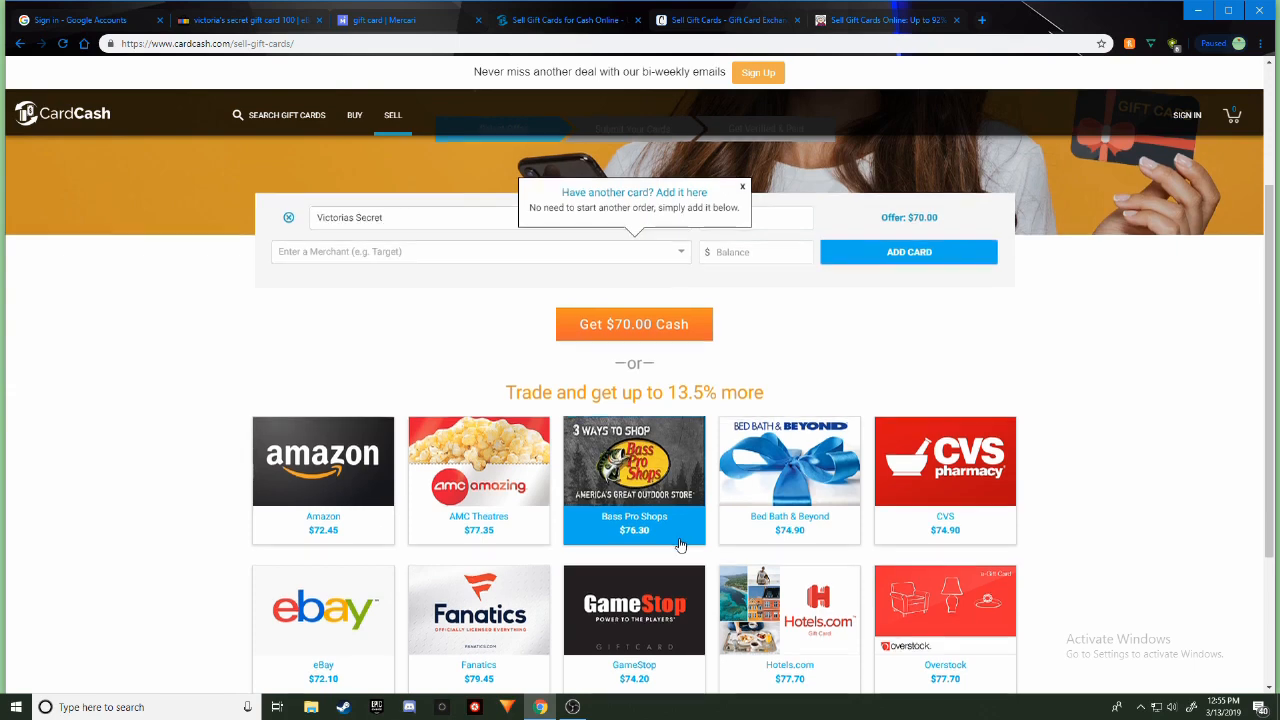
{"action": "scroll", "scroll_direction": "down", "scroll_amount": 3}
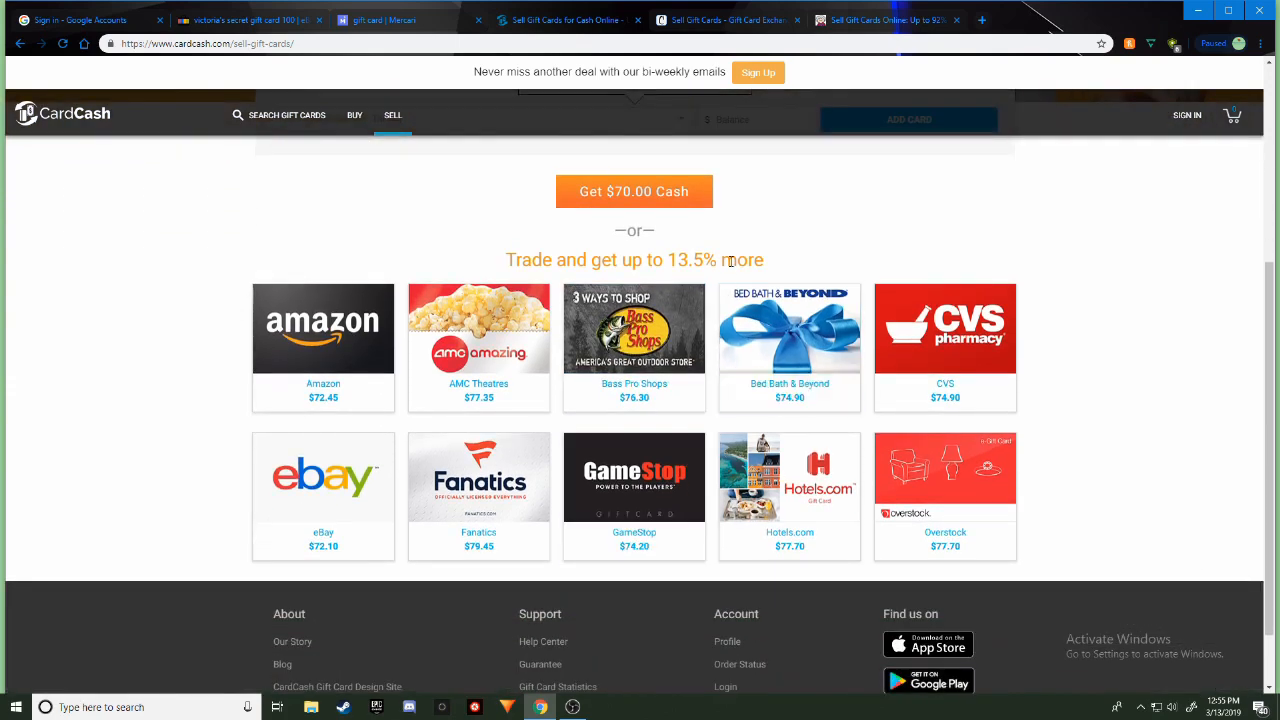
{"action": "mouse_move", "coordinate": [640, 412]}
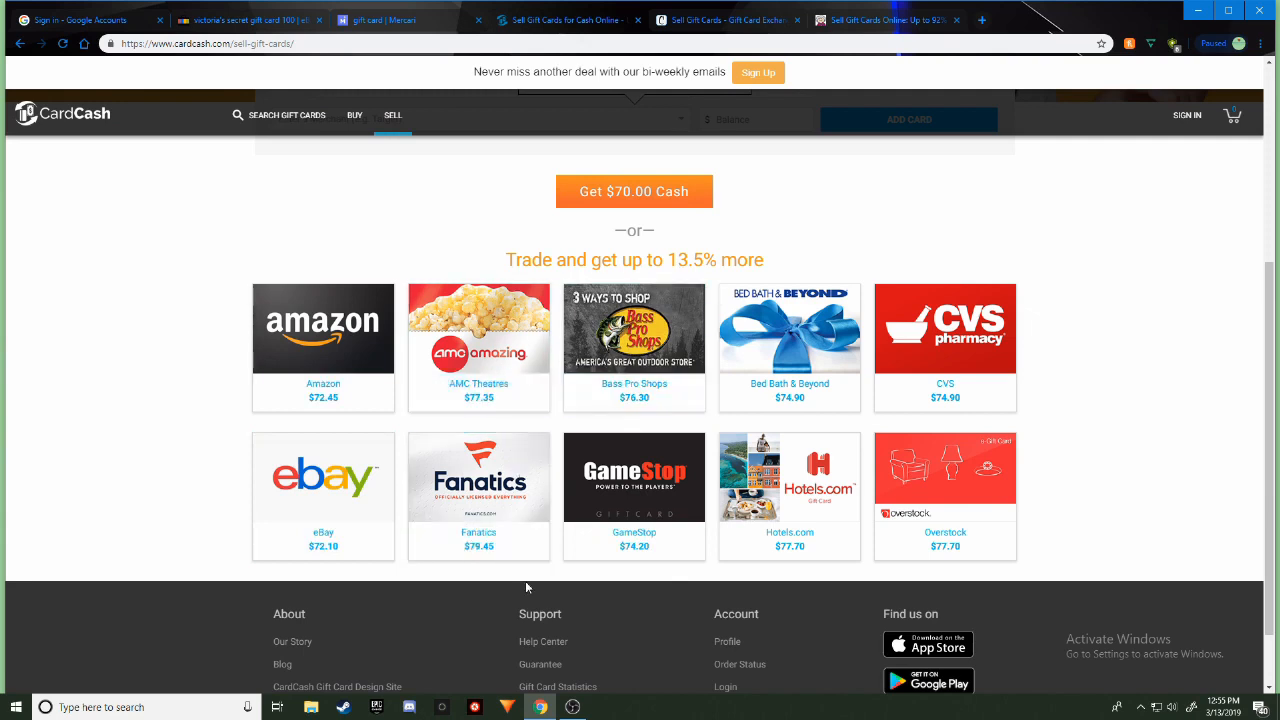
{"action": "mouse_move", "coordinate": [512, 556]}
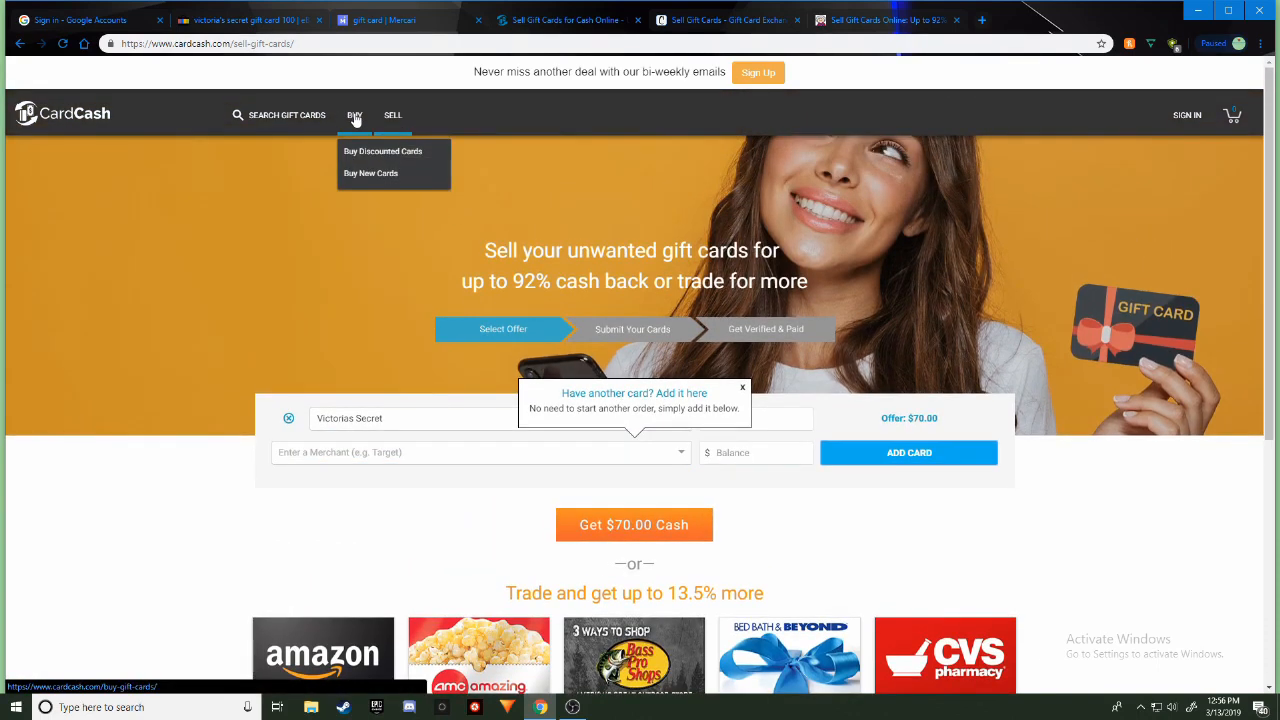
{"action": "left_click", "coordinate": [756, 452]}
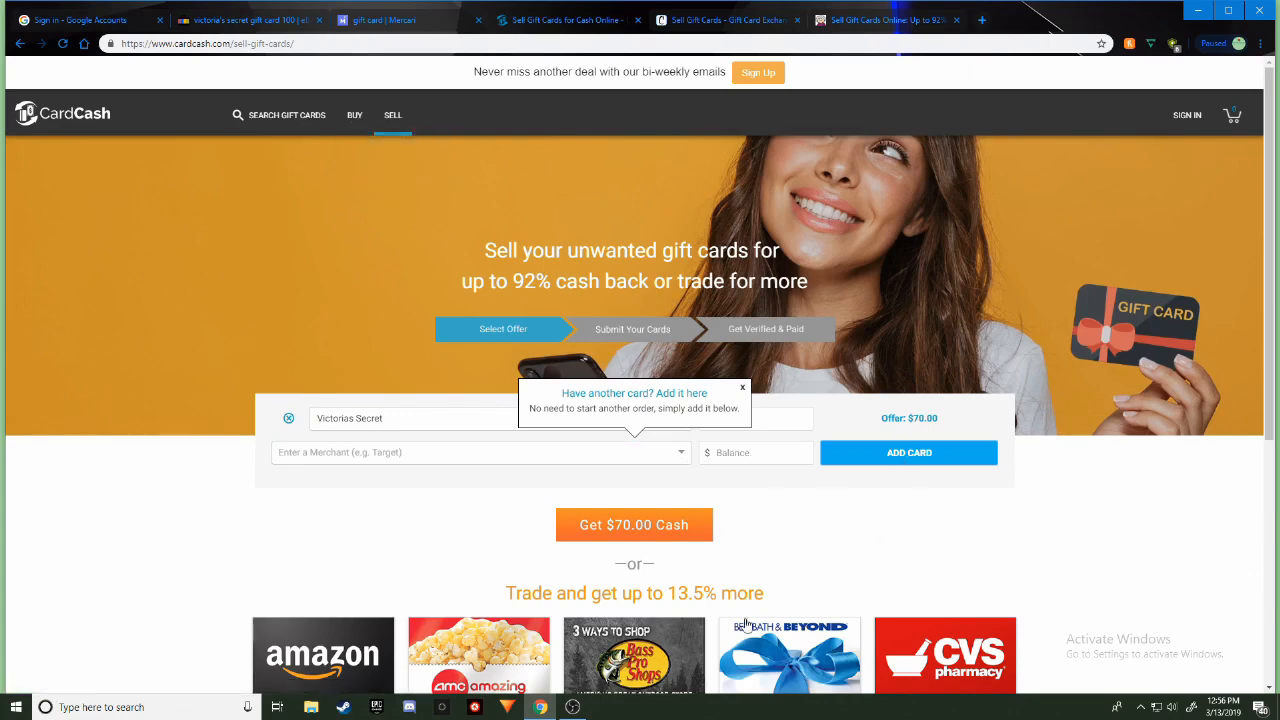
{"action": "mouse_move", "coordinate": [116, 152]}
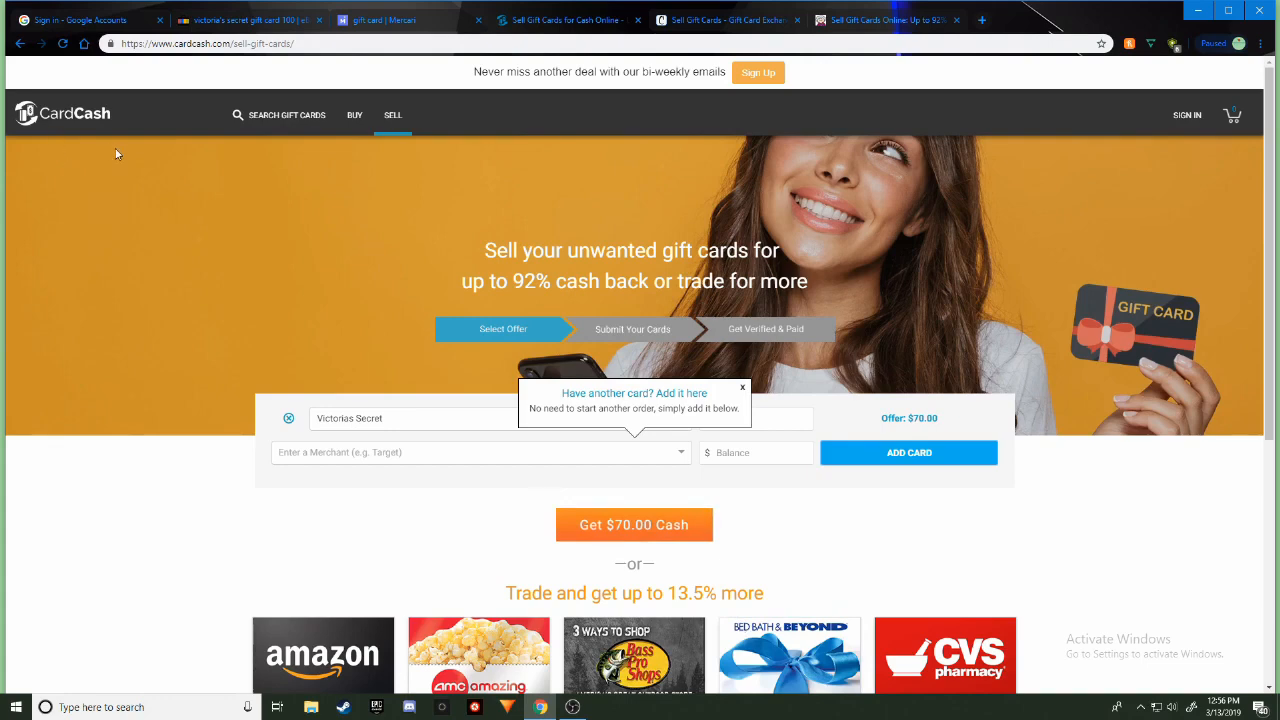
{"action": "mouse_move", "coordinate": [716, 484]}
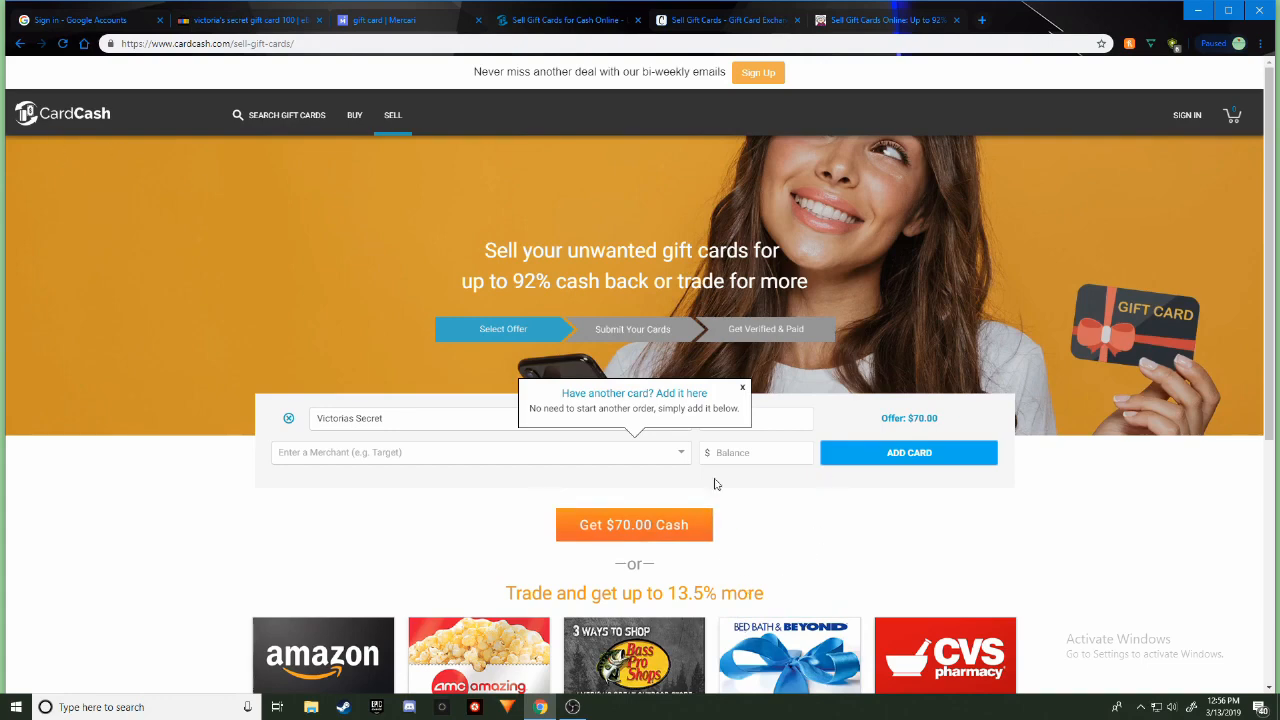
{"action": "mouse_move", "coordinate": [668, 550]}
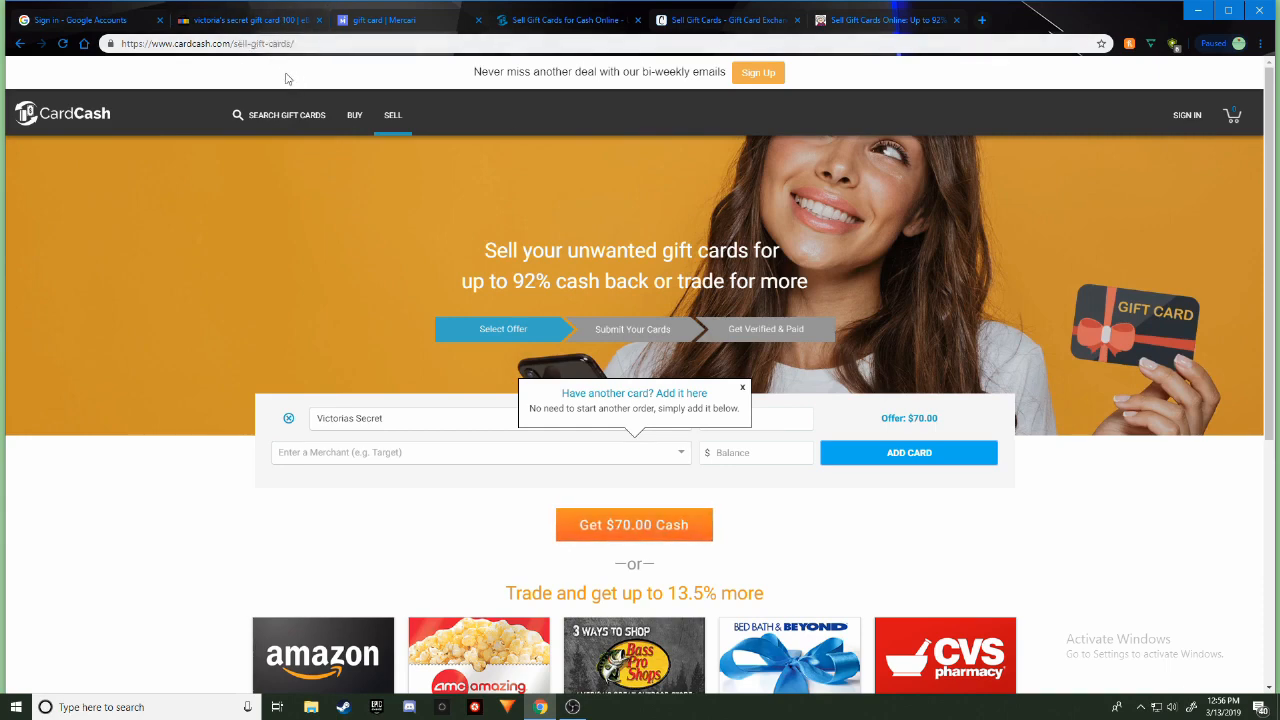
{"action": "mouse_move", "coordinate": [624, 236]}
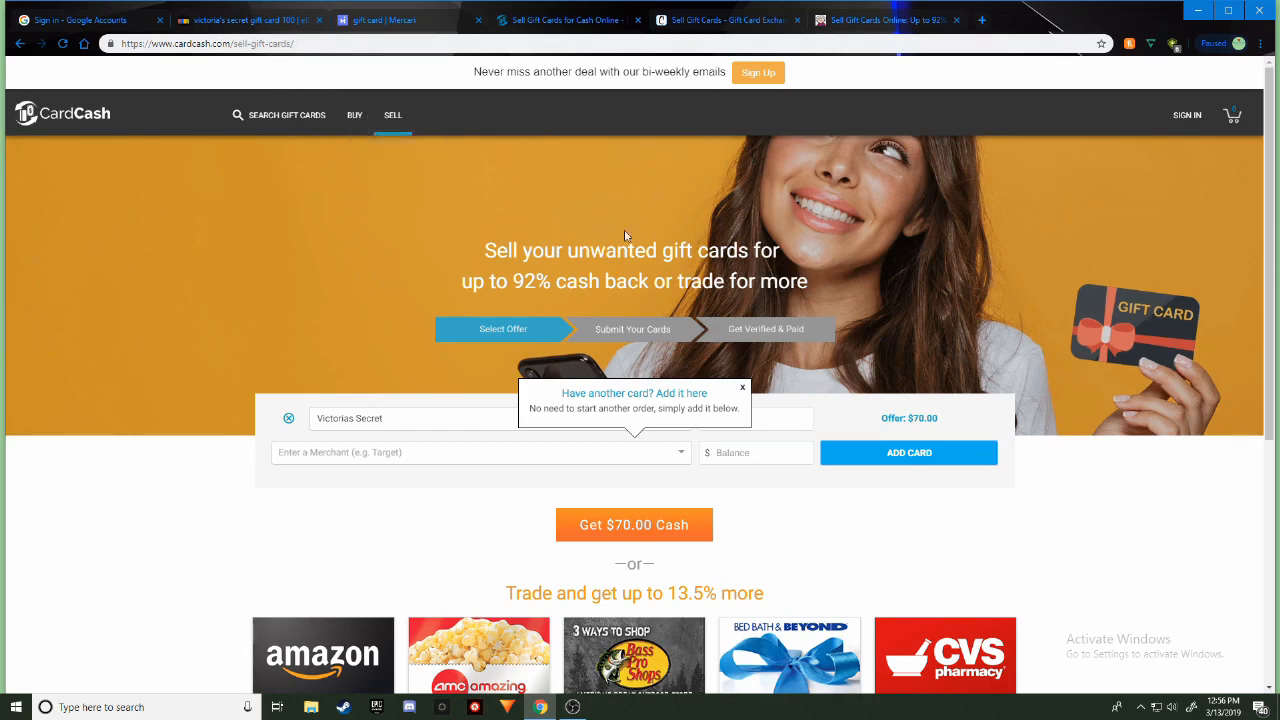
{"action": "mouse_move", "coordinate": [640, 540]}
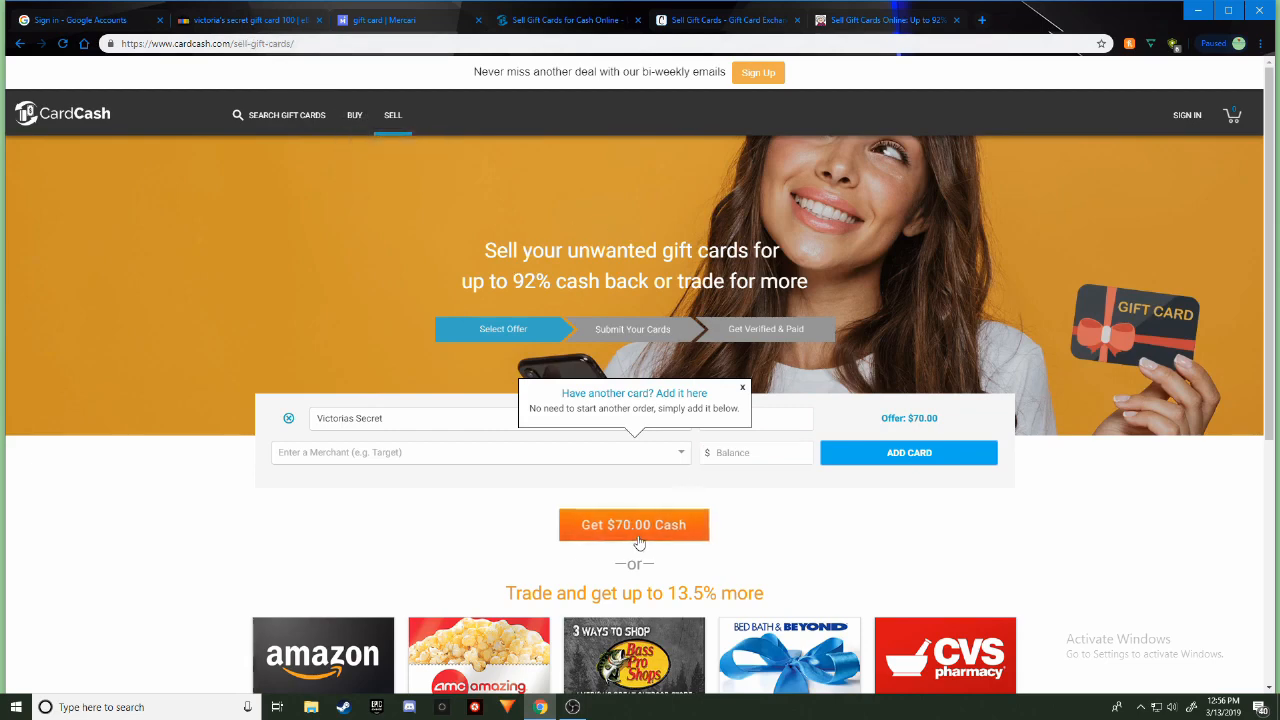
{"action": "mouse_move", "coordinate": [398, 210]}
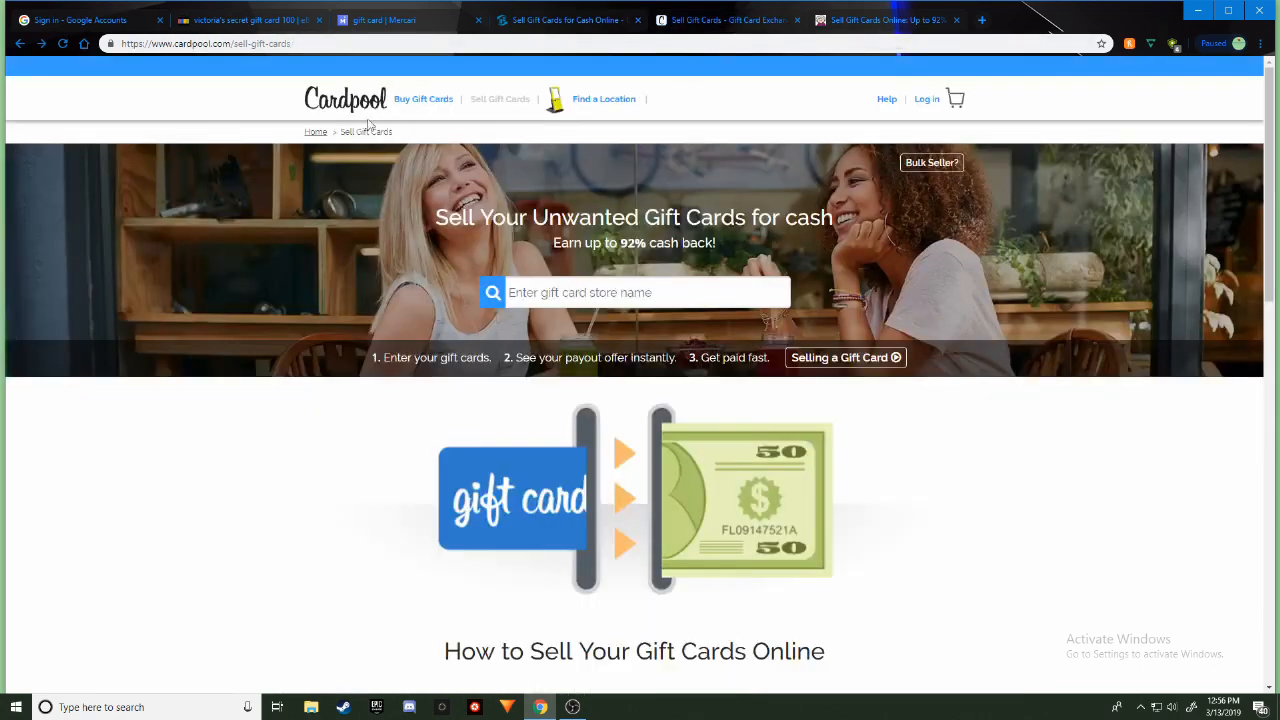
{"action": "mouse_move", "coordinate": [458, 118]}
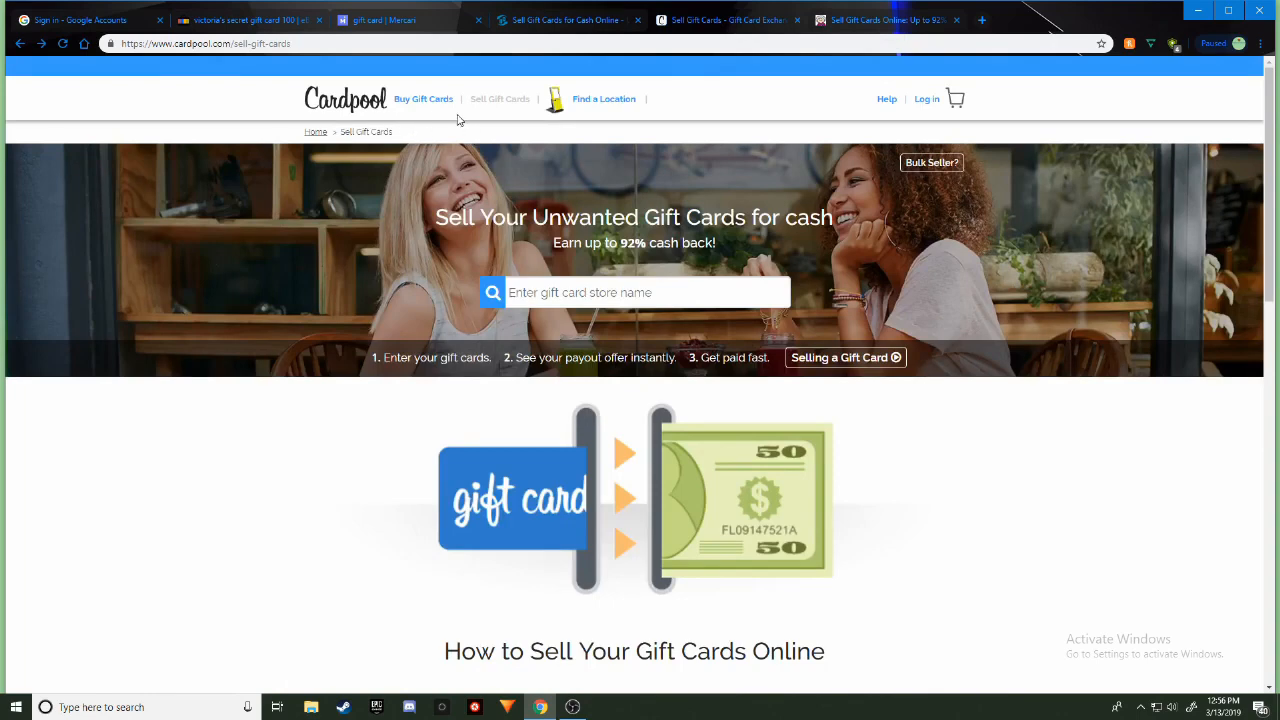
{"action": "mouse_move", "coordinate": [496, 146]}
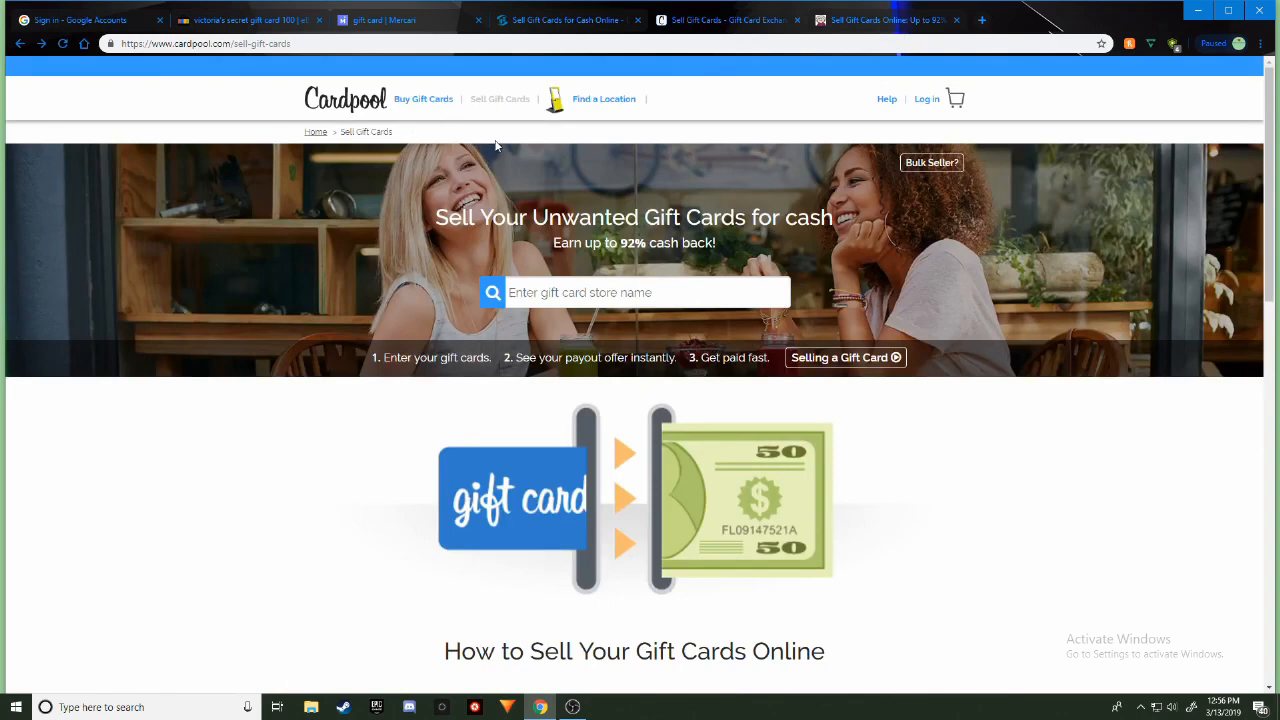
{"action": "mouse_move", "coordinate": [530, 444]}
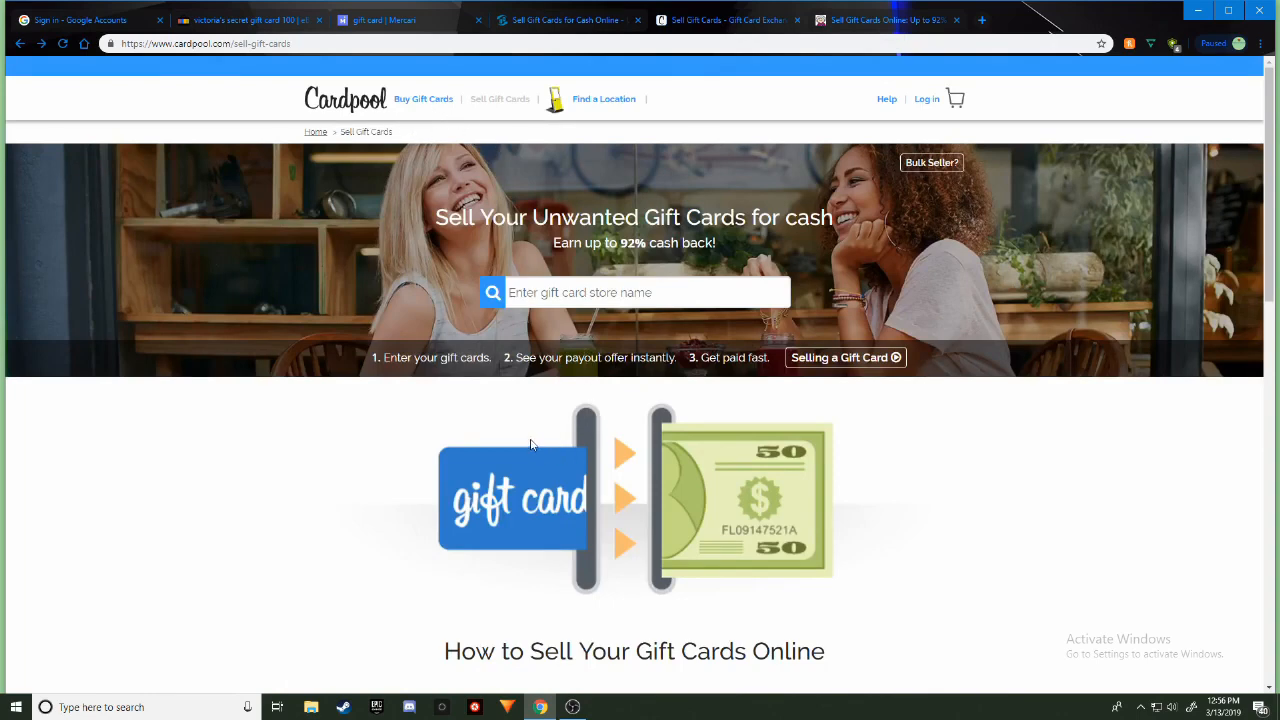
{"action": "mouse_move", "coordinate": [784, 414]}
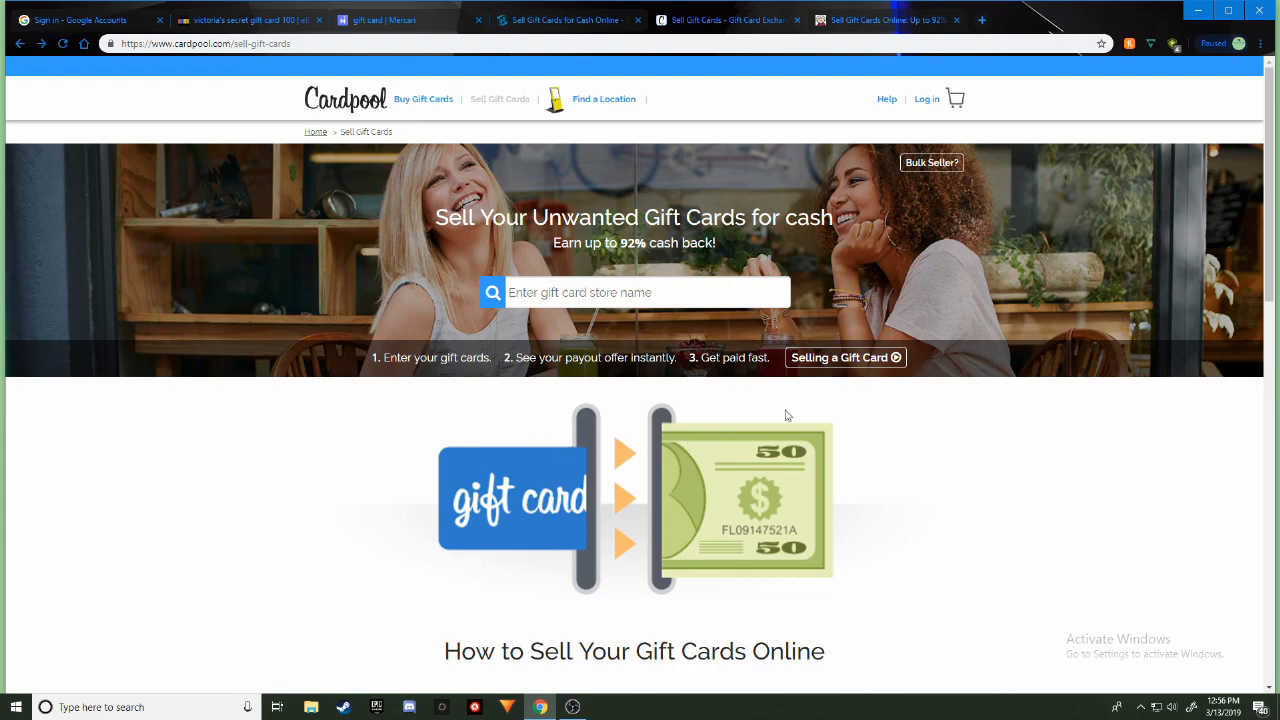
{"action": "mouse_move", "coordinate": [840, 374]}
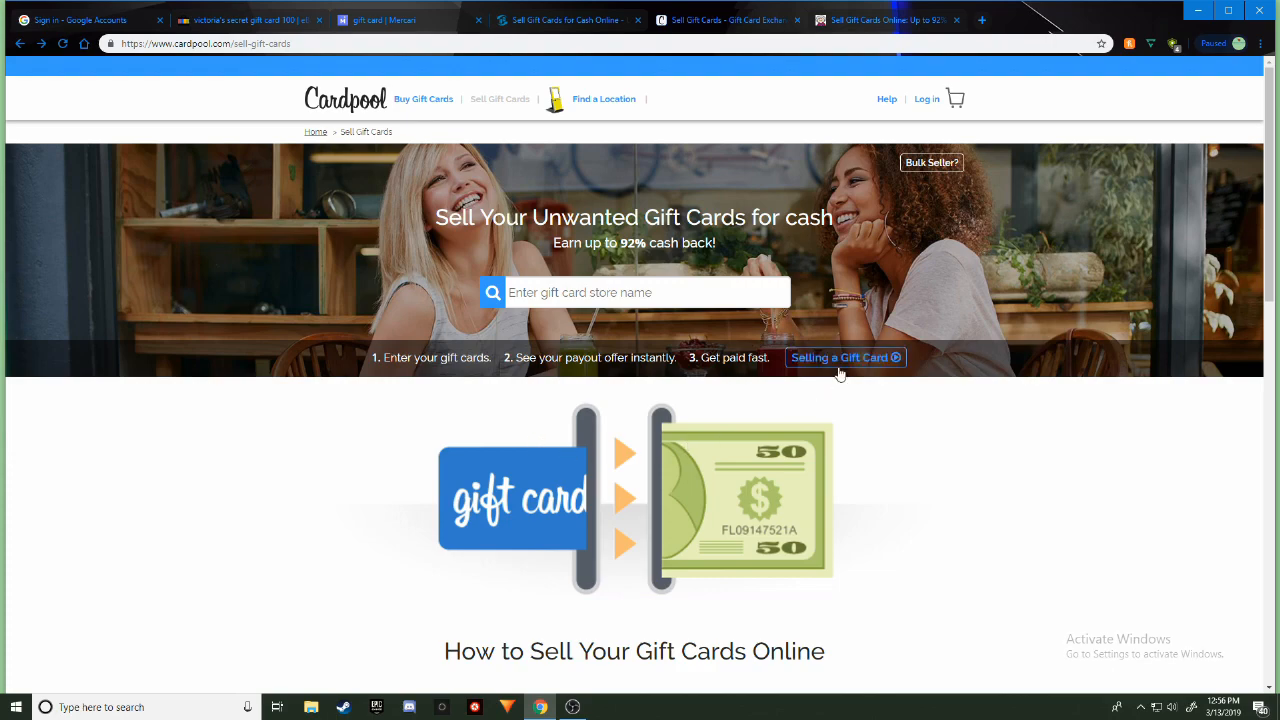
{"action": "left_click", "coordinate": [844, 356]}
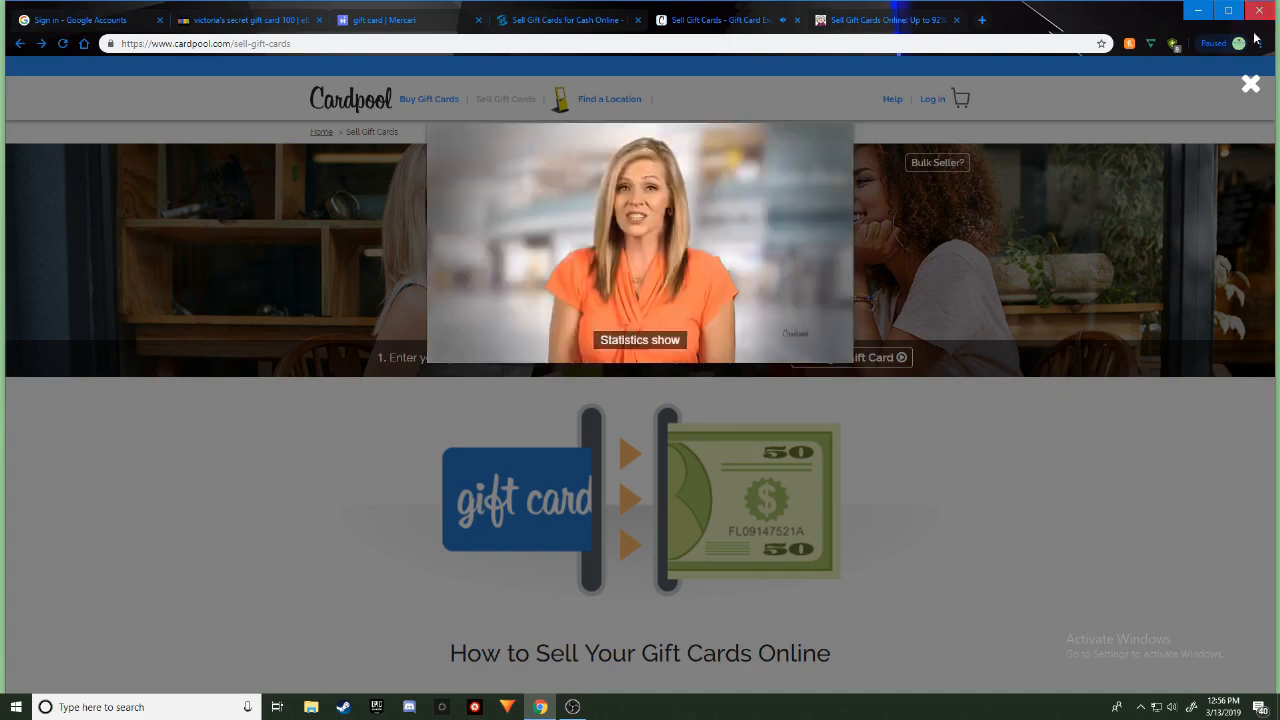
{"action": "left_click", "coordinate": [1250, 84]}
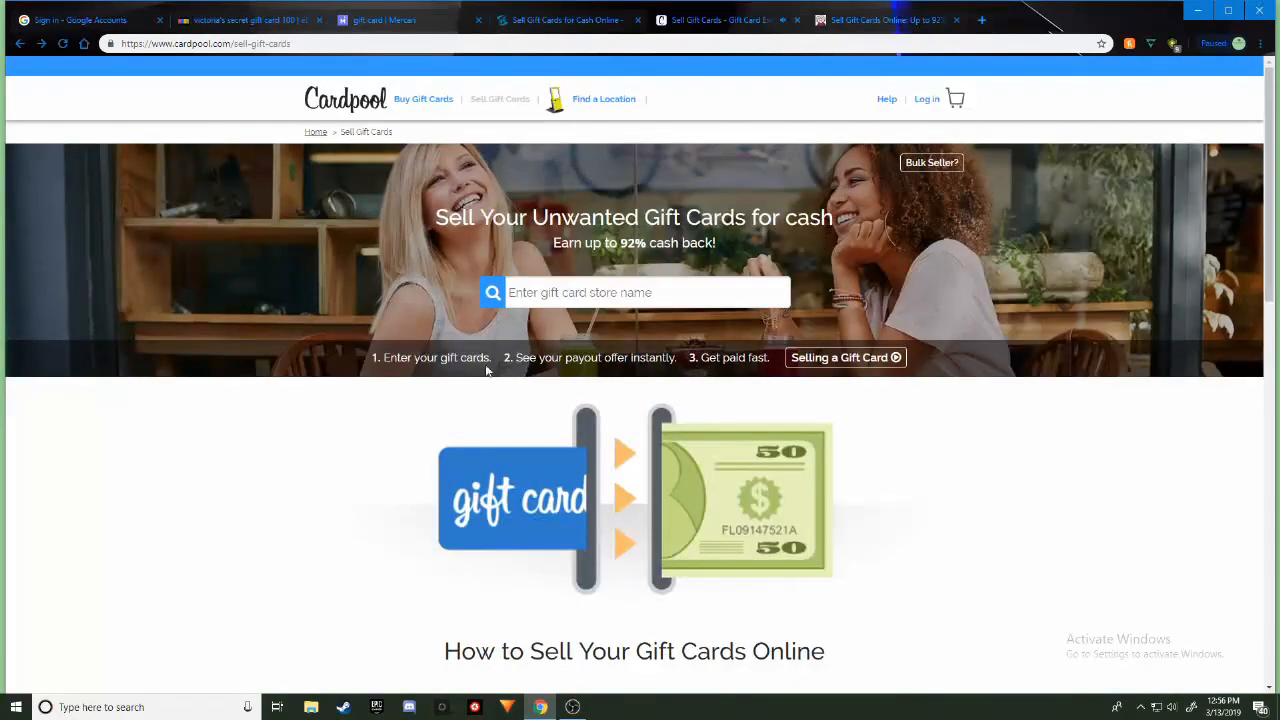
{"action": "scroll", "scroll_direction": "down", "scroll_amount": 3}
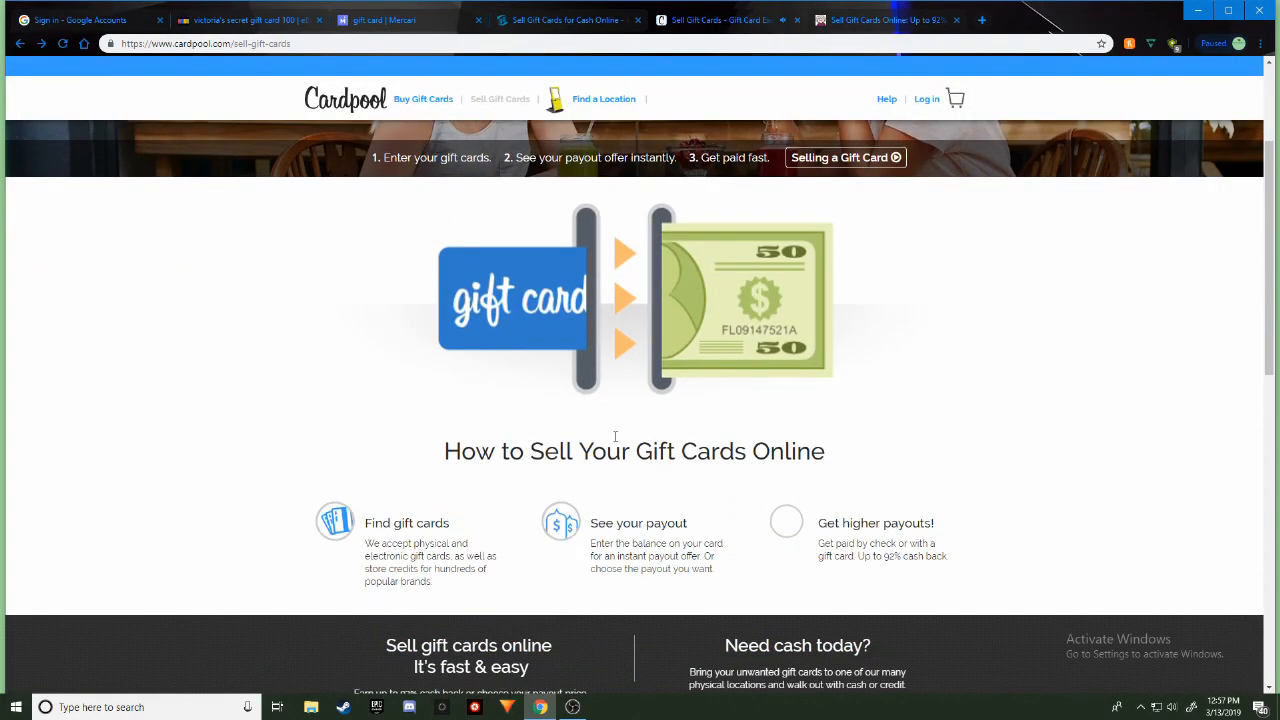
{"action": "scroll", "scroll_direction": "up", "scroll_amount": 3}
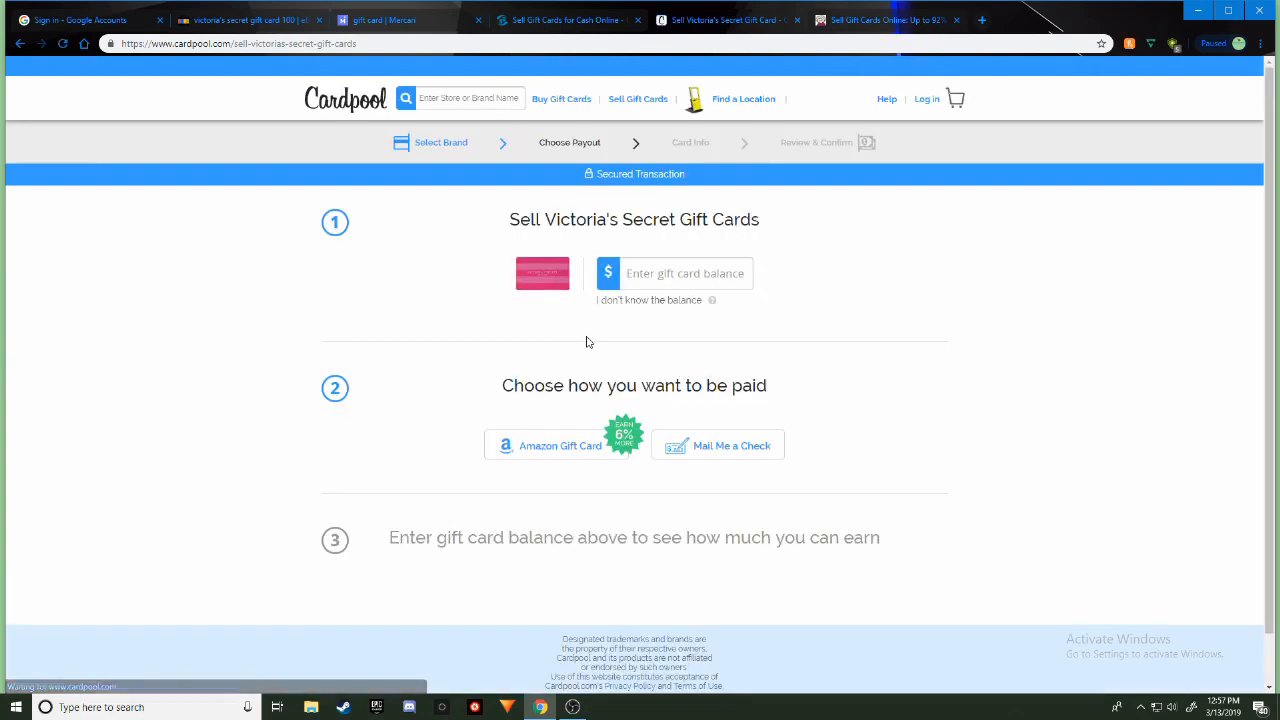
Enter a $100 card balance and choose the Mail Me a Check payout
{"action": "type", "text": "1"}
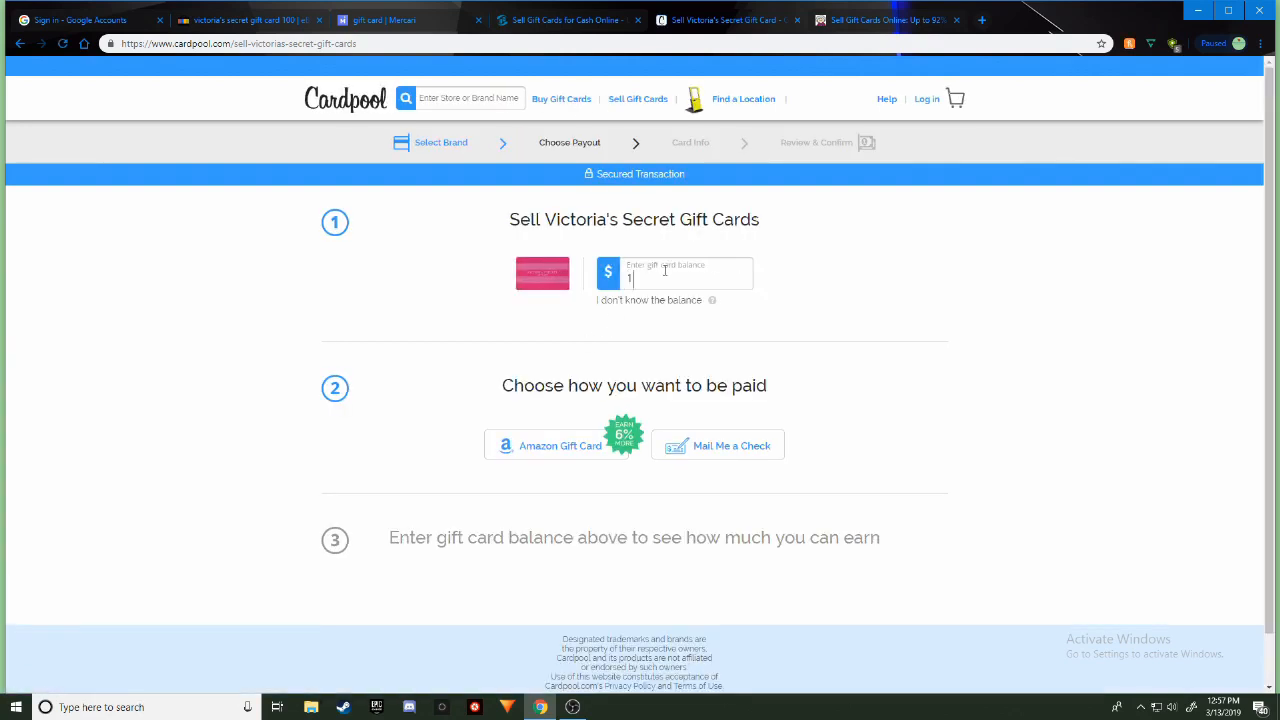
{"action": "type", "text": "00"}
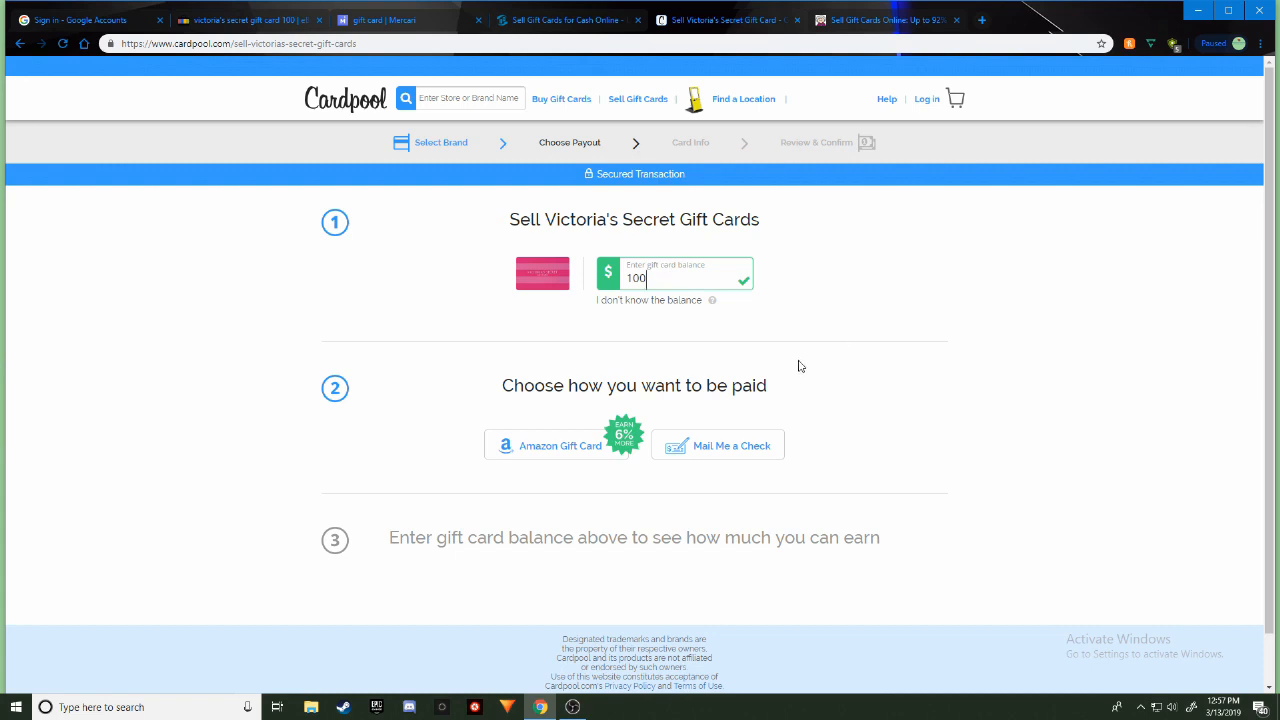
{"action": "mouse_move", "coordinate": [588, 458]}
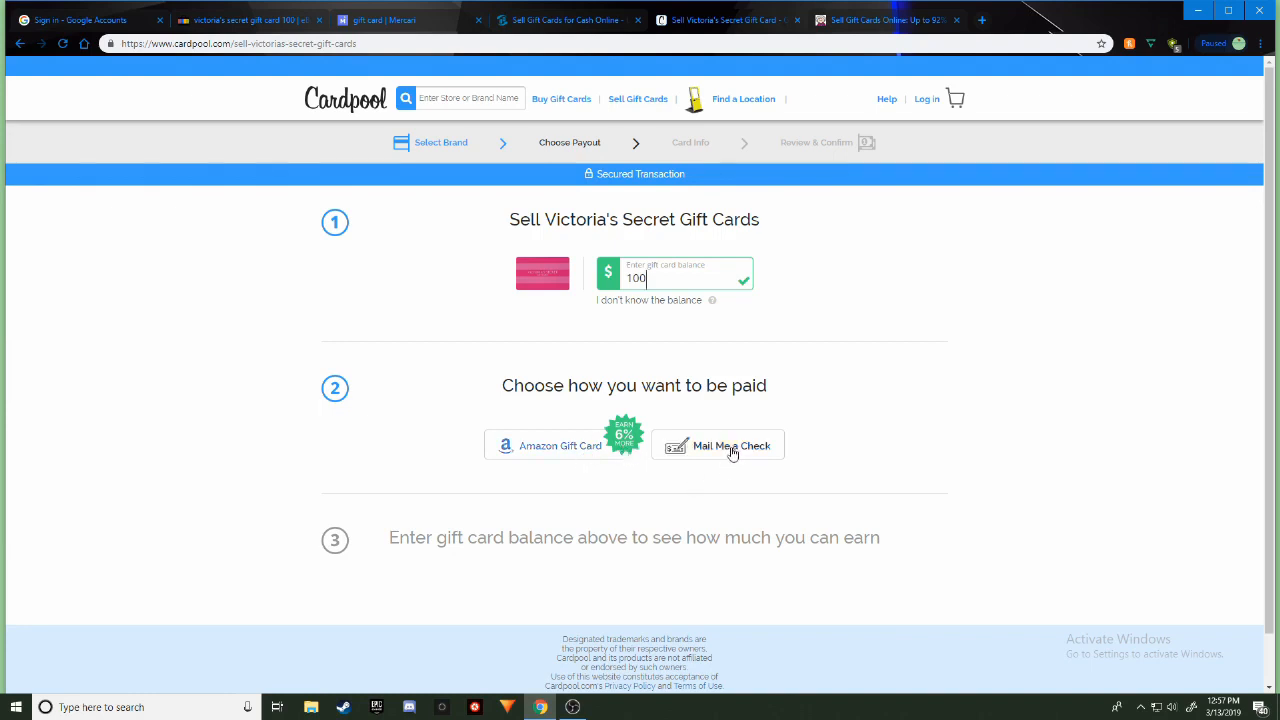
{"action": "left_click", "coordinate": [716, 444]}
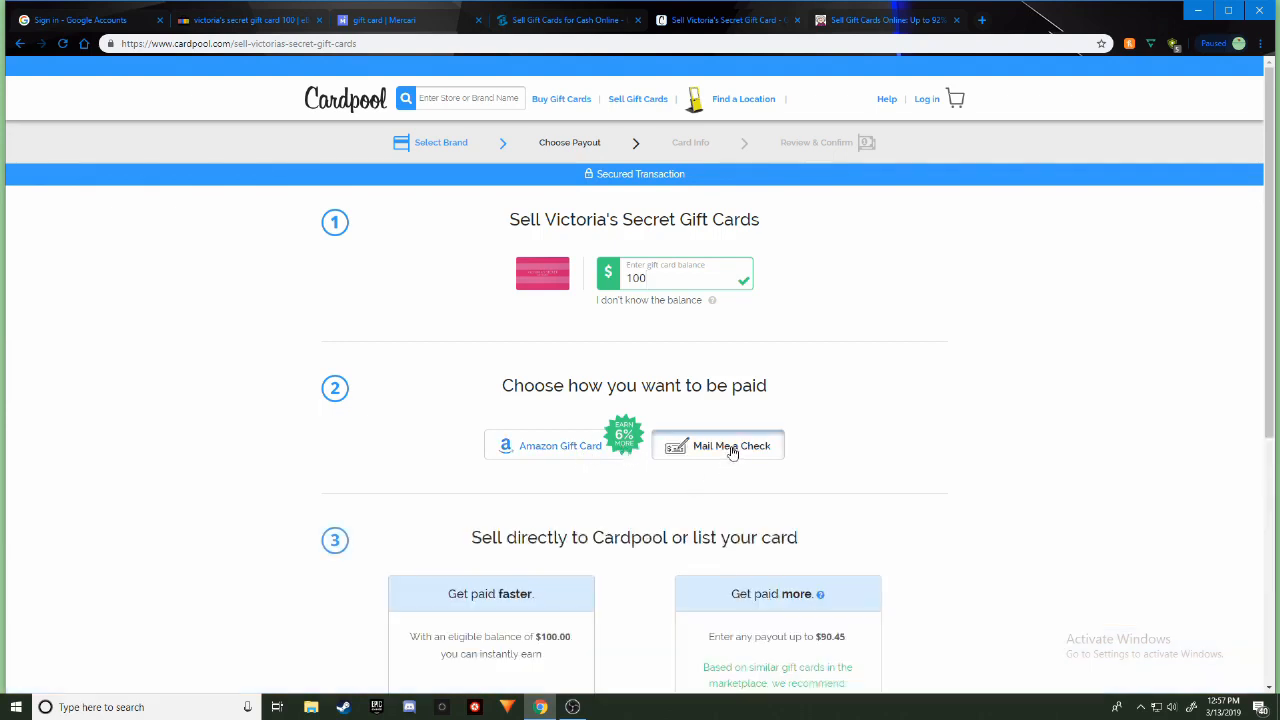
{"action": "scroll", "scroll_direction": "down", "scroll_amount": 3}
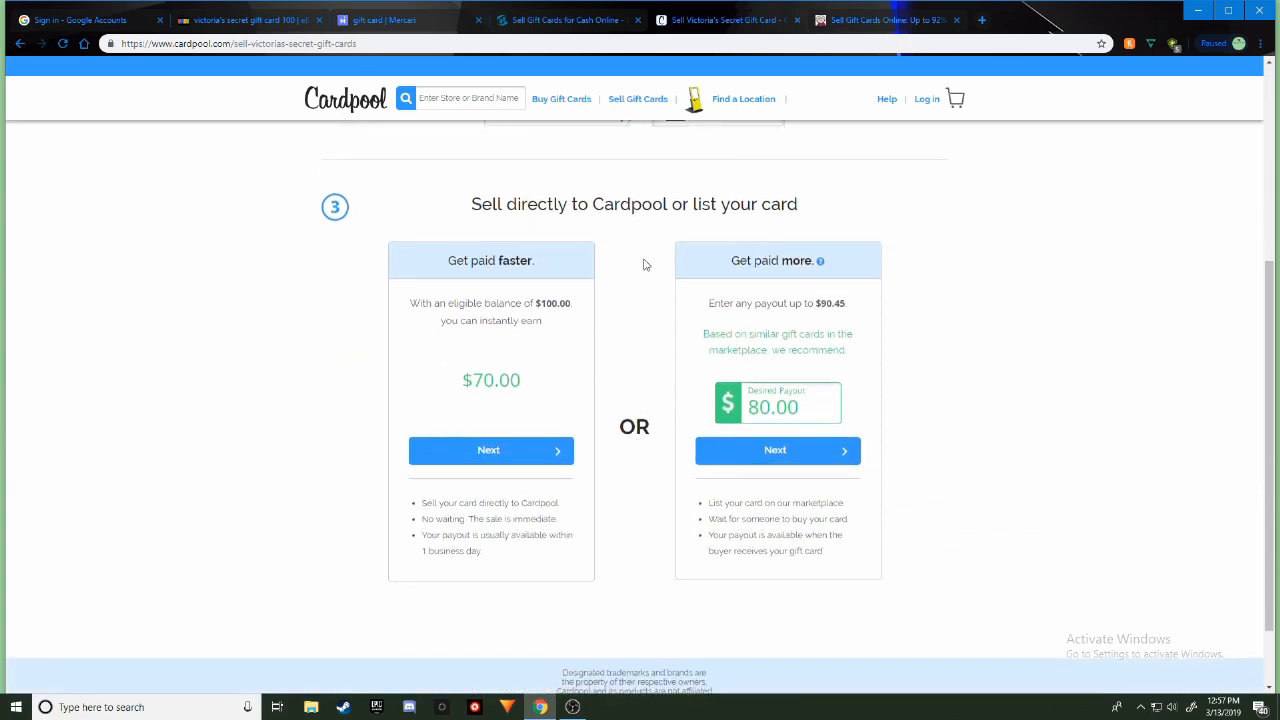
{"action": "mouse_move", "coordinate": [500, 260]}
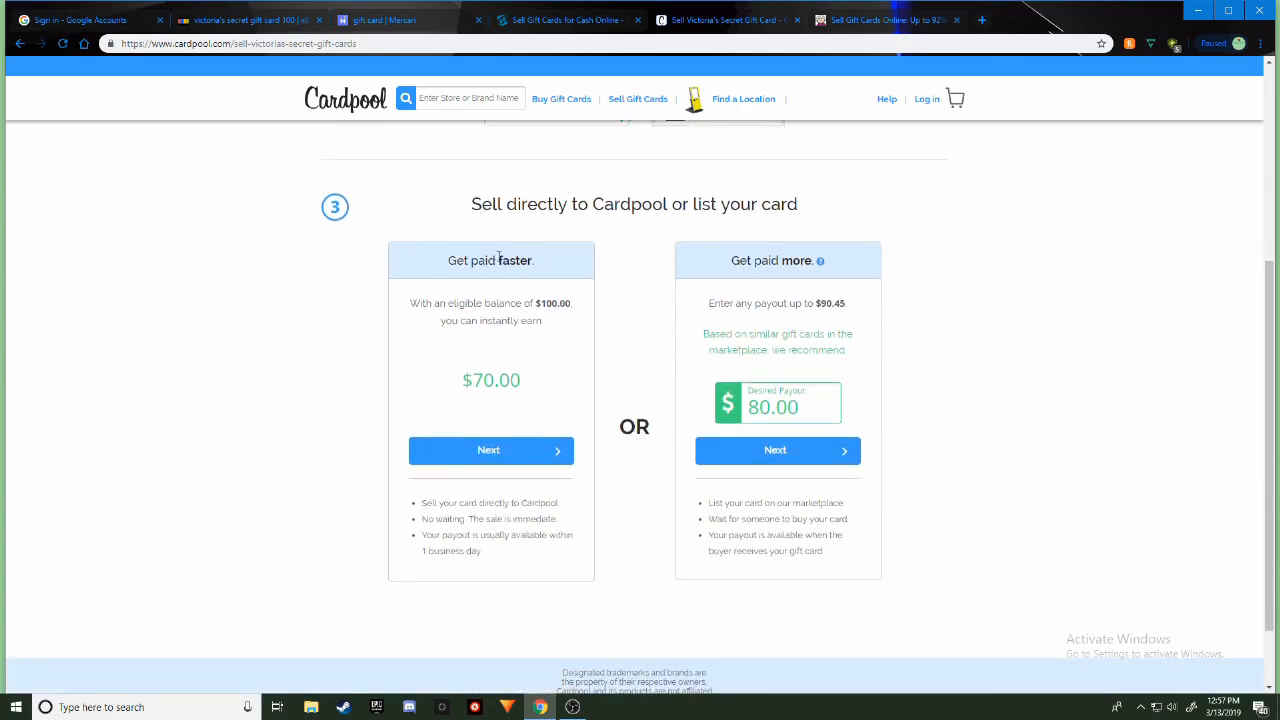
{"action": "mouse_move", "coordinate": [430, 298]}
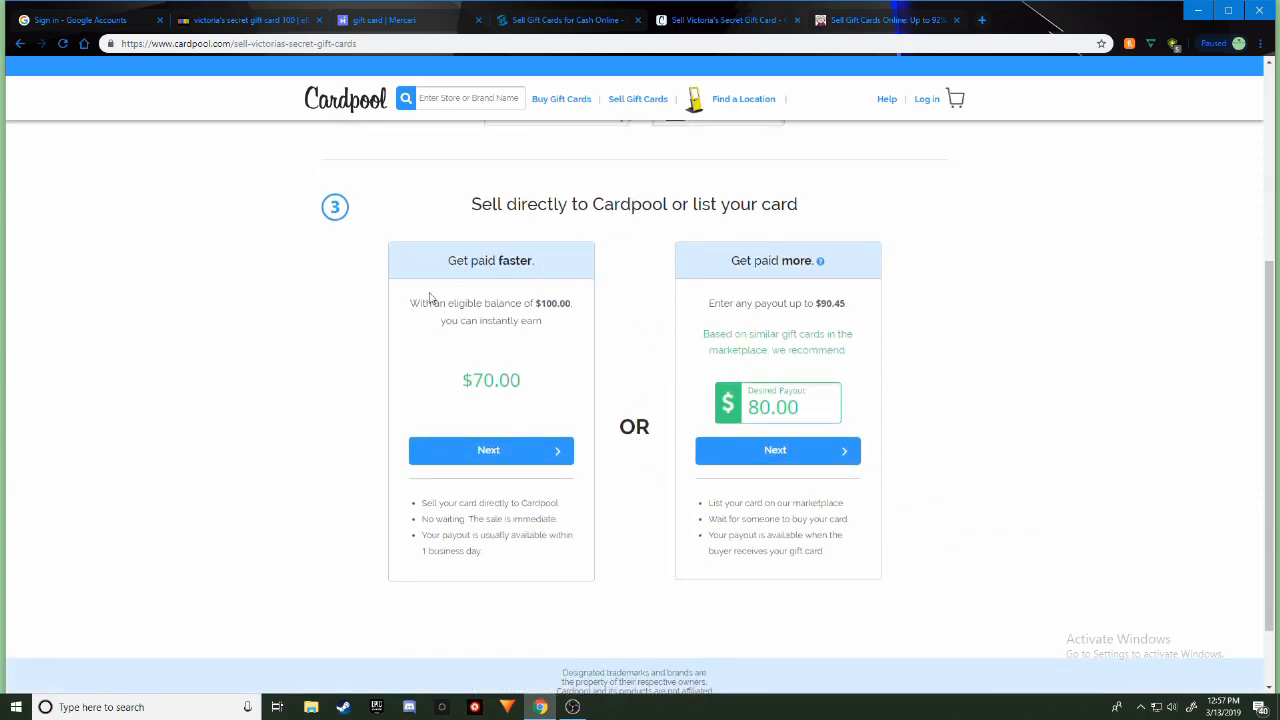
{"action": "mouse_move", "coordinate": [468, 338]}
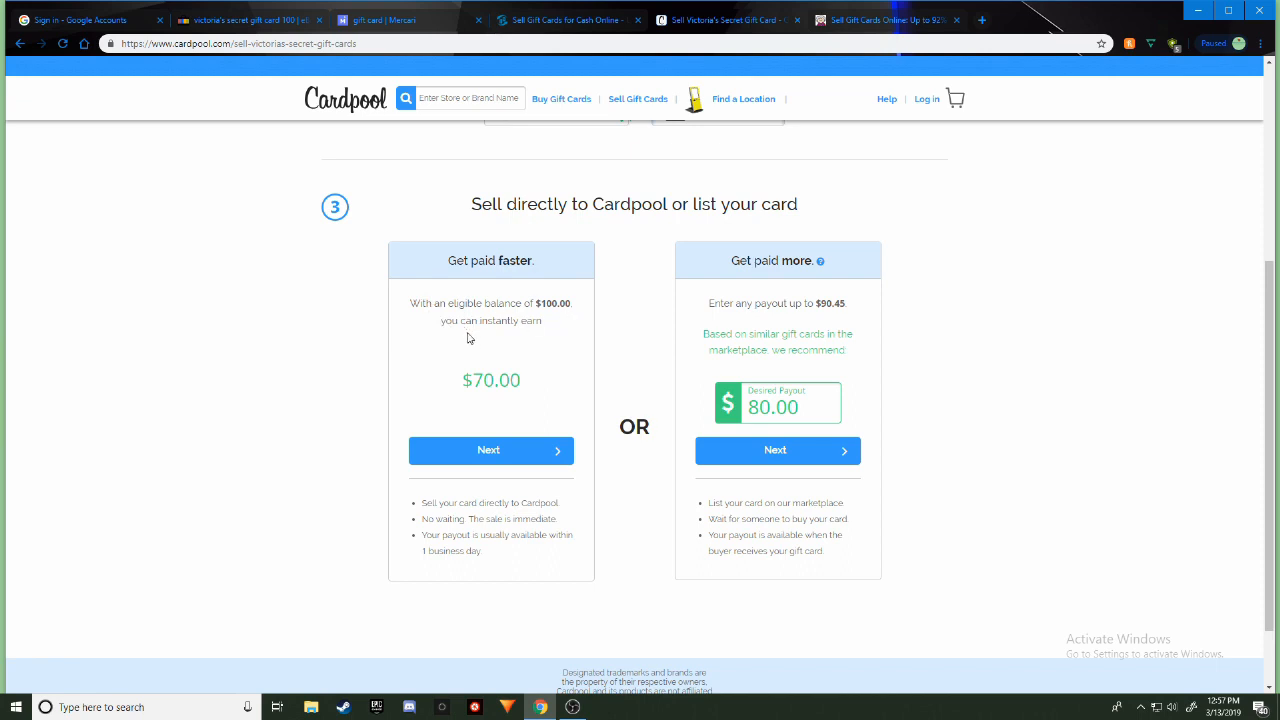
{"action": "mouse_move", "coordinate": [540, 400]}
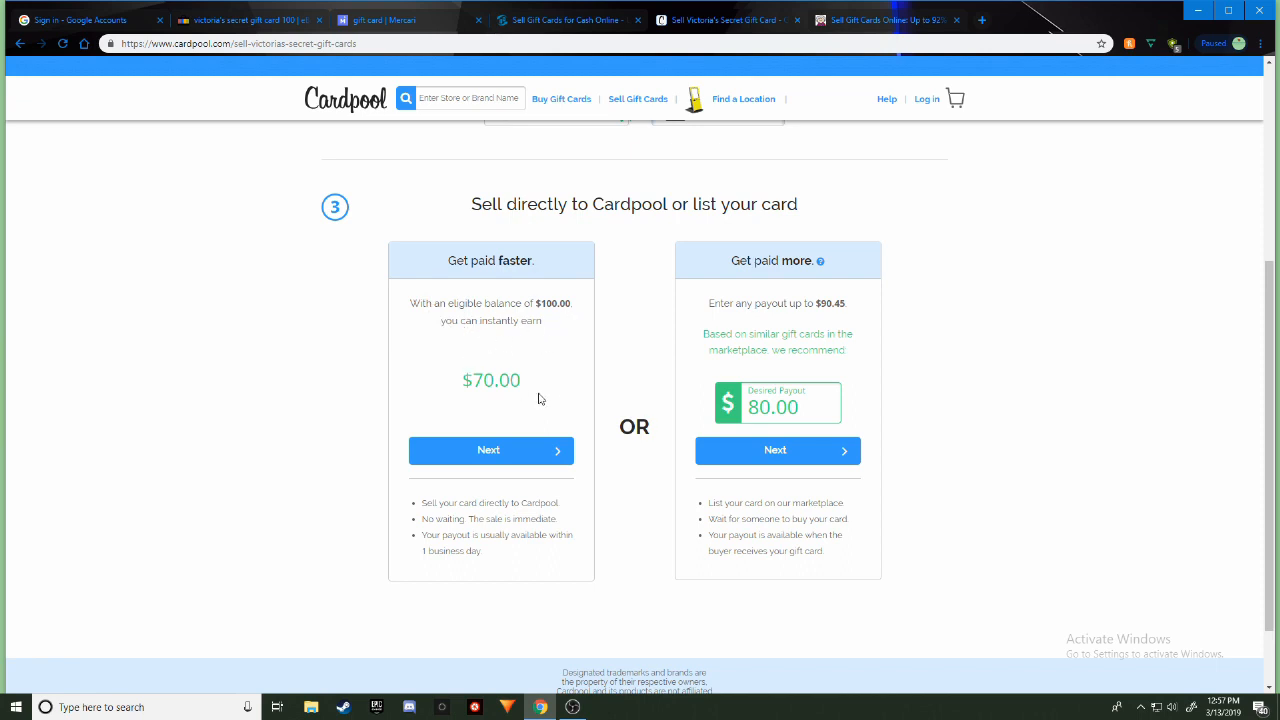
{"action": "mouse_move", "coordinate": [452, 532]}
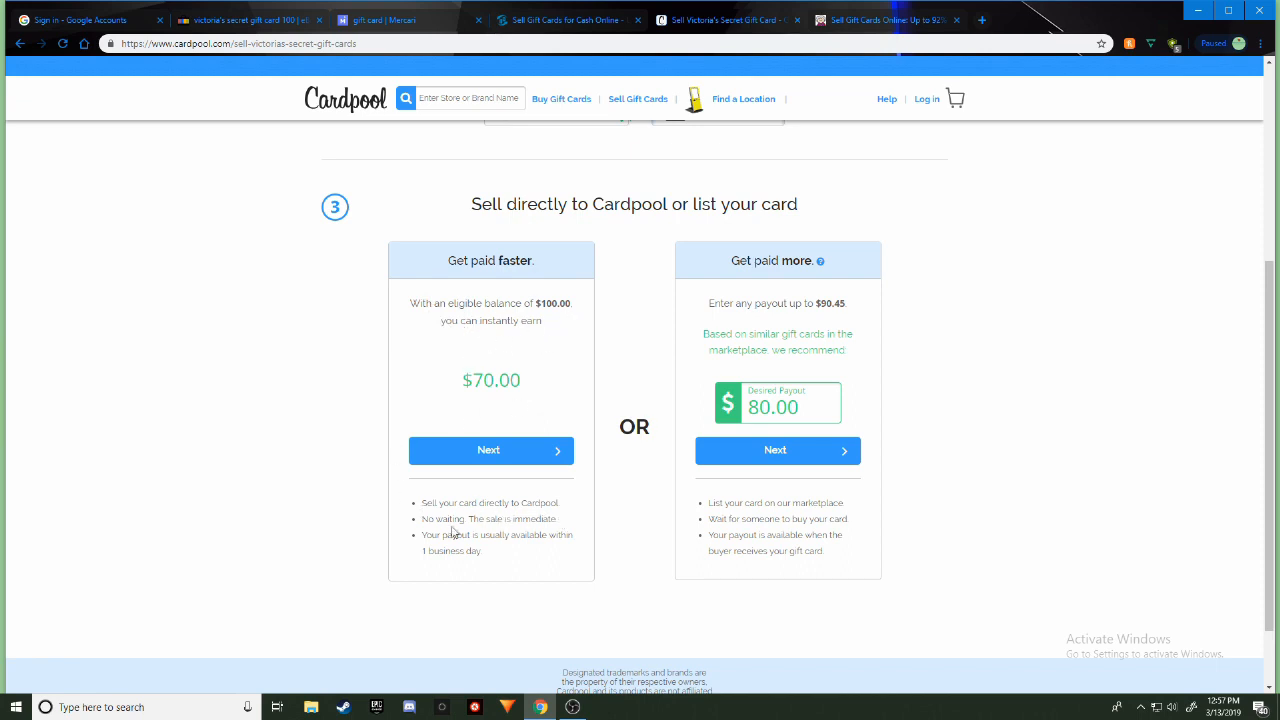
{"action": "mouse_move", "coordinate": [492, 538]}
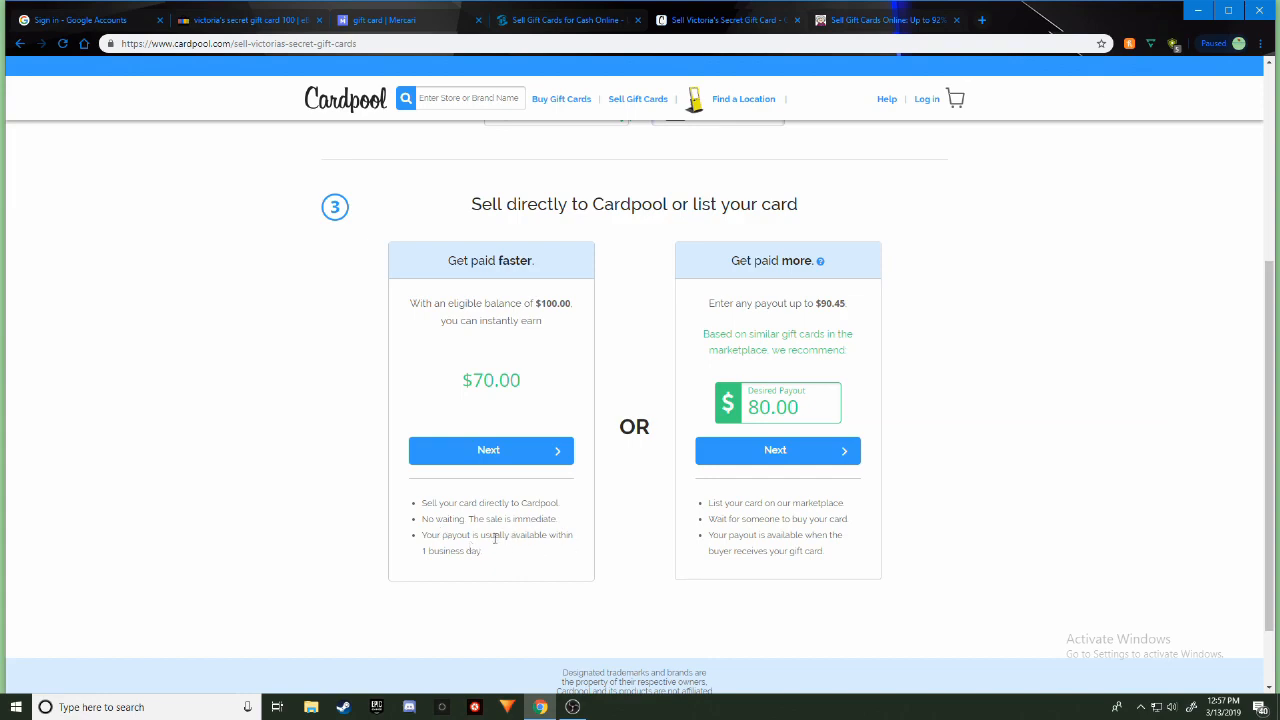
{"action": "mouse_move", "coordinate": [520, 560]}
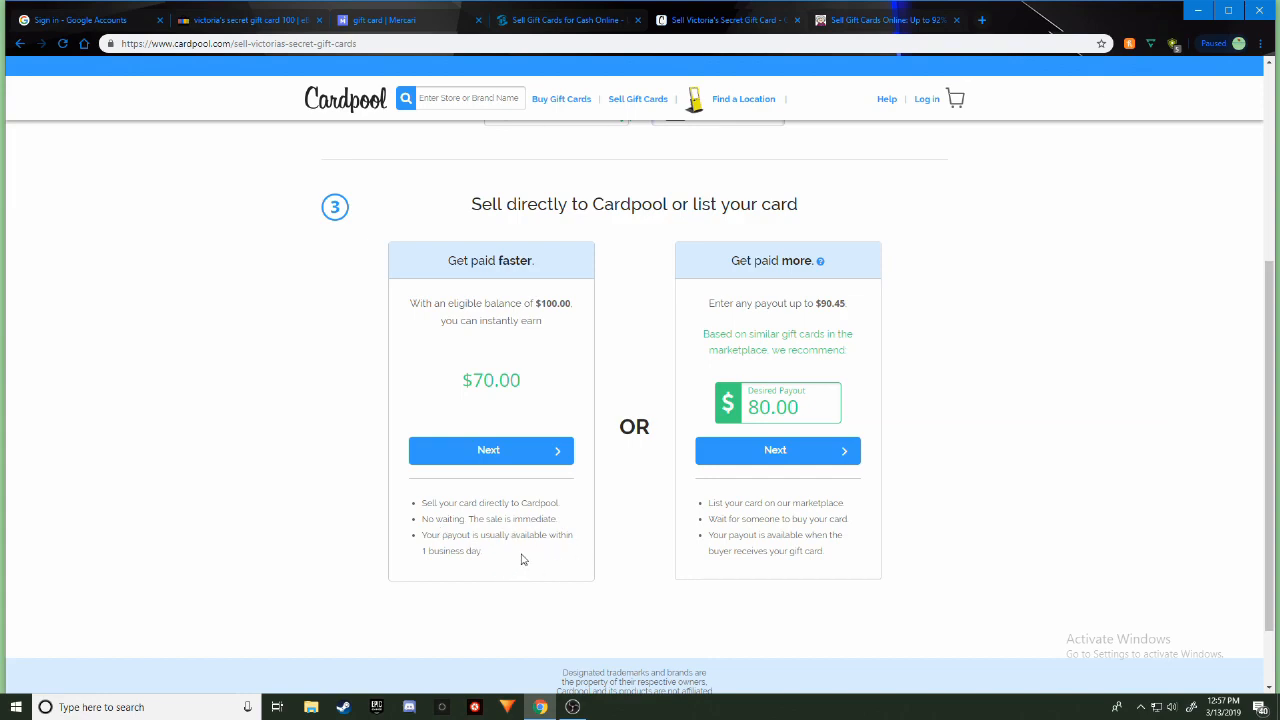
{"action": "mouse_move", "coordinate": [452, 368]}
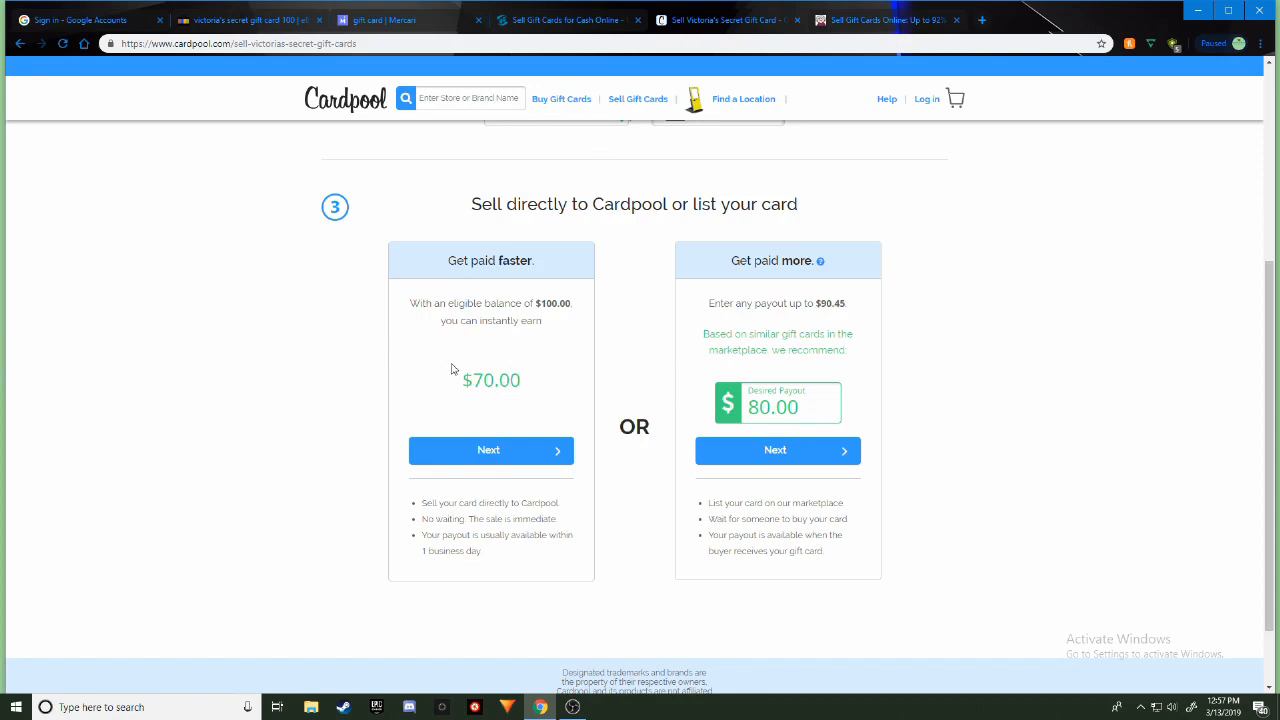
{"action": "mouse_move", "coordinate": [476, 546]}
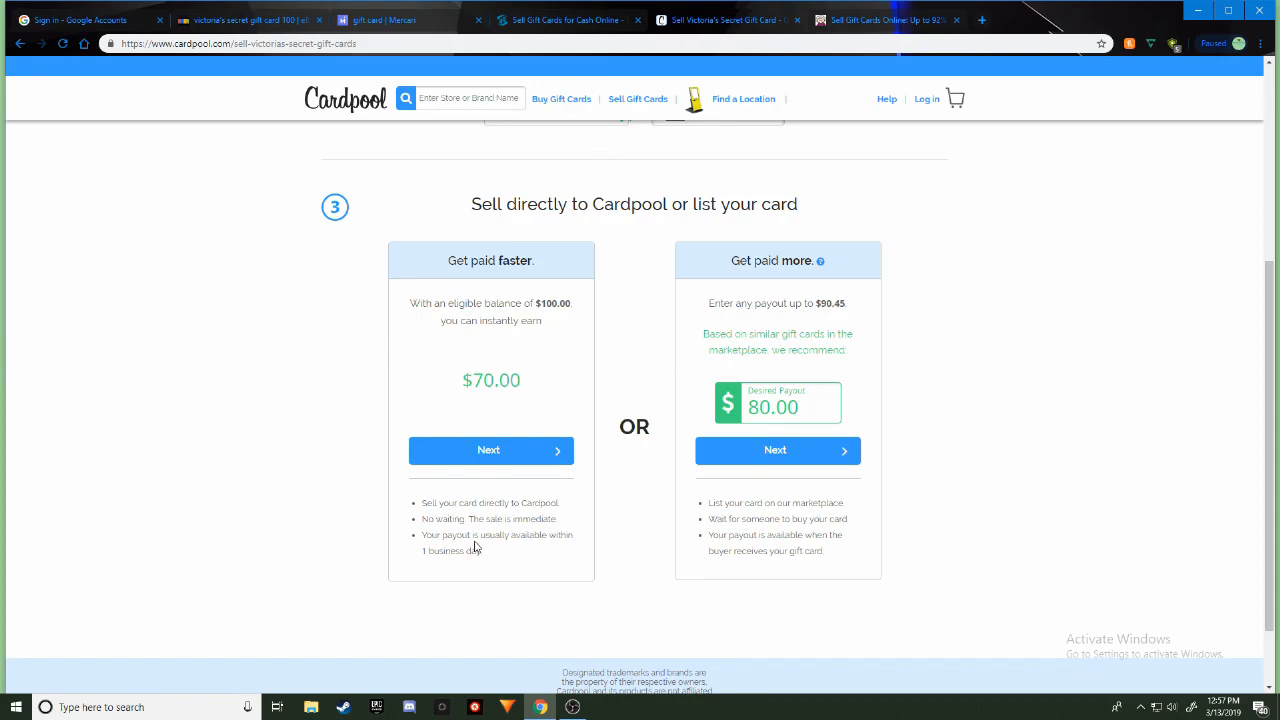
{"action": "mouse_move", "coordinate": [778, 256]}
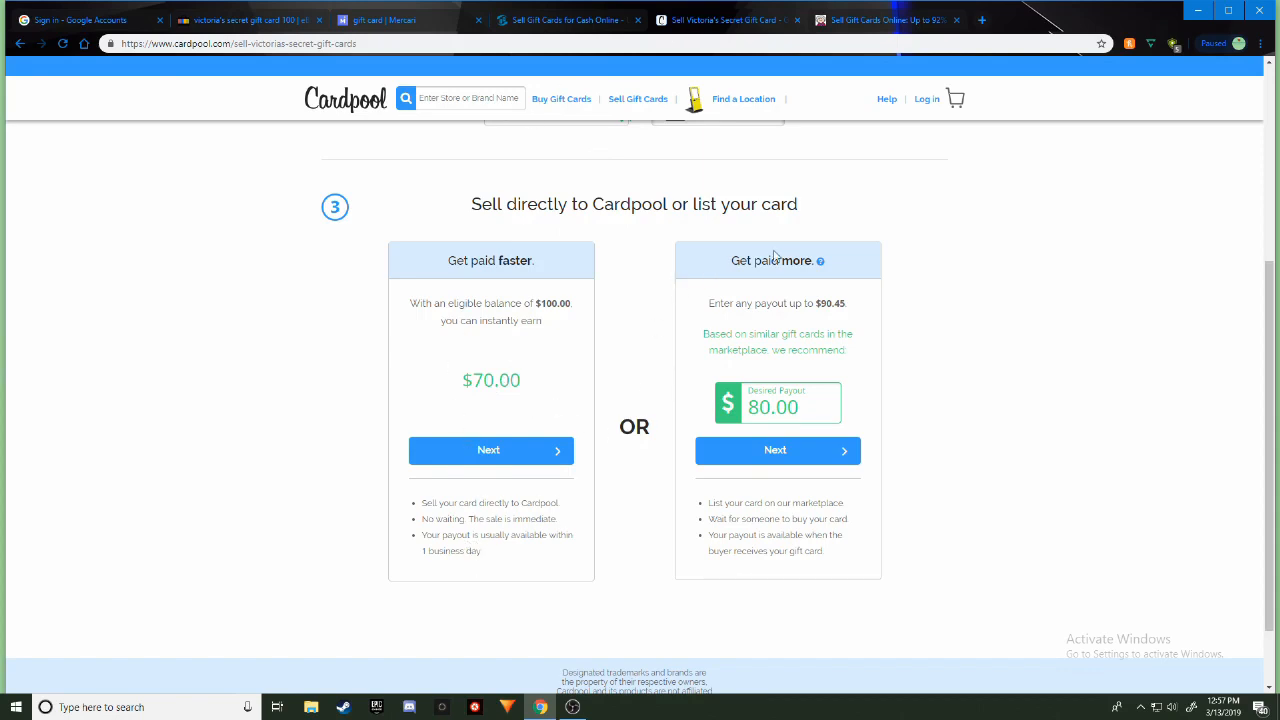
{"action": "mouse_move", "coordinate": [662, 290]}
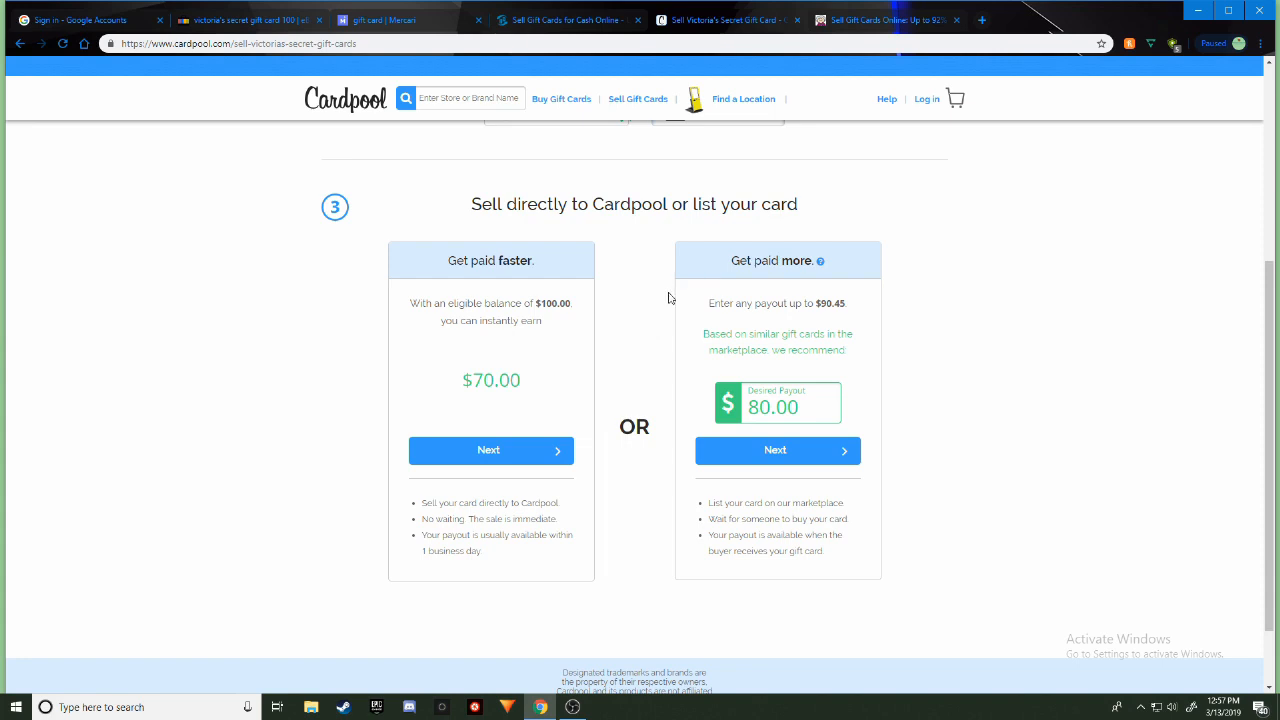
{"action": "mouse_move", "coordinate": [868, 364]}
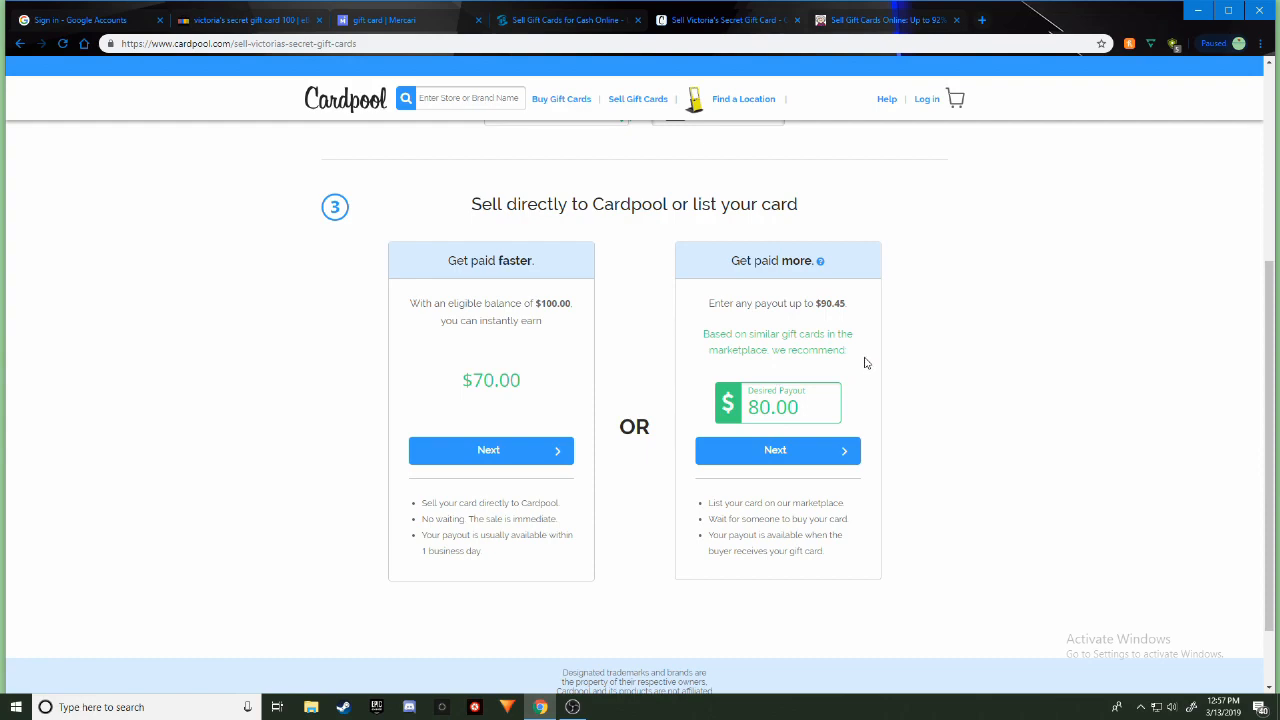
{"action": "mouse_move", "coordinate": [824, 546]}
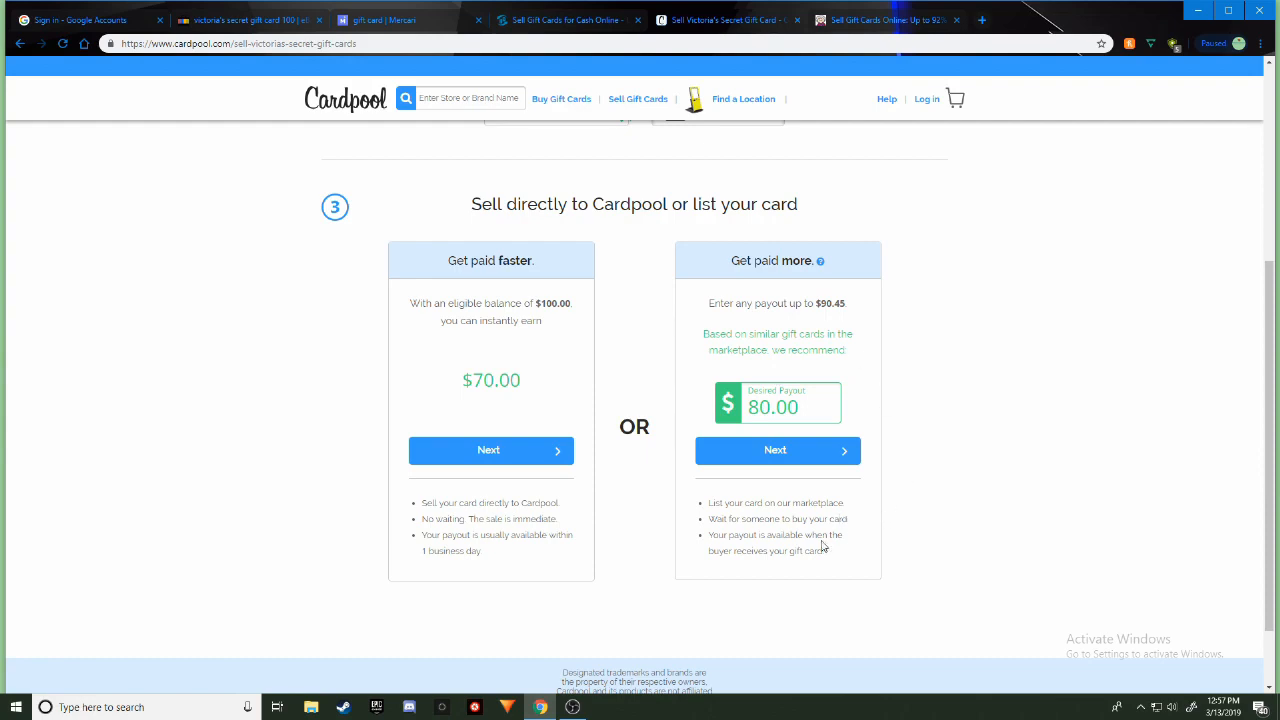
{"action": "mouse_move", "coordinate": [752, 540]}
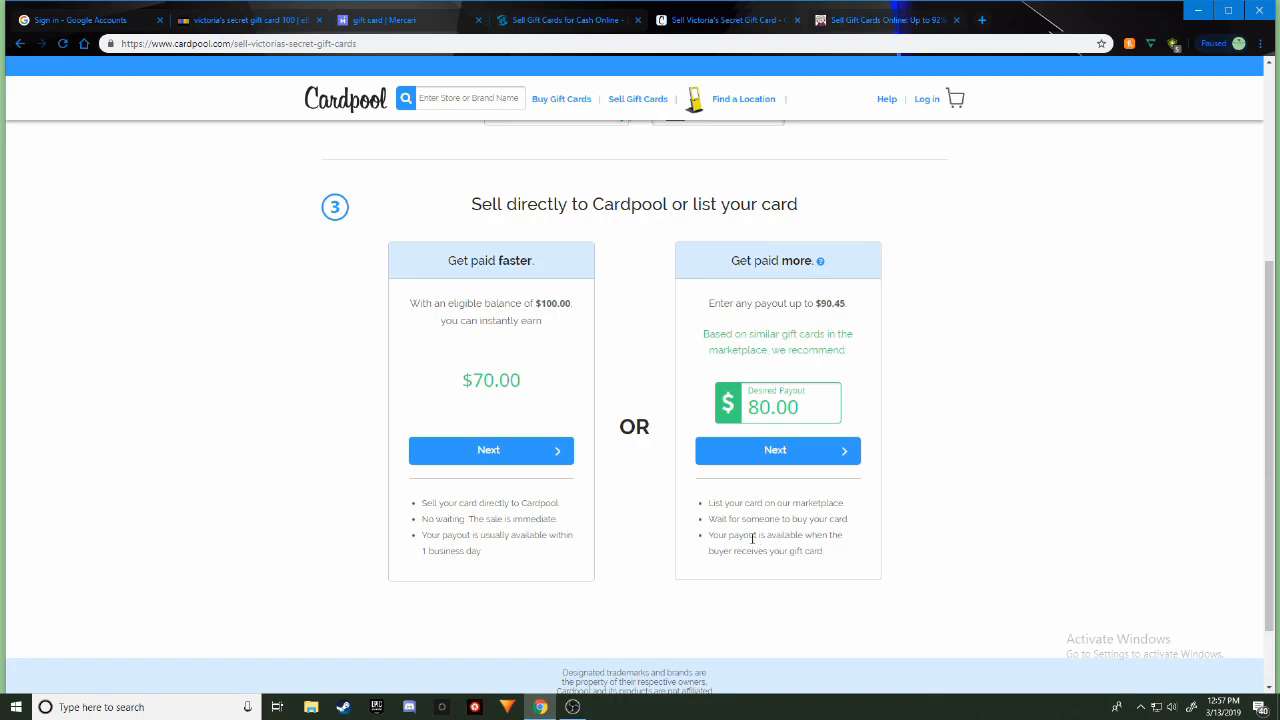
{"action": "mouse_move", "coordinate": [856, 352]}
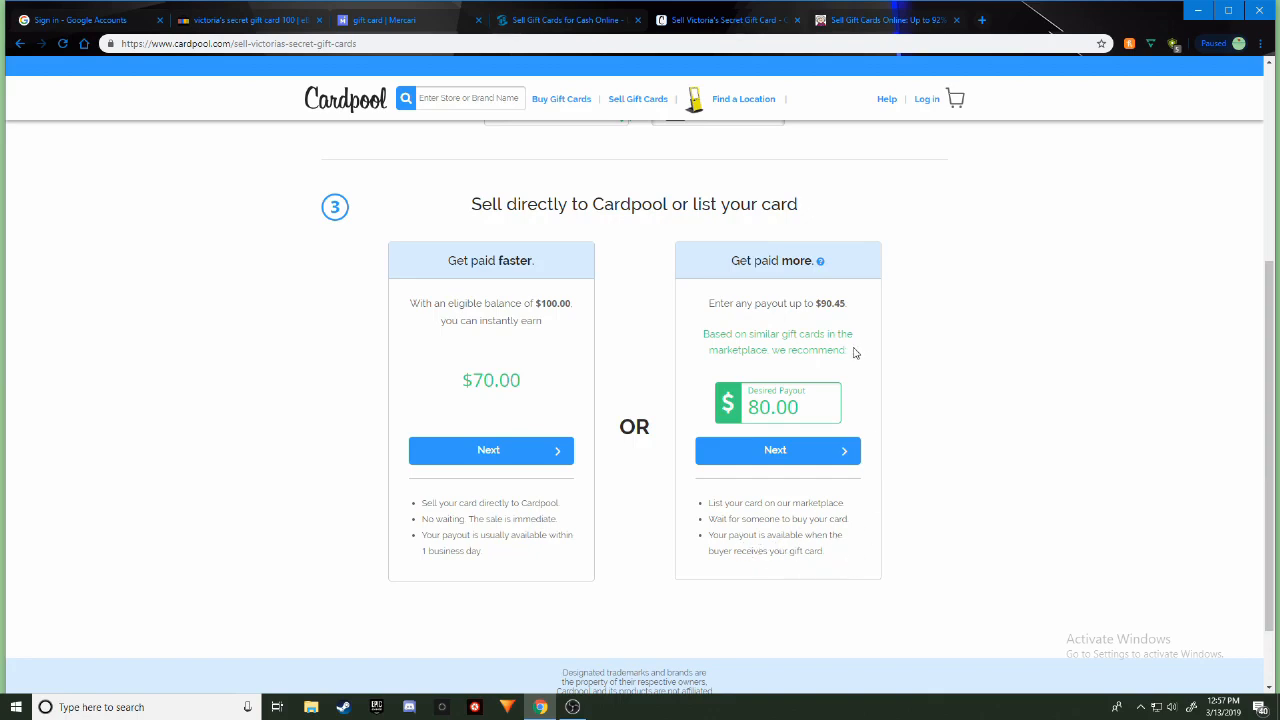
{"action": "mouse_move", "coordinate": [924, 396]}
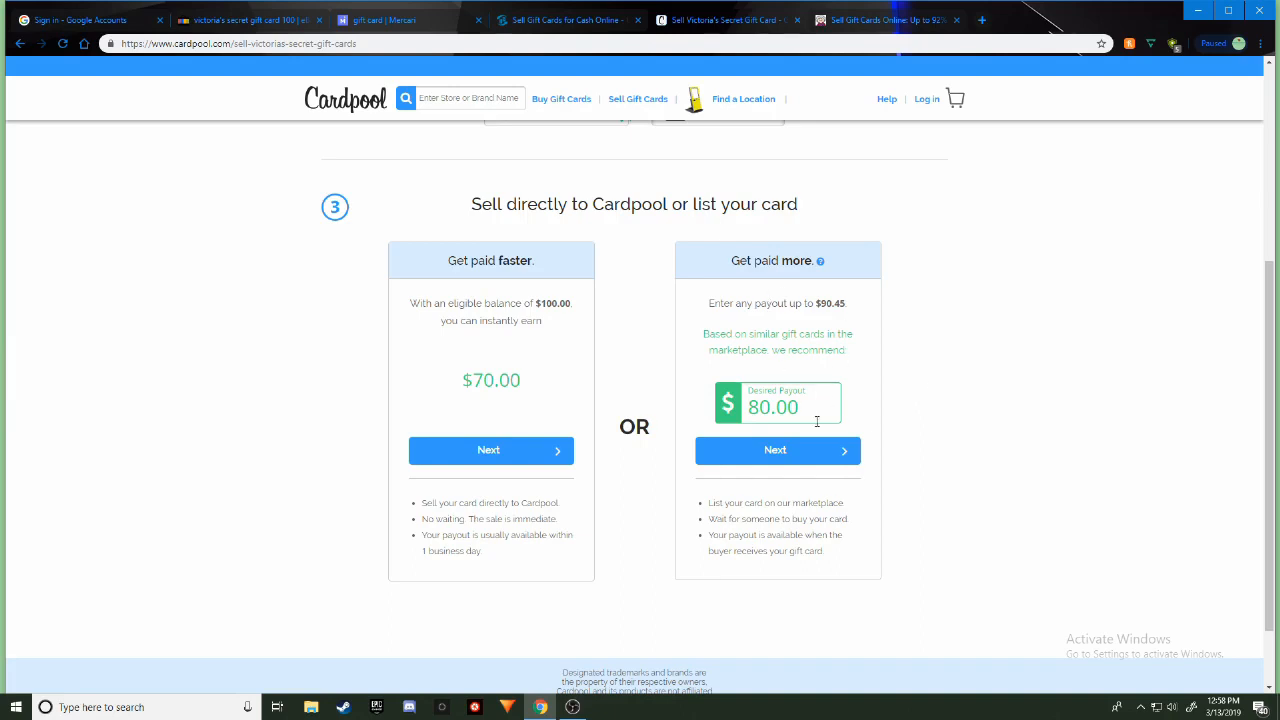
Replace the $80.00 desired payout with 105 and see the 'Oops! Incorrect amount' error
{"action": "triple_click", "coordinate": [772, 408]}
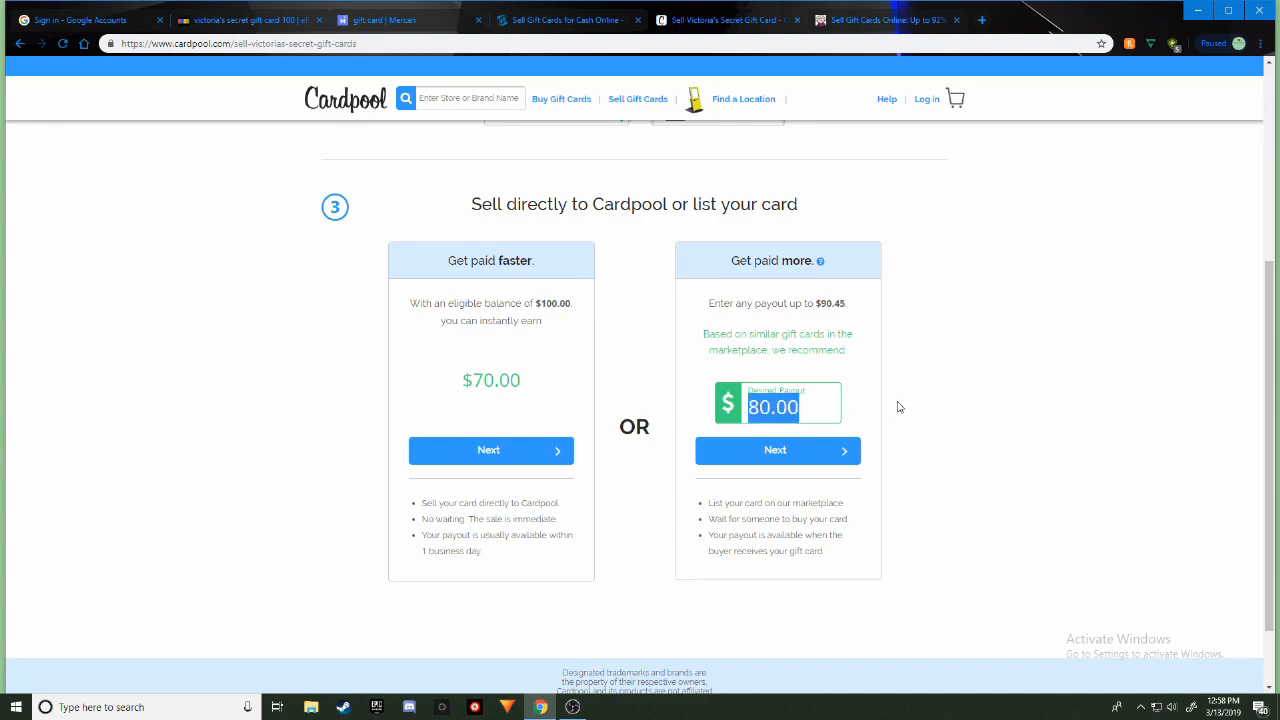
{"action": "type", "text": "105"}
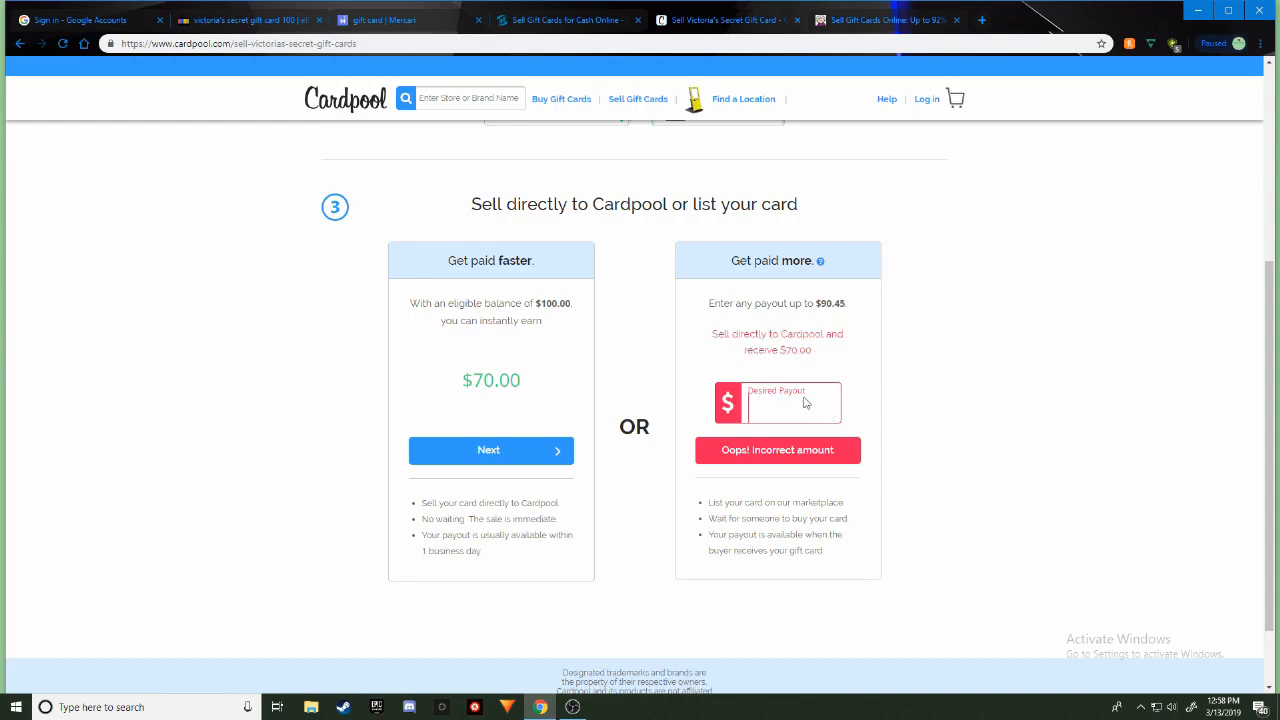
{"action": "mouse_move", "coordinate": [910, 414]}
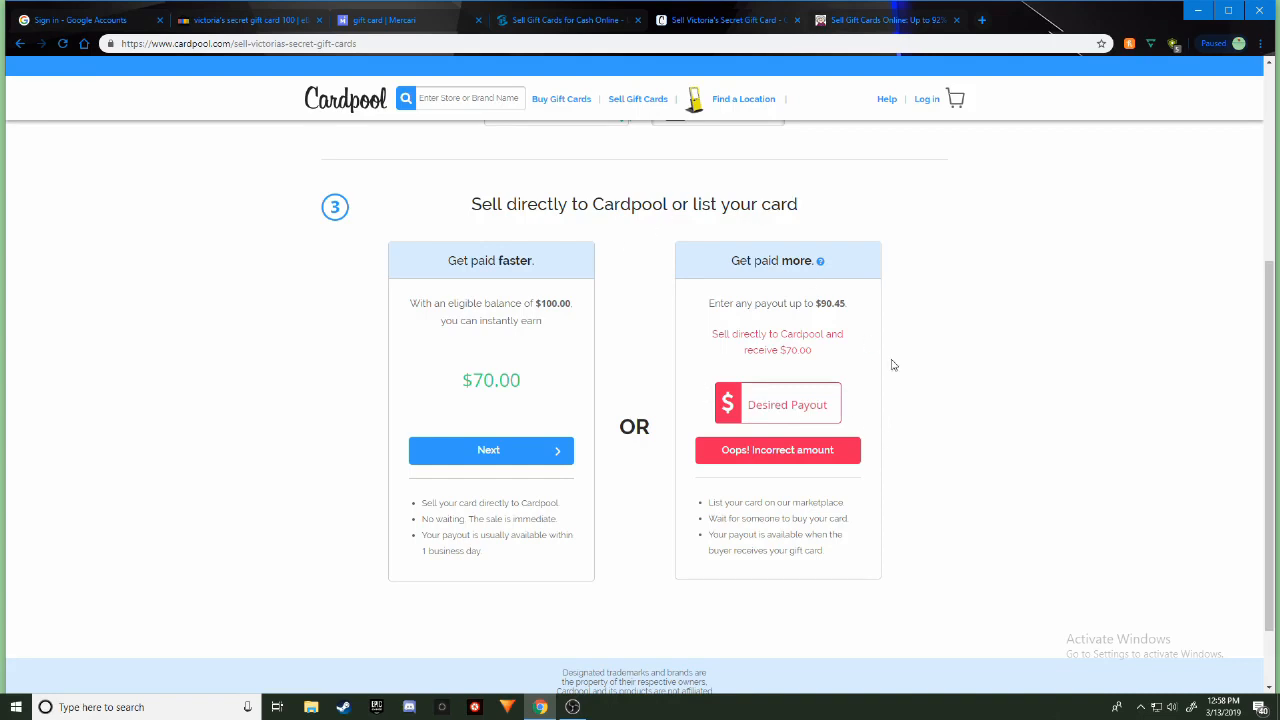
{"action": "scroll", "scroll_direction": "up", "scroll_amount": 3}
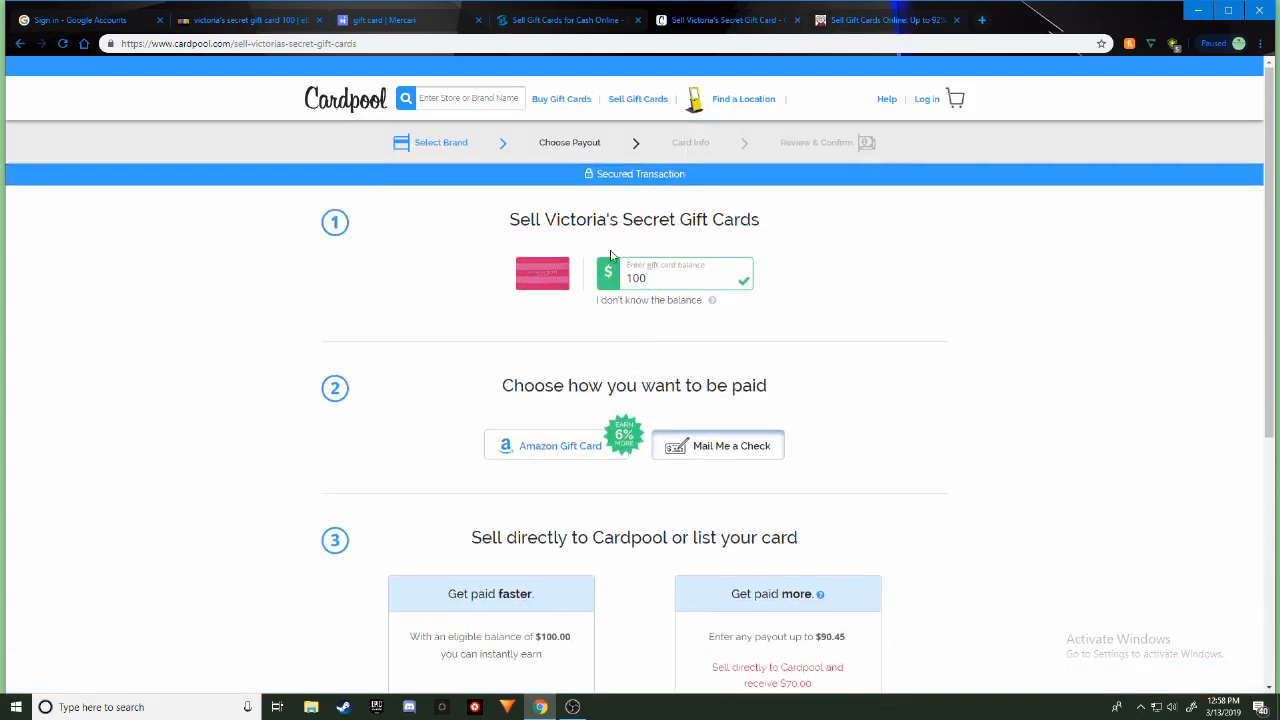
{"action": "scroll", "scroll_direction": "down", "scroll_amount": 3}
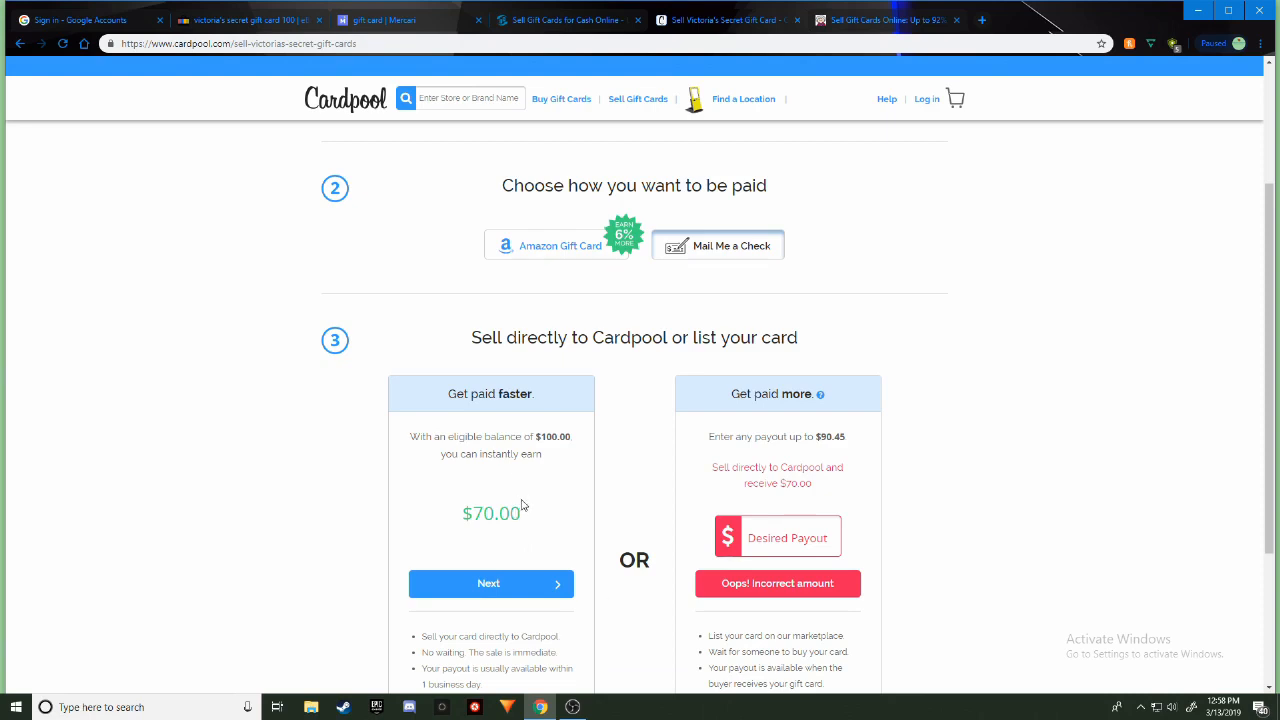
{"action": "mouse_move", "coordinate": [850, 448]}
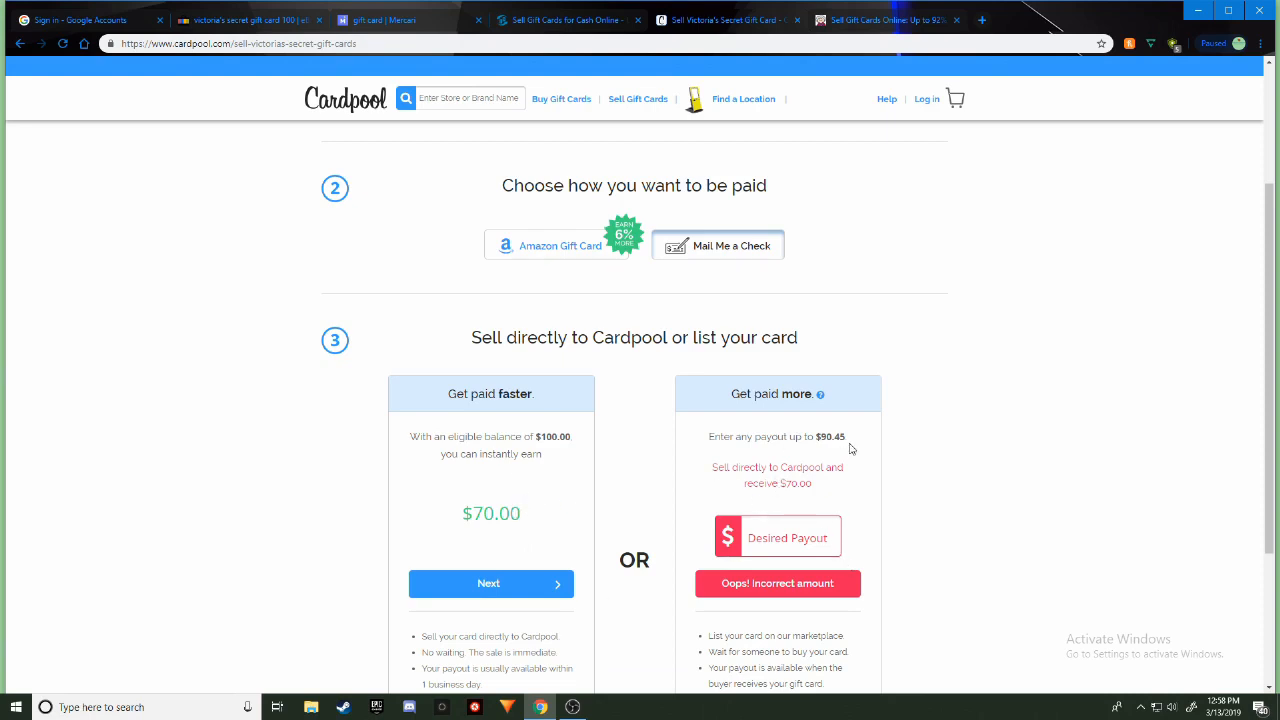
{"action": "mouse_move", "coordinate": [820, 392]}
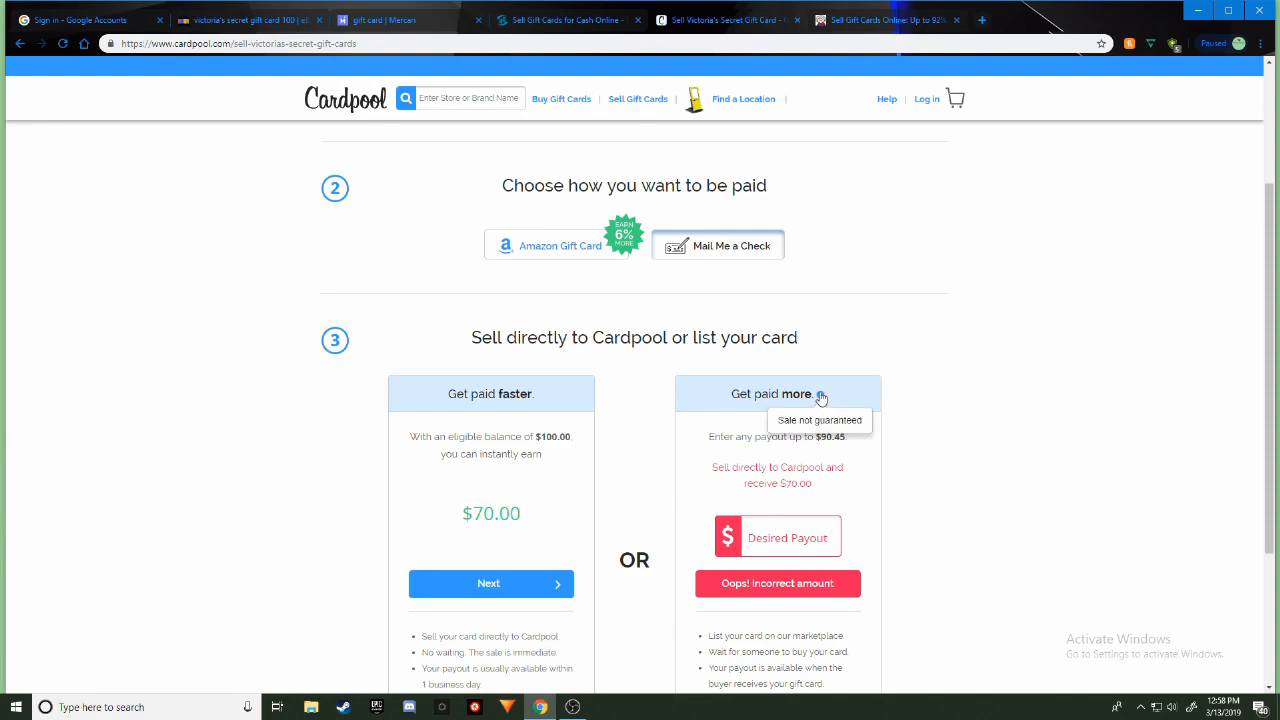
{"action": "scroll", "scroll_direction": "up", "scroll_amount": 3}
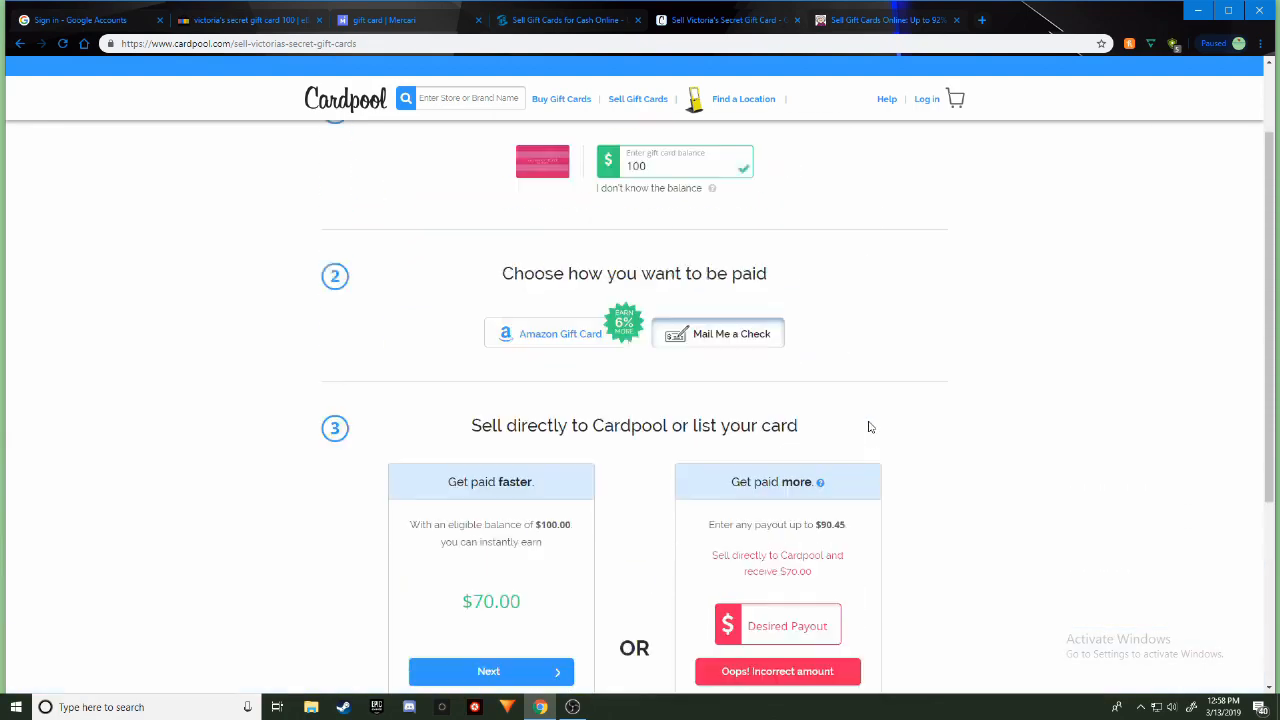
{"action": "scroll", "scroll_direction": "up", "scroll_amount": 3}
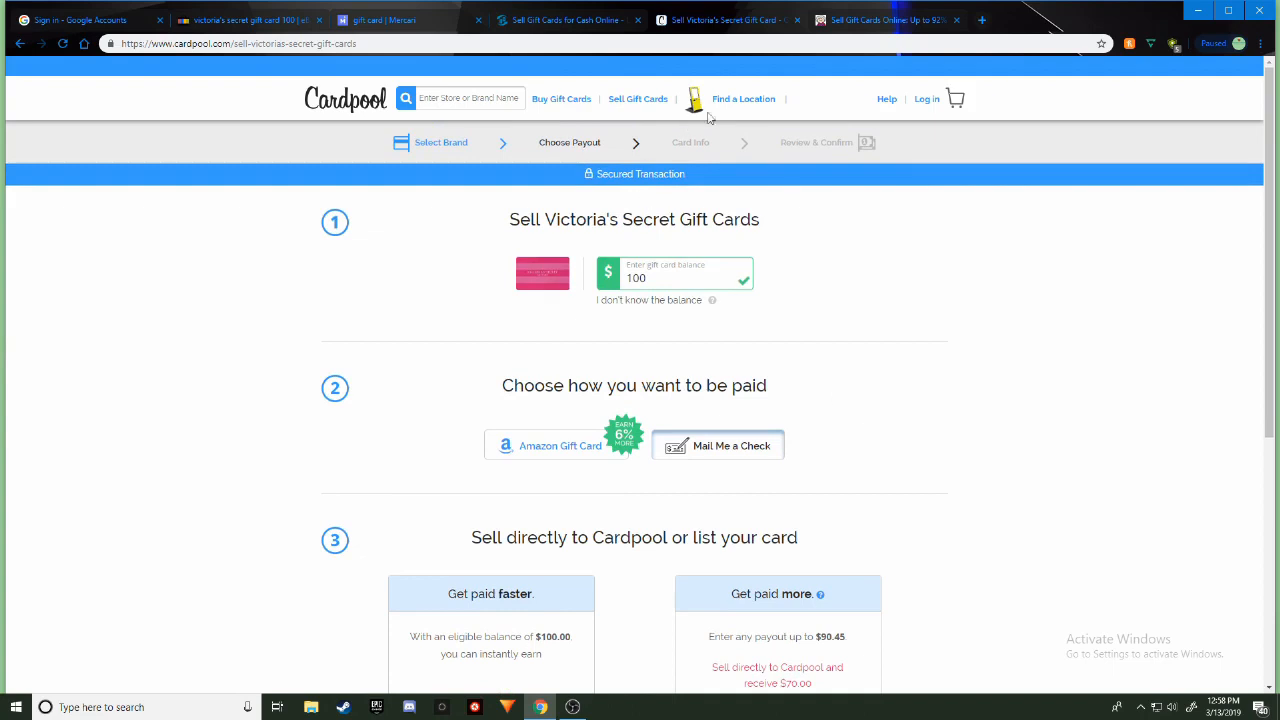
{"action": "mouse_move", "coordinate": [888, 100]}
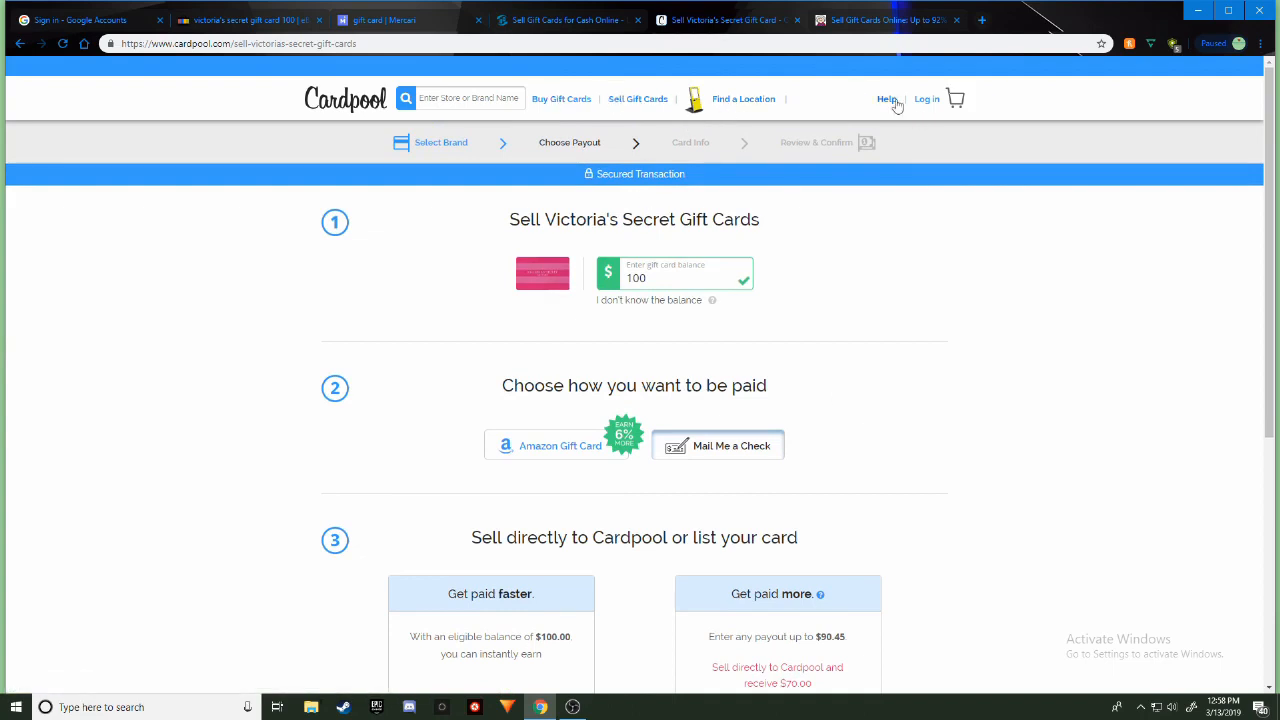
Review Cardpool's How It Works FAQ, including the 'What is Marketplace?' answer
{"action": "left_click", "coordinate": [888, 98]}
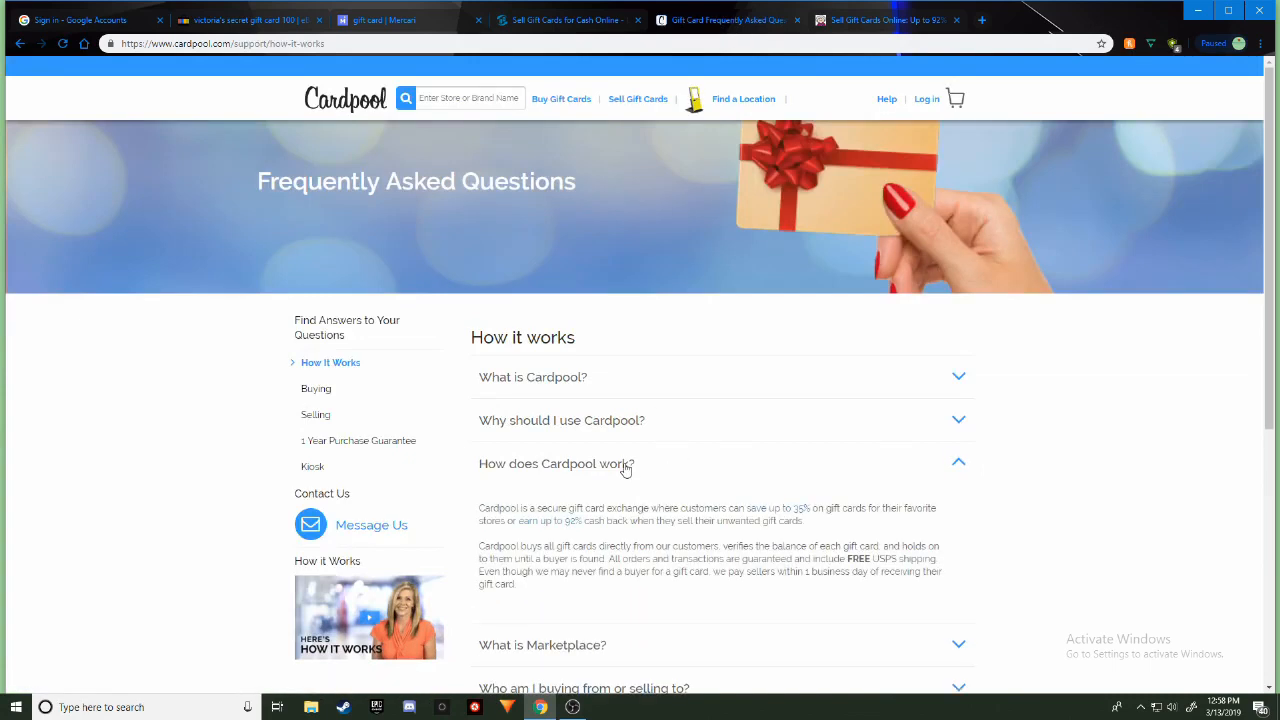
{"action": "mouse_move", "coordinate": [748, 576]}
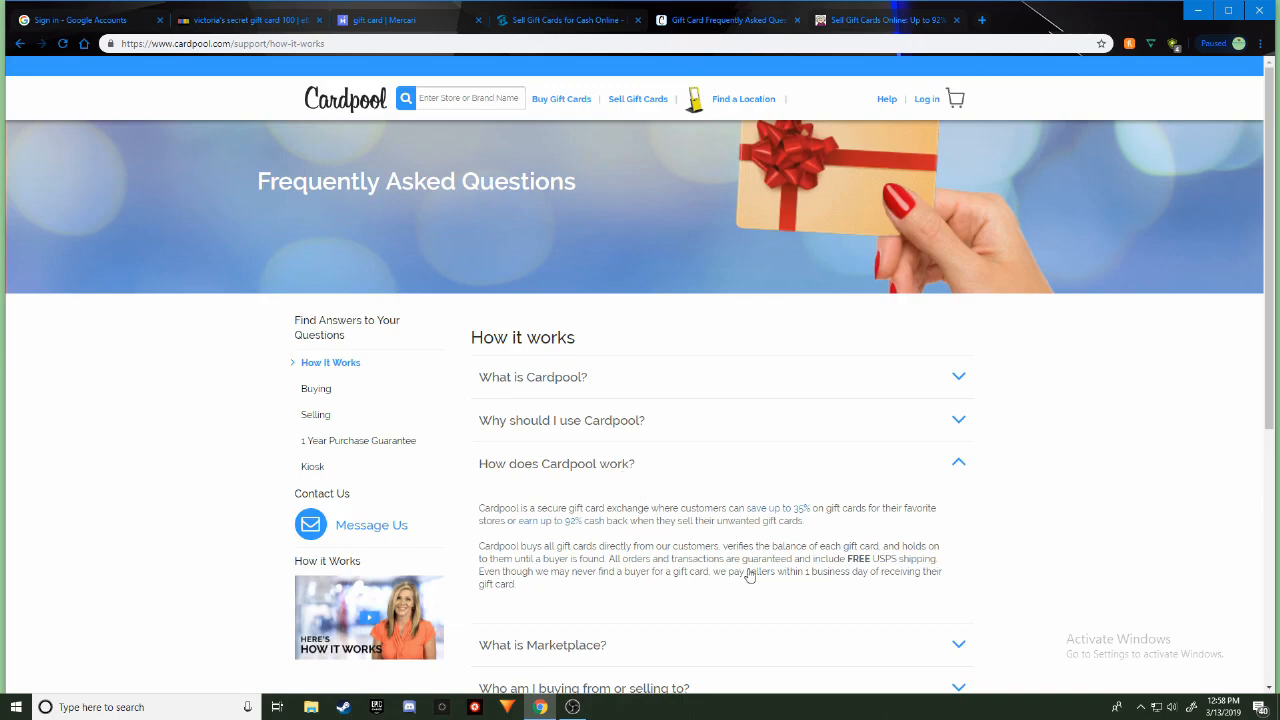
{"action": "mouse_move", "coordinate": [736, 576]}
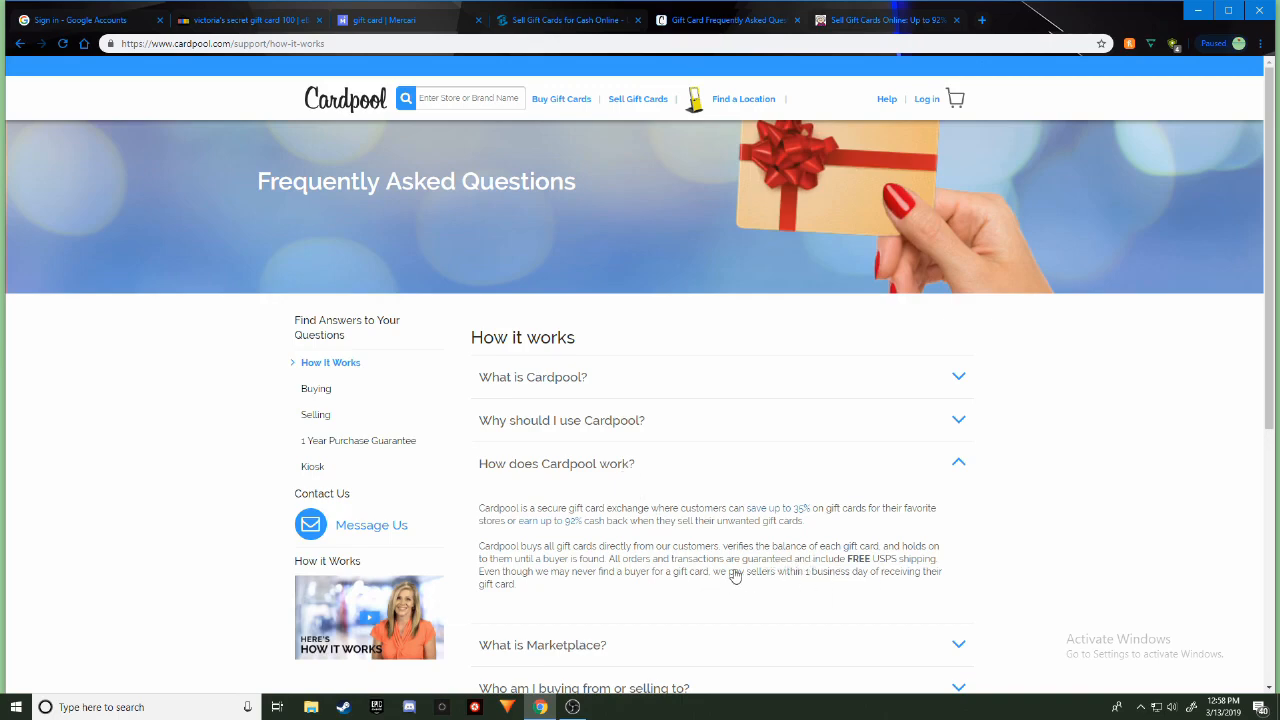
{"action": "mouse_move", "coordinate": [916, 572]}
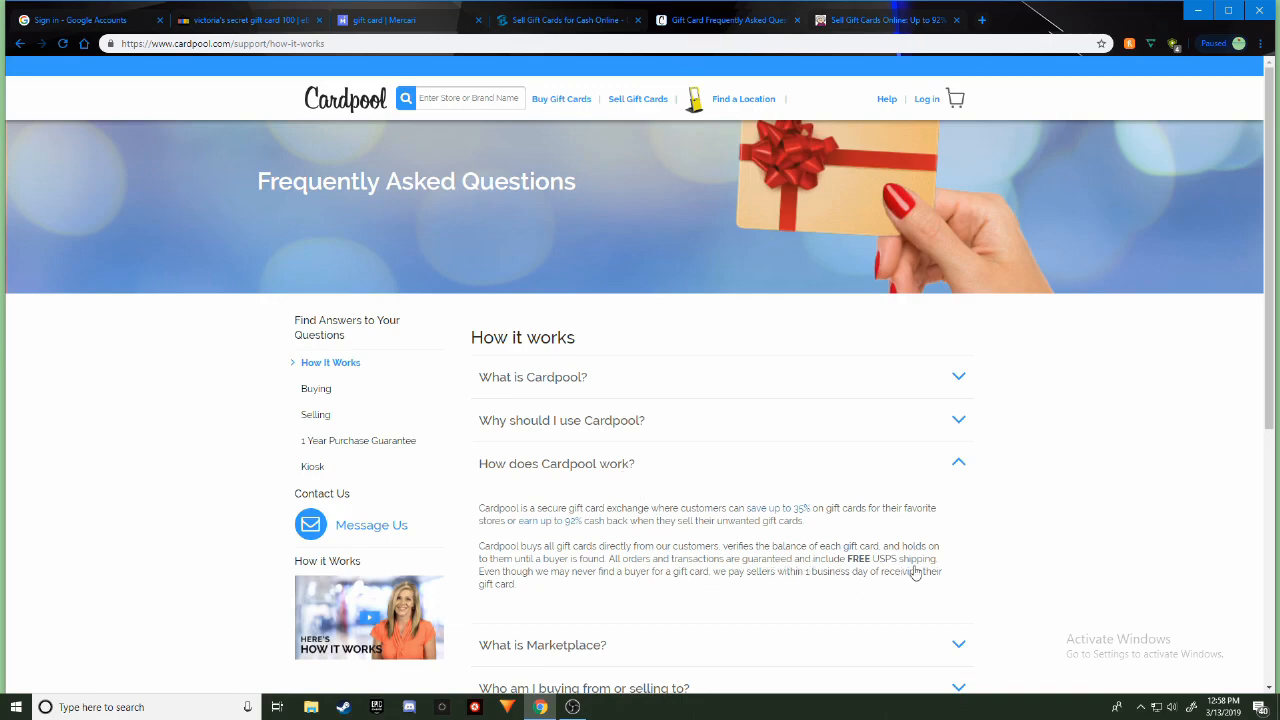
{"action": "mouse_move", "coordinate": [588, 580]}
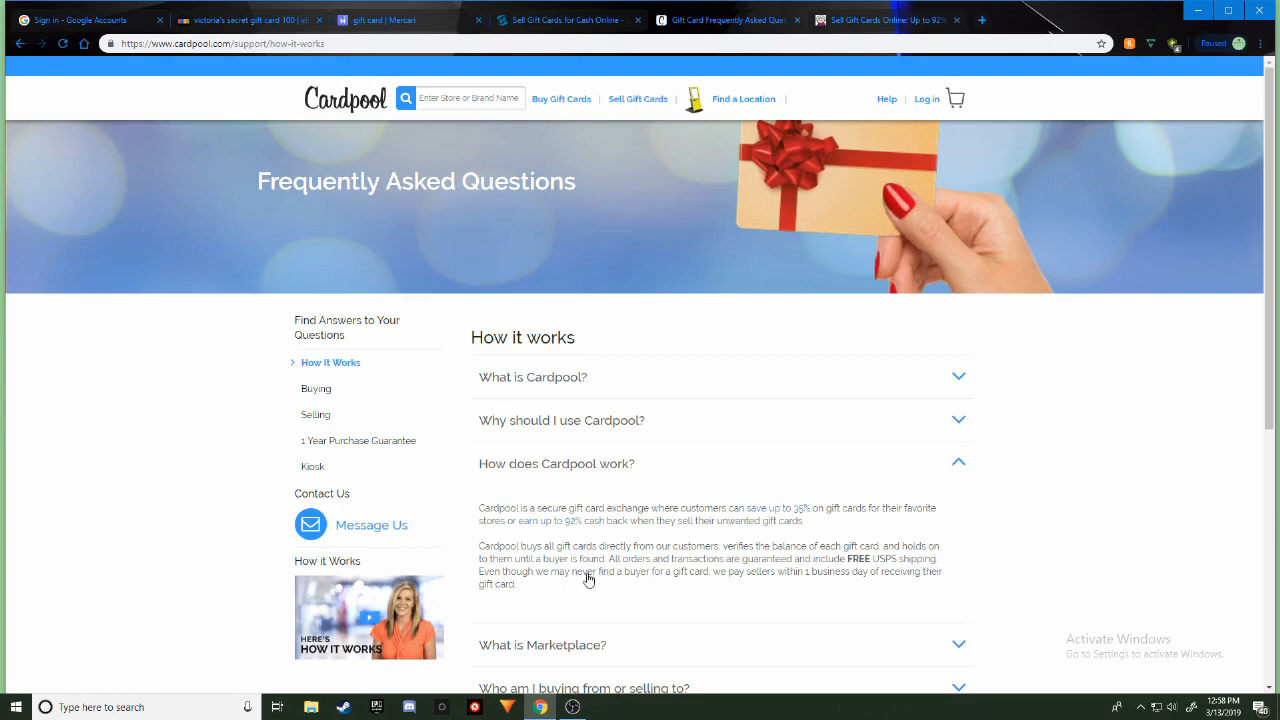
{"action": "scroll", "scroll_direction": "down", "scroll_amount": 3}
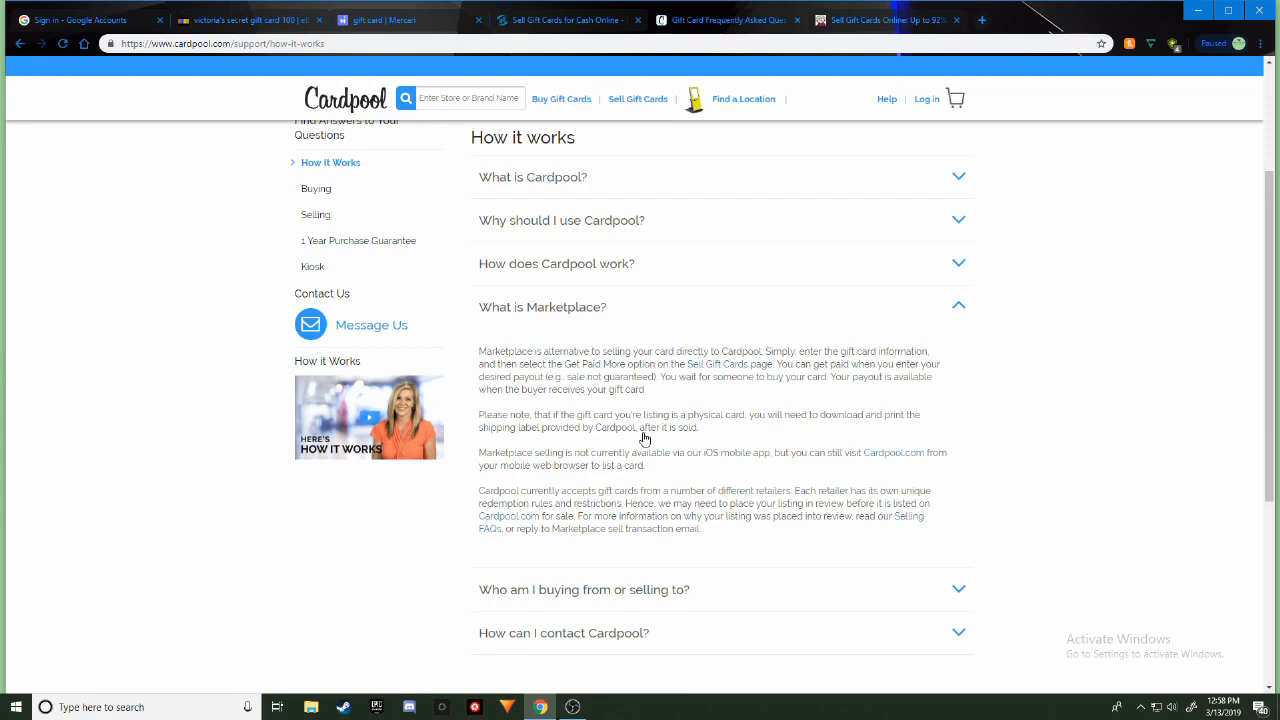
{"action": "mouse_move", "coordinate": [658, 390]}
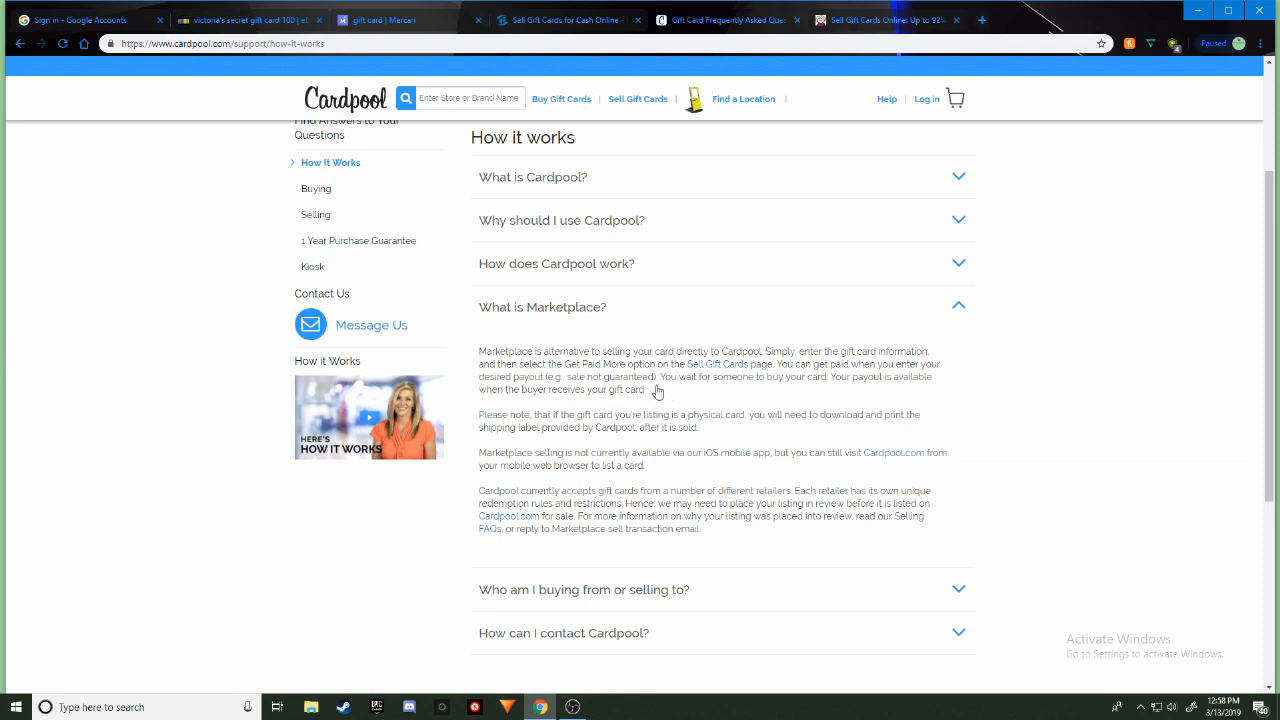
{"action": "mouse_move", "coordinate": [778, 436]}
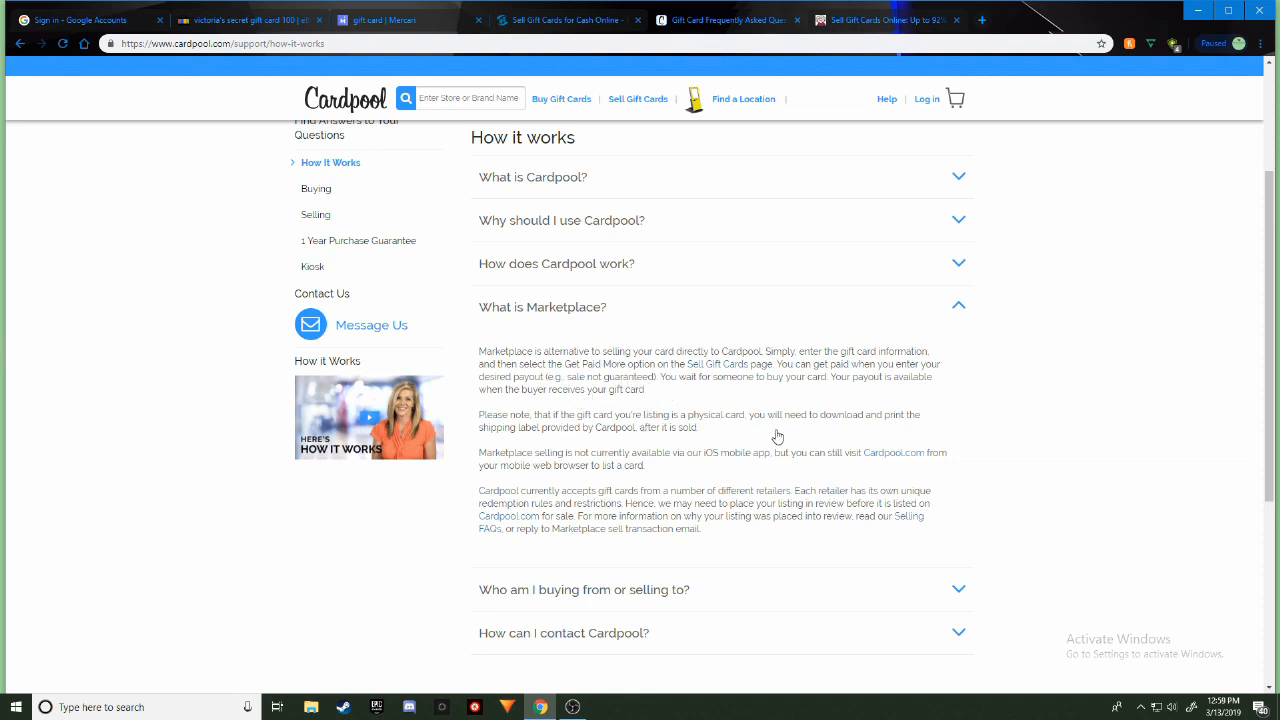
{"action": "mouse_move", "coordinate": [696, 444]}
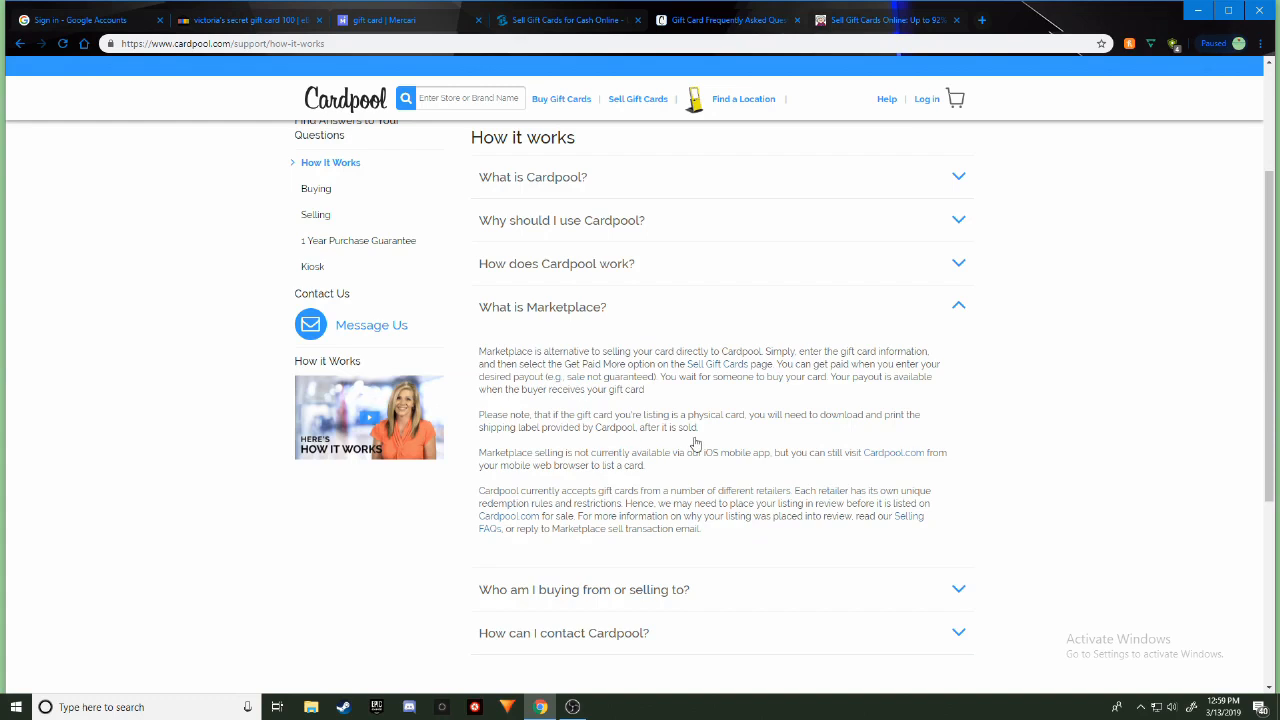
{"action": "mouse_move", "coordinate": [572, 472]}
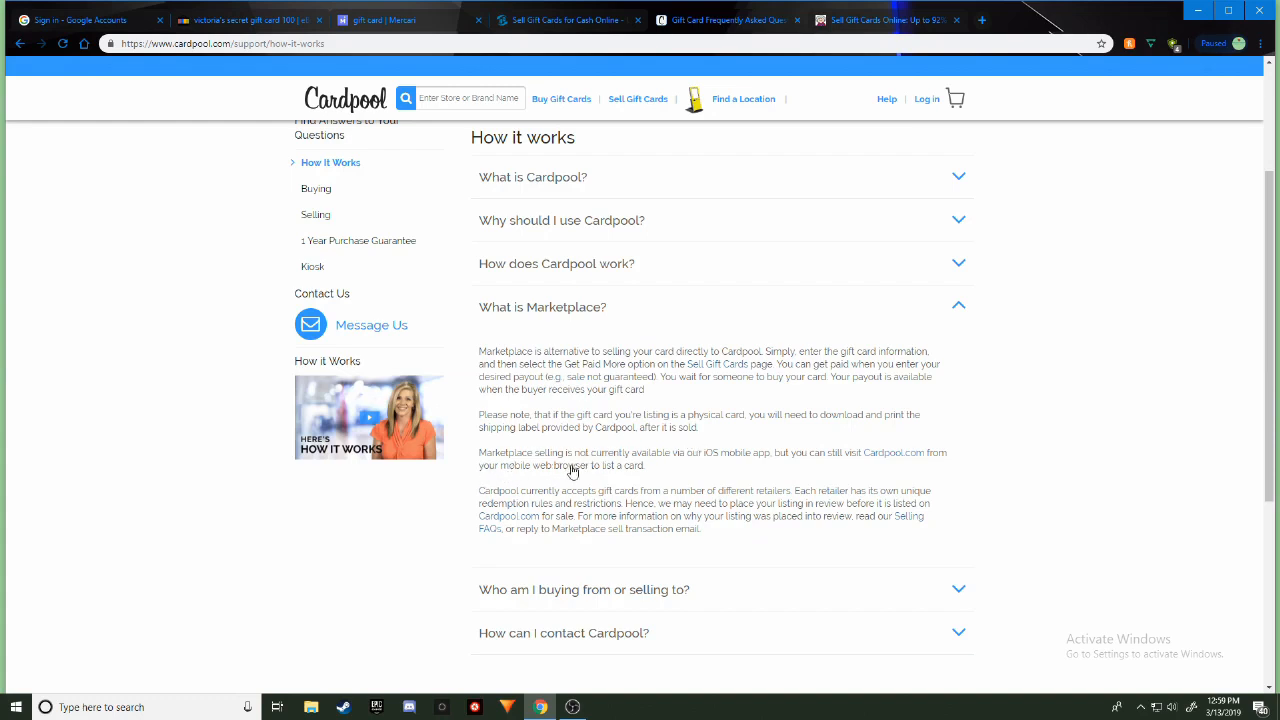
{"action": "mouse_move", "coordinate": [848, 474]}
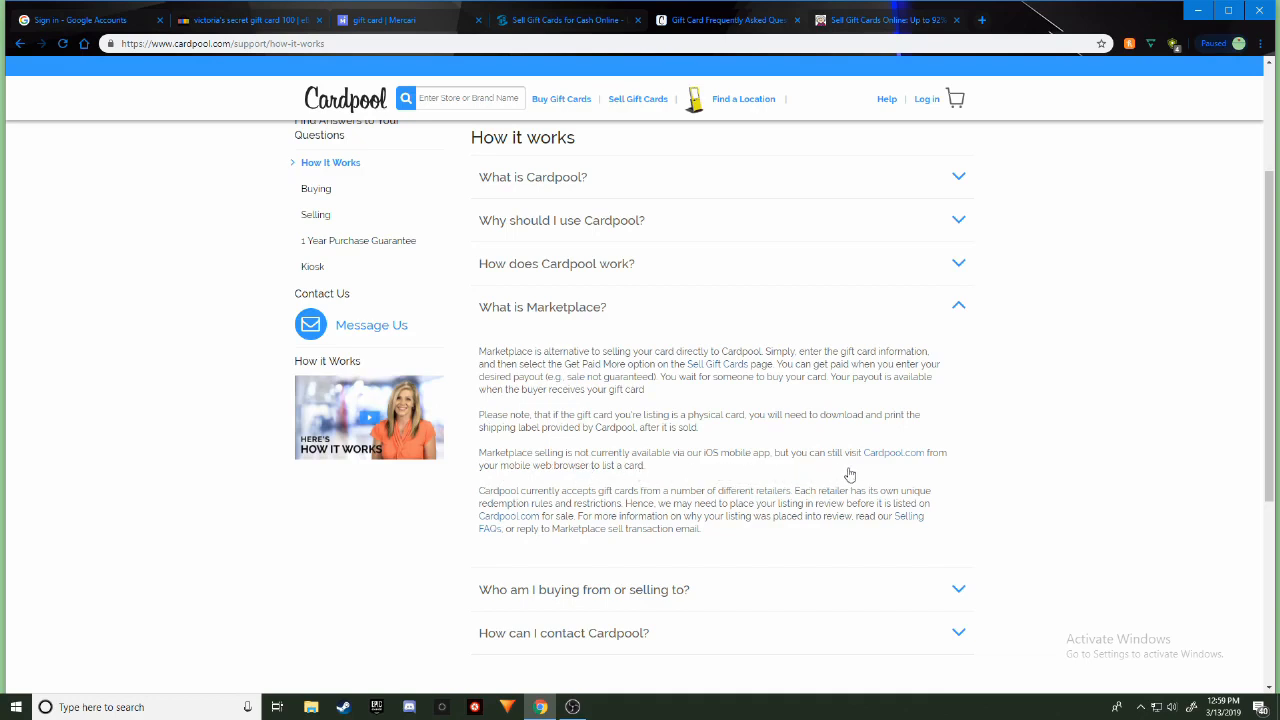
{"action": "mouse_move", "coordinate": [692, 482]}
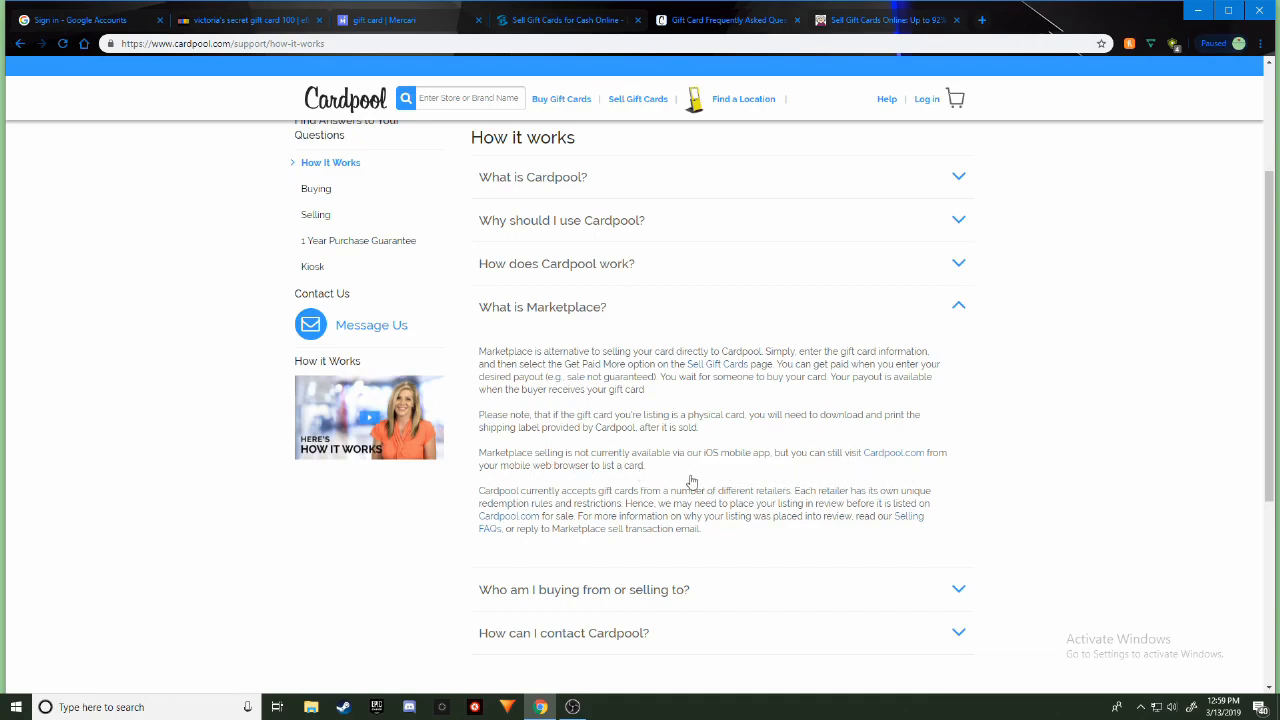
{"action": "mouse_move", "coordinate": [696, 470]}
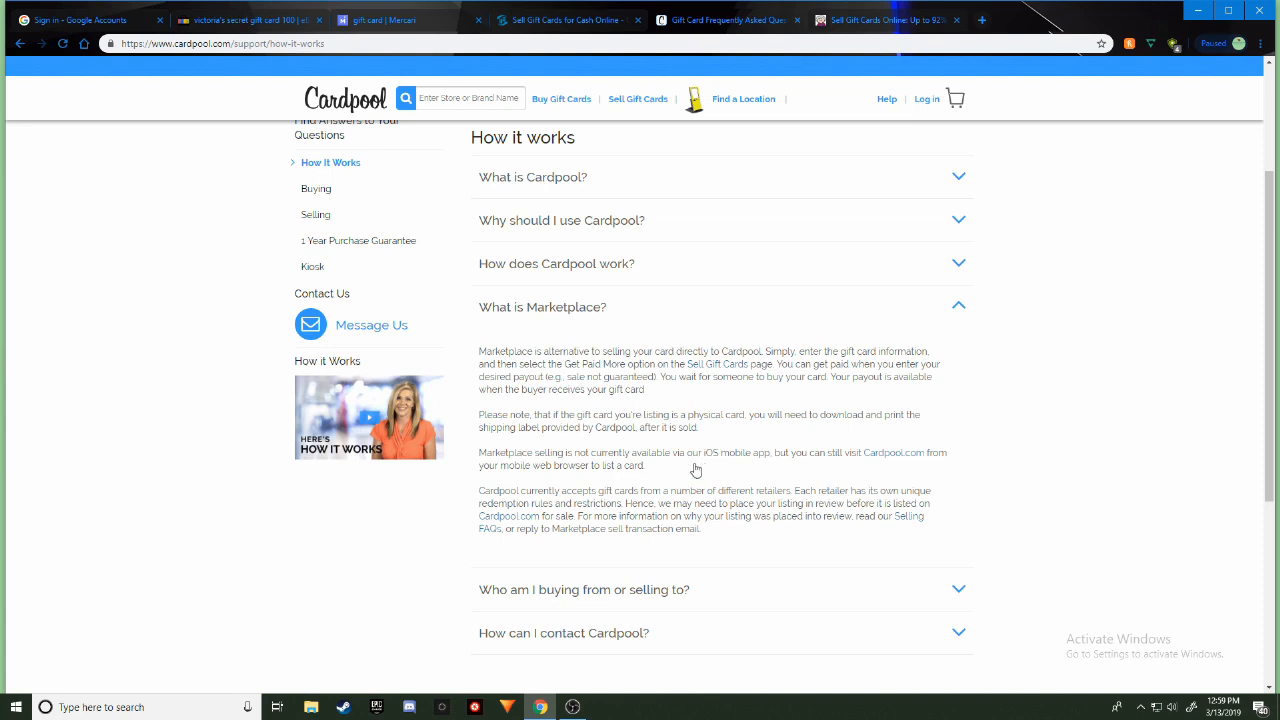
{"action": "mouse_move", "coordinate": [800, 504]}
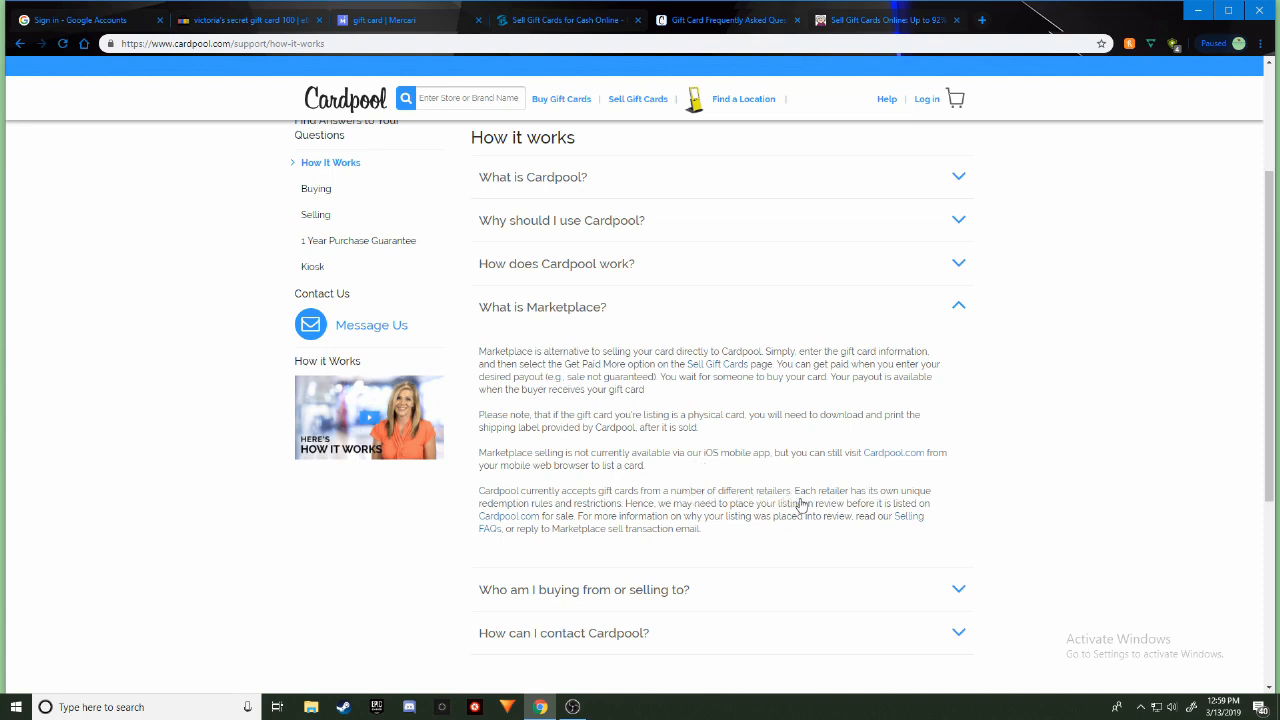
{"action": "mouse_move", "coordinate": [668, 524]}
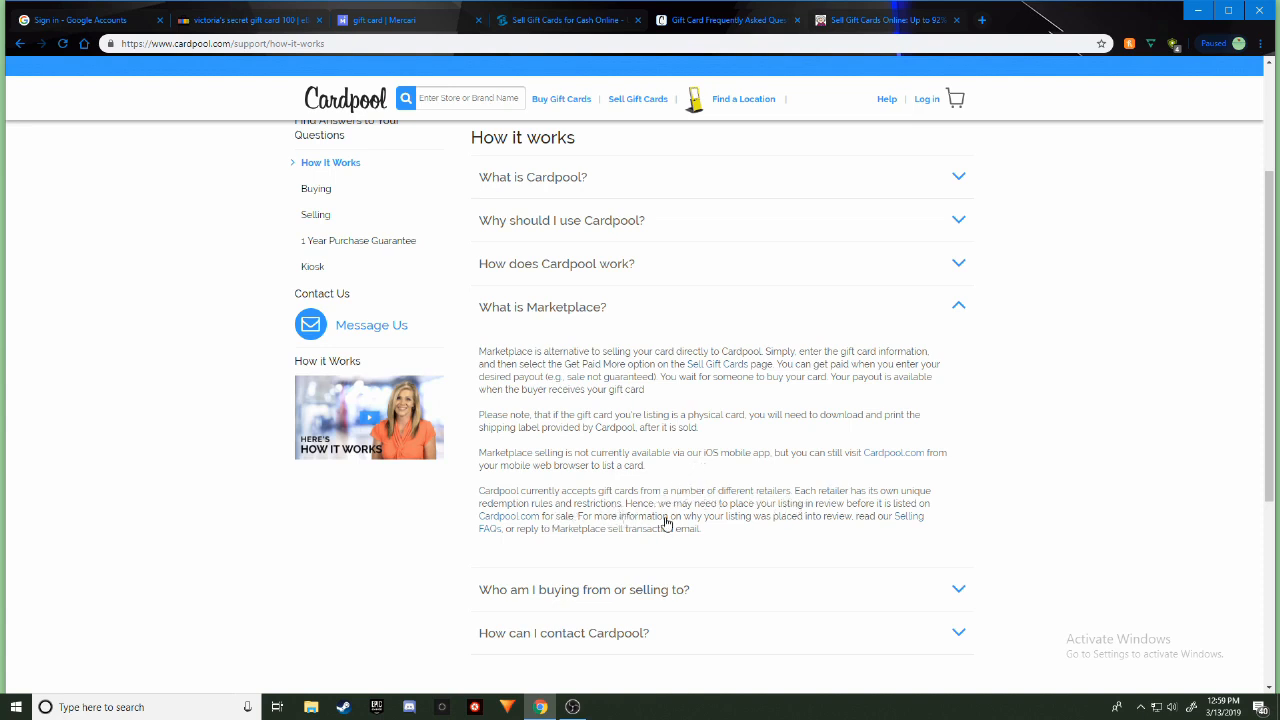
{"action": "mouse_move", "coordinate": [712, 508]}
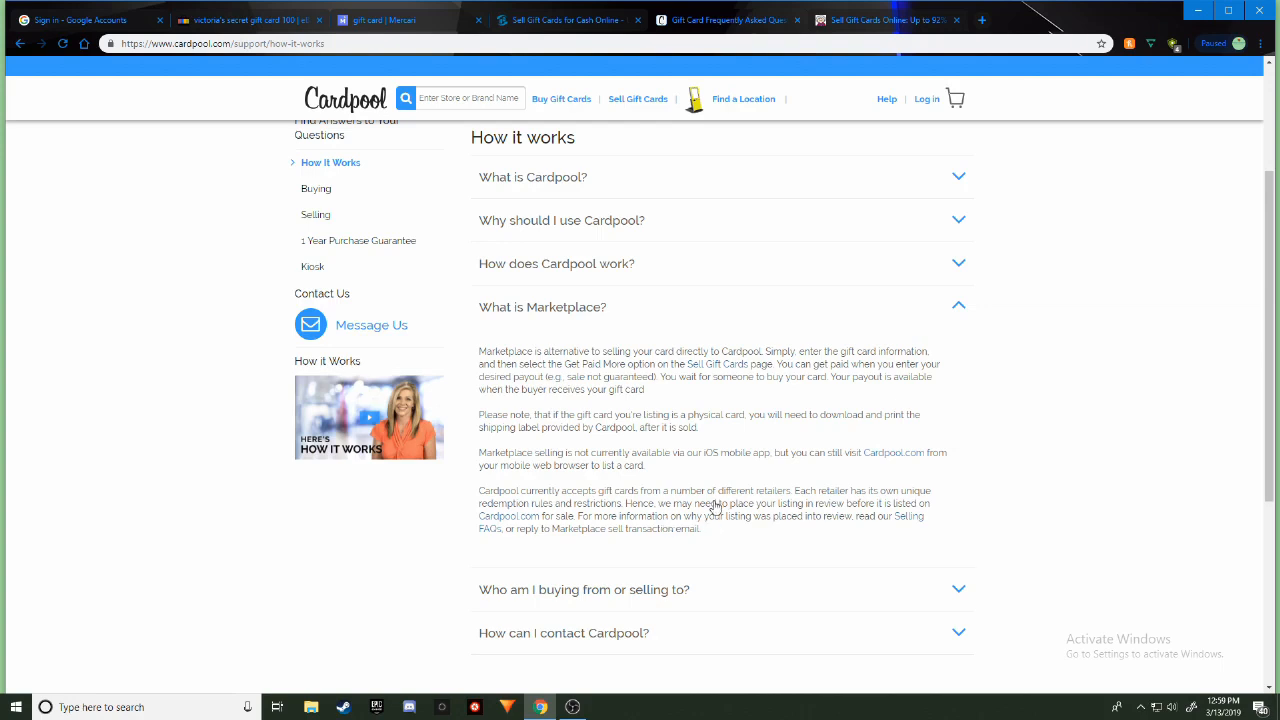
{"action": "mouse_move", "coordinate": [676, 440]}
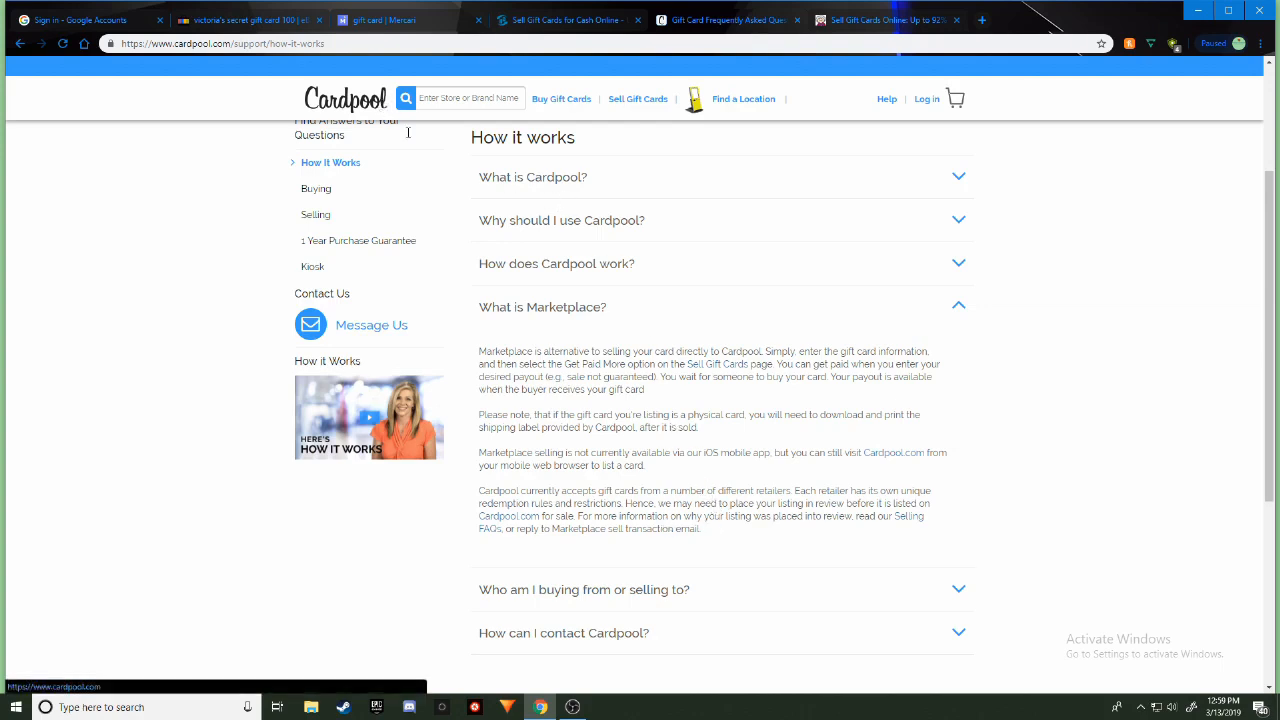
{"action": "mouse_move", "coordinate": [752, 428]}
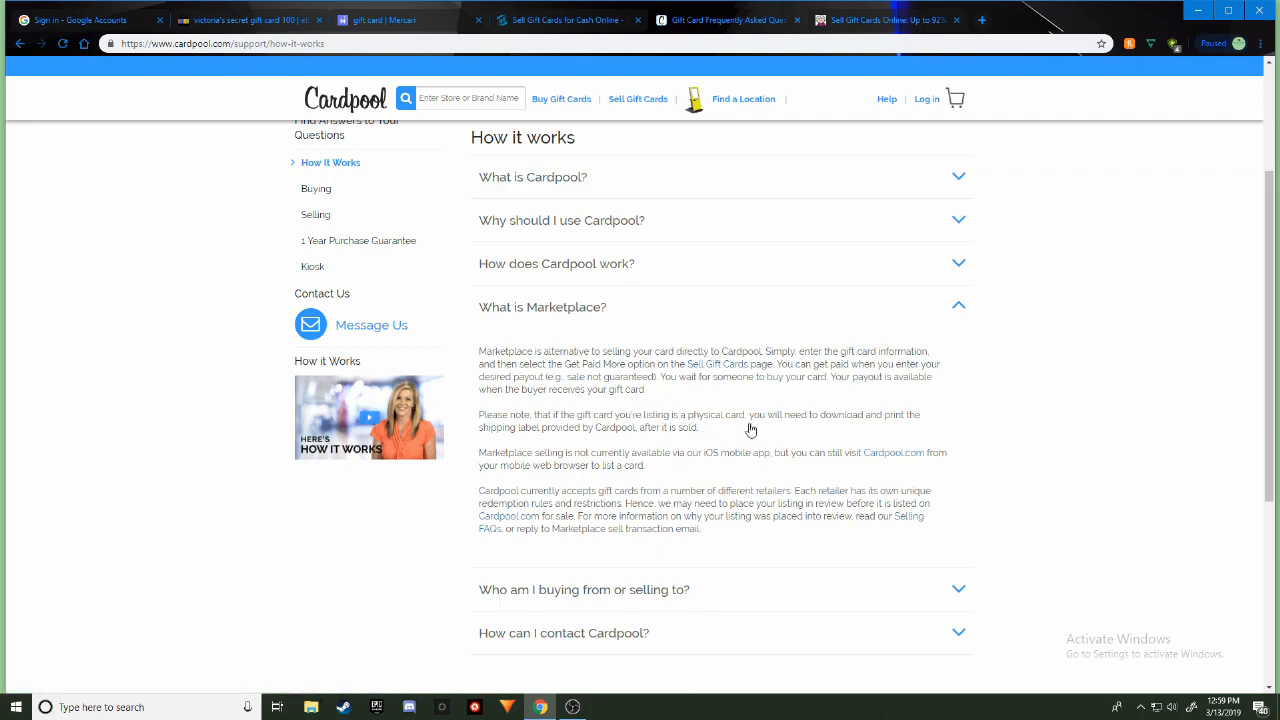
{"action": "mouse_move", "coordinate": [752, 428]}
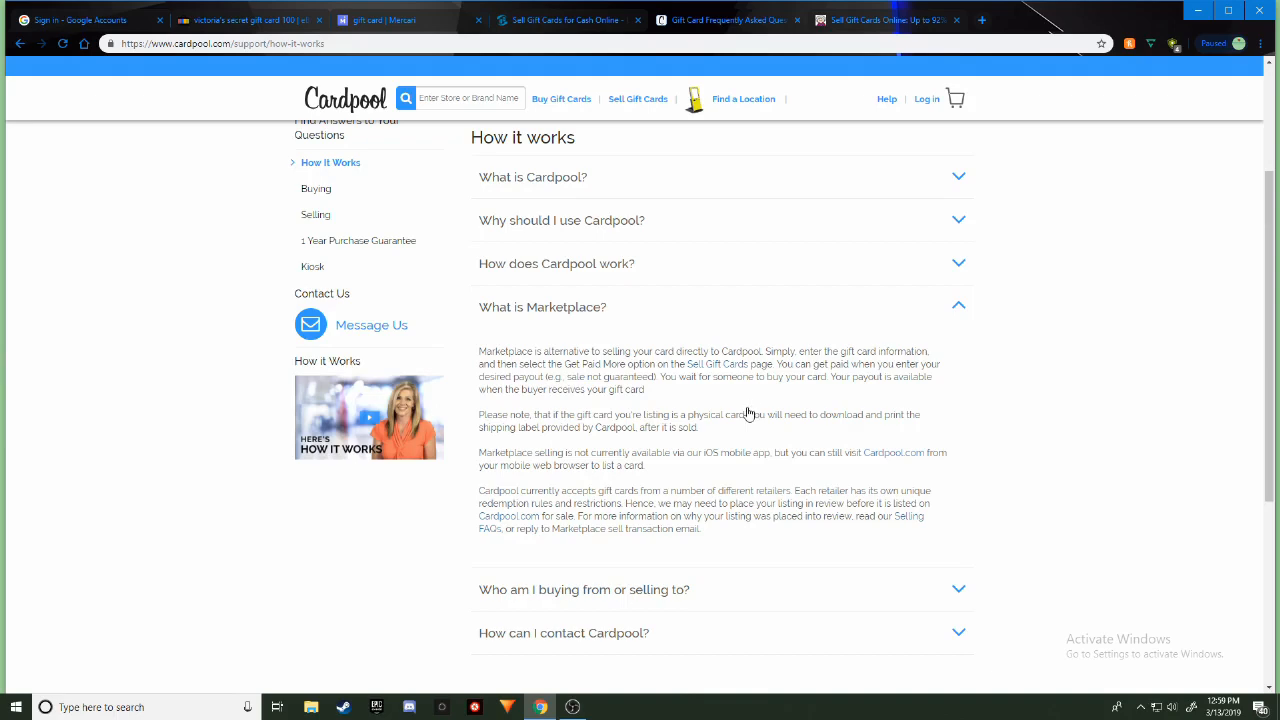
{"action": "scroll", "scroll_direction": "up", "scroll_amount": 3}
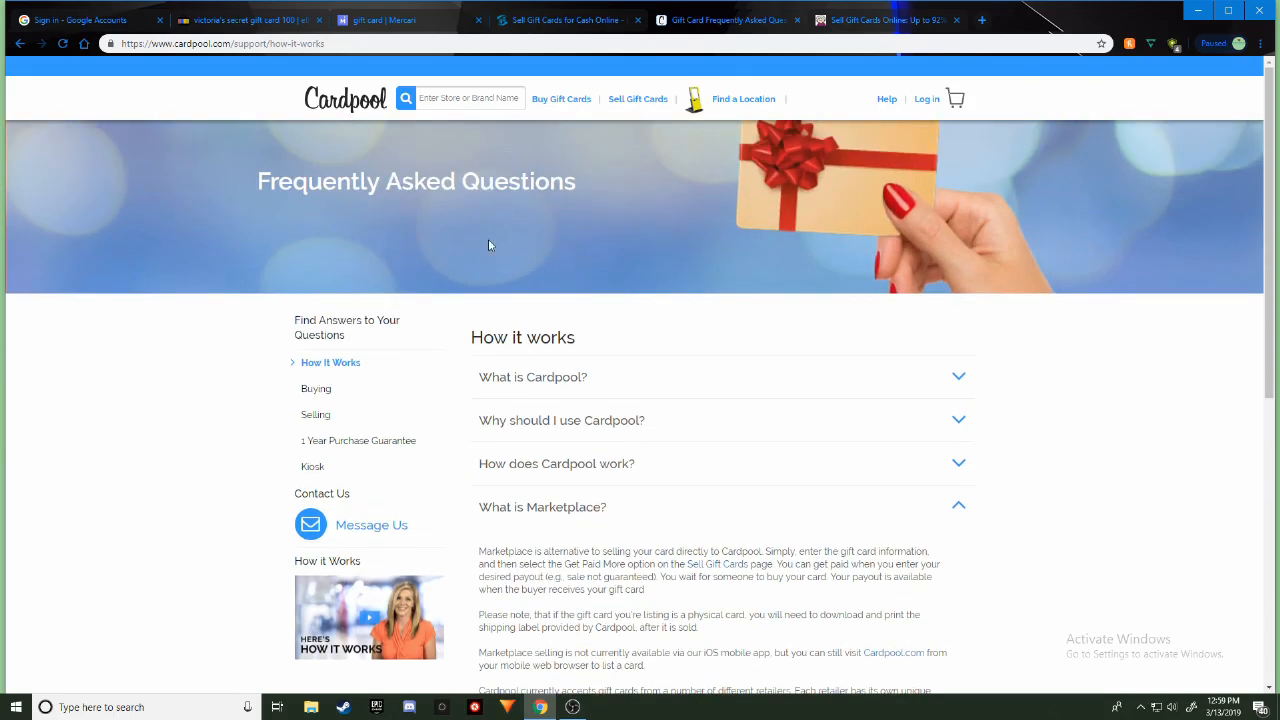
{"action": "mouse_move", "coordinate": [750, 290]}
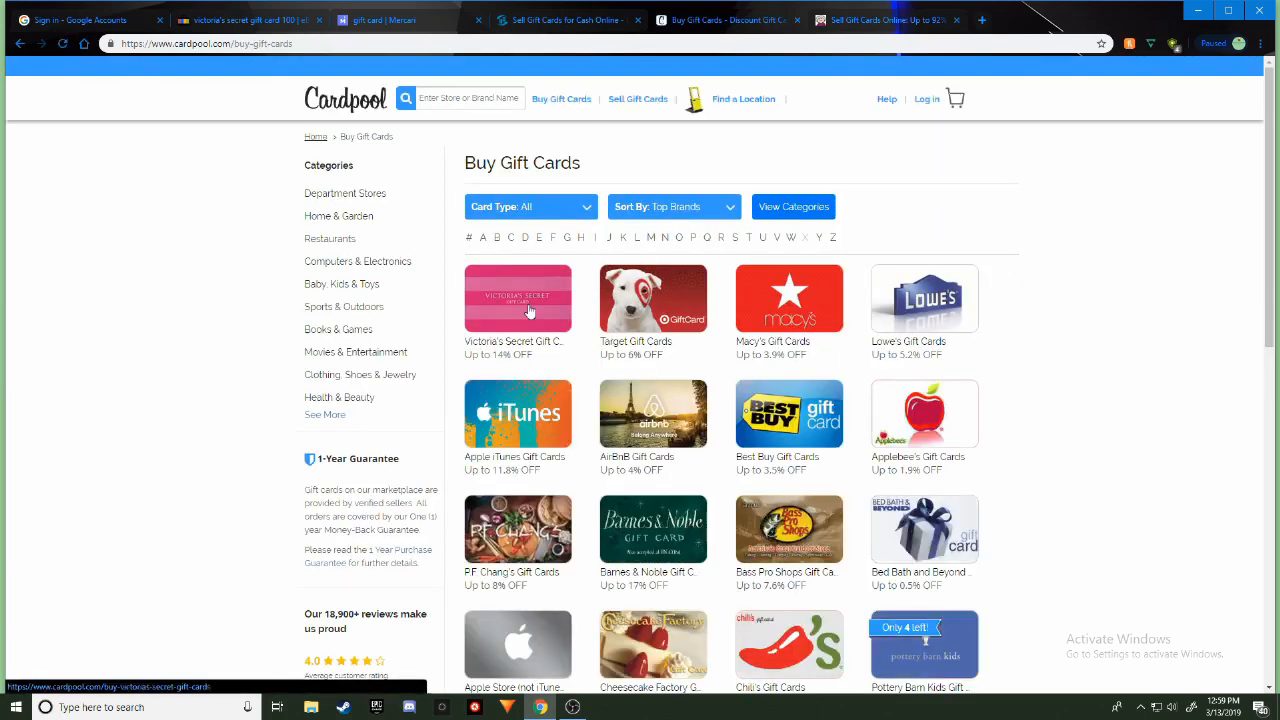
Review Cardpool's Victoria's Secret listings, e.g. $259.00 value for $175.67 at 12.1% off
{"action": "left_click", "coordinate": [518, 296]}
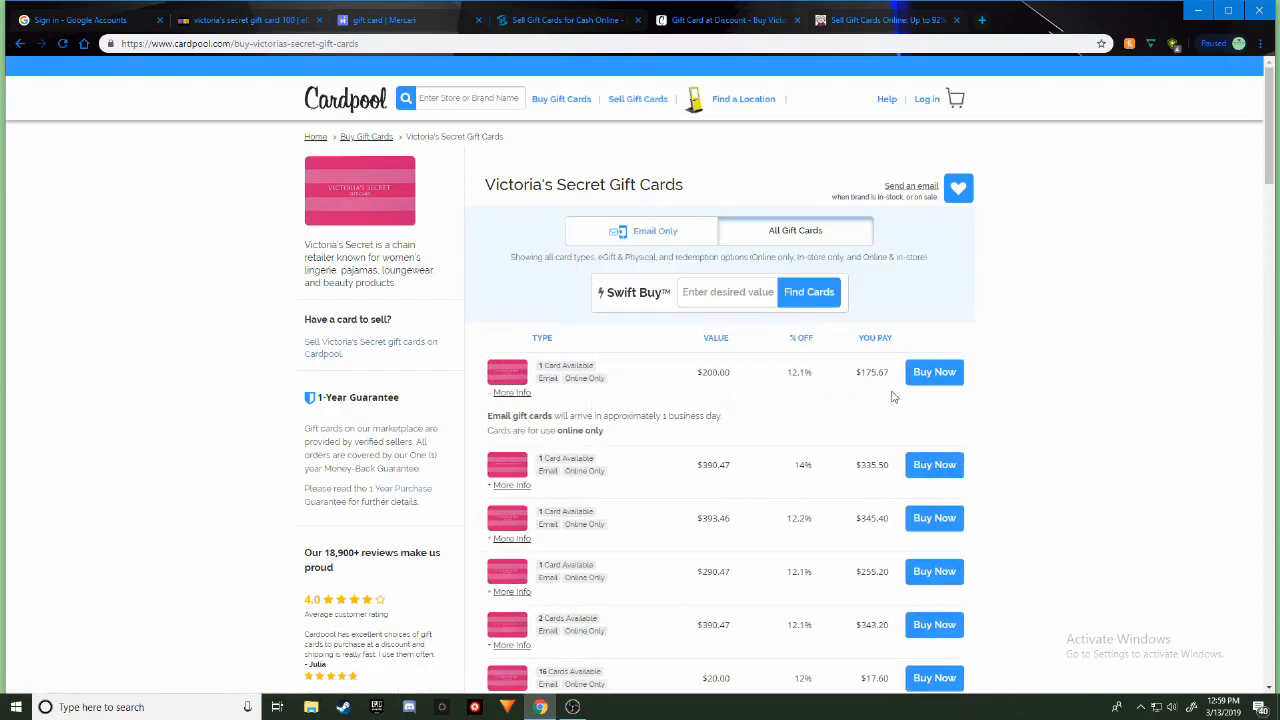
{"action": "mouse_move", "coordinate": [824, 452]}
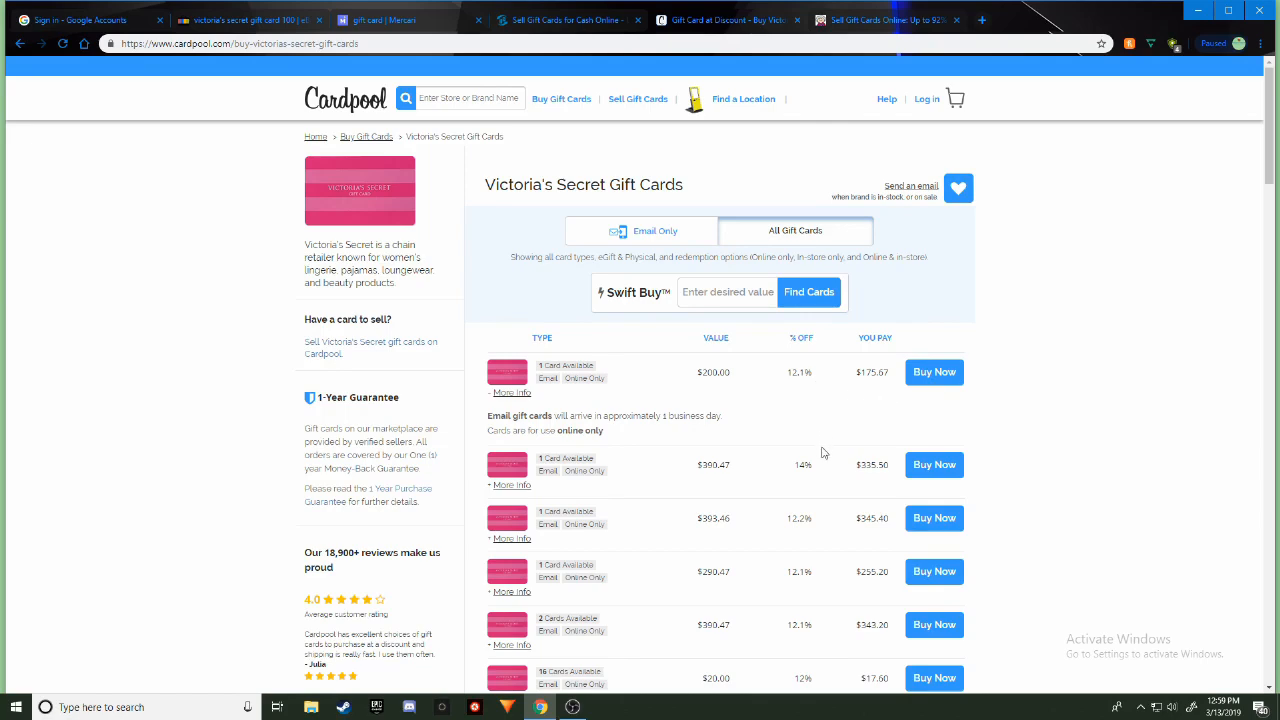
{"action": "mouse_move", "coordinate": [616, 370]}
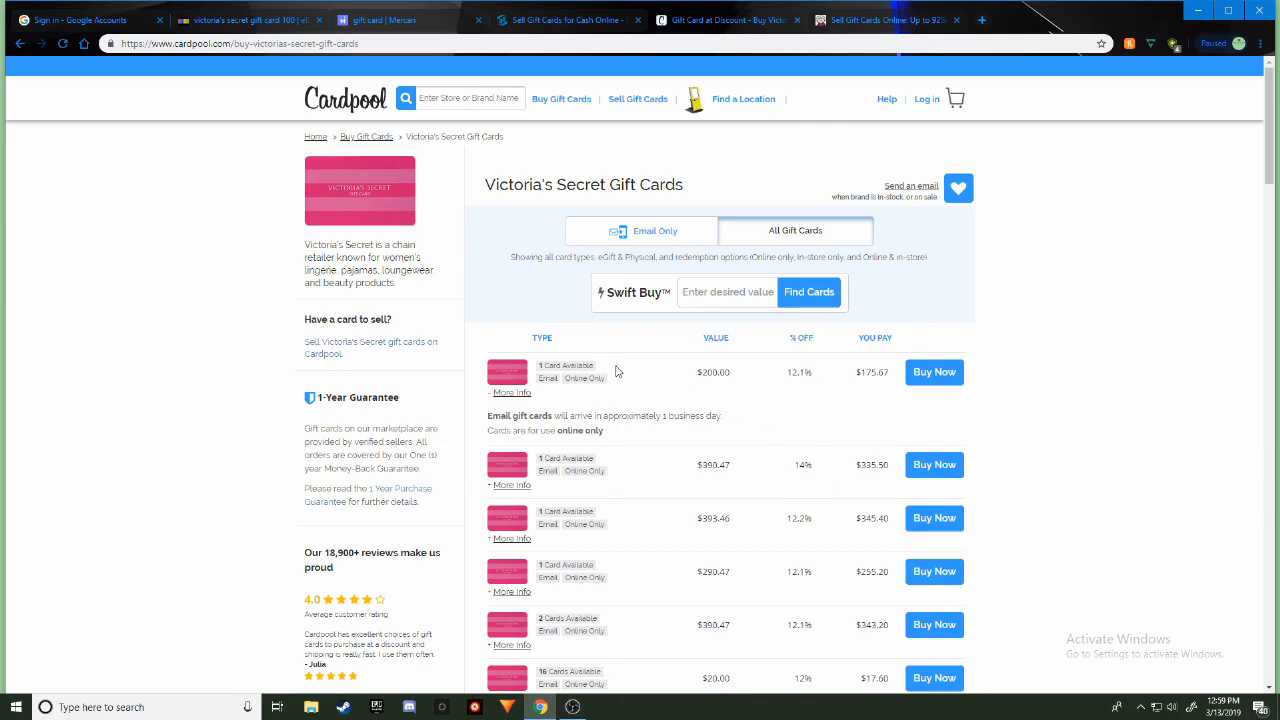
{"action": "scroll", "scroll_direction": "down", "scroll_amount": 3}
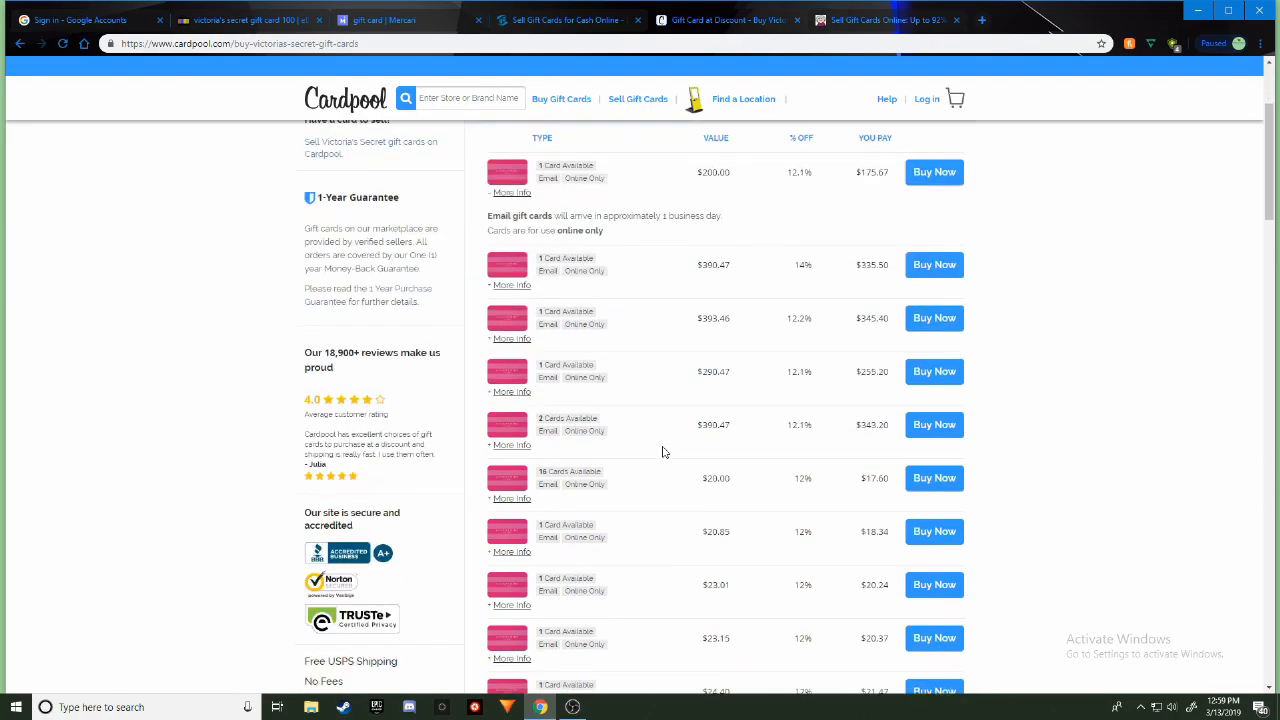
{"action": "scroll", "scroll_direction": "up", "scroll_amount": 3}
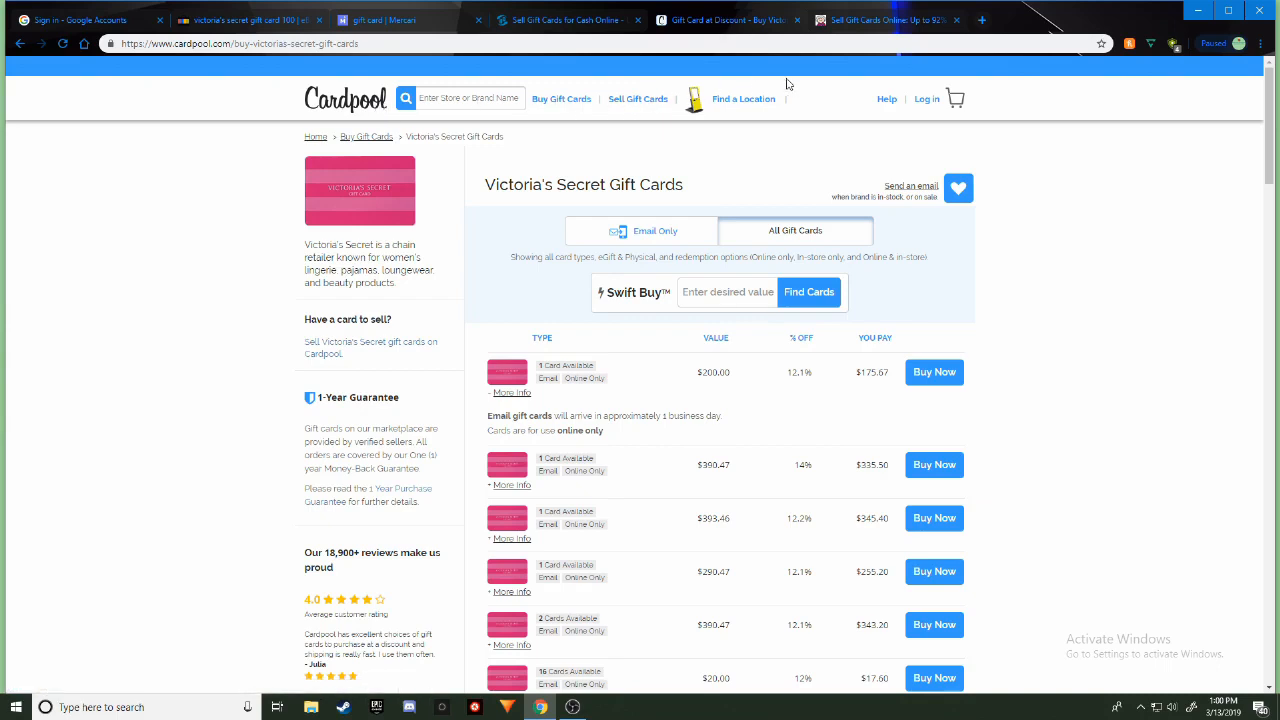
{"action": "mouse_move", "coordinate": [844, 160]}
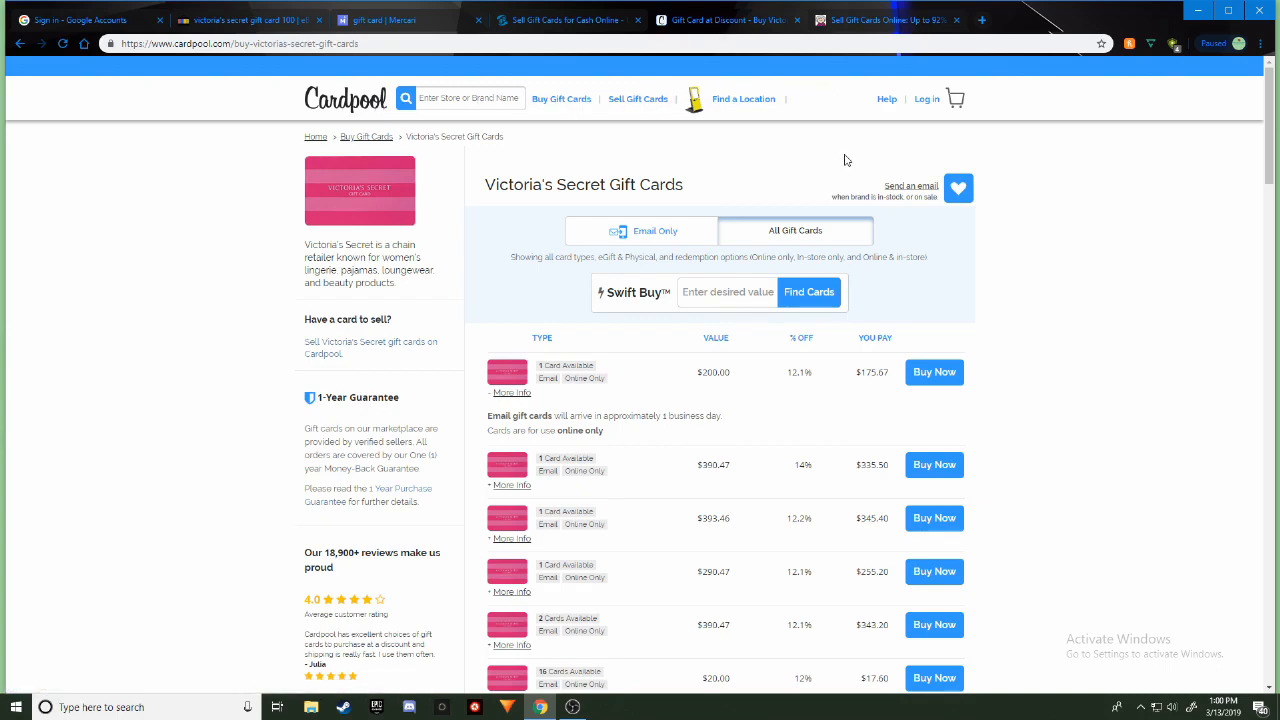
{"action": "mouse_move", "coordinate": [868, 20]}
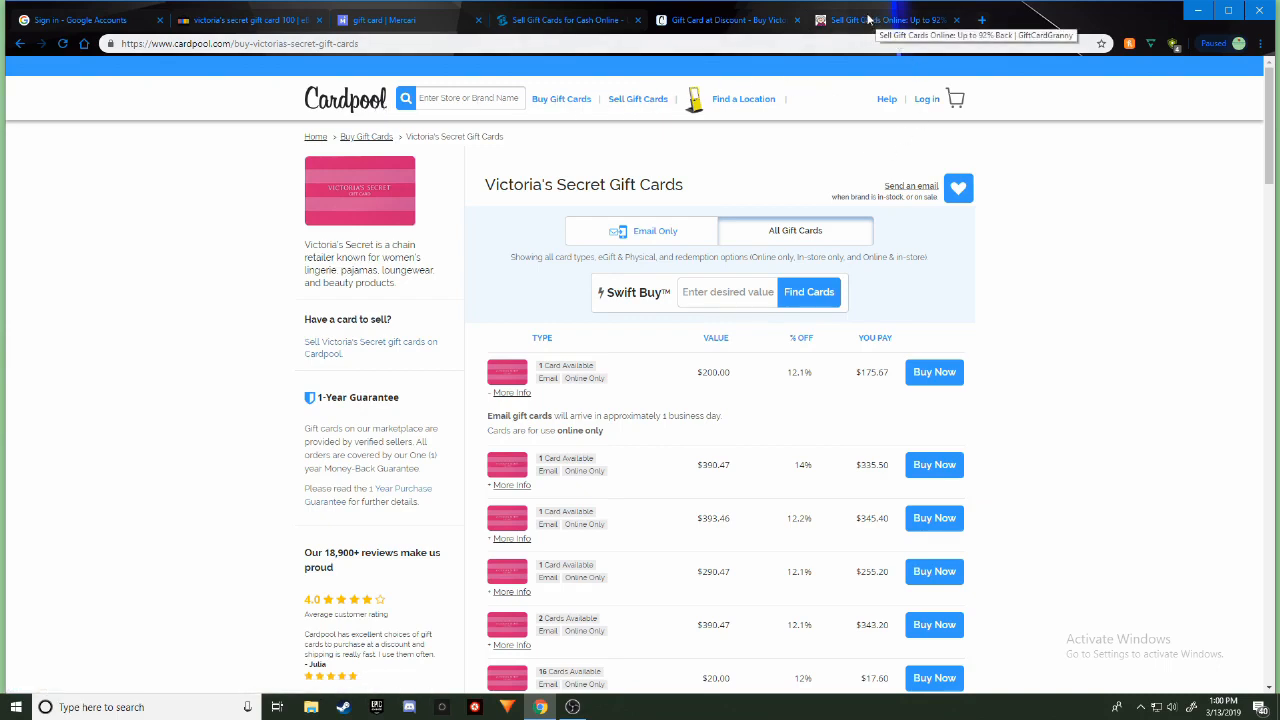
Request Gift Card Granny sell offers for a Victoria's Secret card with a $100 balance
{"action": "left_click", "coordinate": [884, 20]}
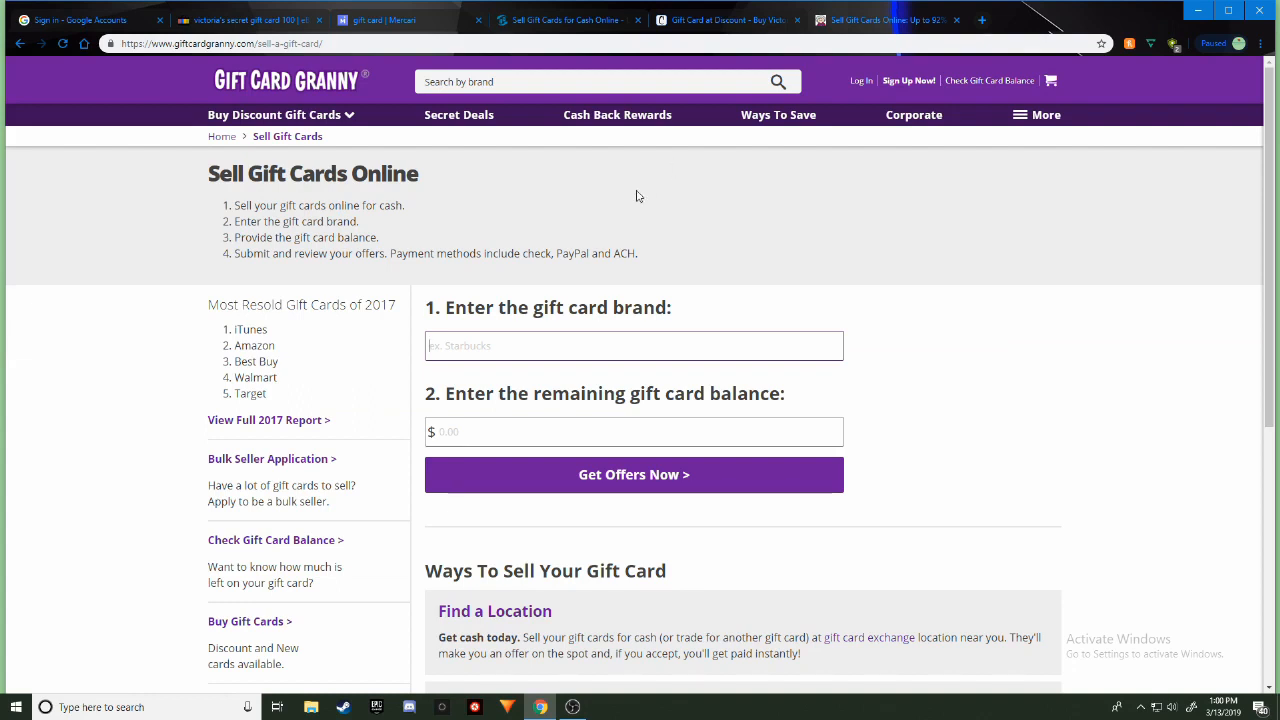
{"action": "mouse_move", "coordinate": [600, 248]}
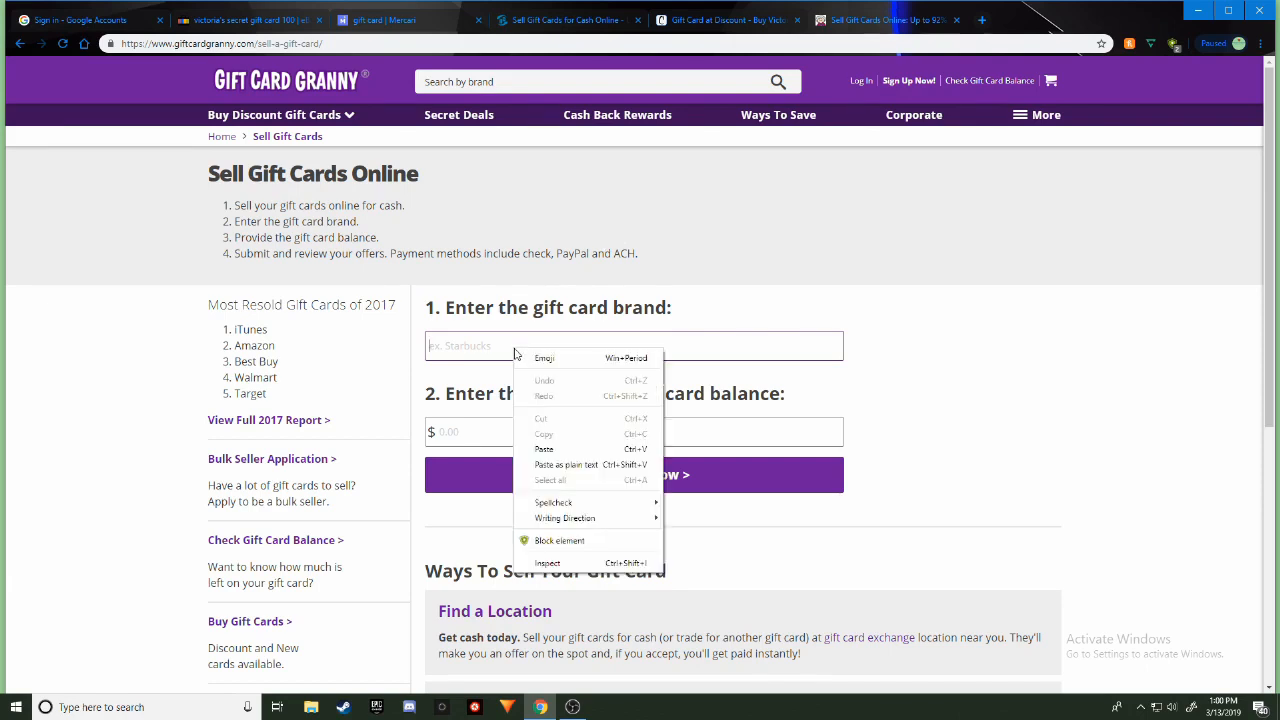
{"action": "left_click", "coordinate": [544, 448]}
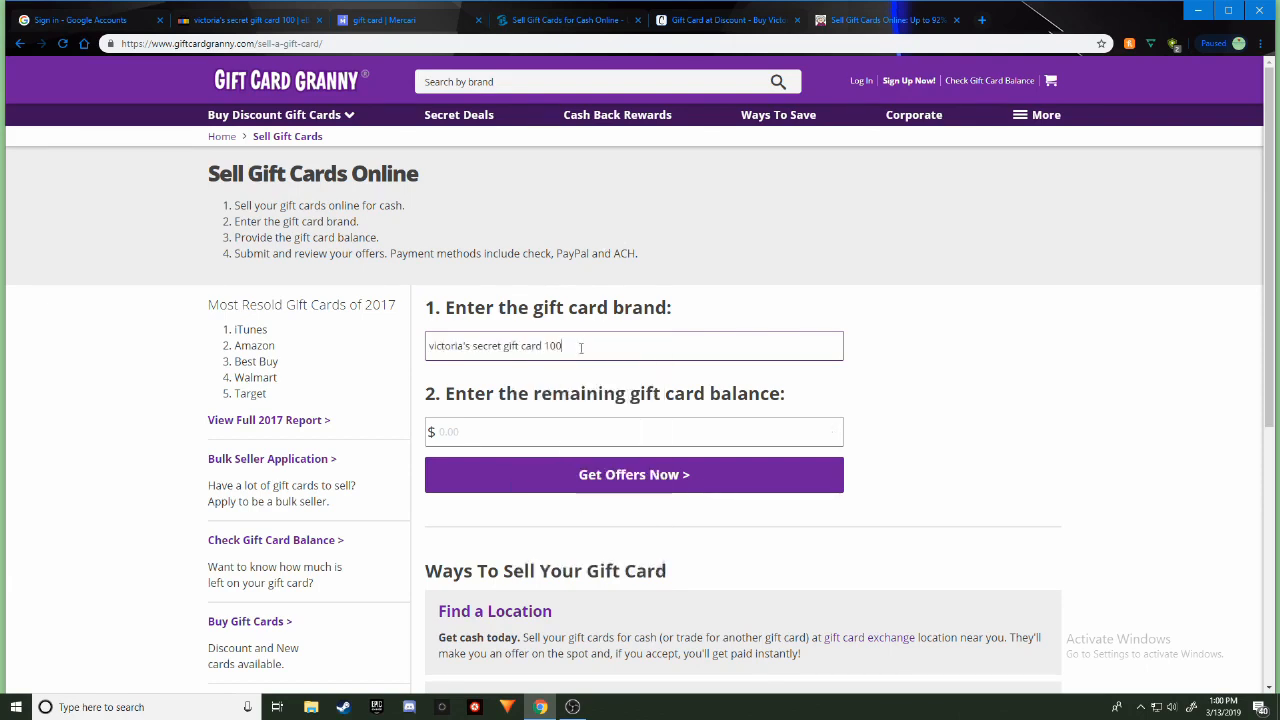
{"action": "key", "text": "BackSpace"}
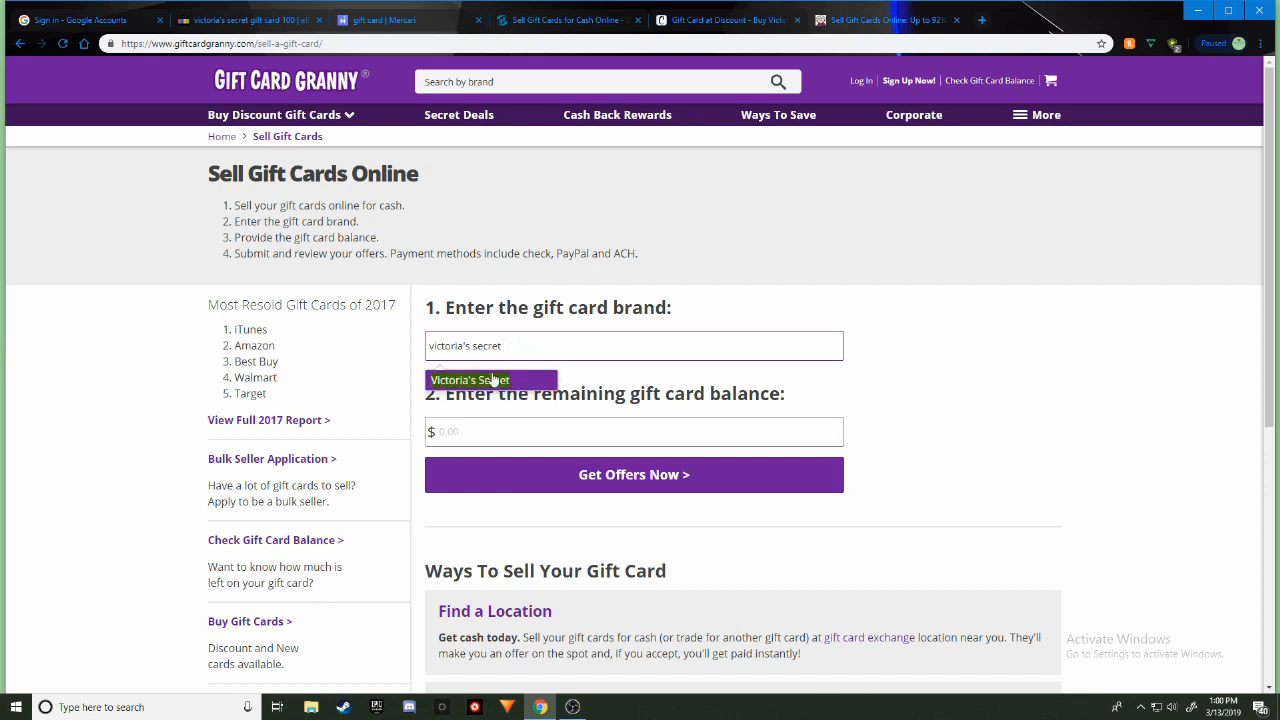
{"action": "left_click", "coordinate": [468, 380]}
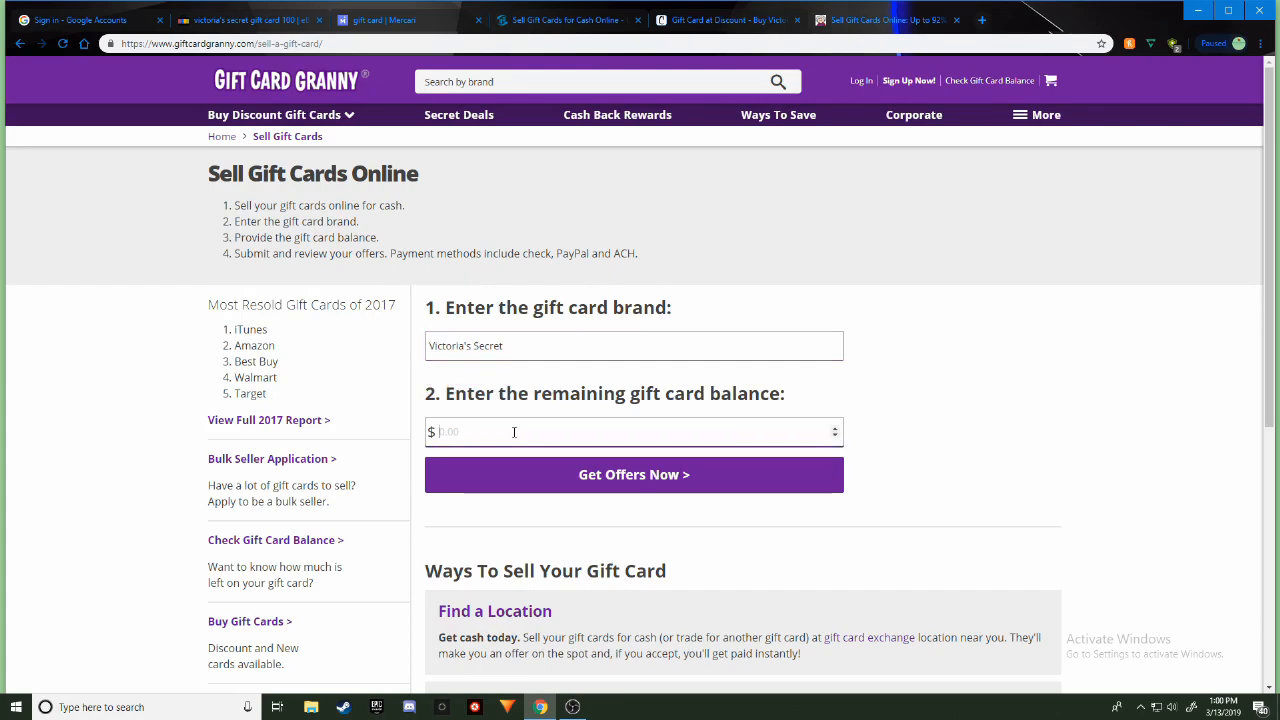
{"action": "type", "text": "100"}
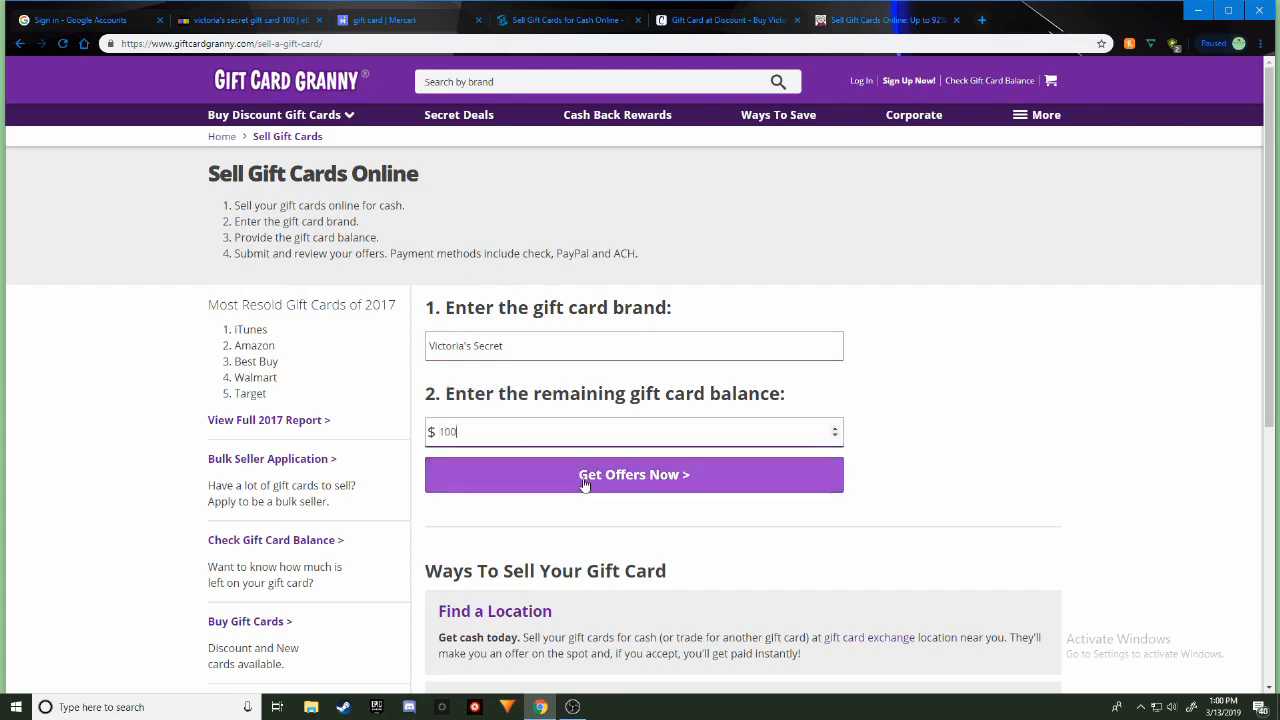
{"action": "left_click", "coordinate": [632, 474]}
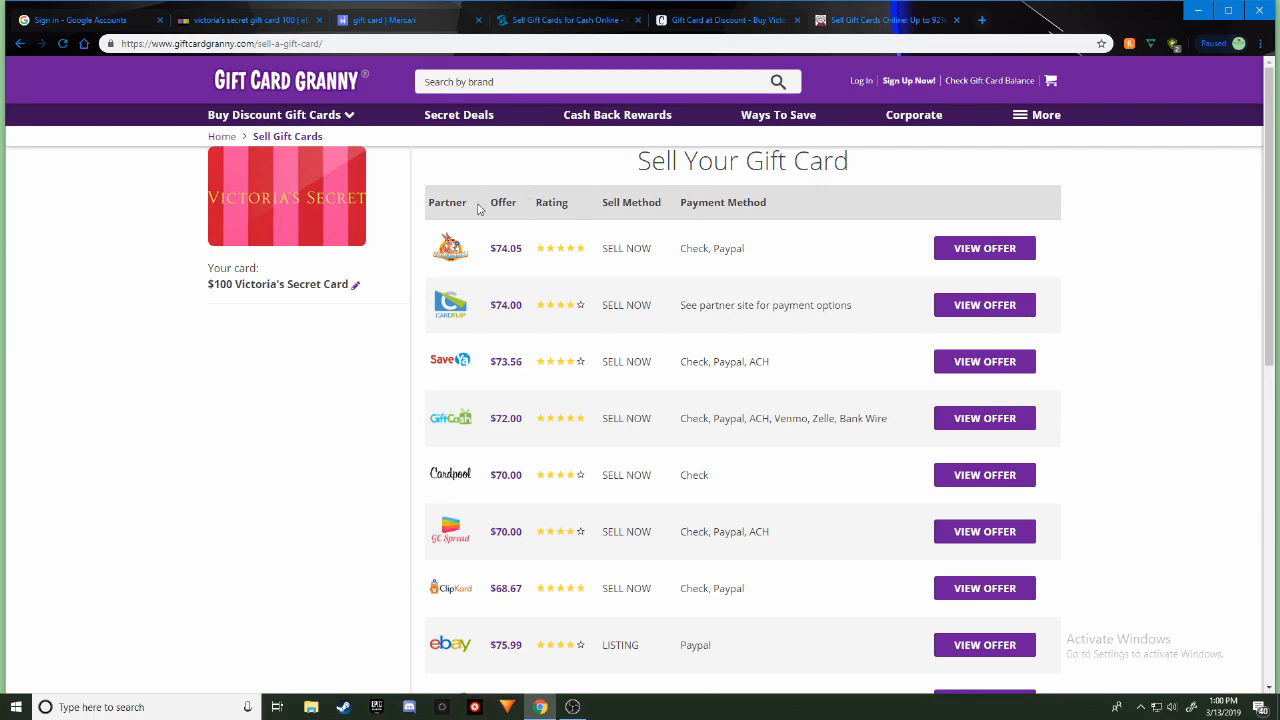
Review the buyer offers, ranging from $74.05 down to $68.67
{"action": "scroll", "scroll_direction": "down", "scroll_amount": 3}
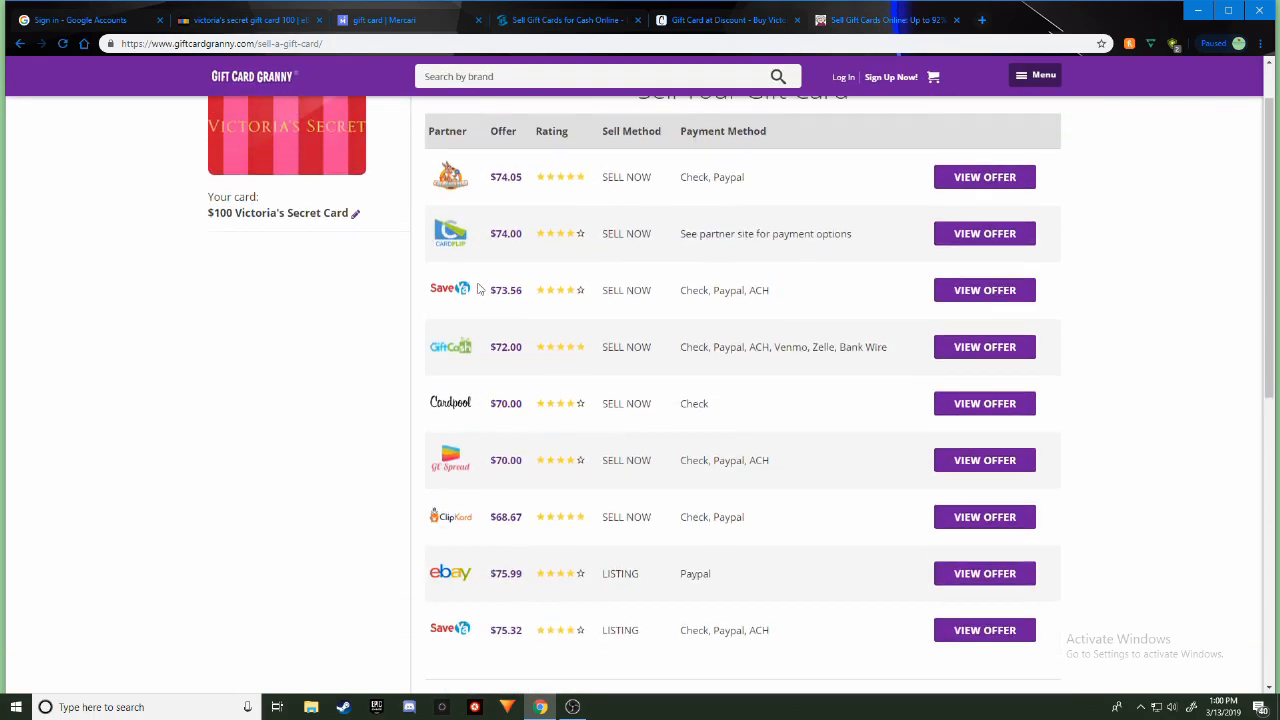
{"action": "scroll", "scroll_direction": "up", "scroll_amount": 3}
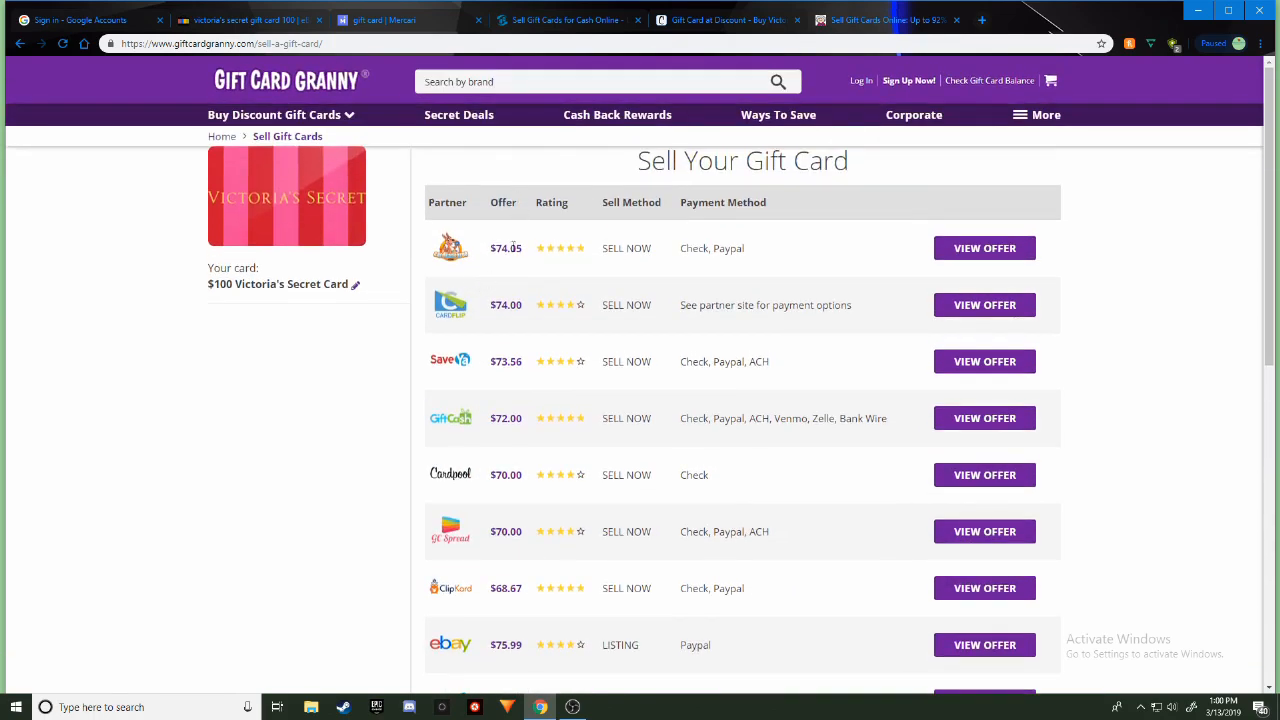
{"action": "mouse_move", "coordinate": [588, 262]}
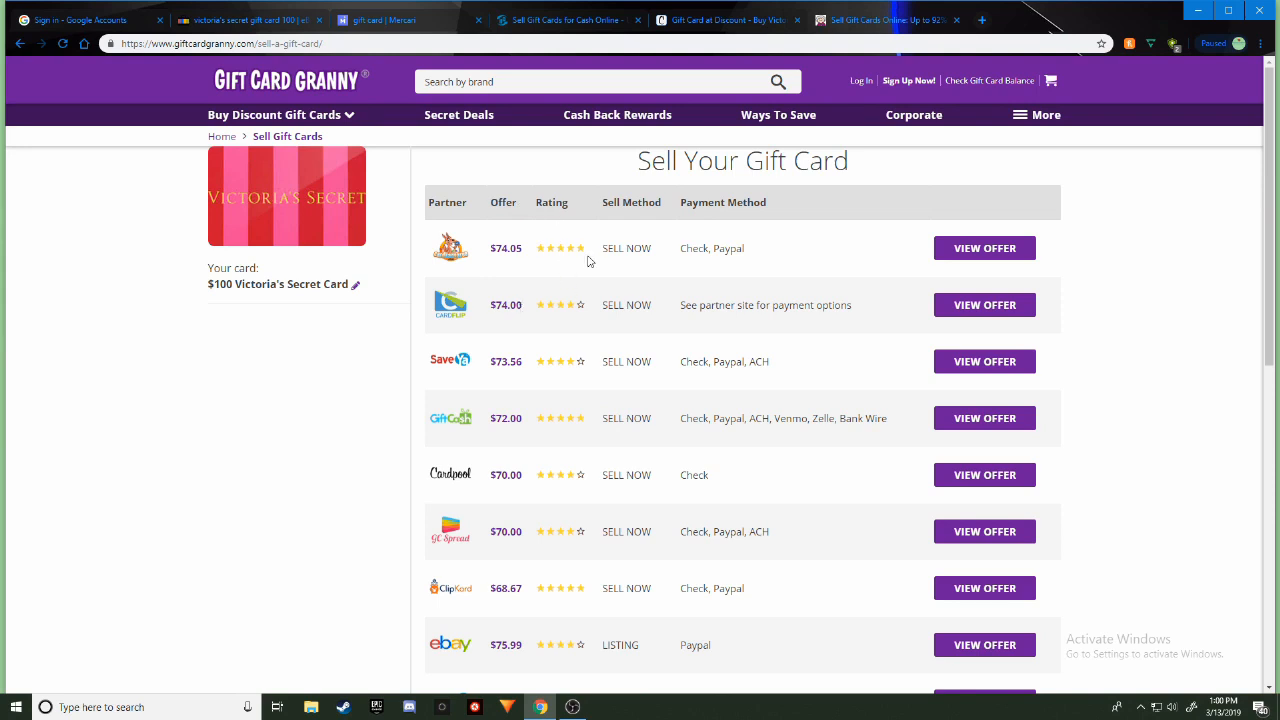
{"action": "mouse_move", "coordinate": [640, 556]}
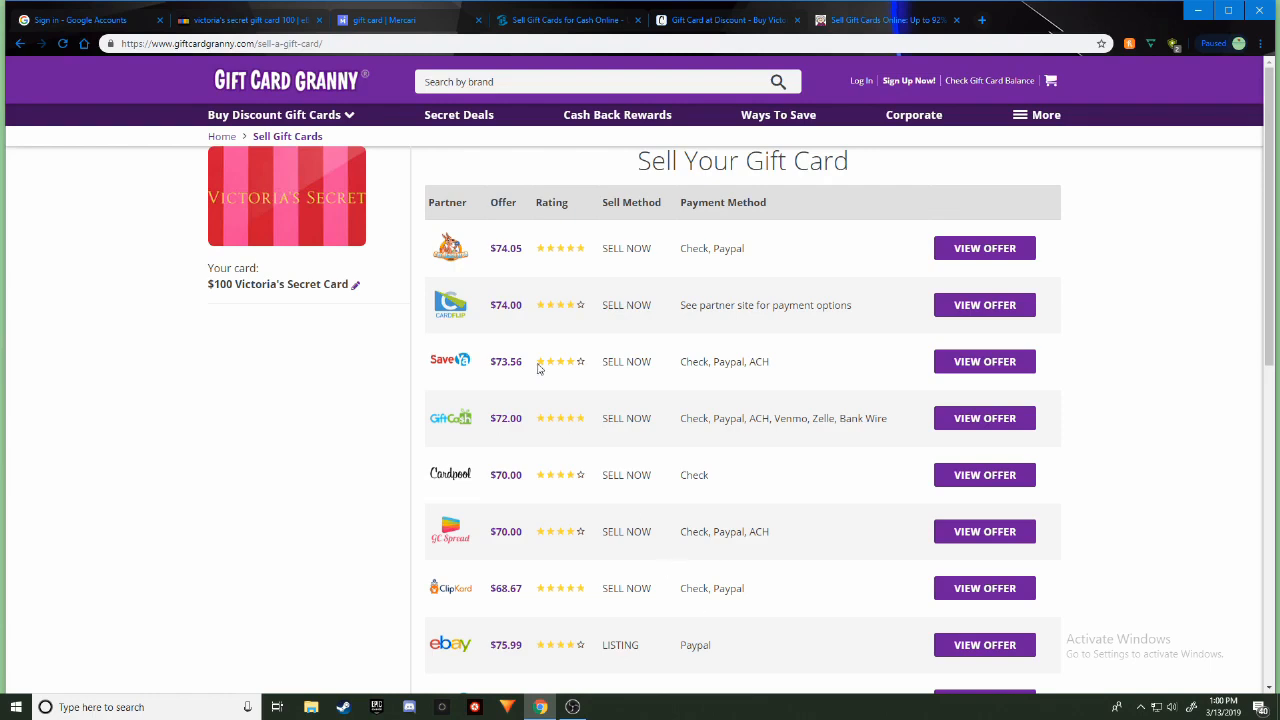
{"action": "mouse_move", "coordinate": [432, 262]}
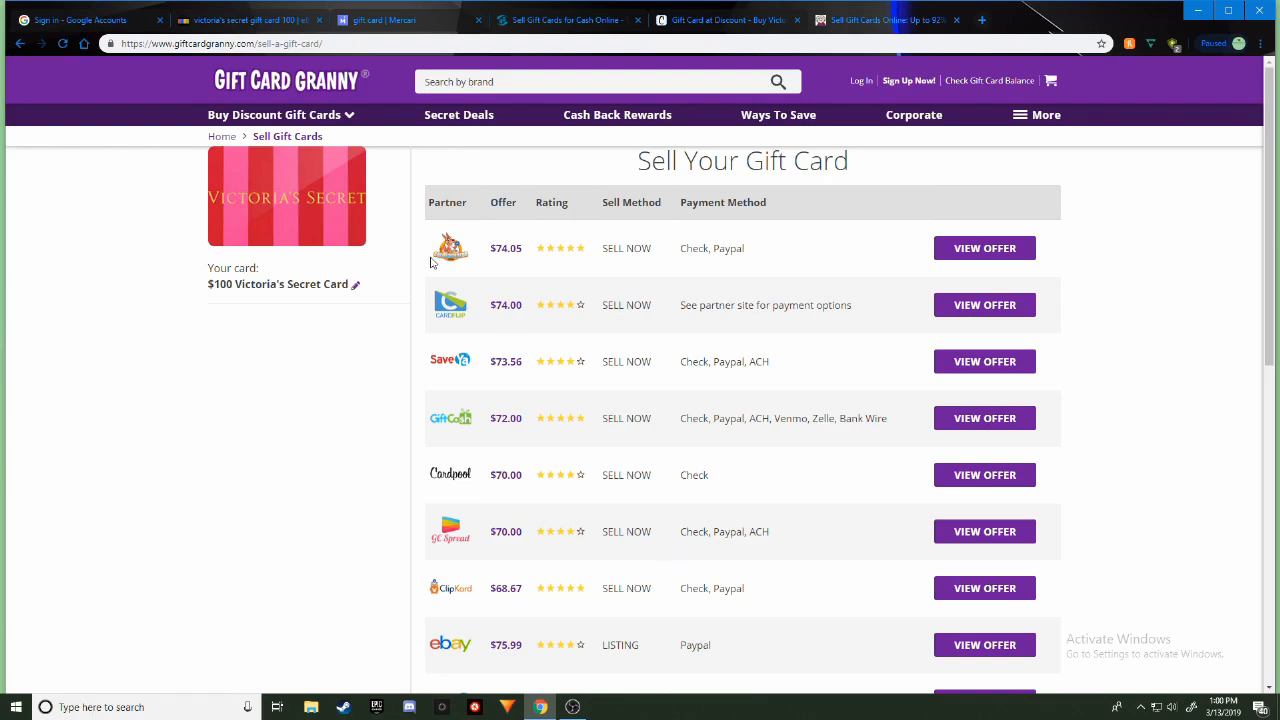
{"action": "mouse_move", "coordinate": [538, 256]}
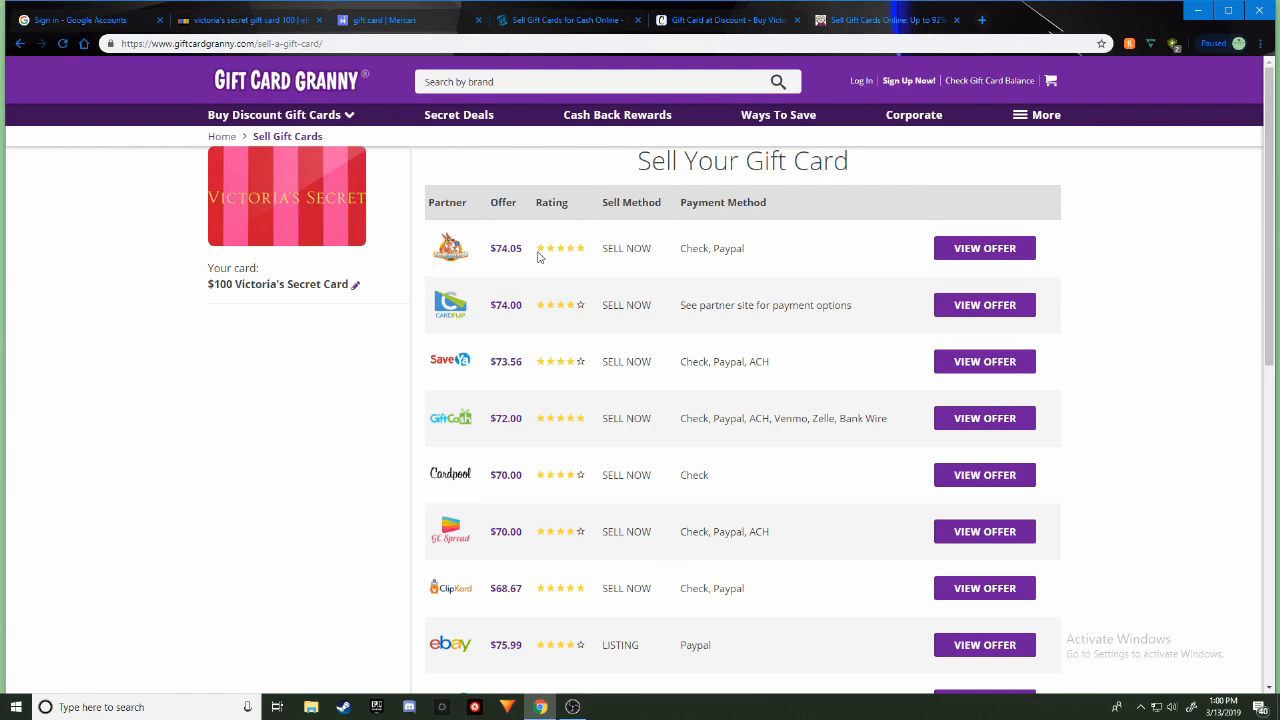
{"action": "mouse_move", "coordinate": [530, 368]}
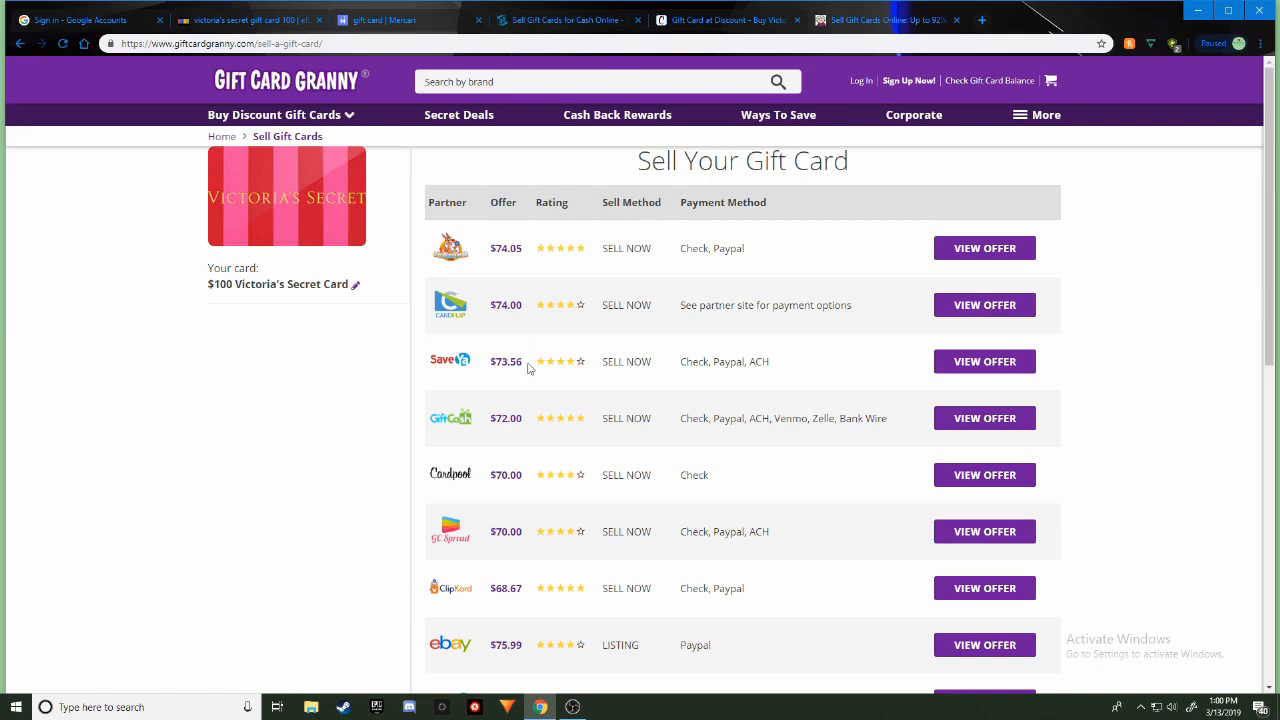
{"action": "scroll", "scroll_direction": "down", "scroll_amount": 3}
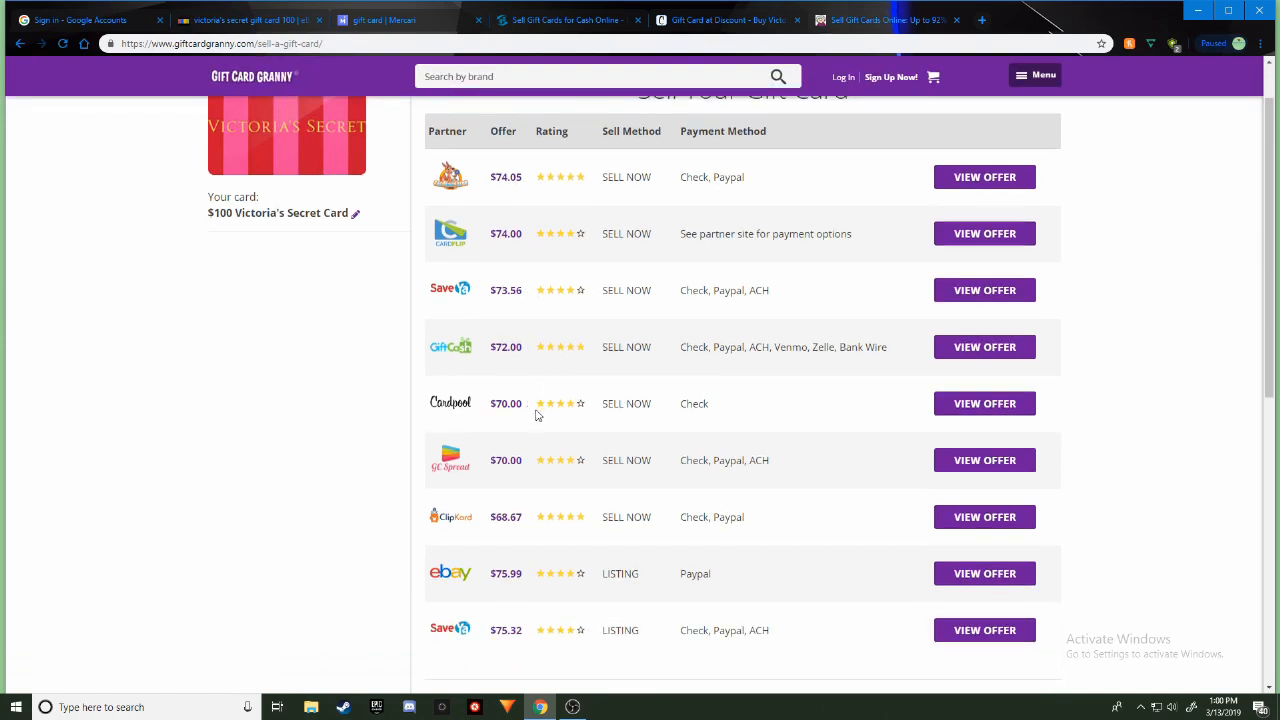
{"action": "scroll", "scroll_direction": "down", "scroll_amount": 3}
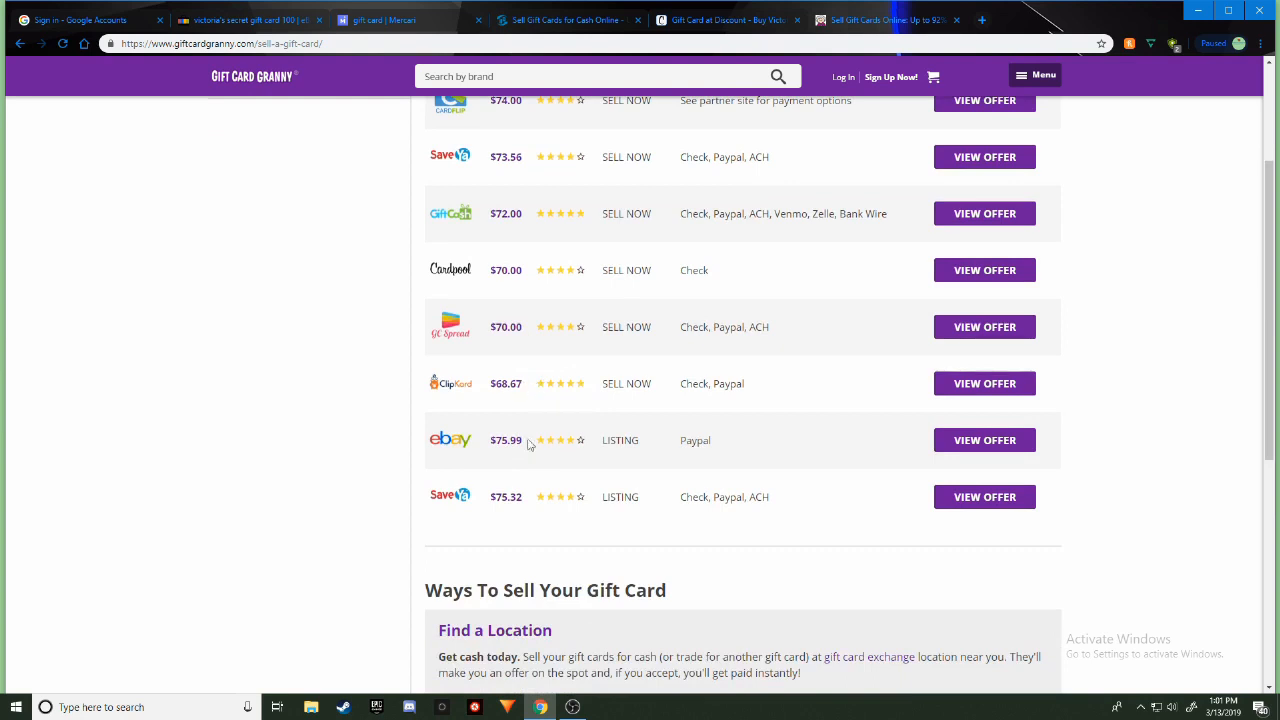
{"action": "mouse_move", "coordinate": [518, 480]}
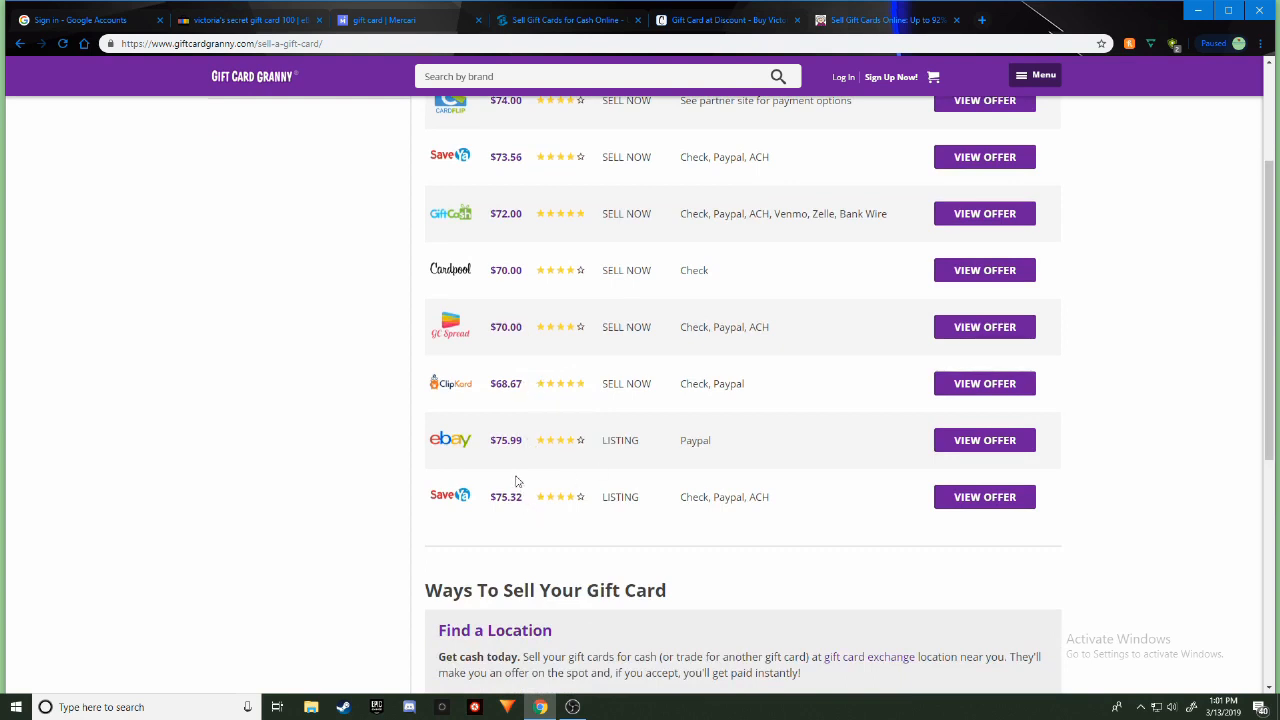
{"action": "mouse_move", "coordinate": [680, 456]}
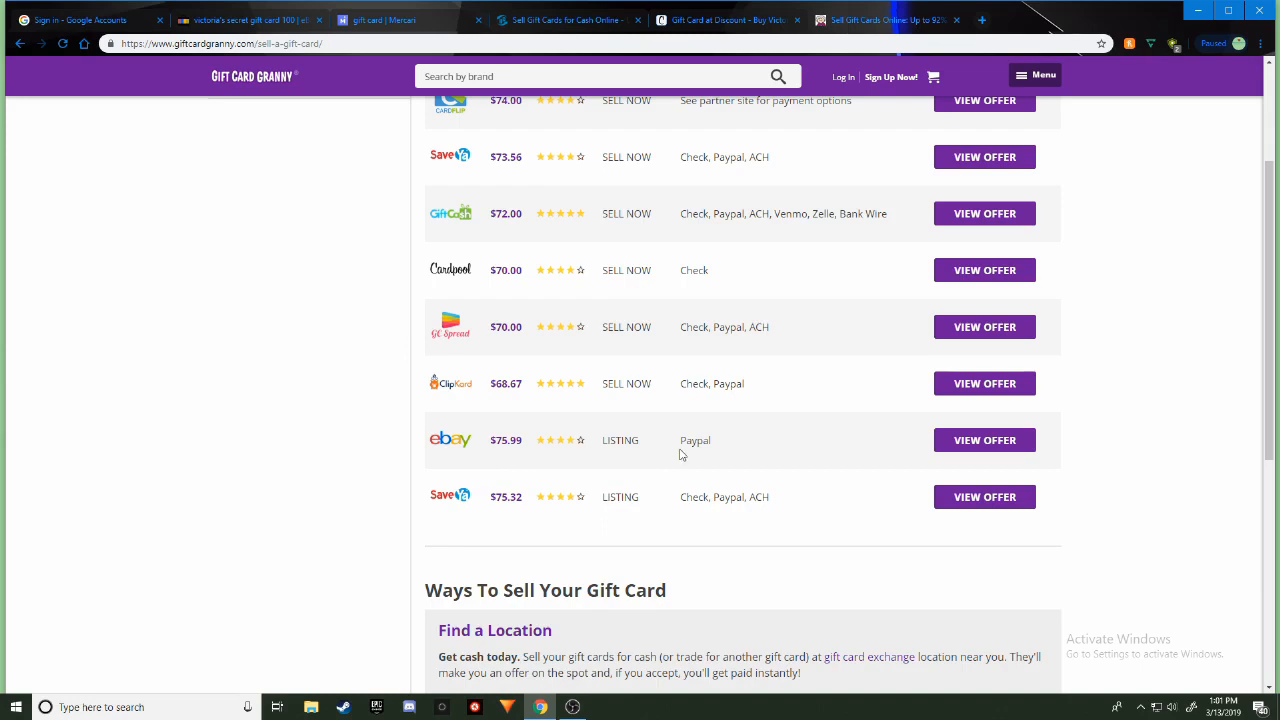
{"action": "scroll", "scroll_direction": "down", "scroll_amount": 3}
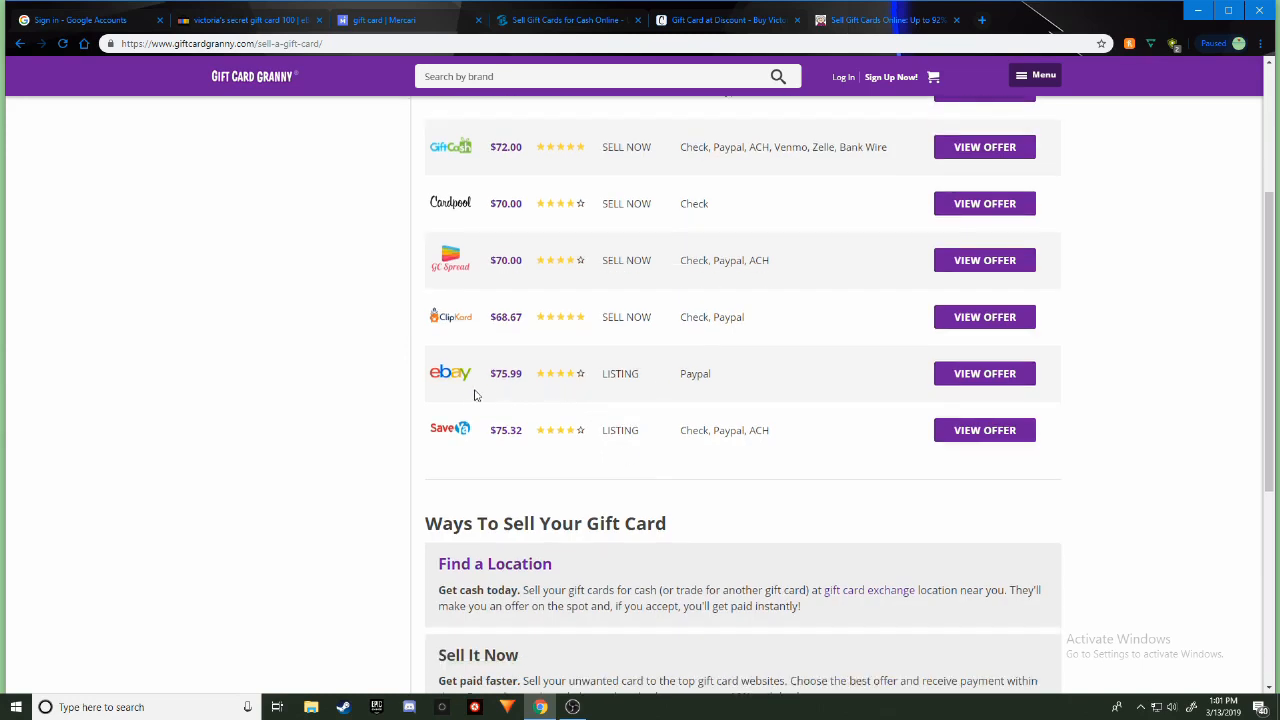
{"action": "mouse_move", "coordinate": [892, 384]}
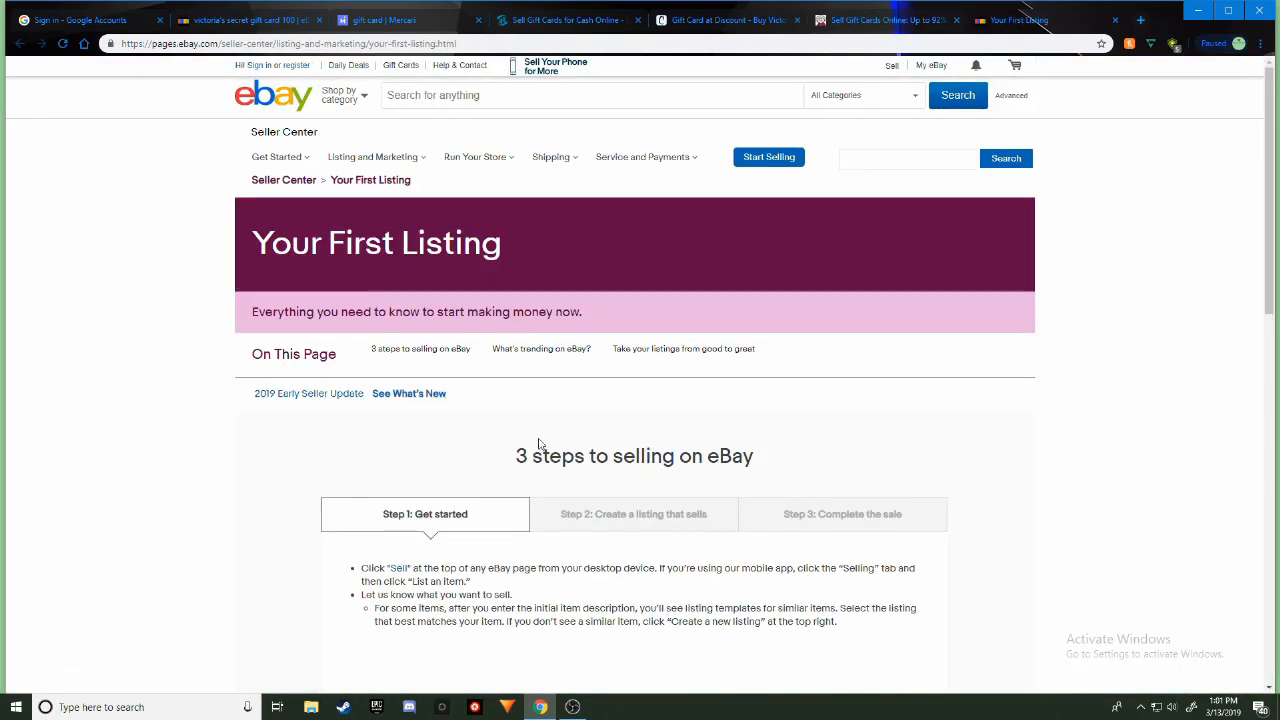
Return from eBay's seller guide to the Gift Card Granny offers showing eBay at $75.99
{"action": "scroll", "scroll_direction": "down", "scroll_amount": 3}
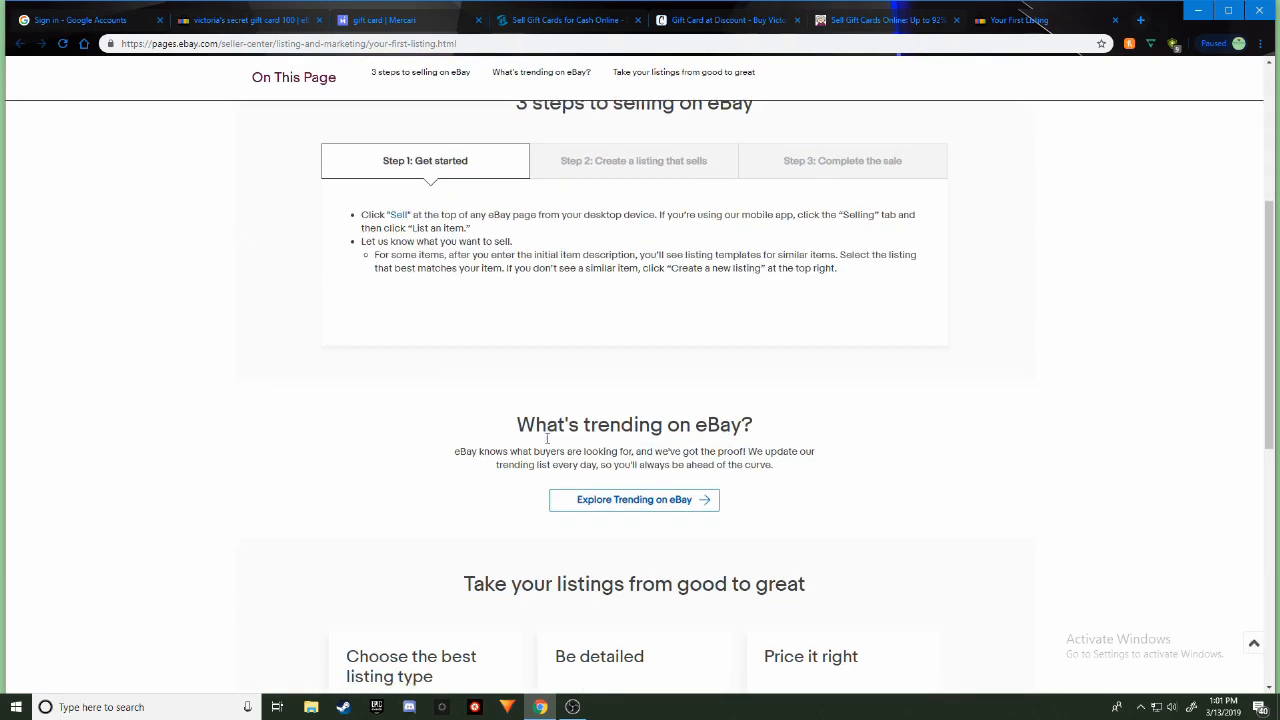
{"action": "scroll", "scroll_direction": "up", "scroll_amount": 3}
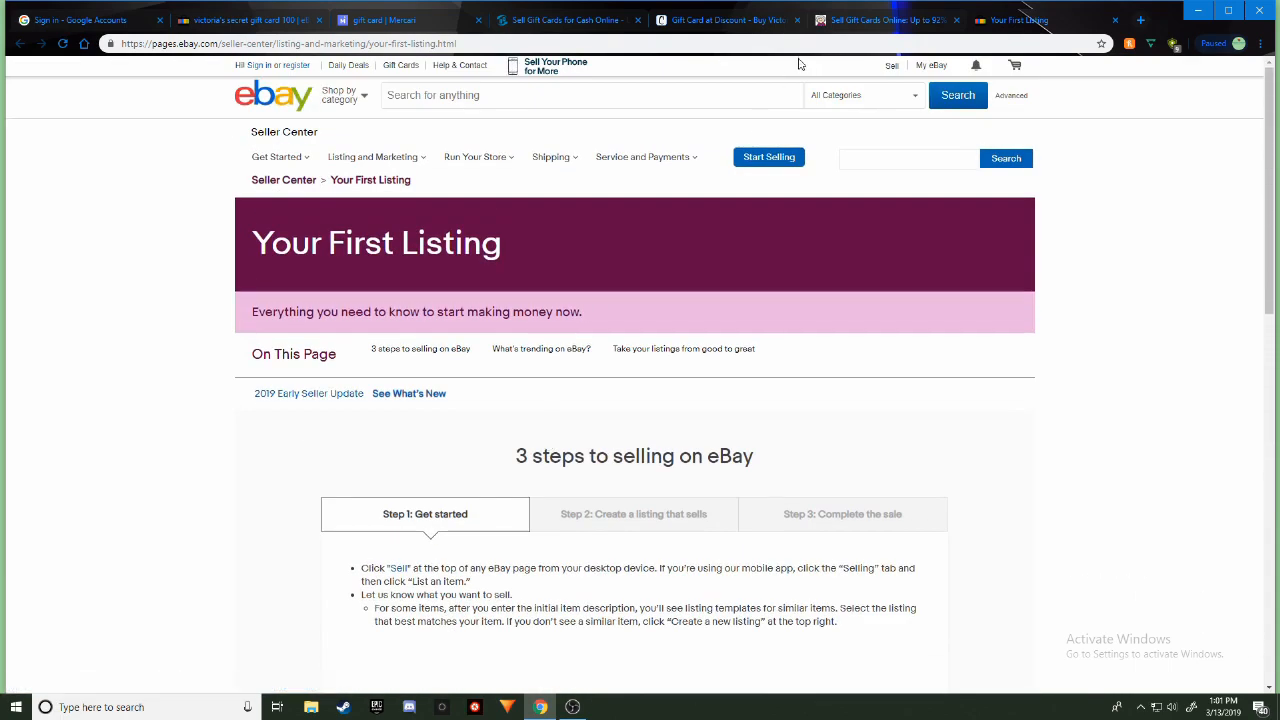
{"action": "left_click", "coordinate": [990, 20]}
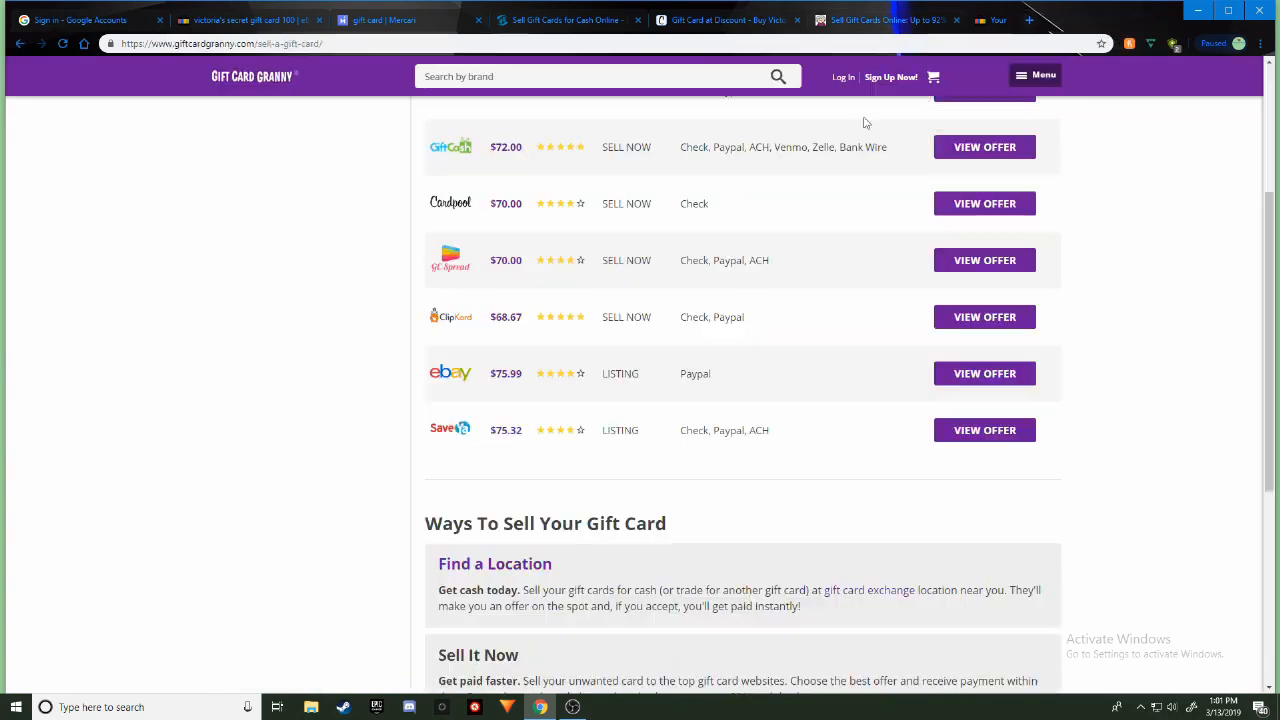
{"action": "scroll", "scroll_direction": "up", "scroll_amount": 3}
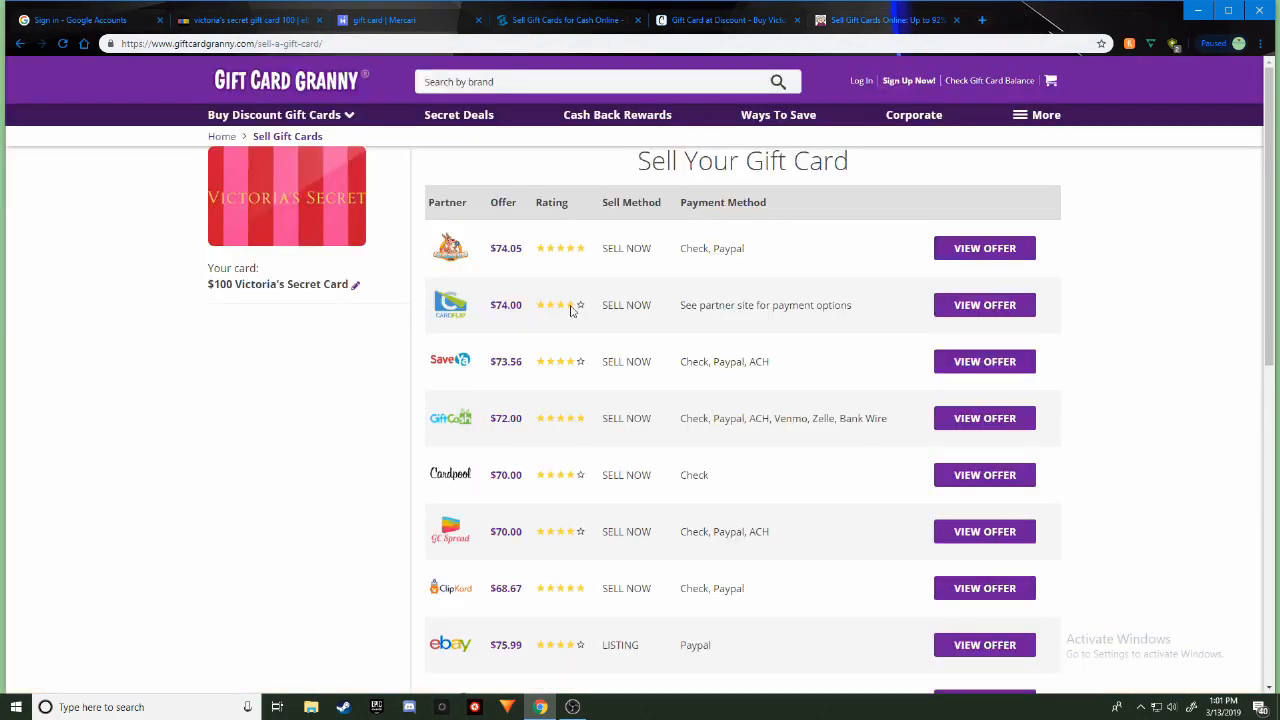
{"action": "mouse_move", "coordinate": [478, 360]}
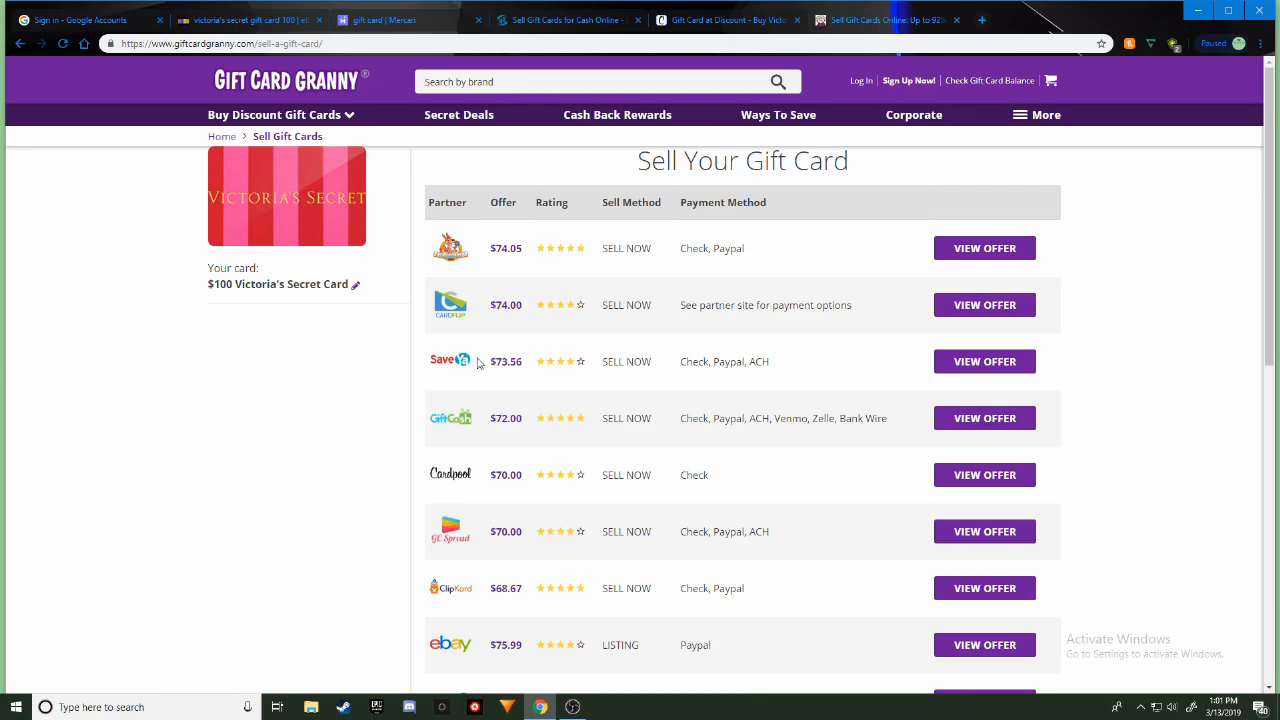
{"action": "scroll", "scroll_direction": "down", "scroll_amount": 3}
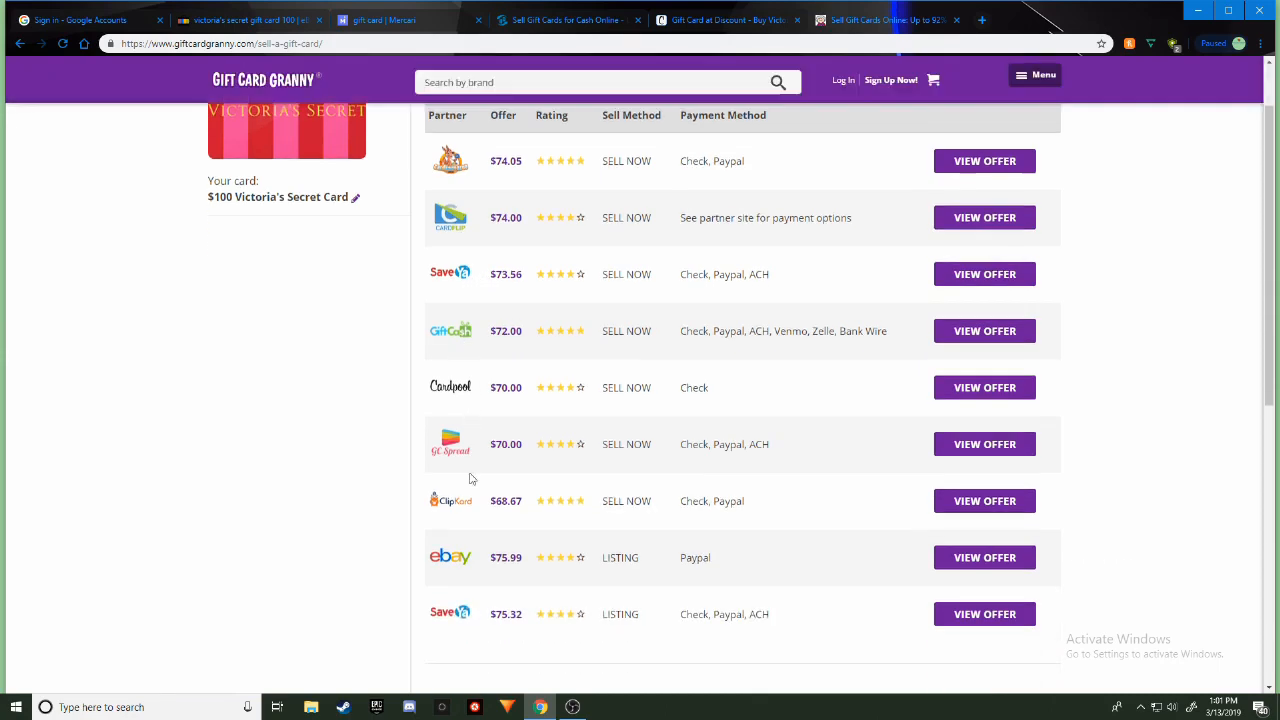
{"action": "scroll", "scroll_direction": "down", "scroll_amount": 3}
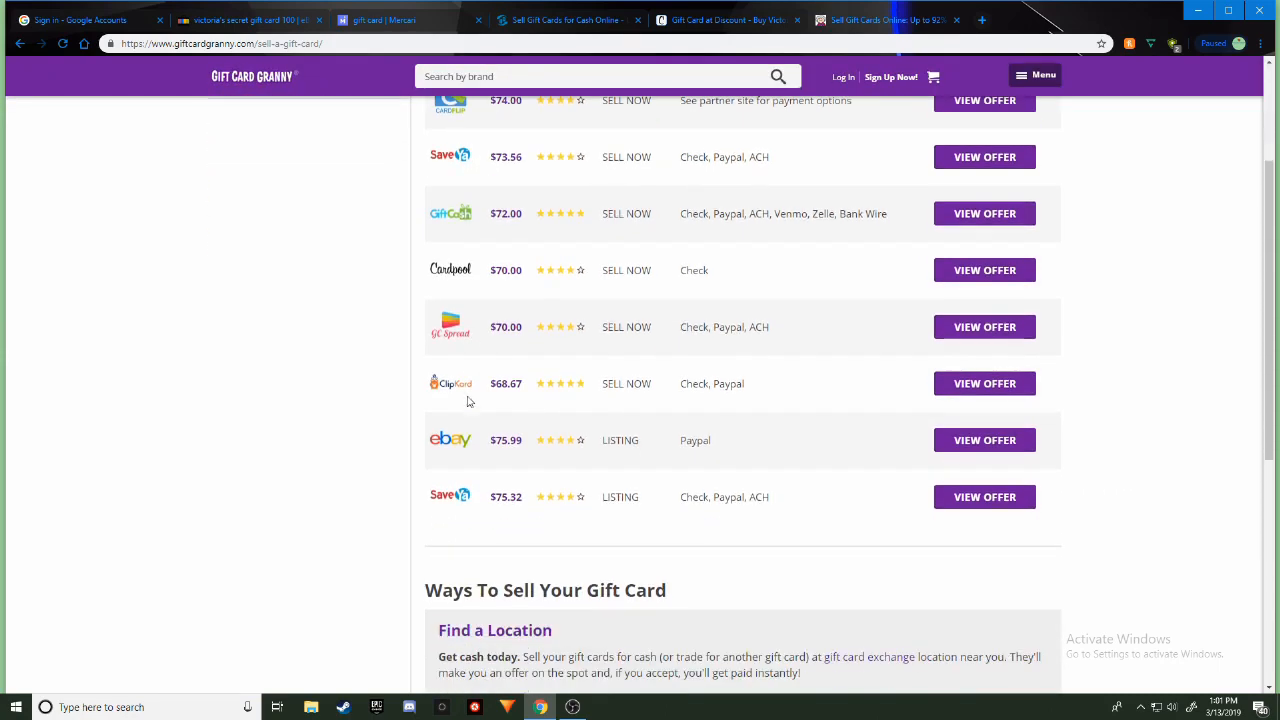
{"action": "mouse_move", "coordinate": [462, 508]}
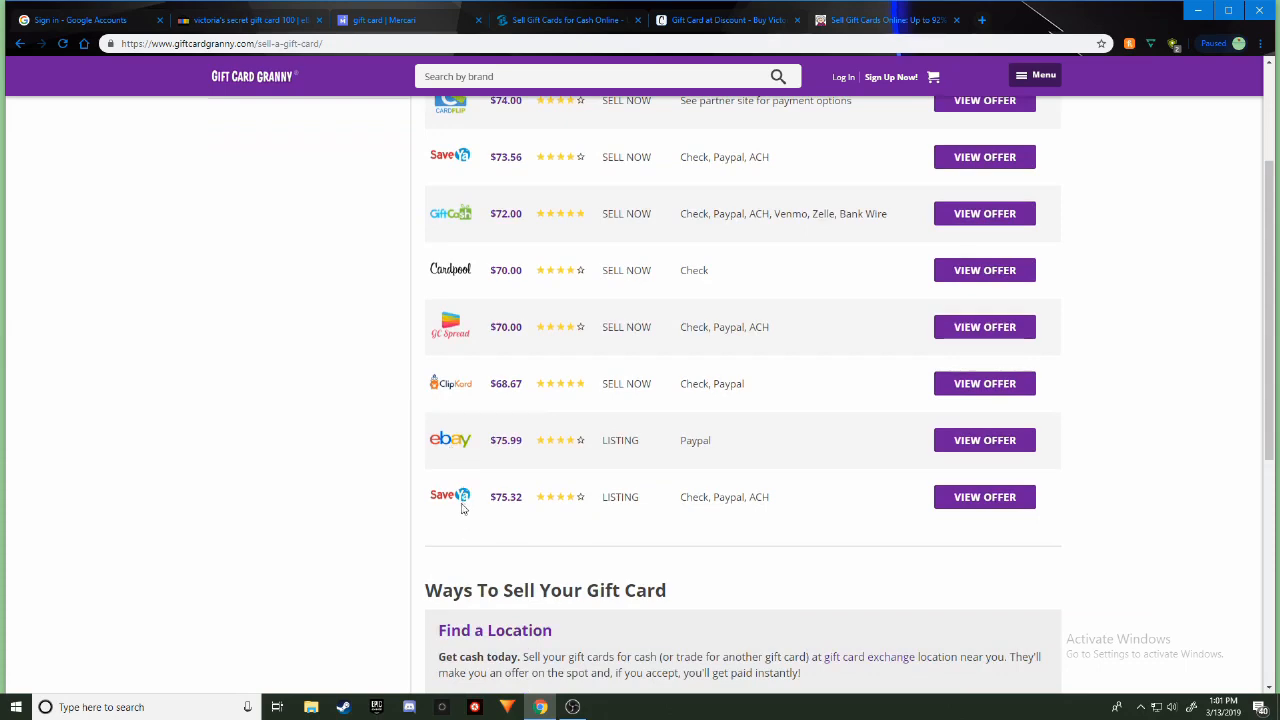
{"action": "mouse_move", "coordinate": [598, 514]}
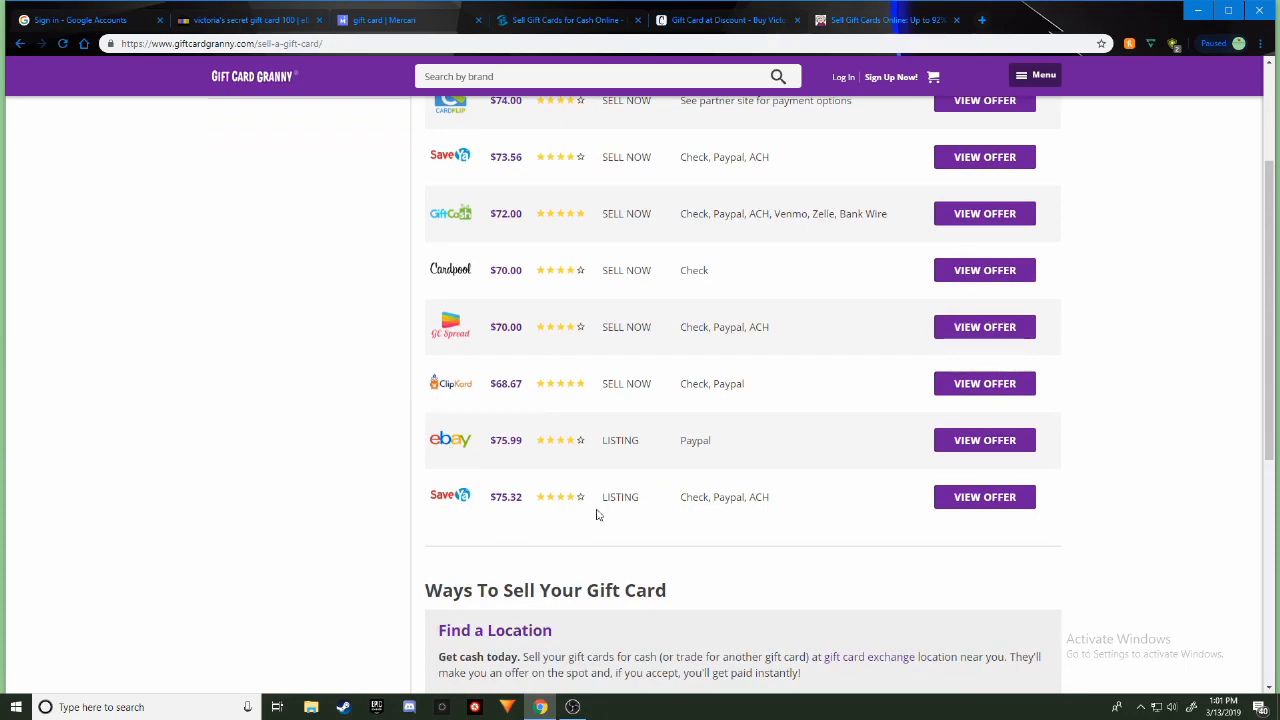
{"action": "scroll", "scroll_direction": "up", "scroll_amount": 3}
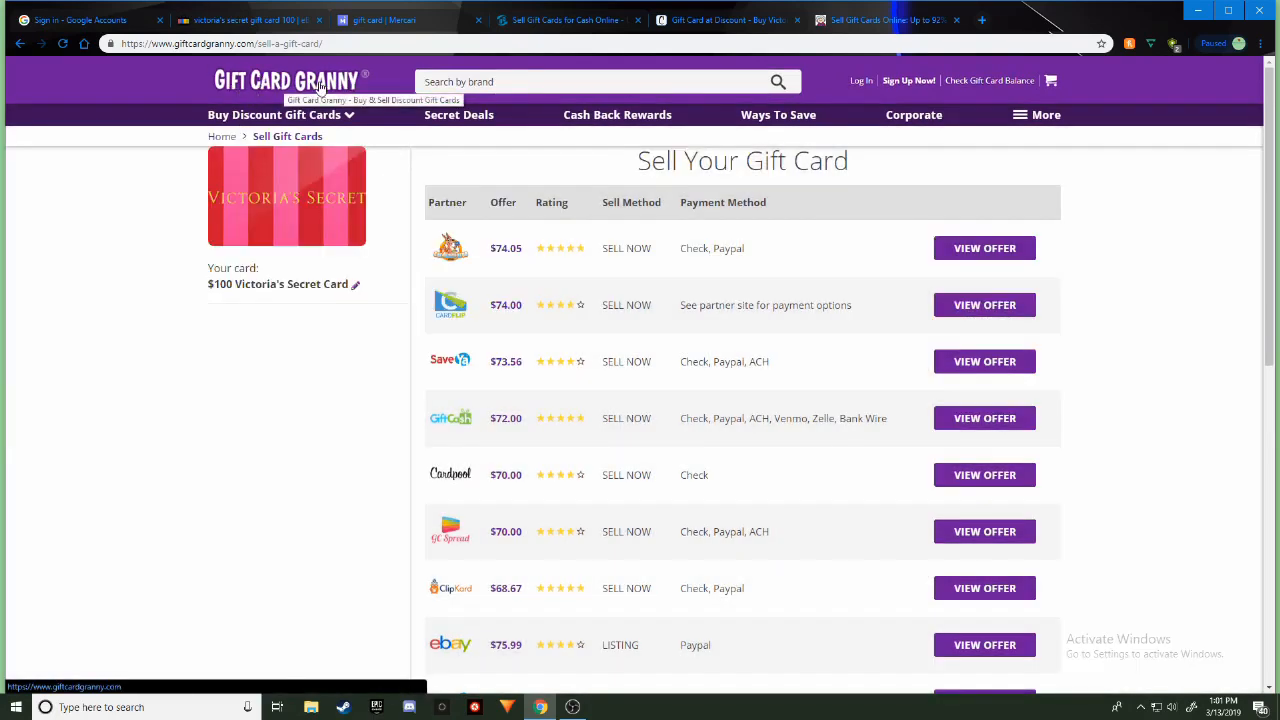
{"action": "mouse_move", "coordinate": [688, 336]}
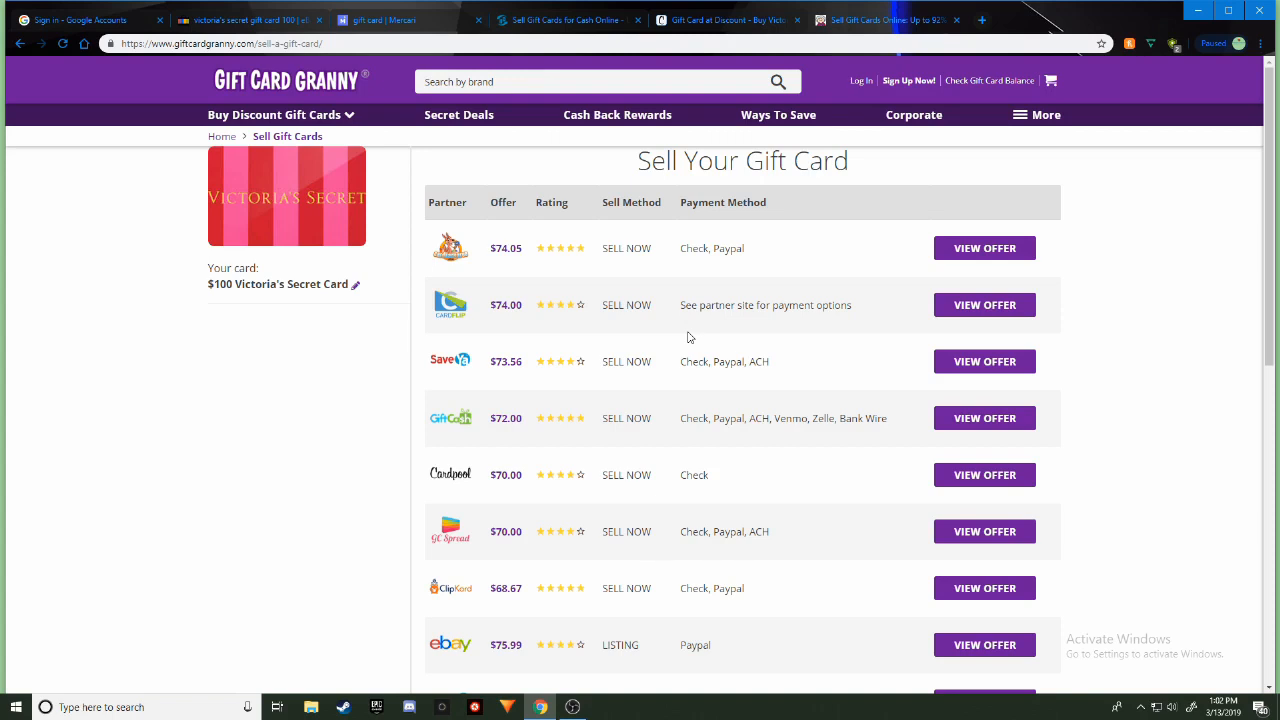
{"action": "mouse_move", "coordinate": [532, 500]}
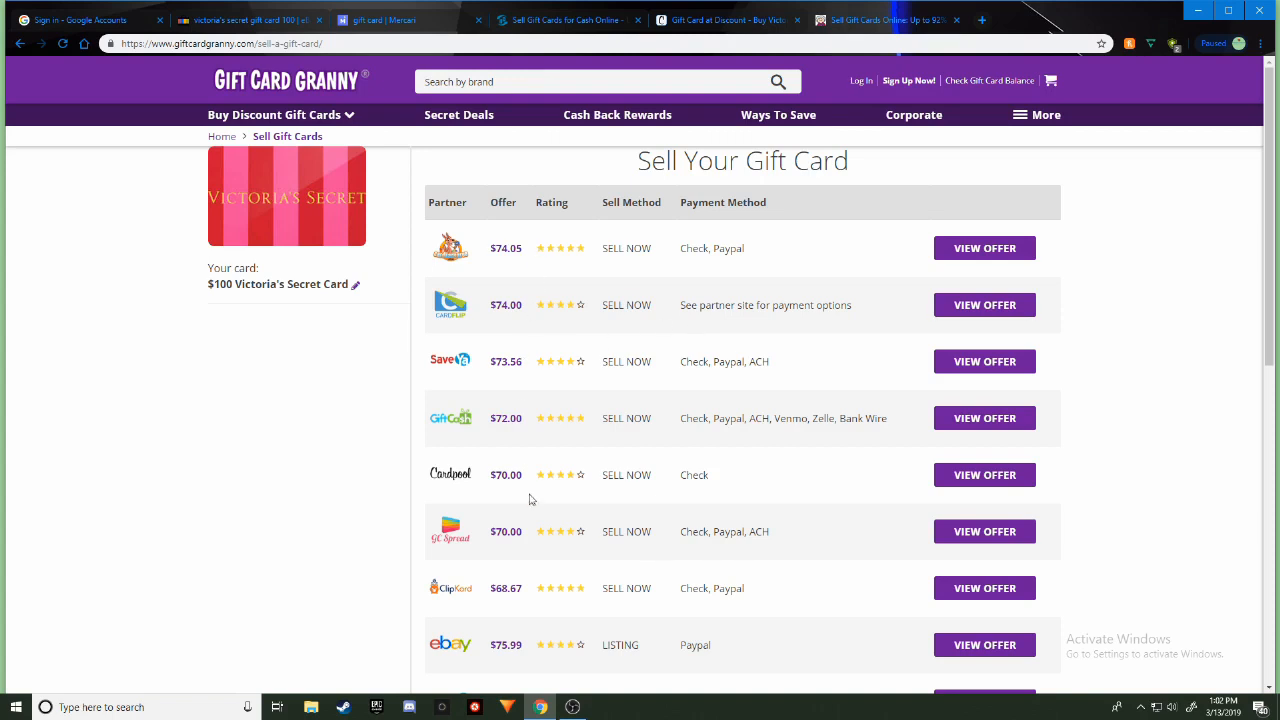
{"action": "scroll", "scroll_direction": "down", "scroll_amount": 3}
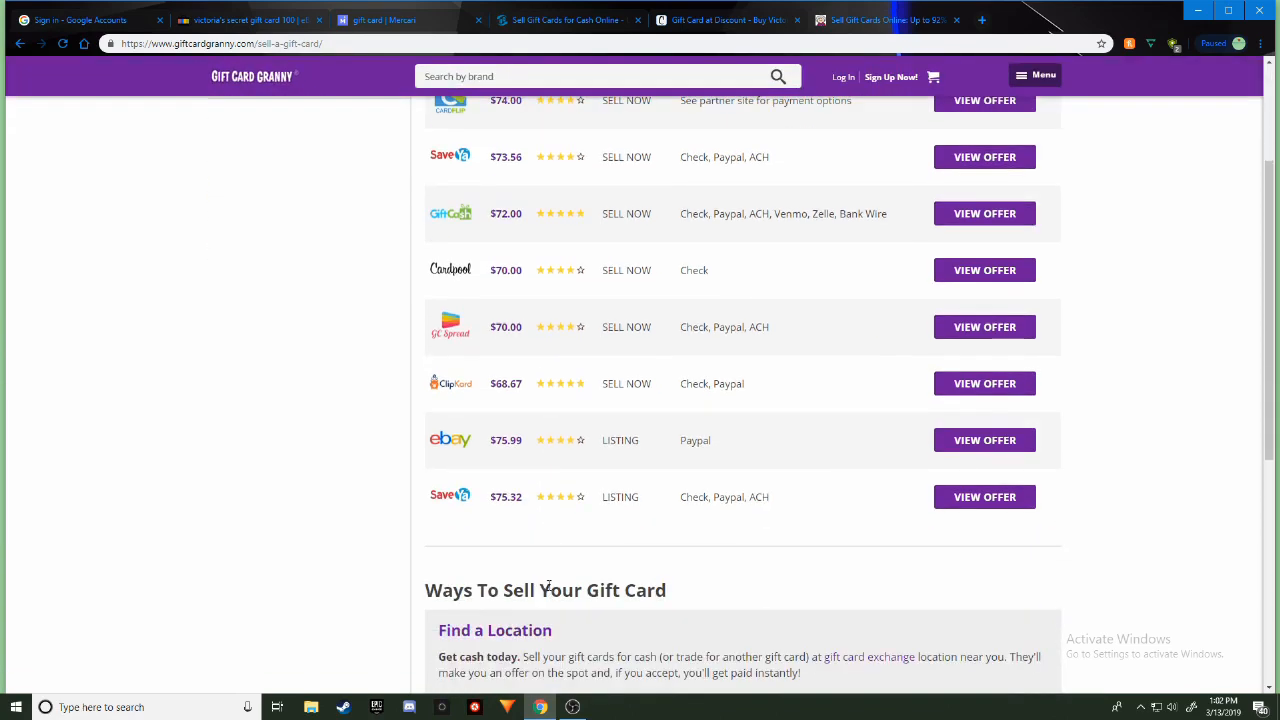
{"action": "scroll", "scroll_direction": "up", "scroll_amount": 3}
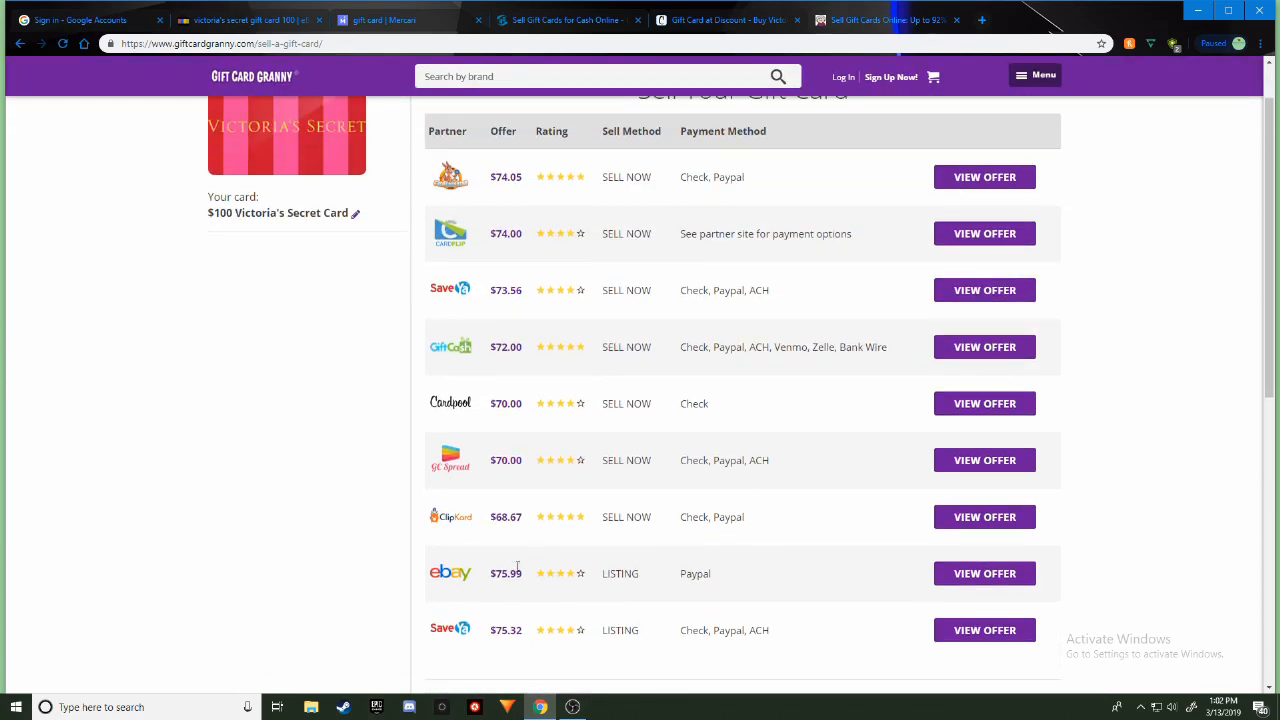
{"action": "mouse_move", "coordinate": [456, 540]}
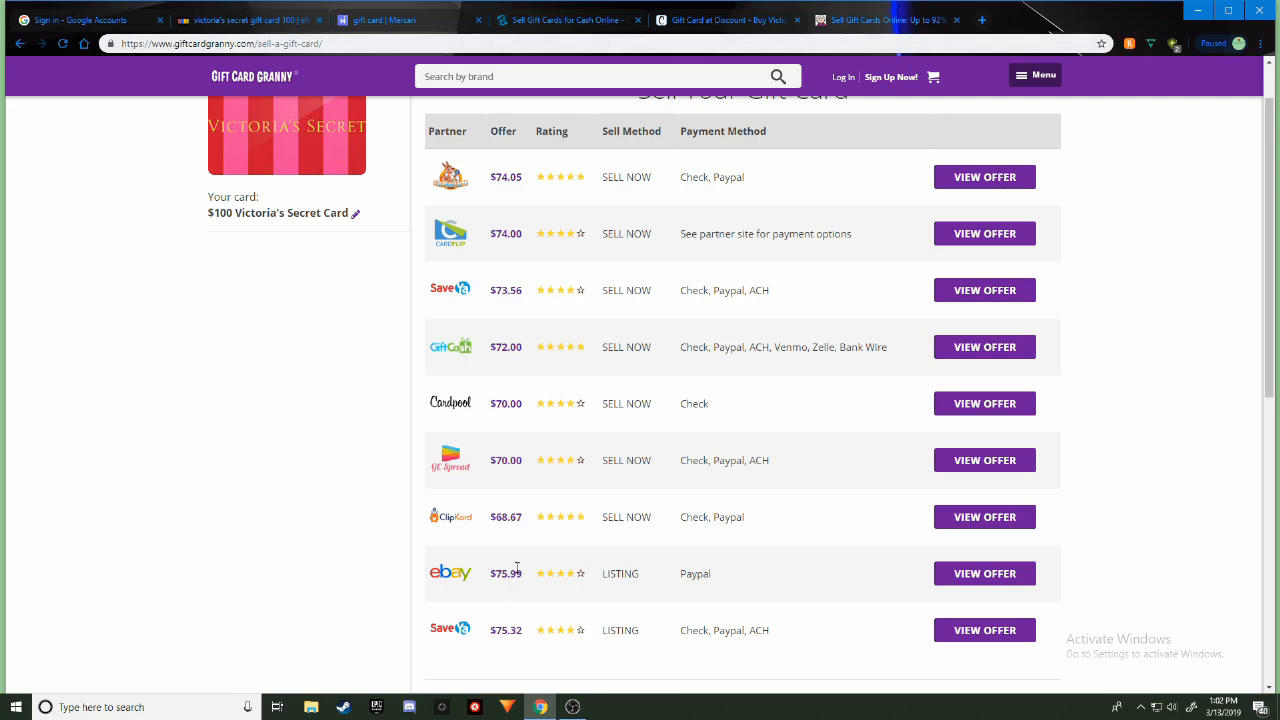
{"action": "mouse_move", "coordinate": [534, 522]}
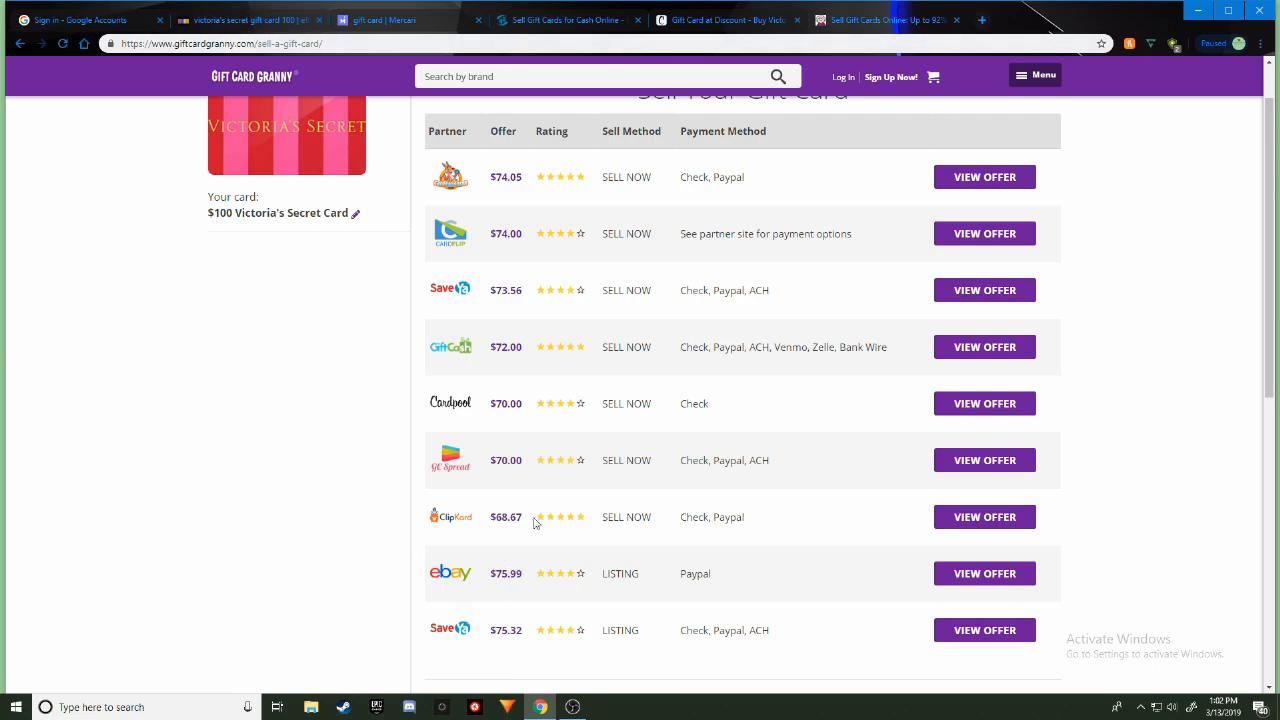
{"action": "mouse_move", "coordinate": [704, 550]}
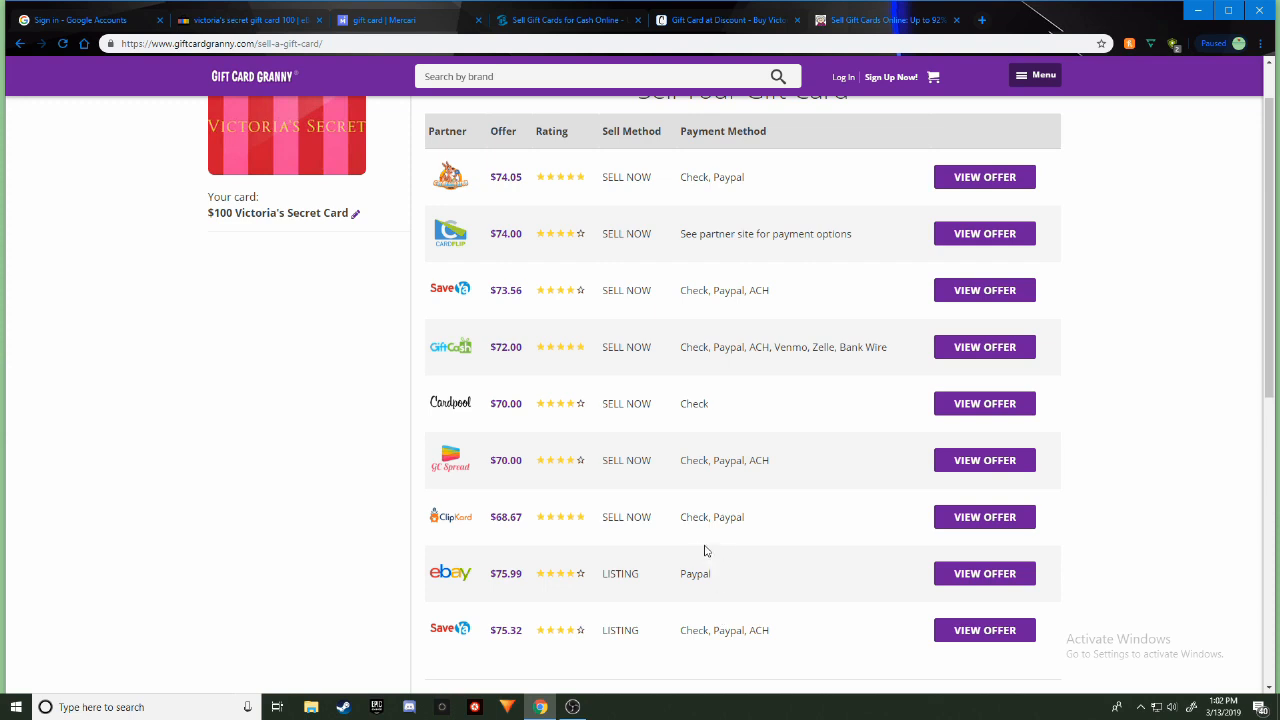
{"action": "scroll", "scroll_direction": "up", "scroll_amount": 3}
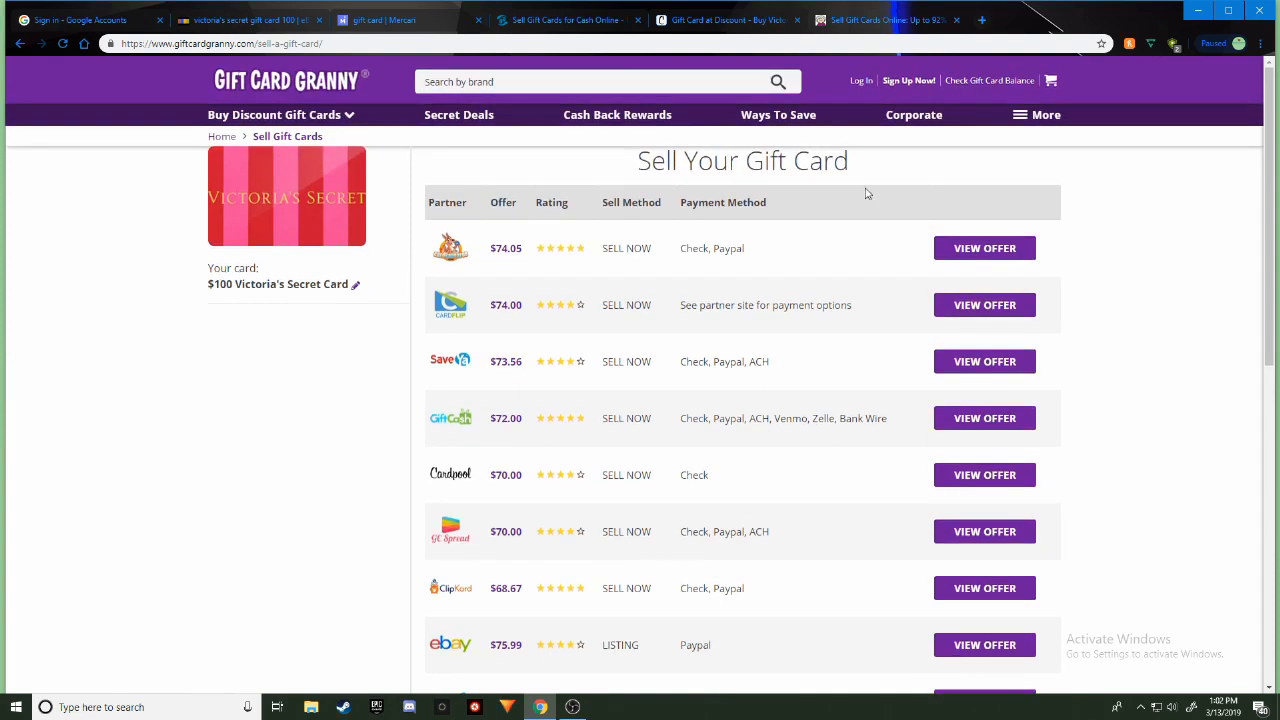
{"action": "mouse_move", "coordinate": [856, 186]}
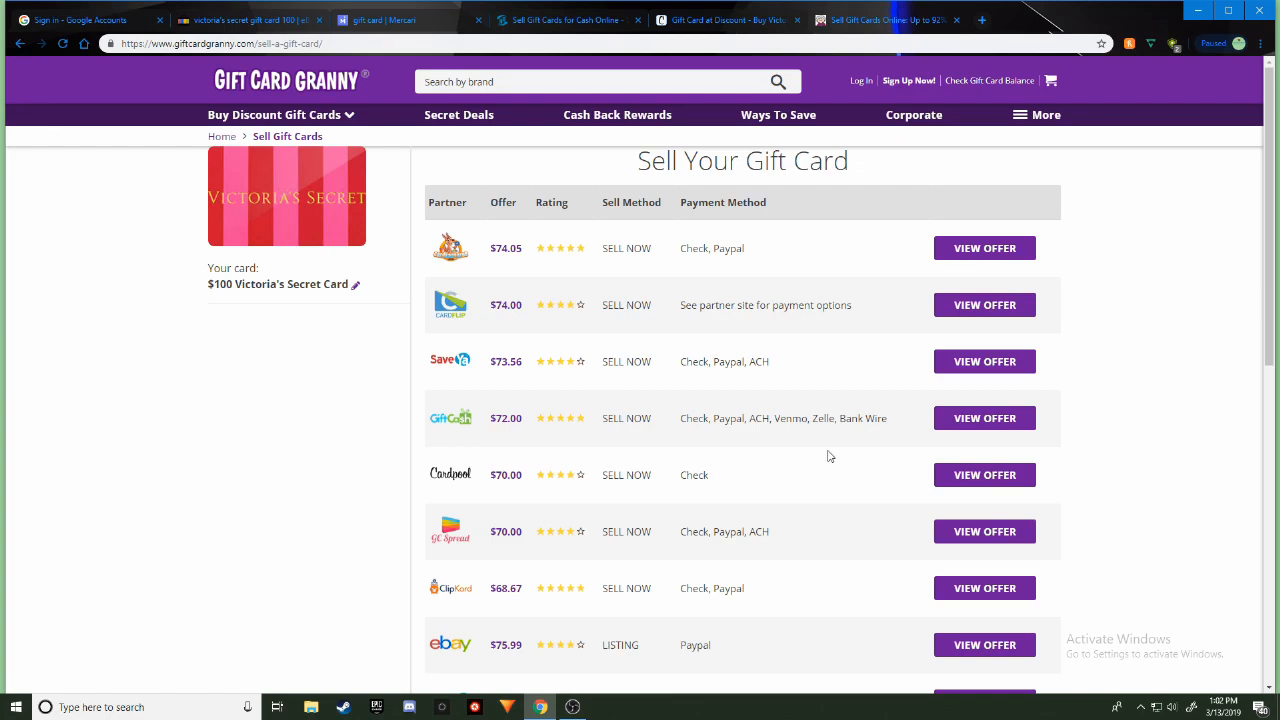
{"action": "mouse_move", "coordinate": [516, 264]}
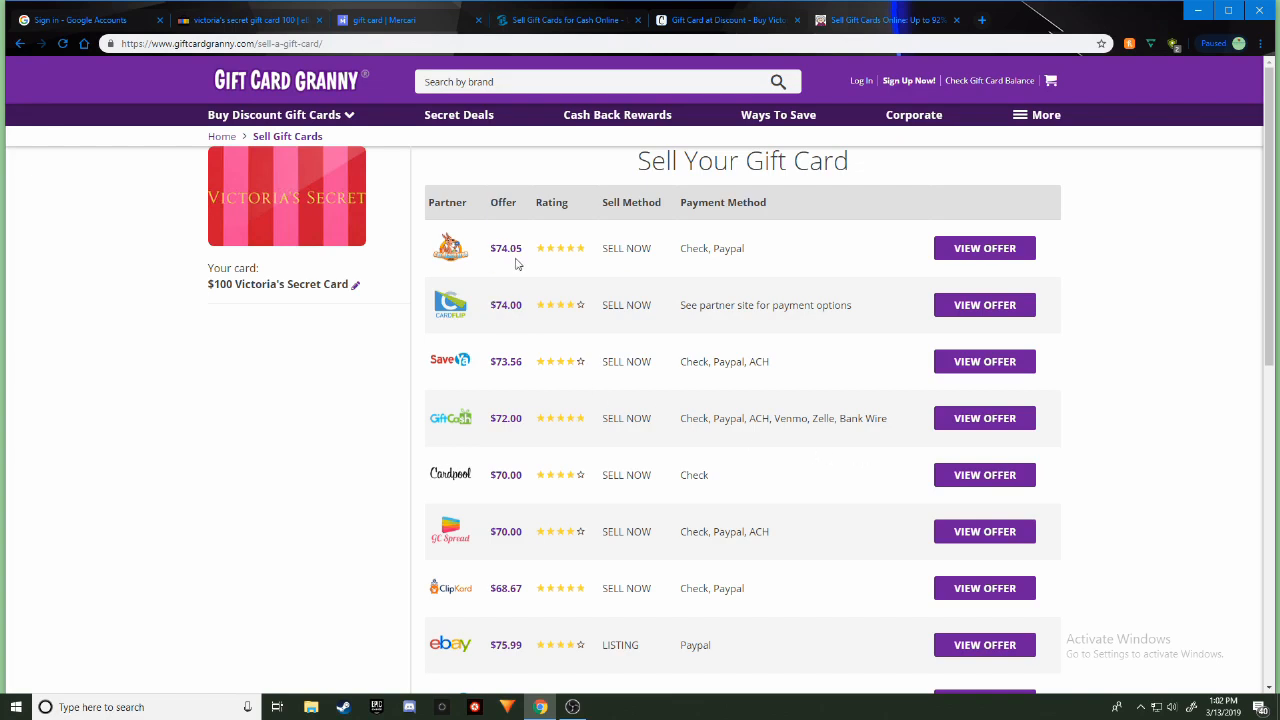
{"action": "mouse_move", "coordinate": [520, 280]}
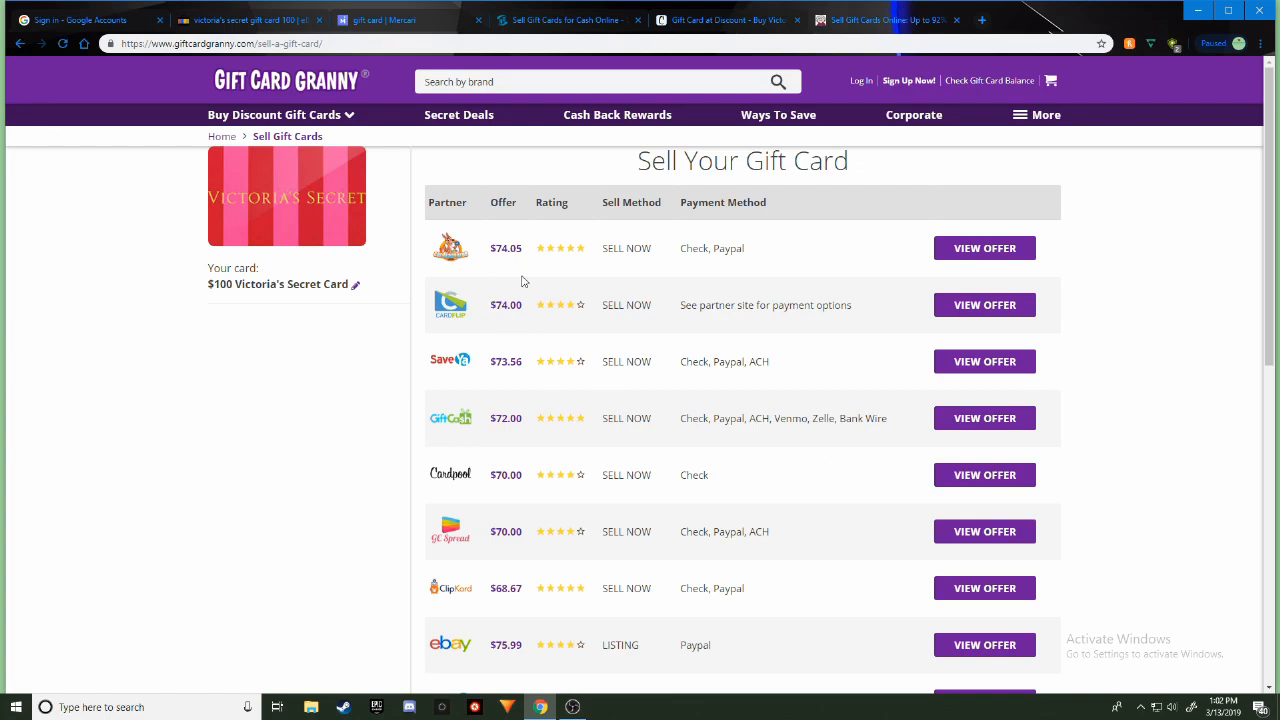
{"action": "mouse_move", "coordinate": [544, 272]}
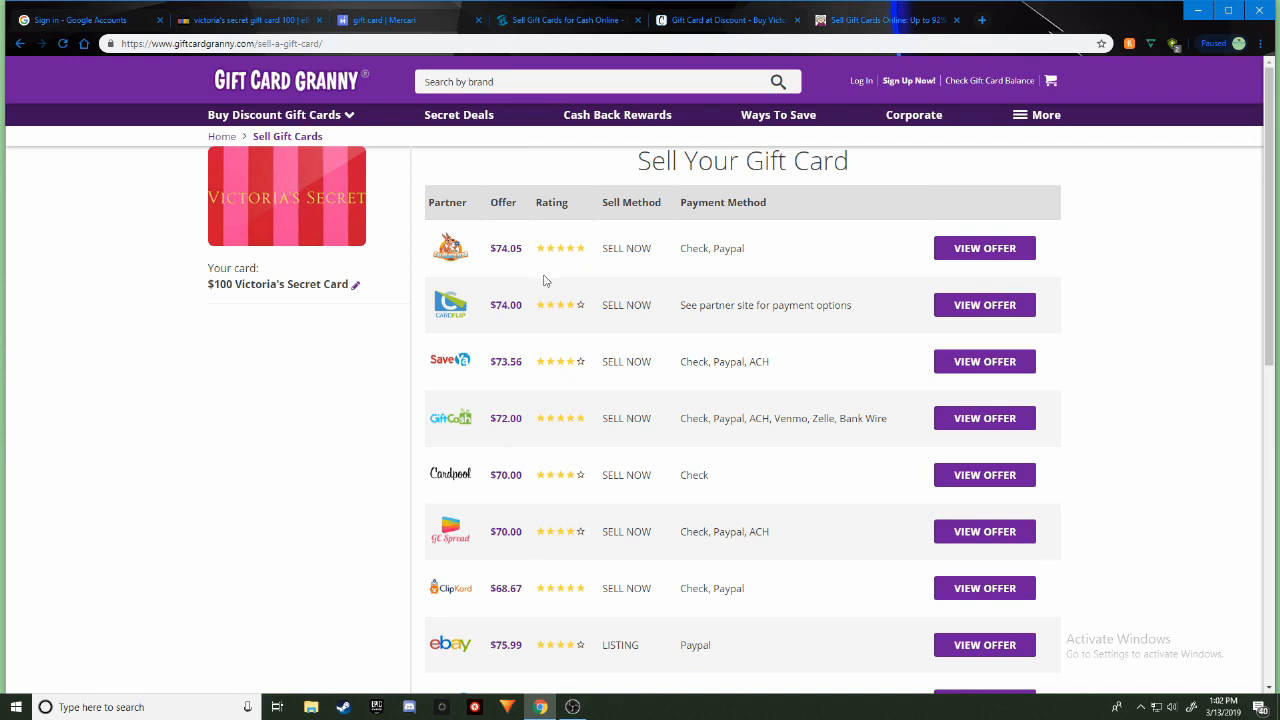
{"action": "mouse_move", "coordinate": [550, 304]}
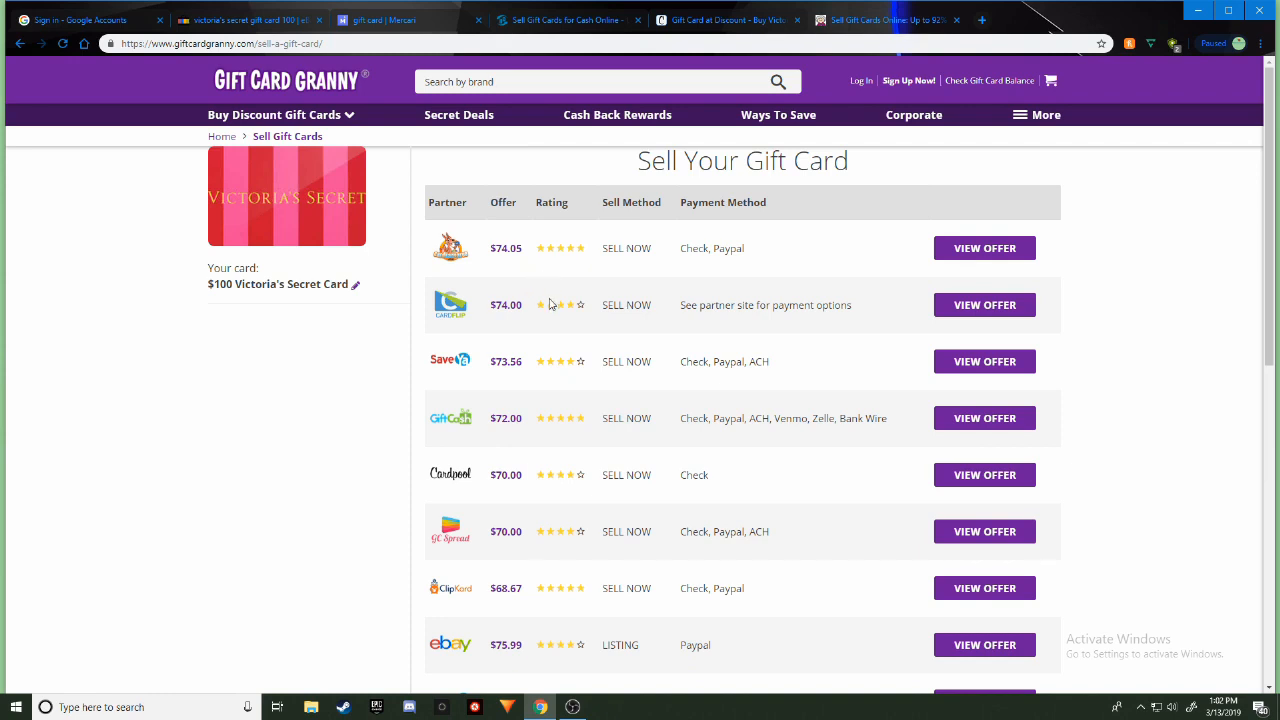
{"action": "mouse_move", "coordinate": [548, 302]}
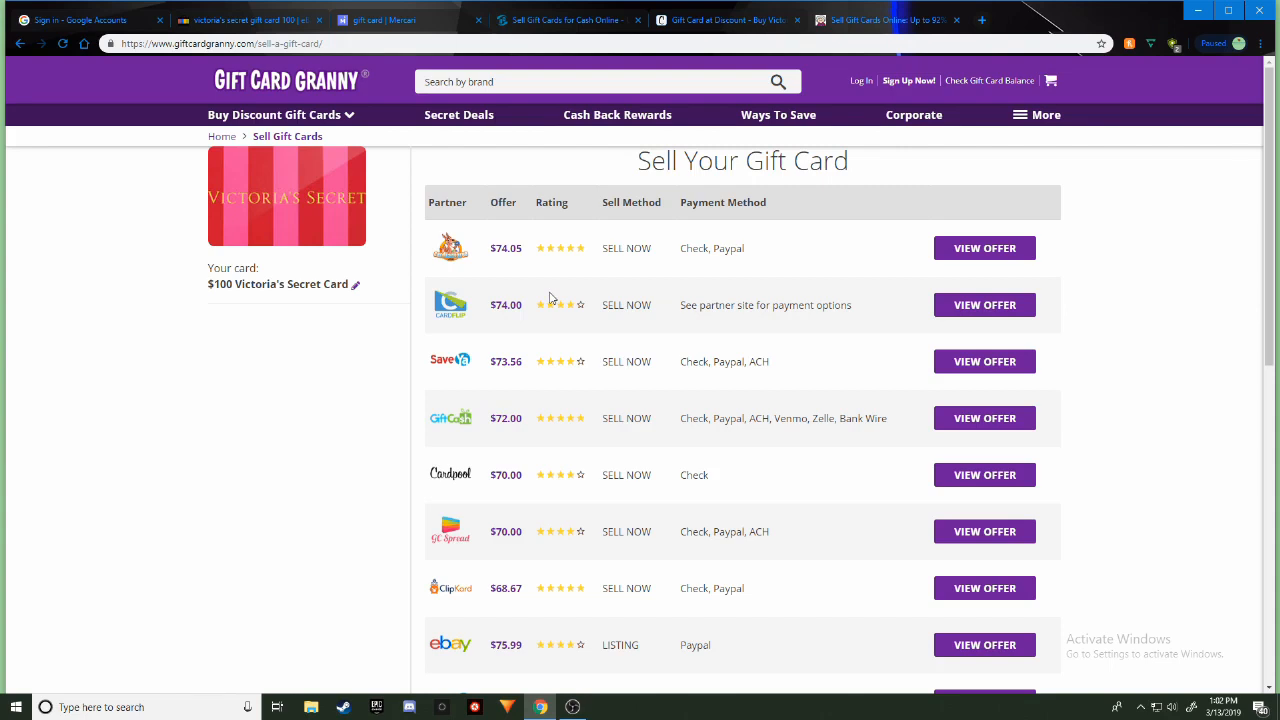
{"action": "mouse_move", "coordinate": [496, 360]}
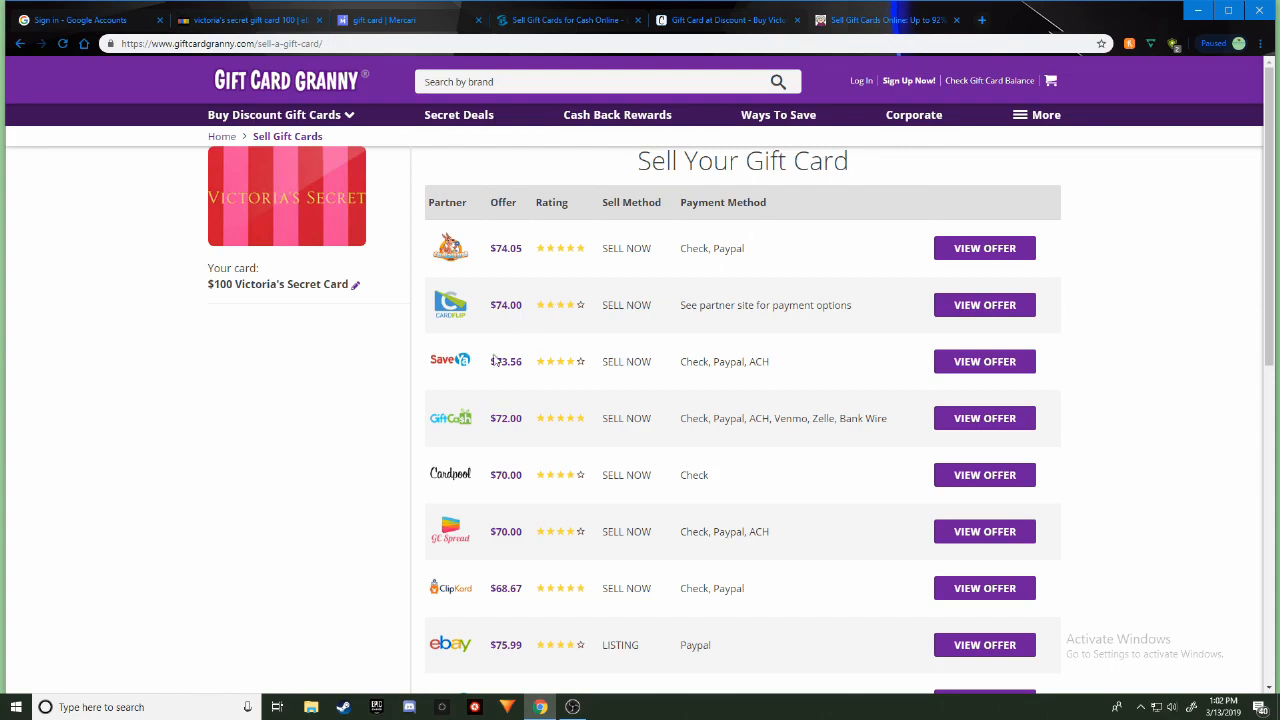
{"action": "mouse_move", "coordinate": [476, 320]}
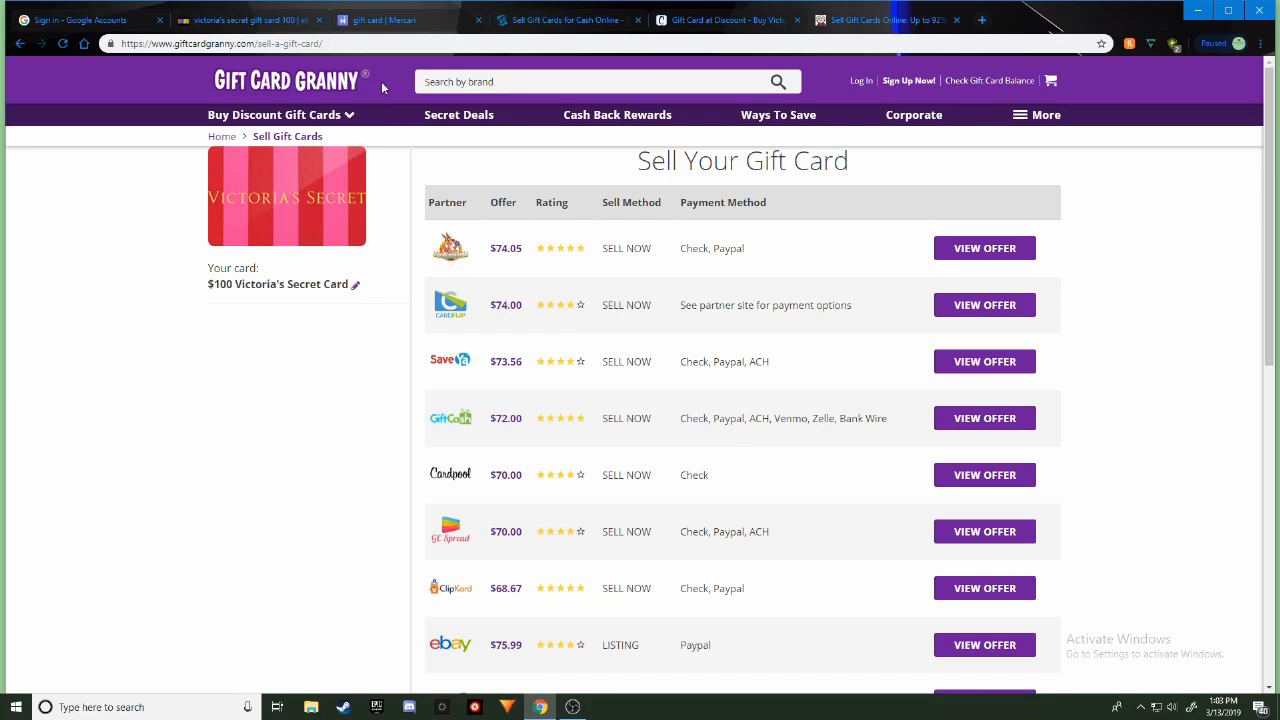
{"action": "mouse_move", "coordinate": [404, 276]}
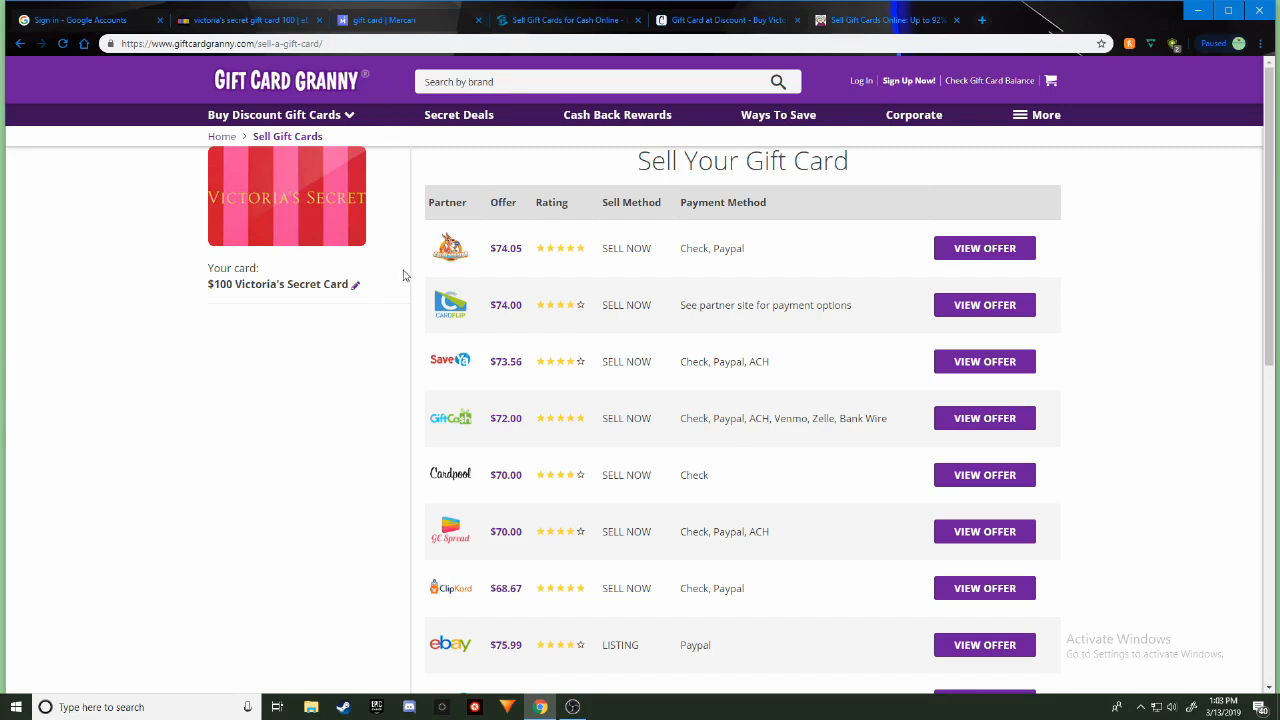
{"action": "mouse_move", "coordinate": [398, 292]}
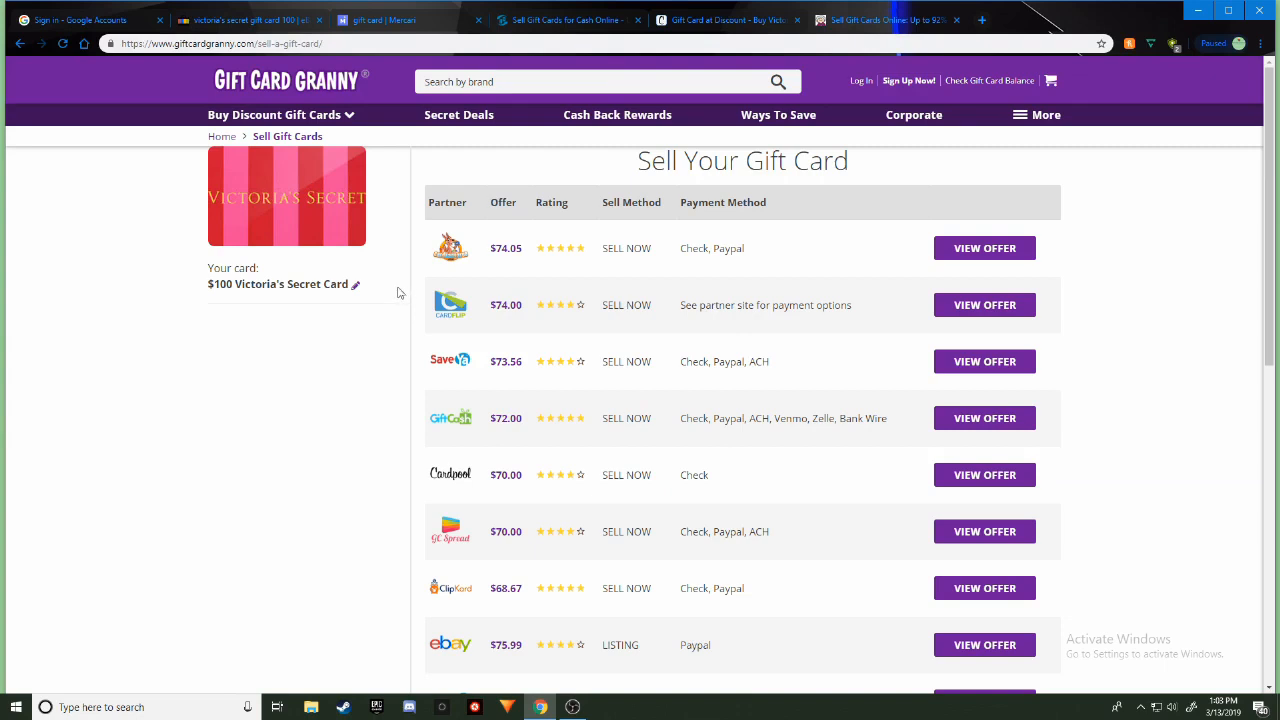
{"action": "mouse_move", "coordinate": [484, 504]}
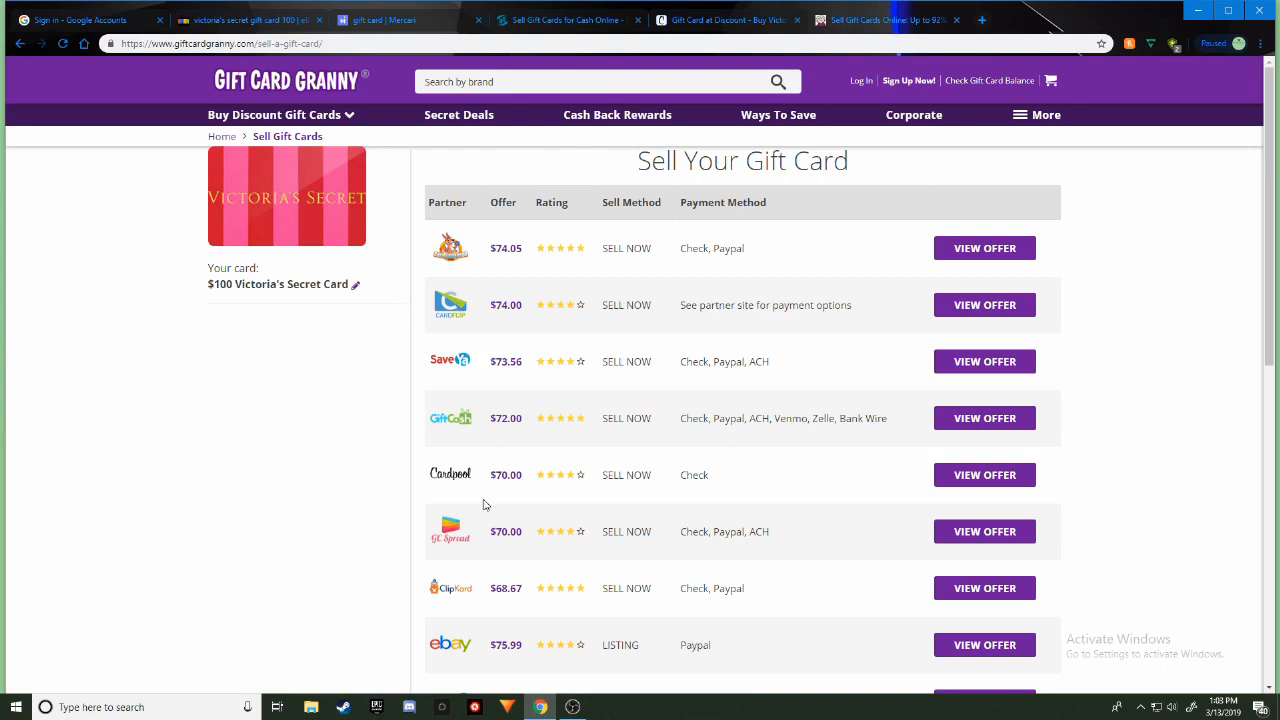